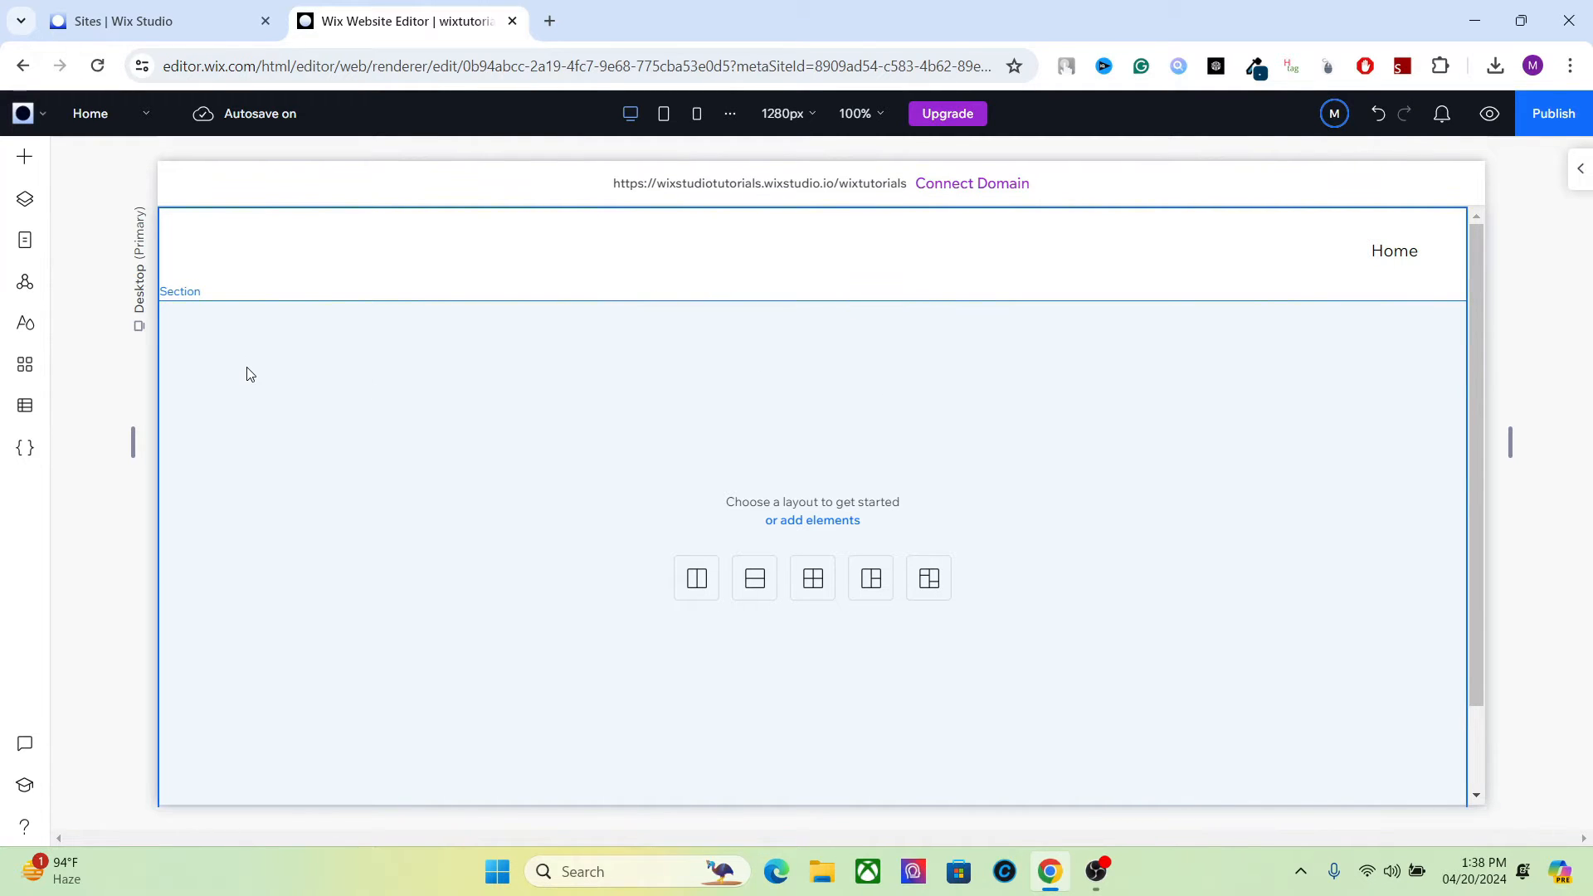
# - Peek at the coding overview, then browse the Layout Tools under Add Elements
pyautogui.click(25, 447)
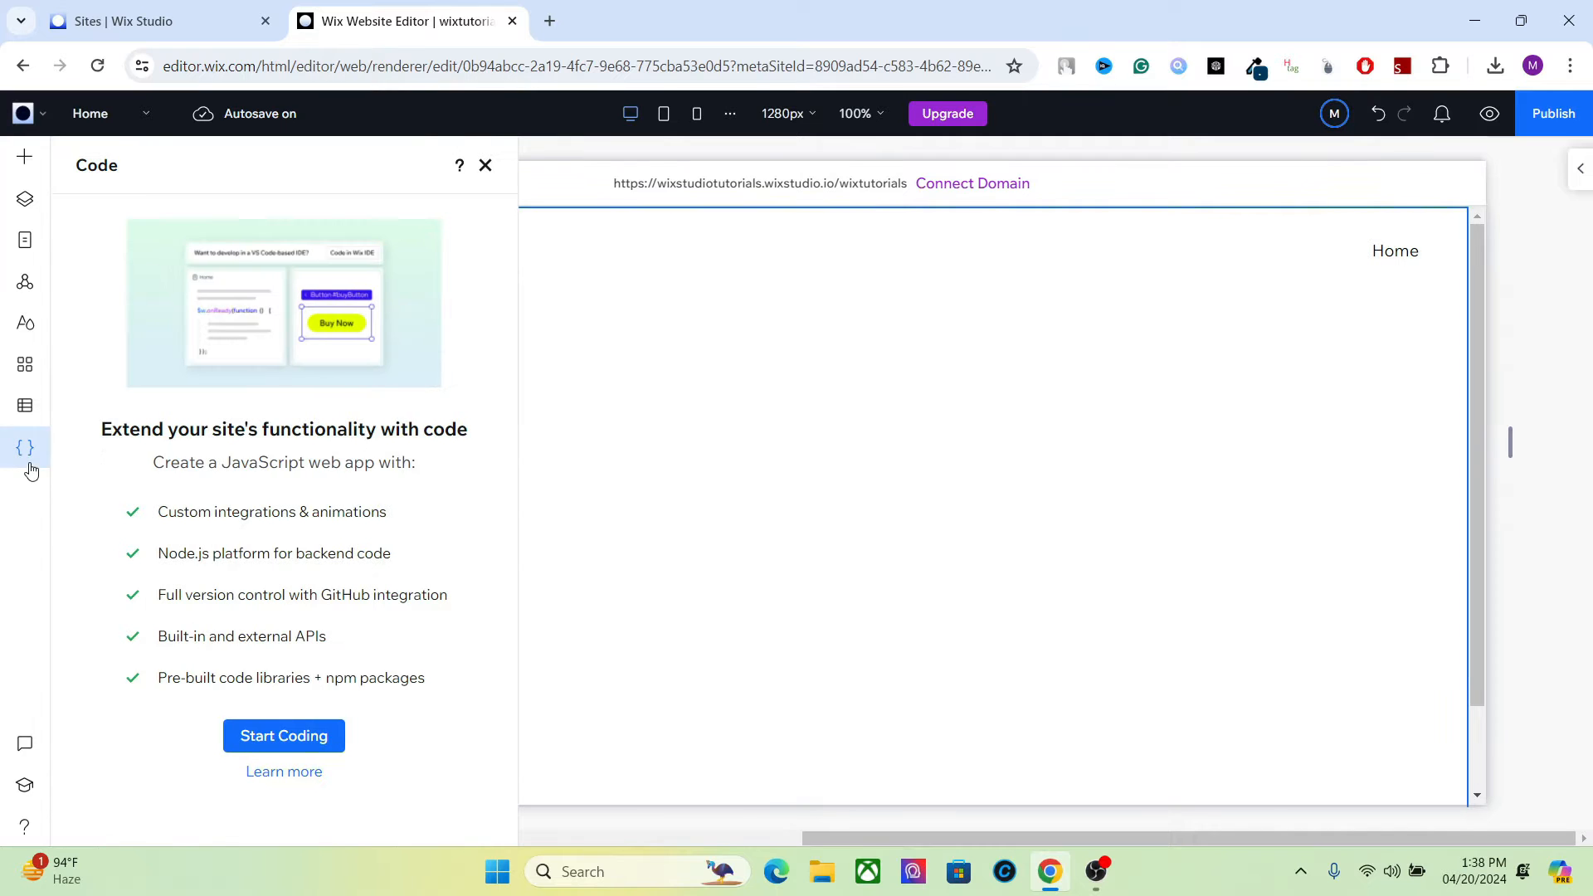
pyautogui.click(484, 165)
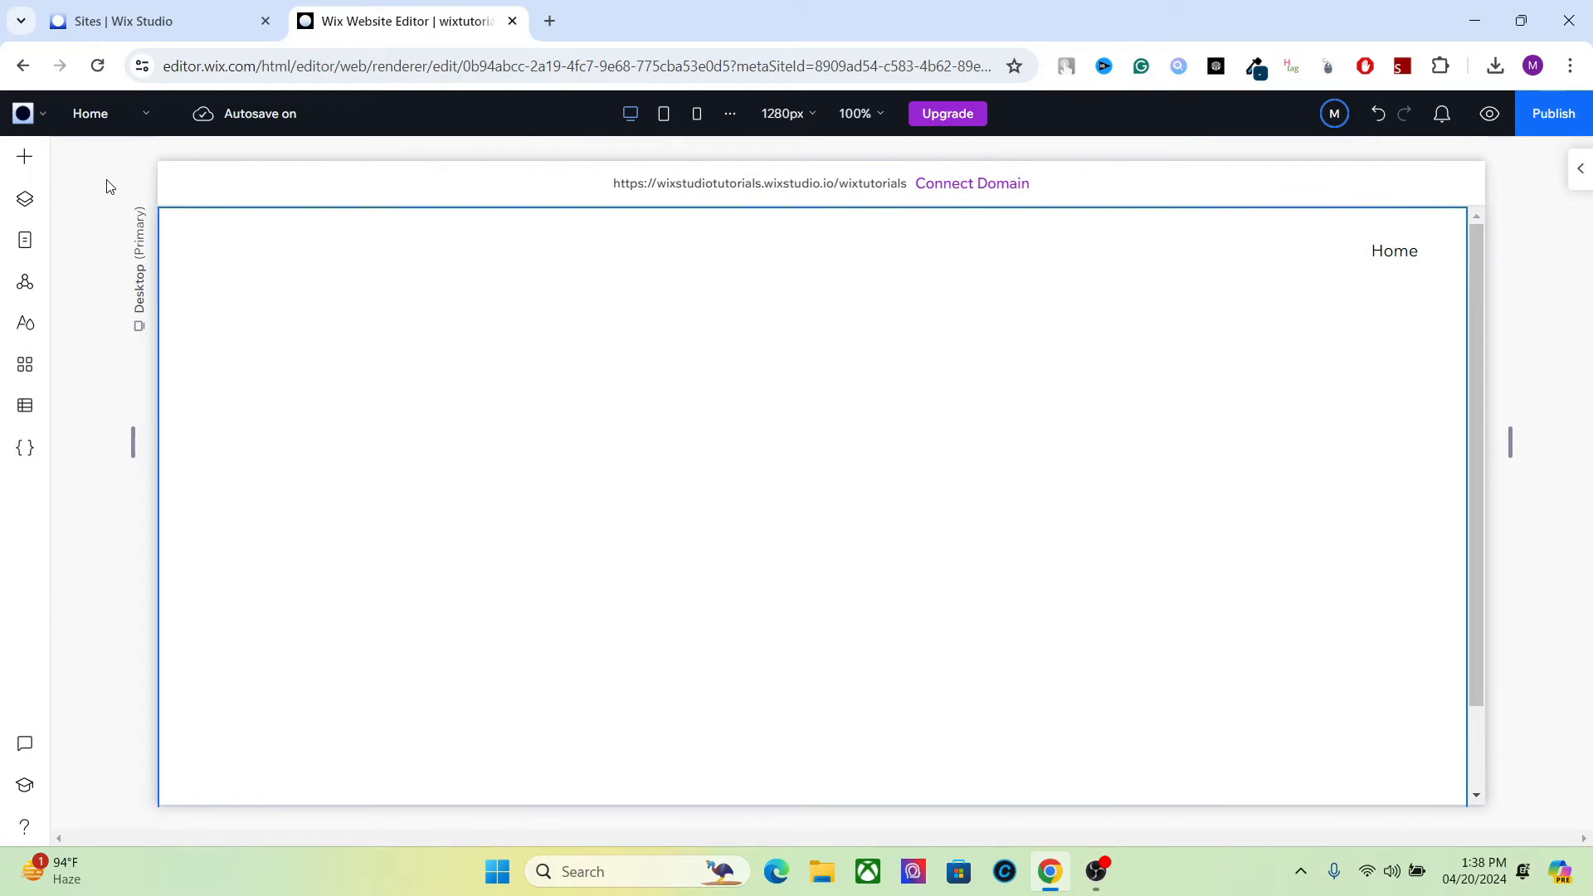
pyautogui.moveTo(25, 158)
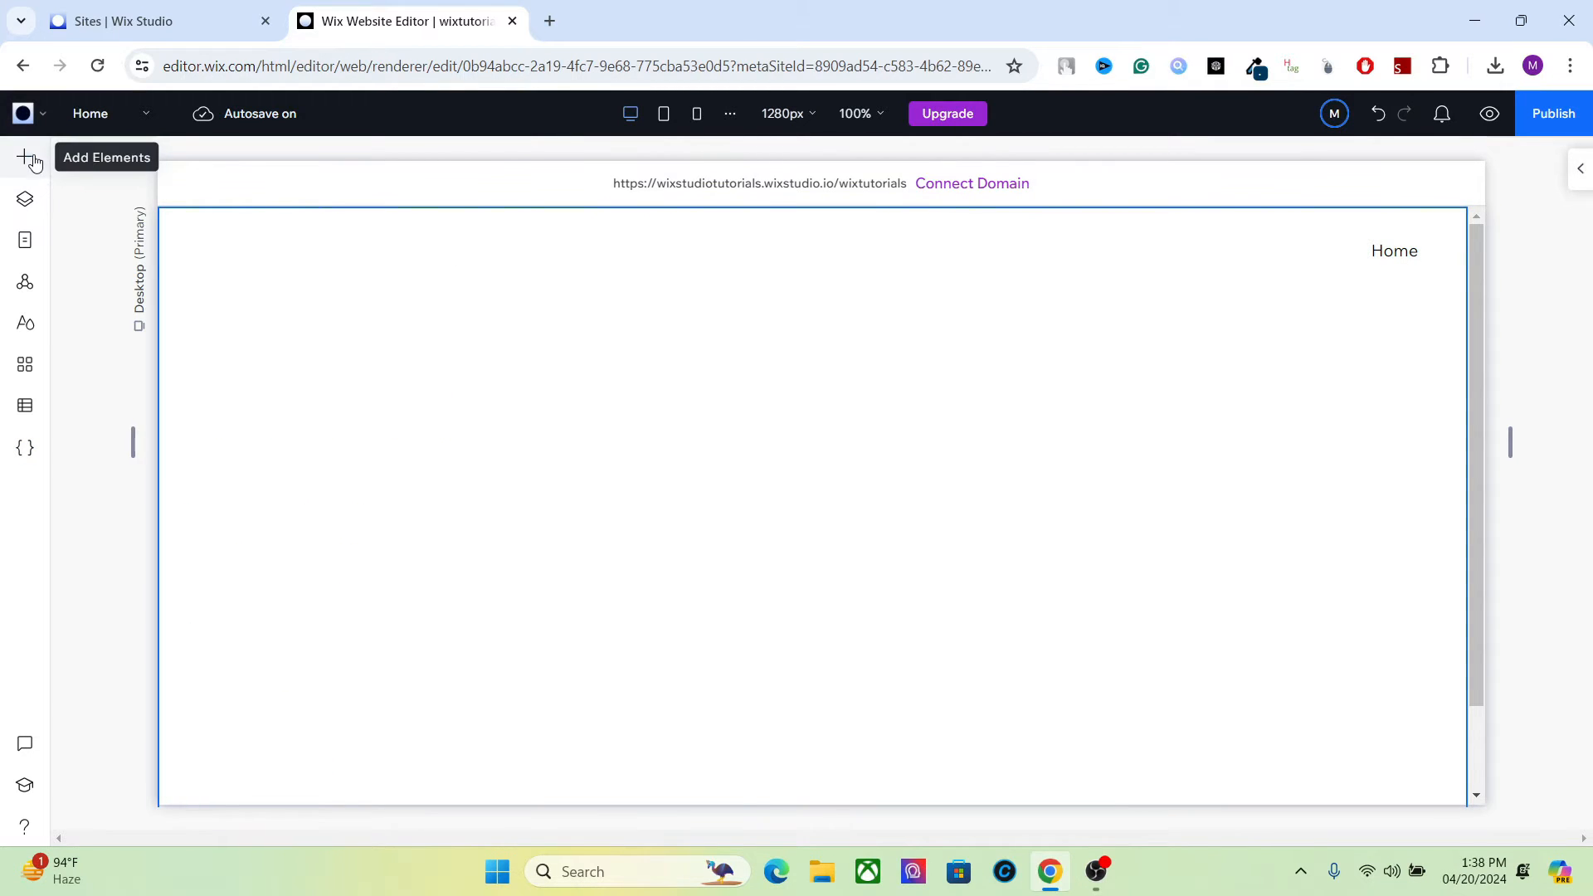
pyautogui.click(25, 156)
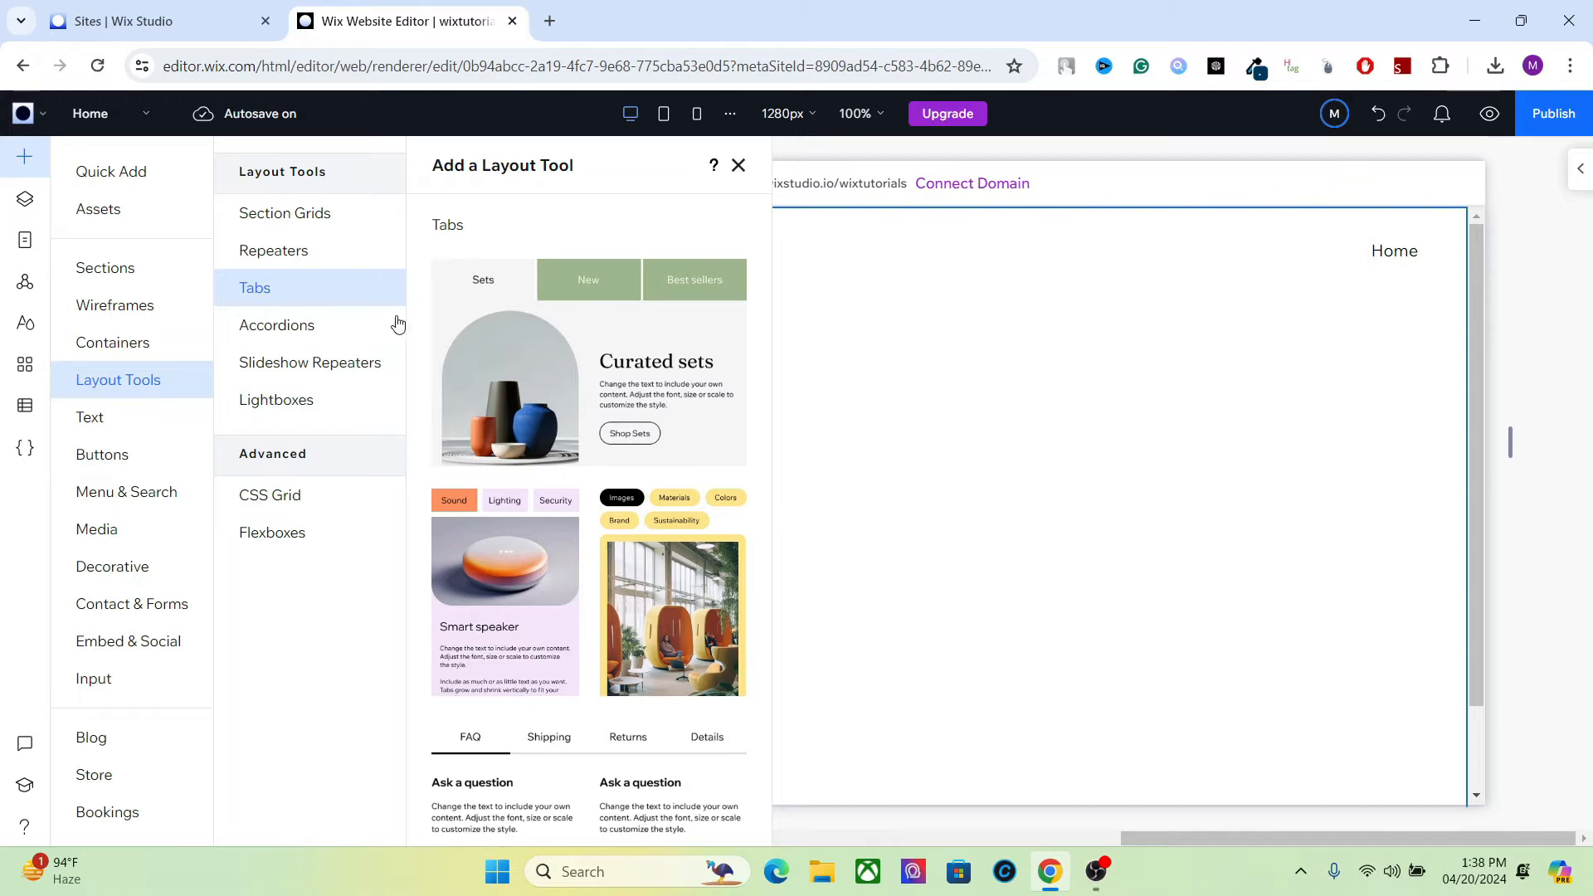
pyautogui.click(284, 212)
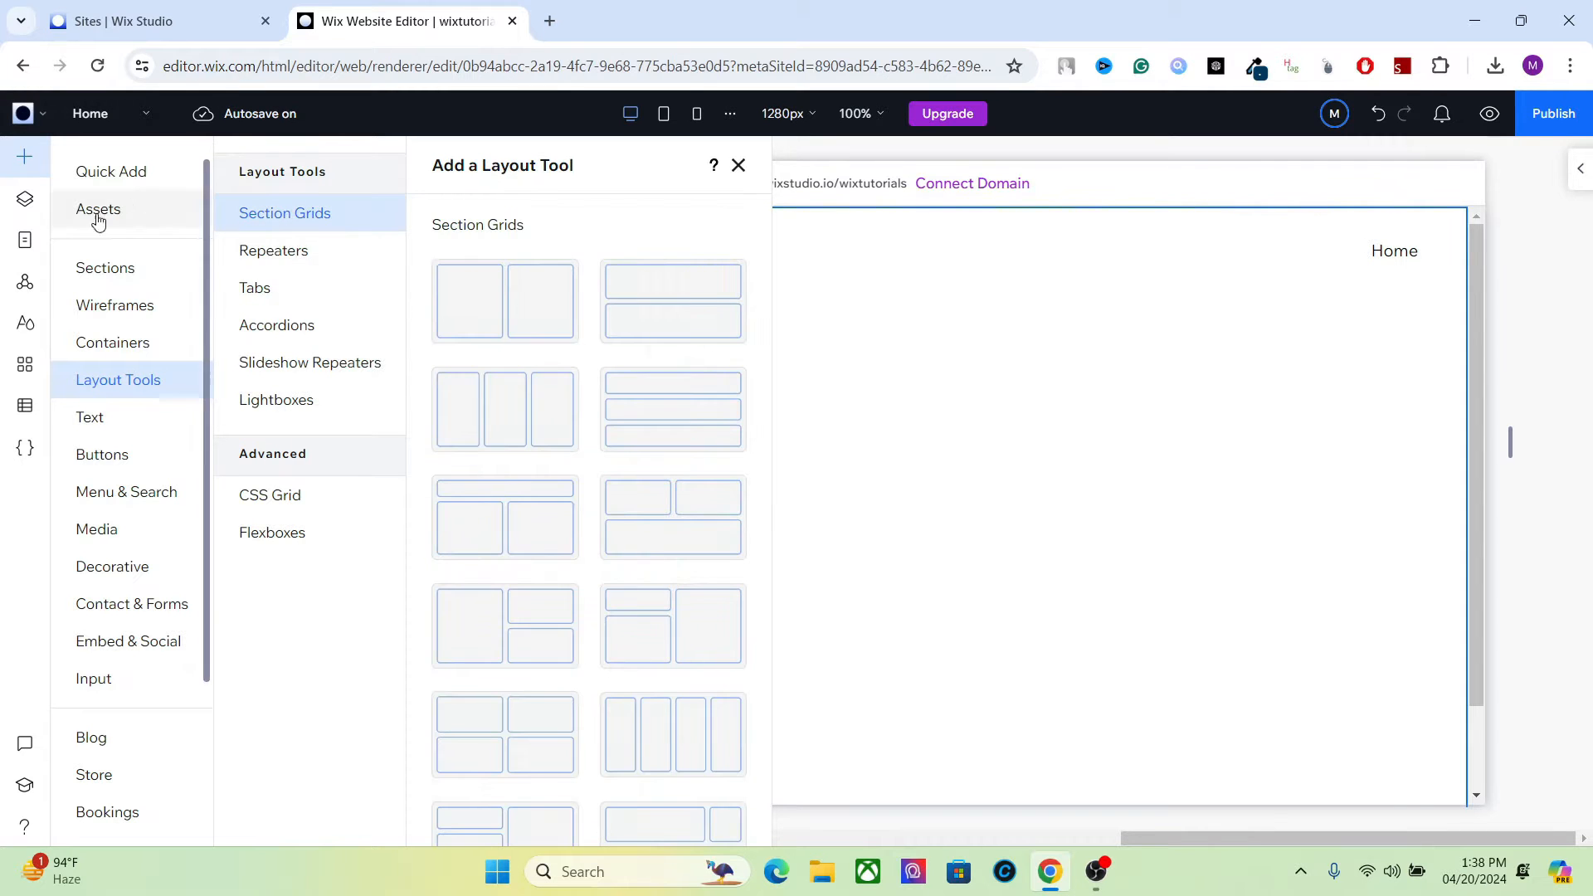
# - Enable coding for the site so the Home page code file opens
pyautogui.click(25, 448)
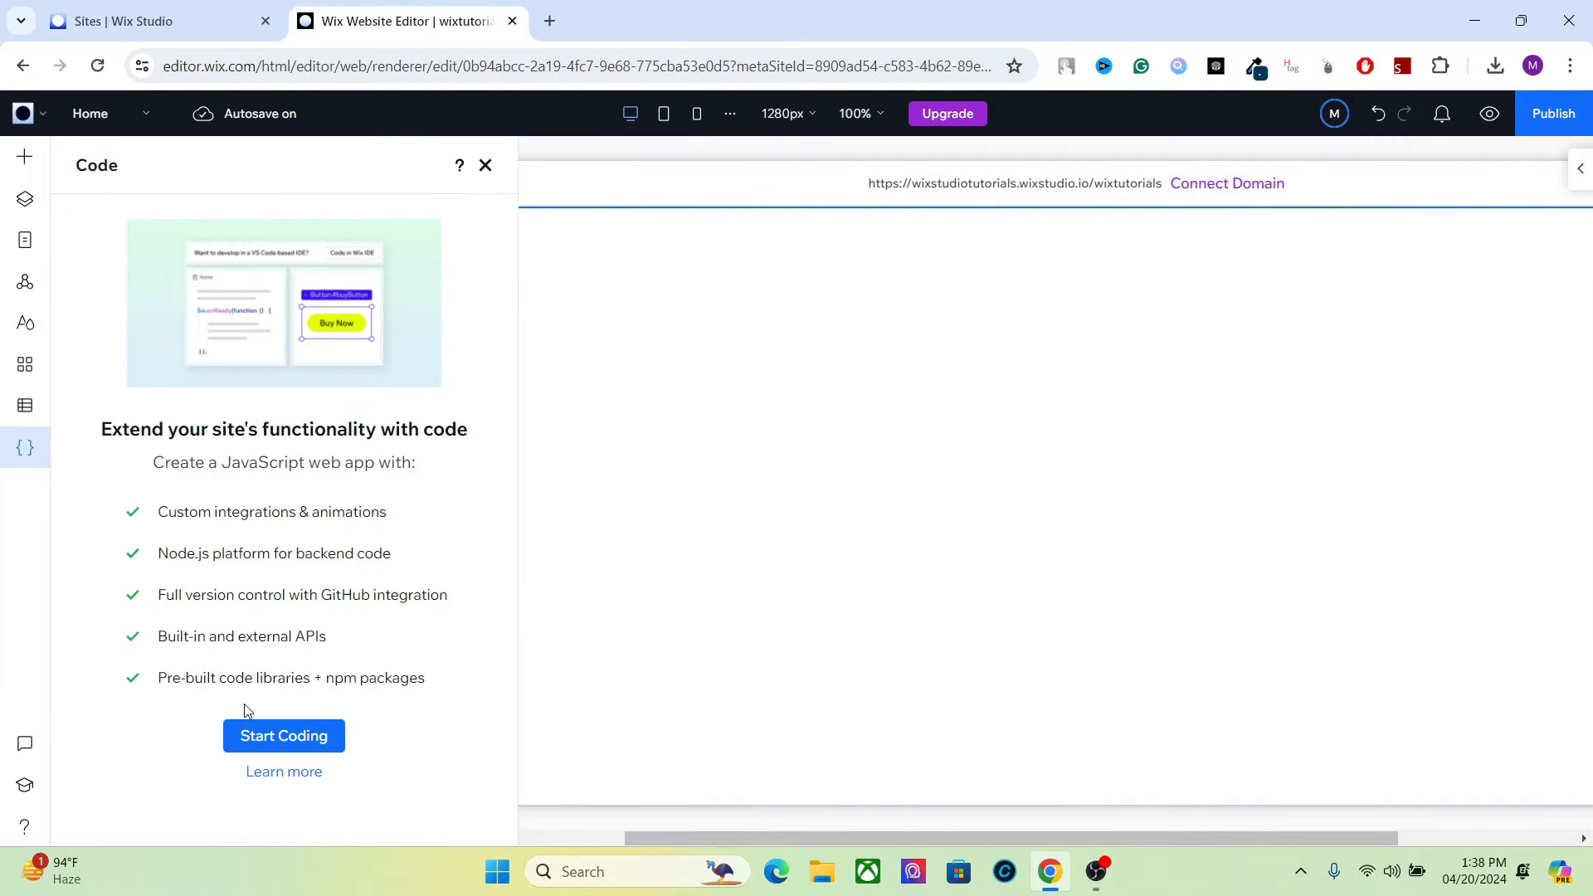
pyautogui.click(284, 735)
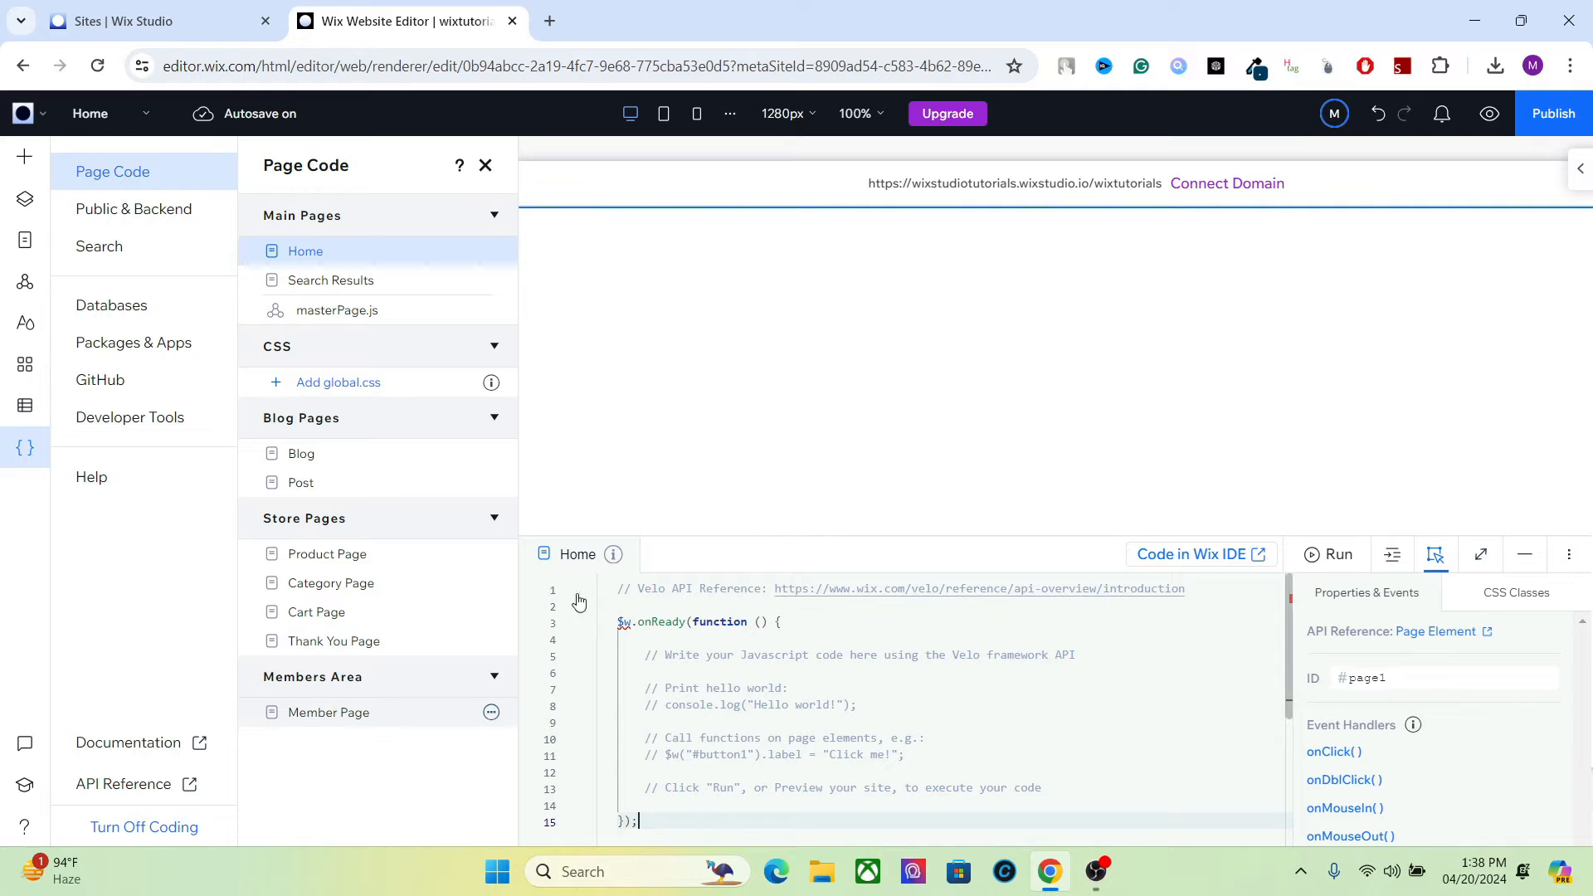
pyautogui.moveTo(19, 156)
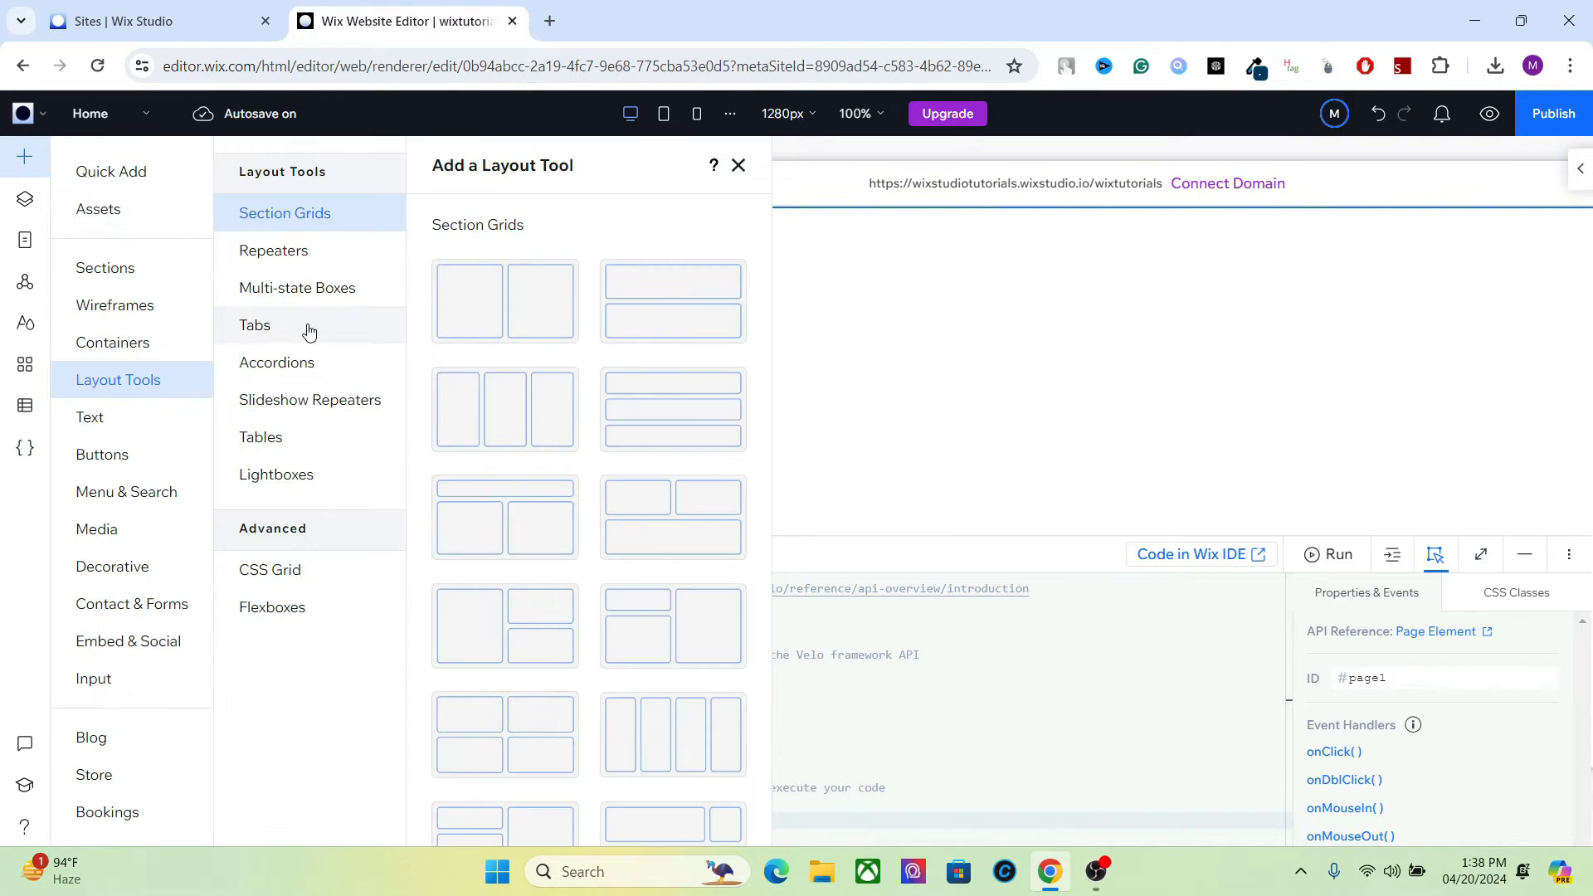
# - Add a multi-state box to the Home page and minimize the code editor
pyautogui.click(297, 287)
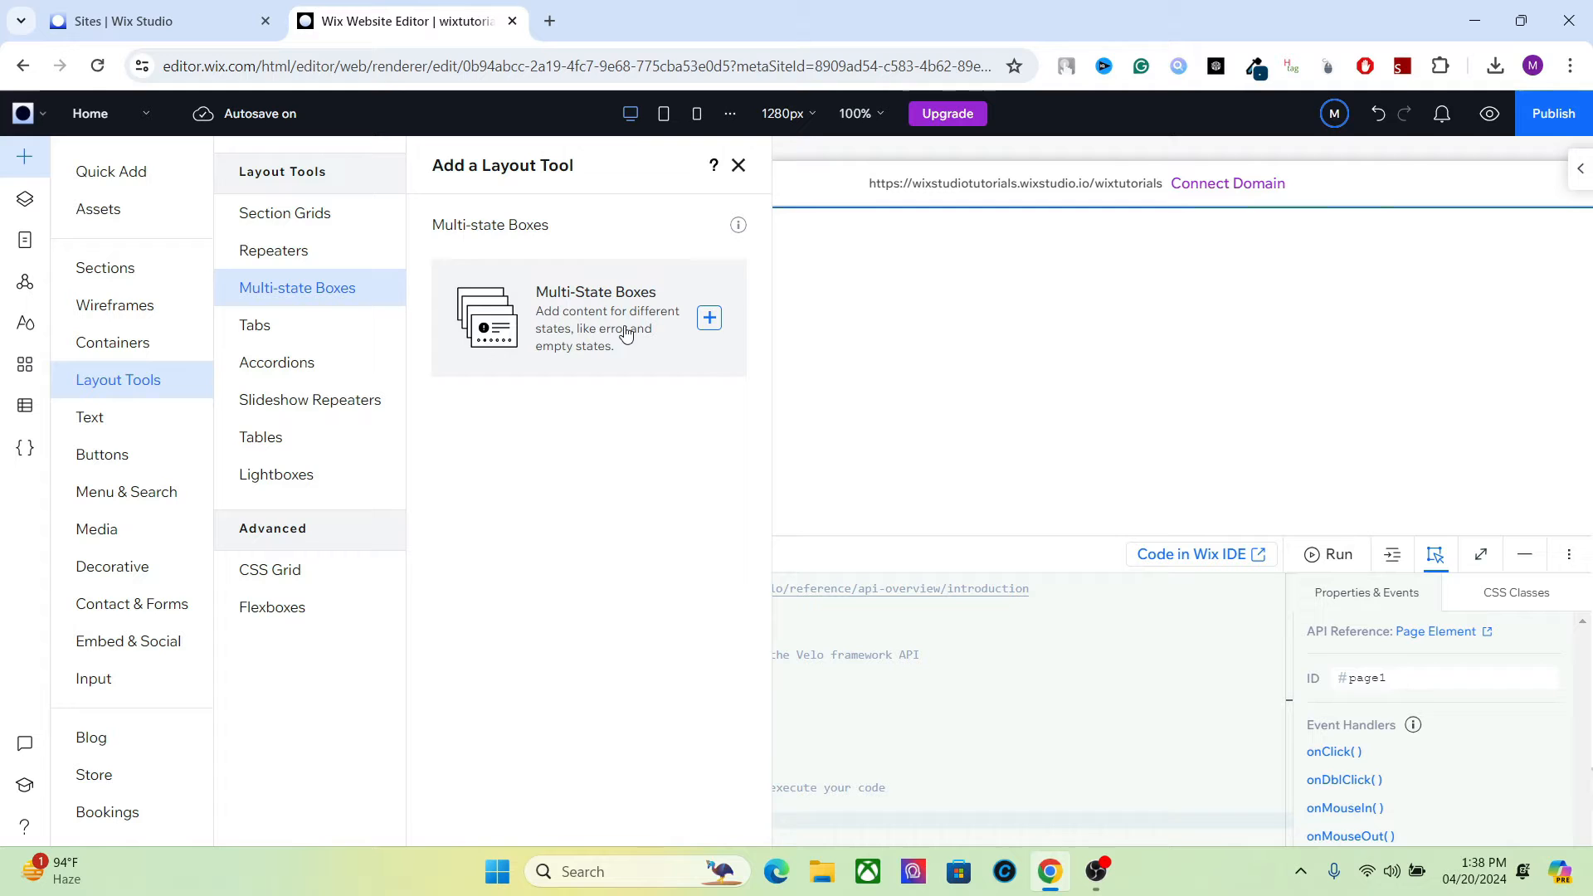
pyautogui.click(708, 319)
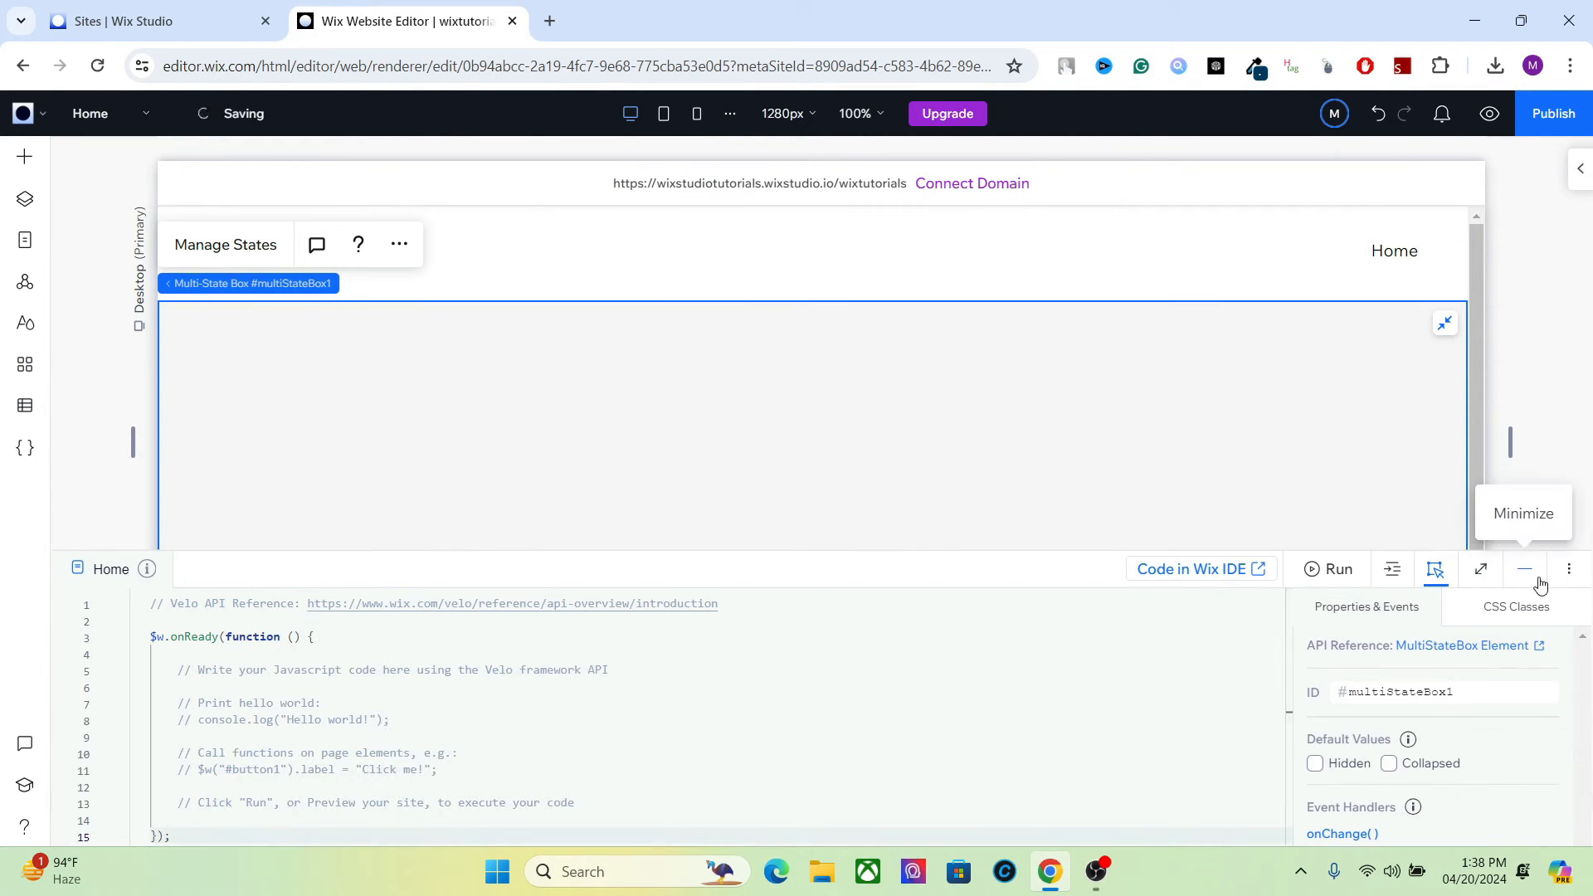
pyautogui.click(1523, 569)
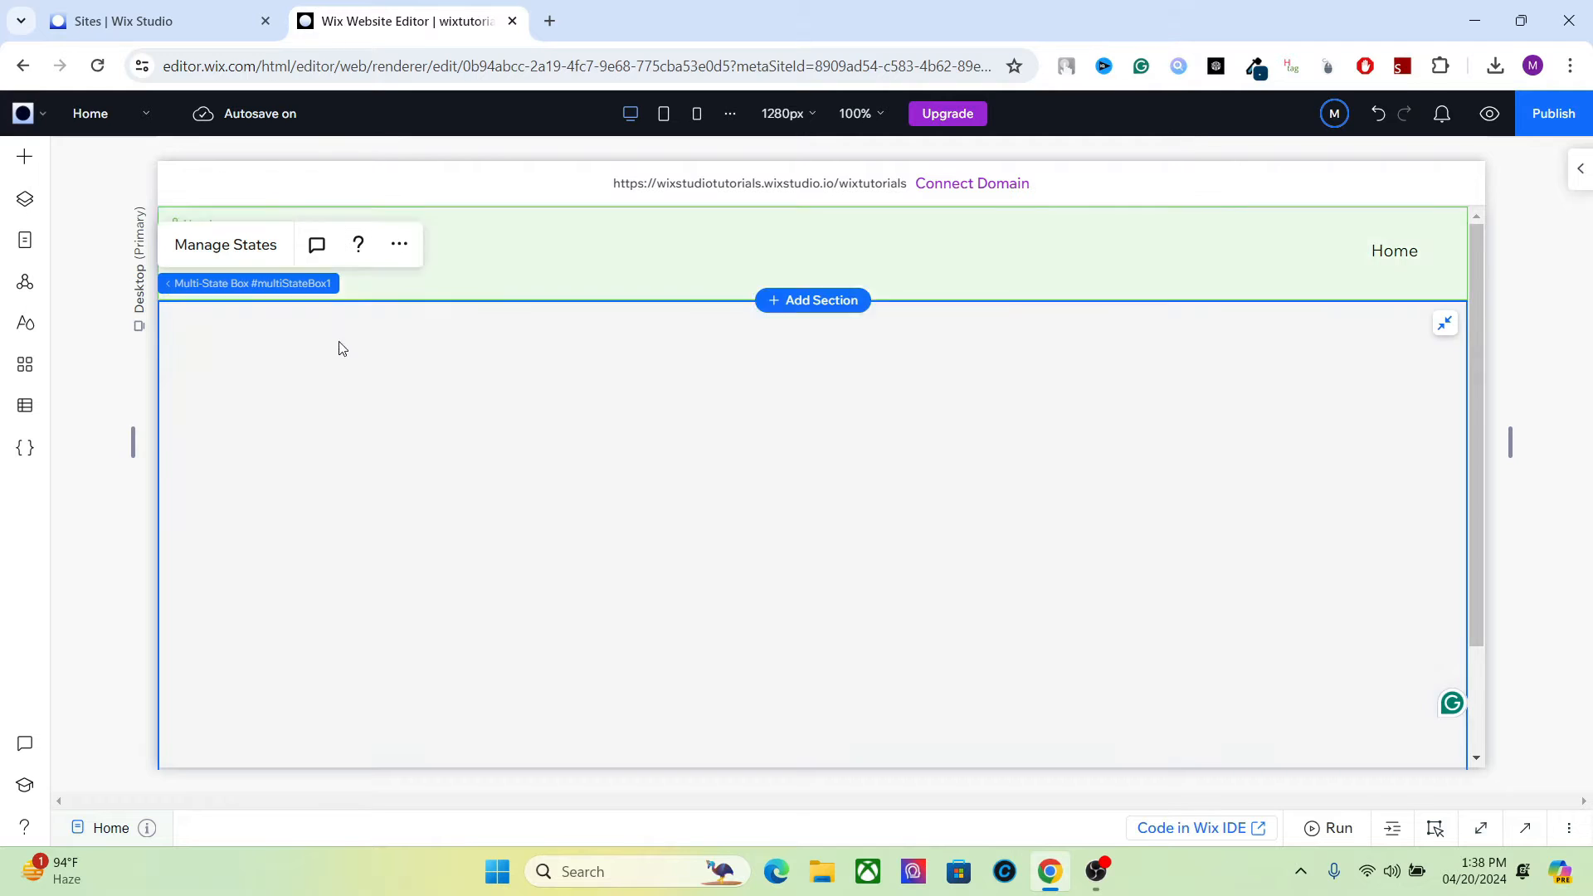
# - In Layers, expand multiStateBox1 and select its second state, box2
pyautogui.click(25, 199)
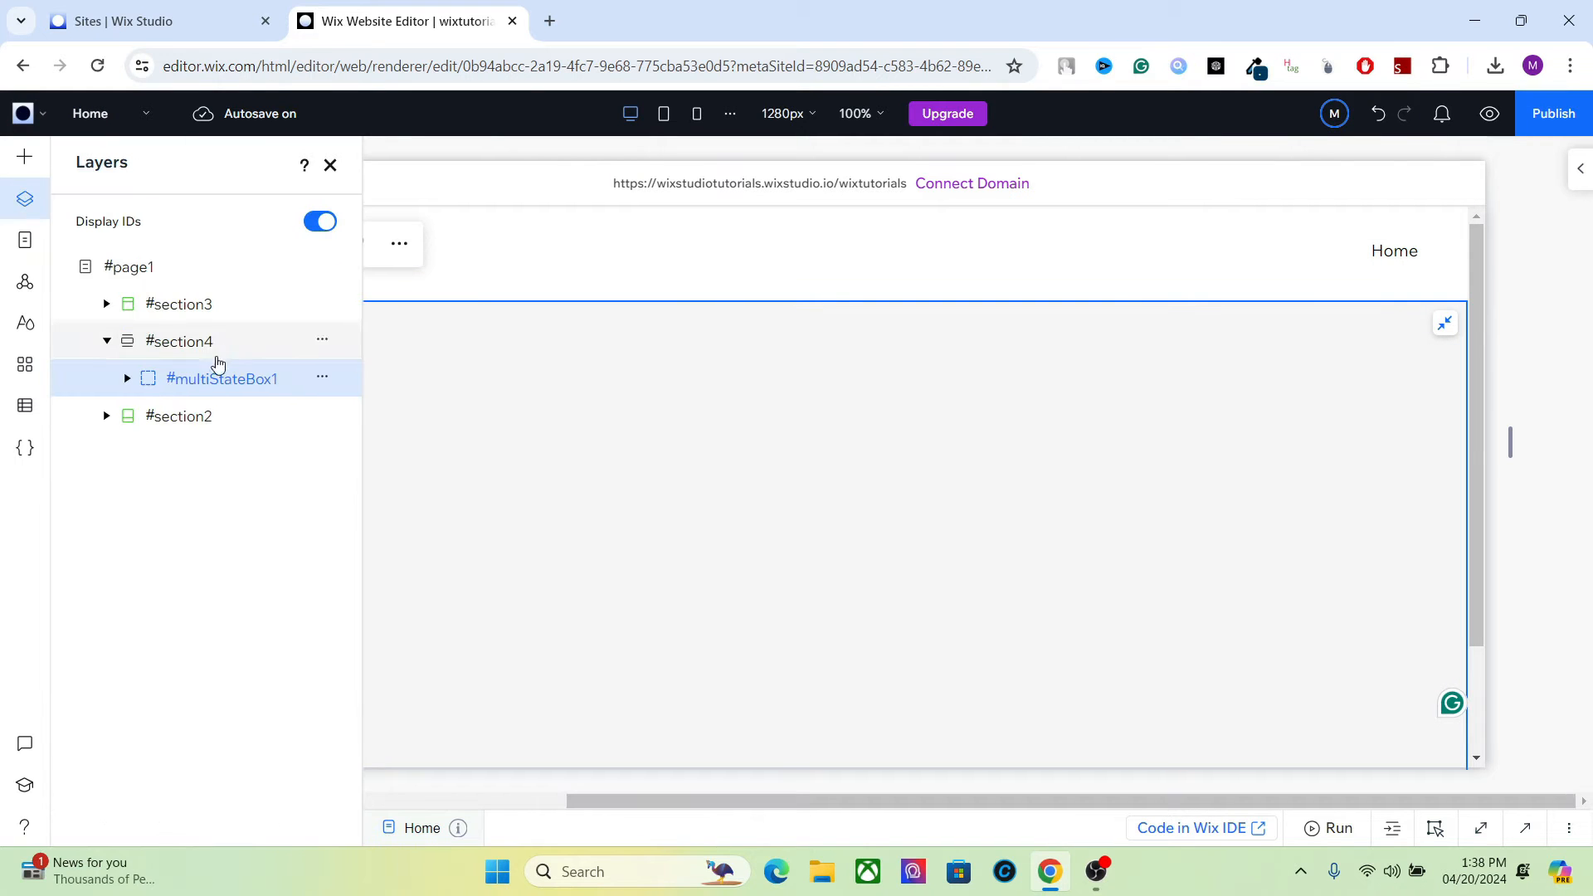
pyautogui.click(126, 378)
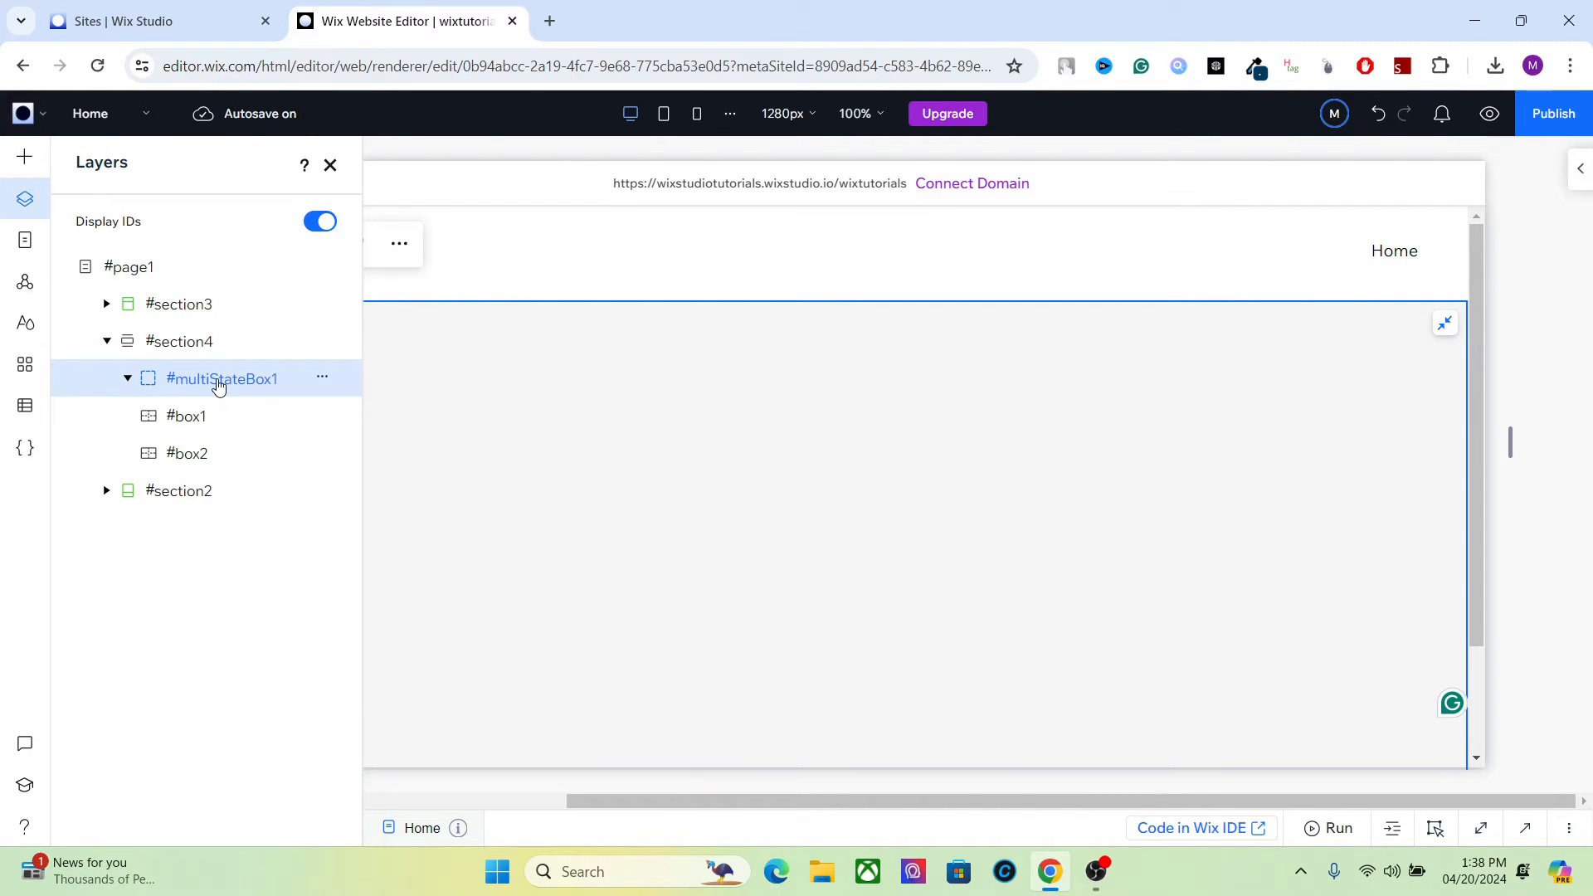
pyautogui.moveTo(321, 378)
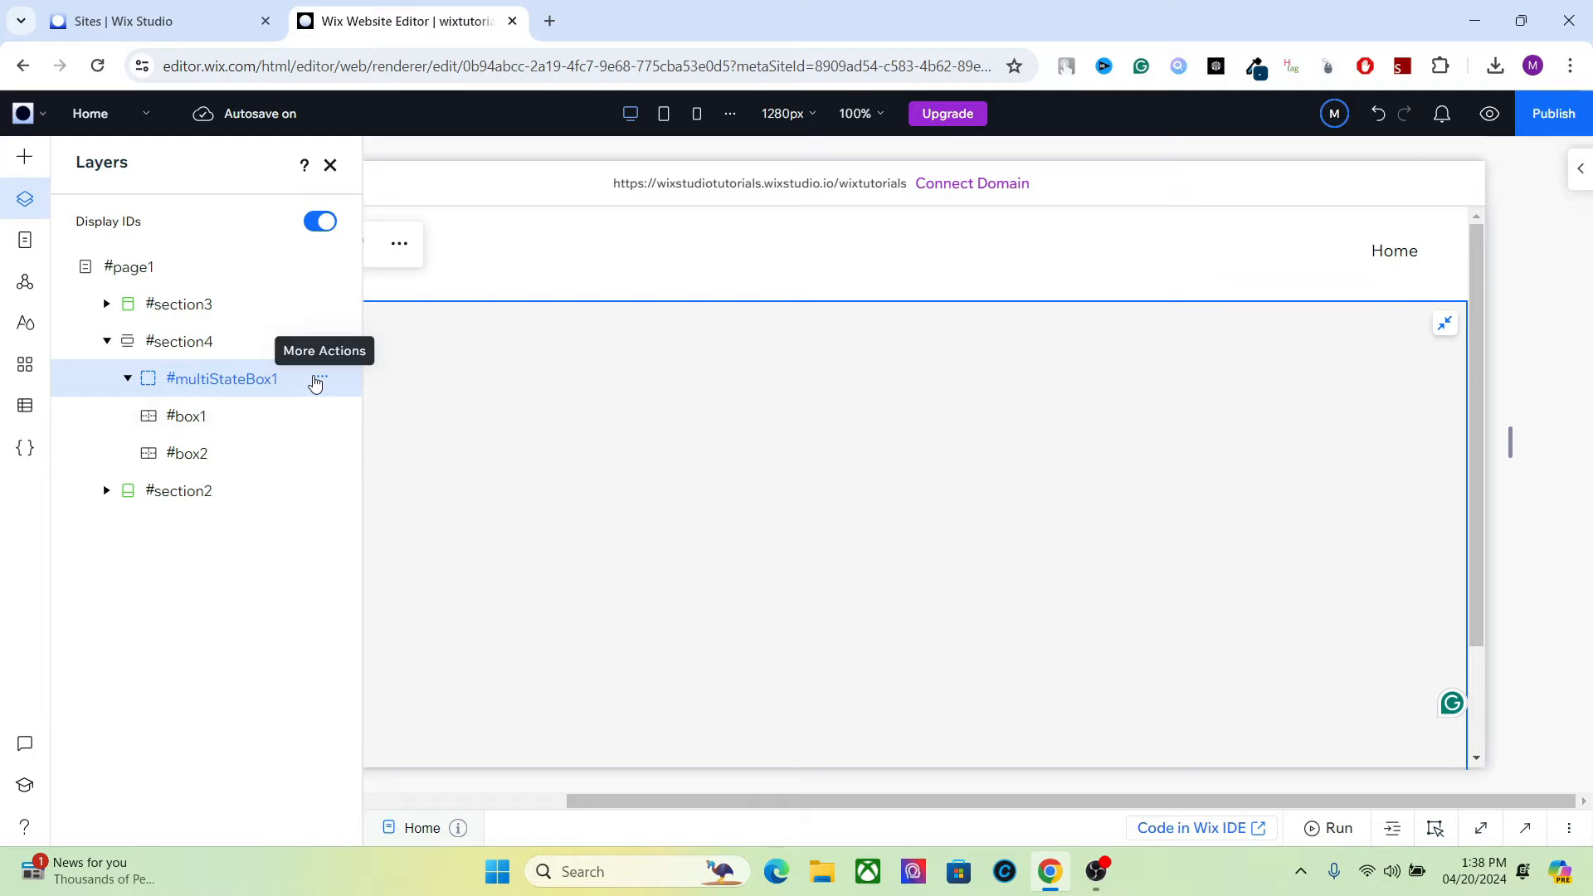
pyautogui.click(186, 453)
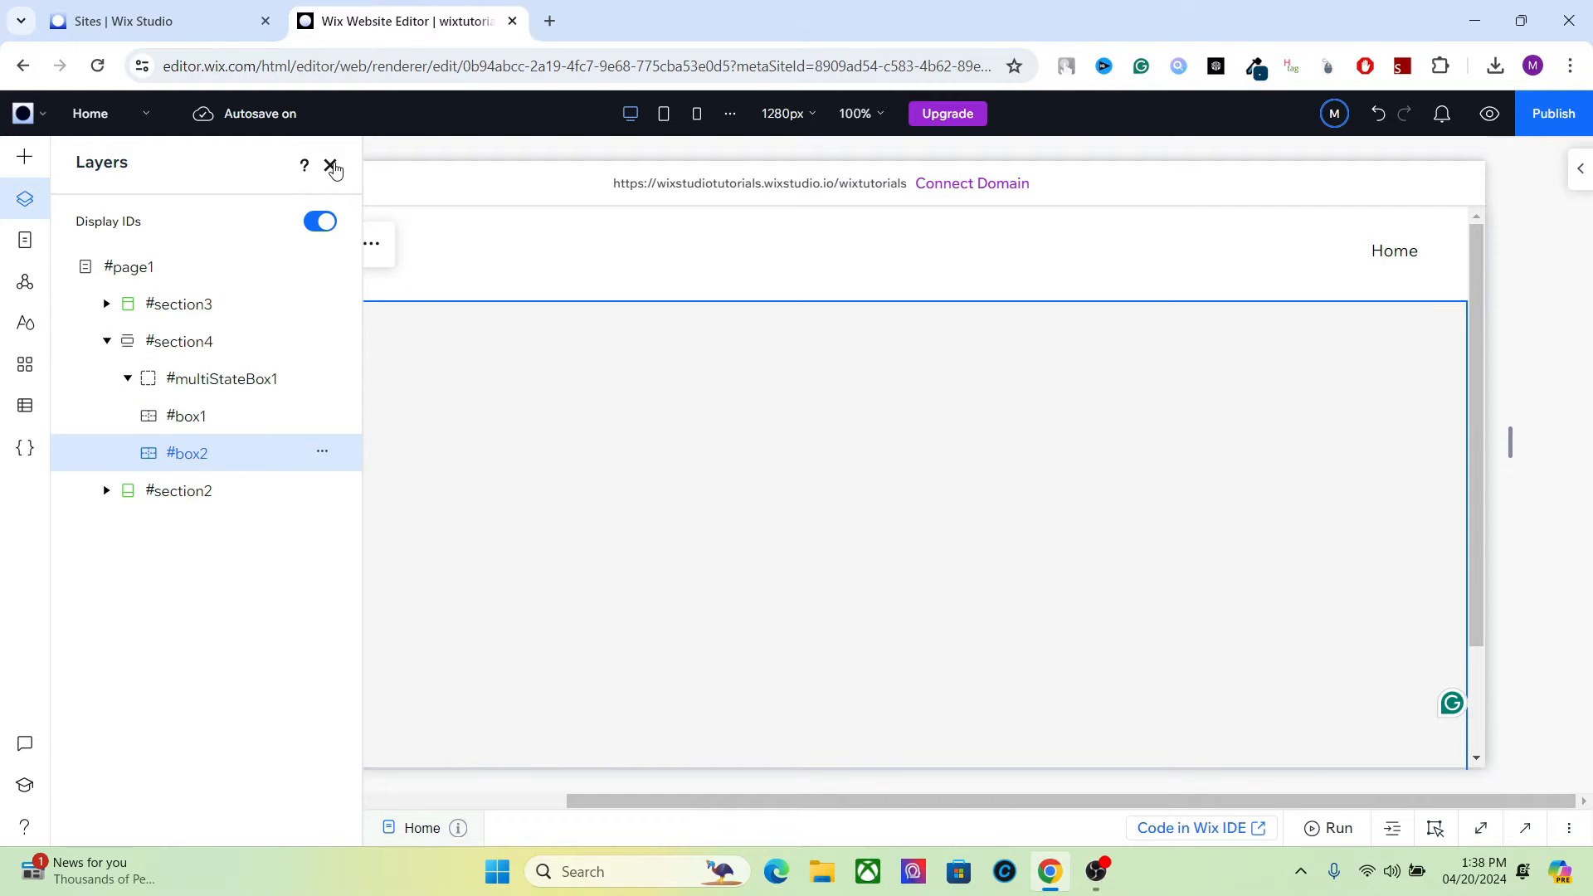
pyautogui.click(331, 165)
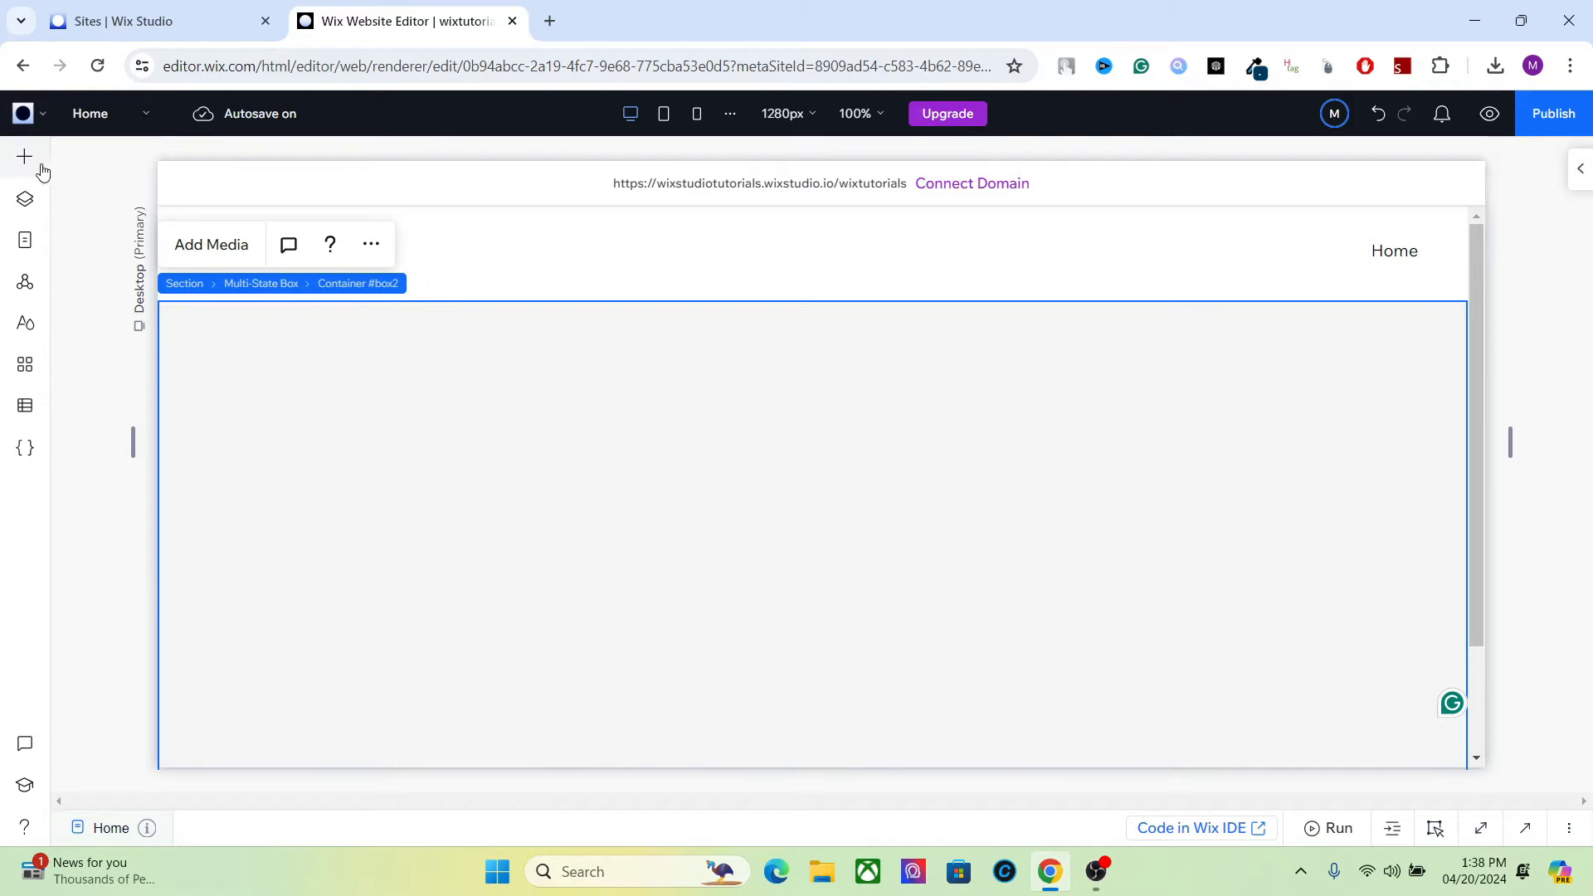
# - Open the media manager from Add Elements and go into the Website Assets folder
pyautogui.click(24, 156)
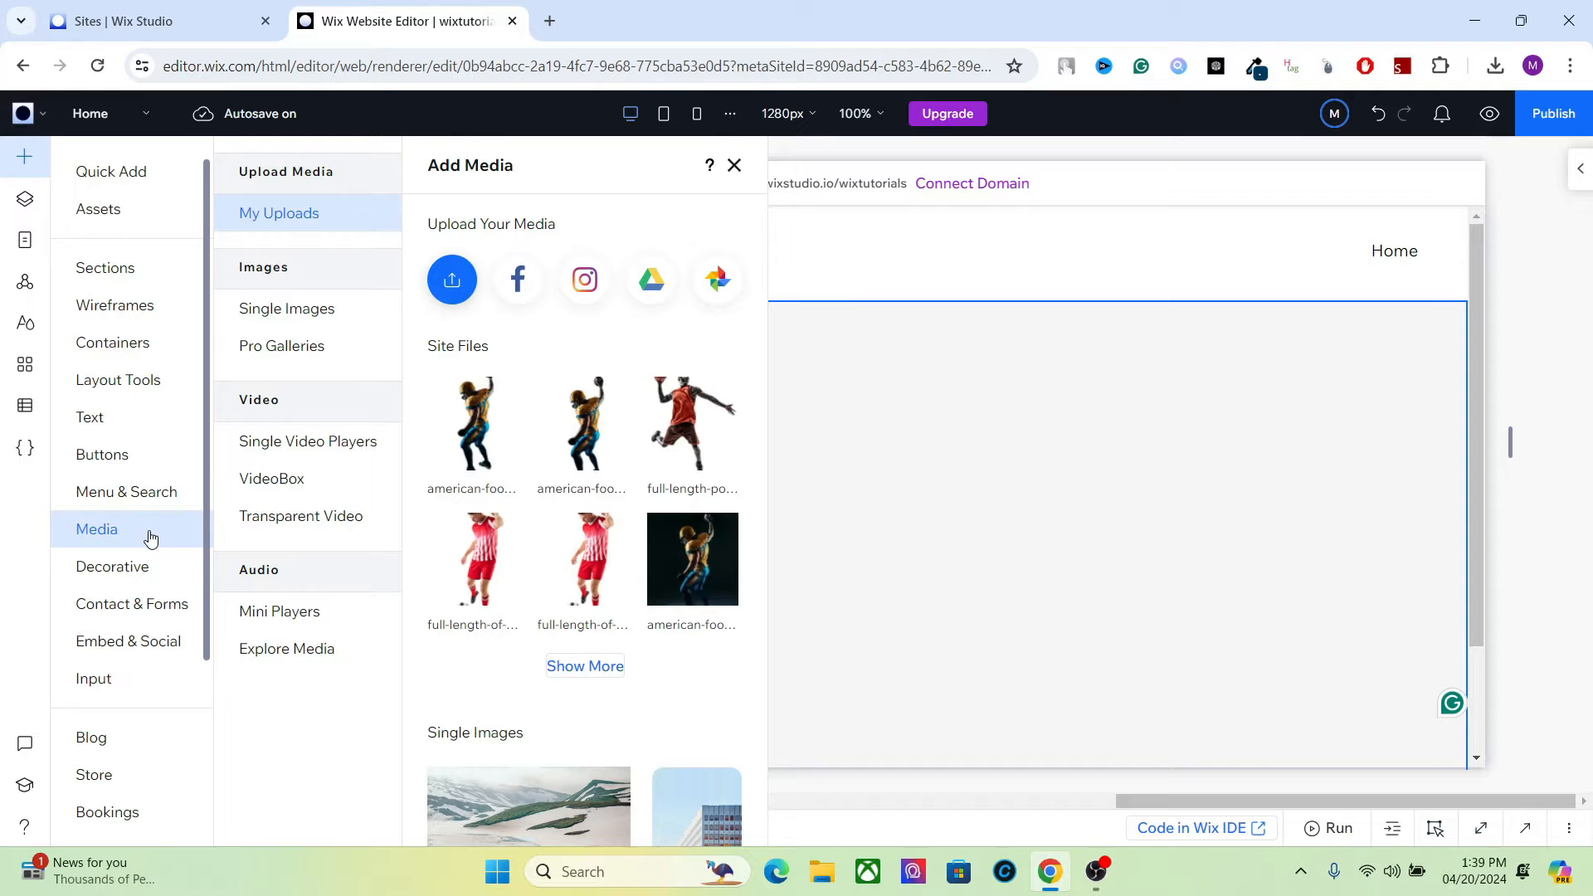
pyautogui.click(452, 279)
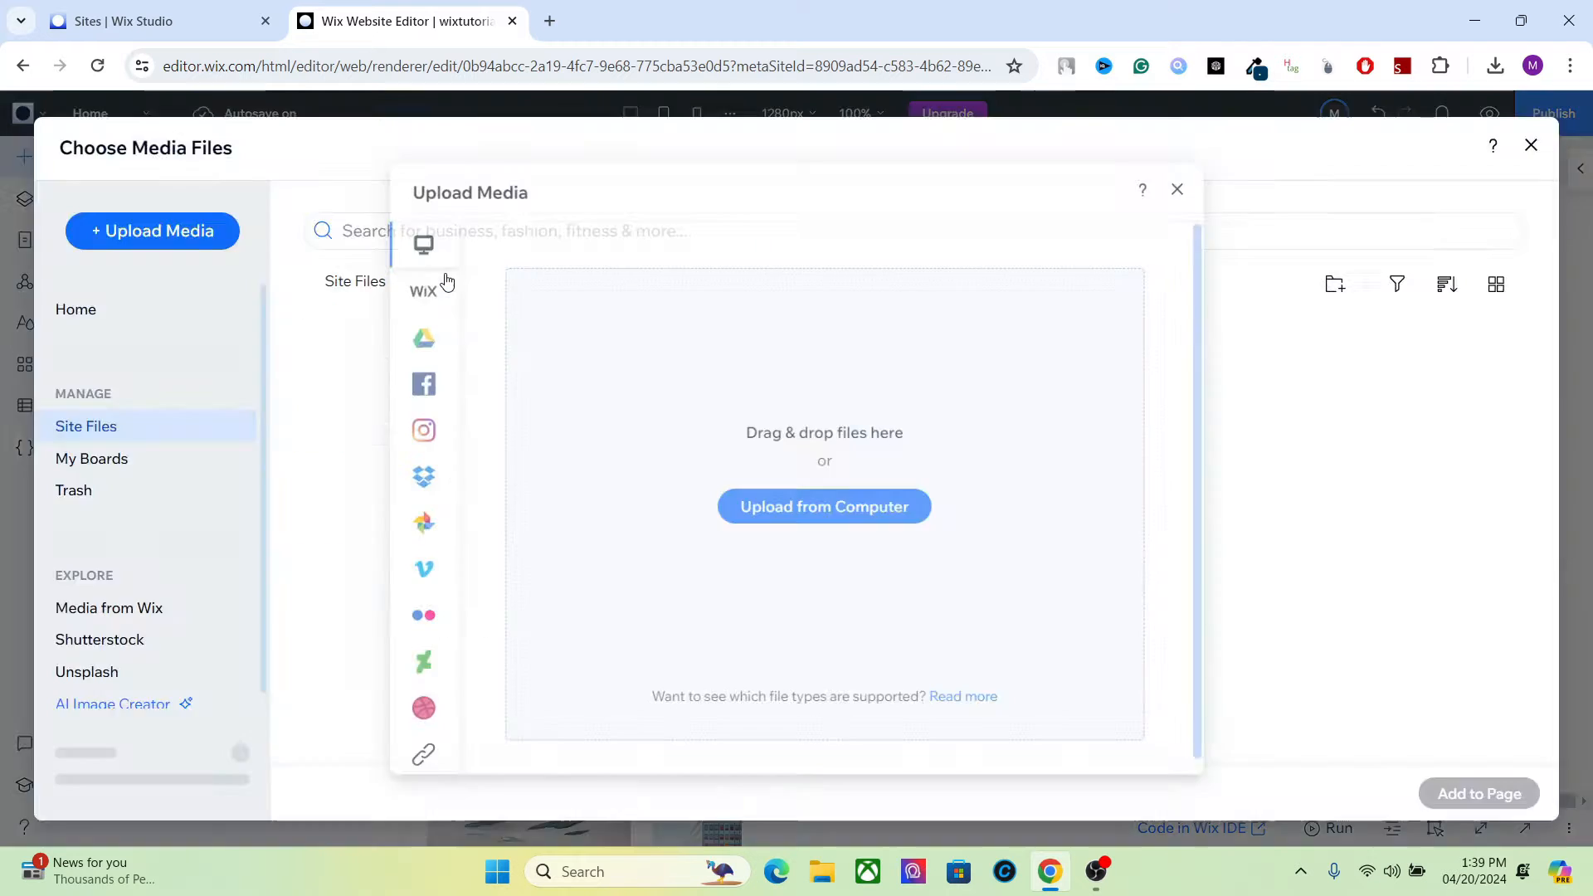
pyautogui.click(1177, 189)
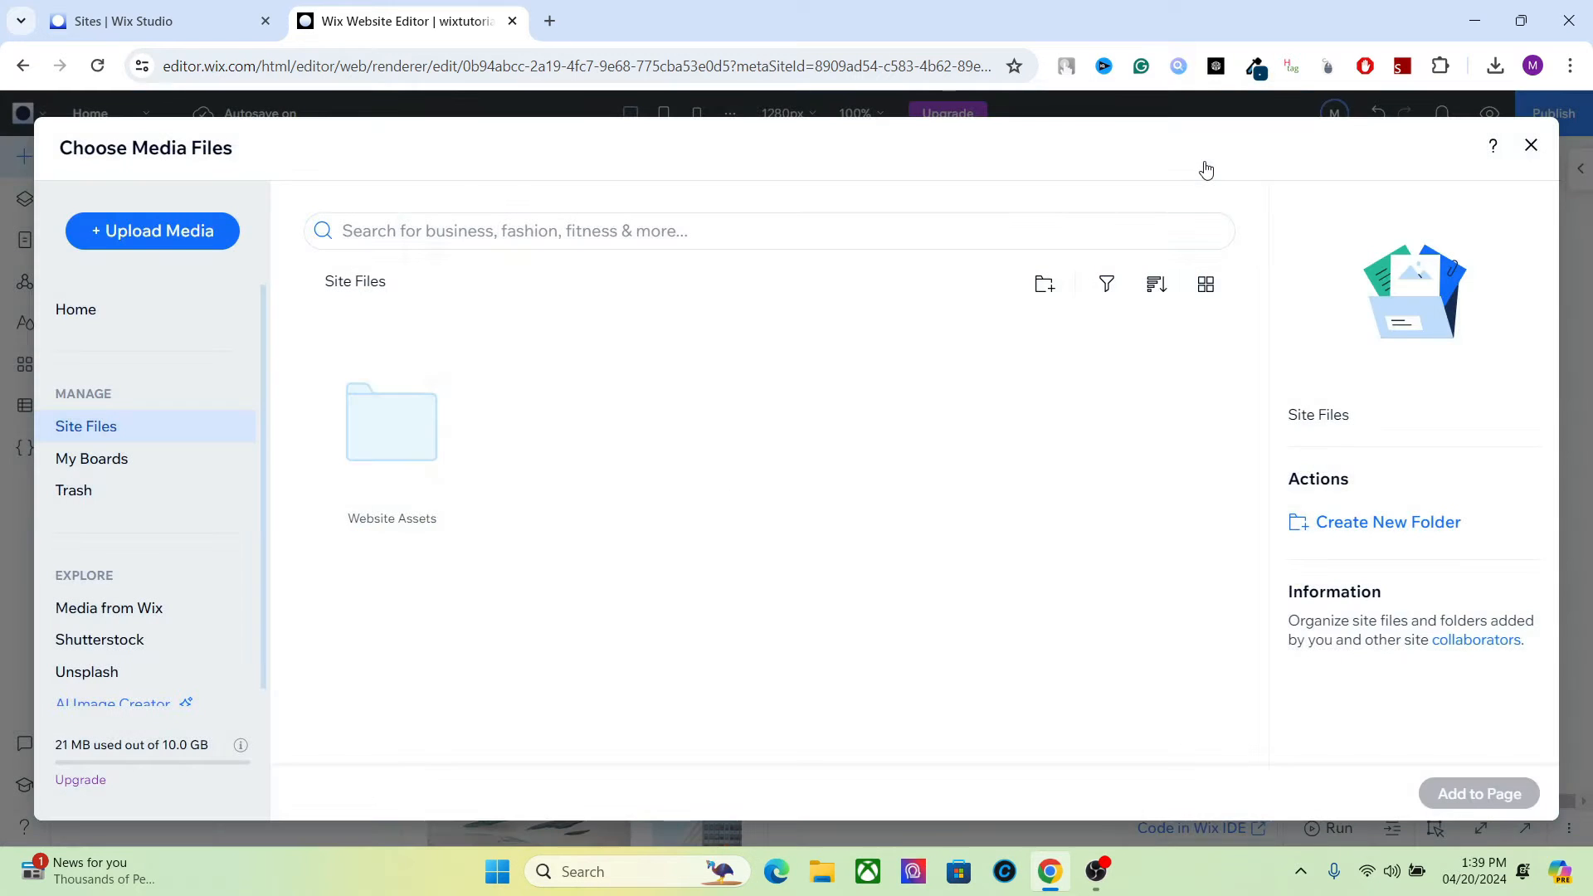
pyautogui.doubleClick(390, 422)
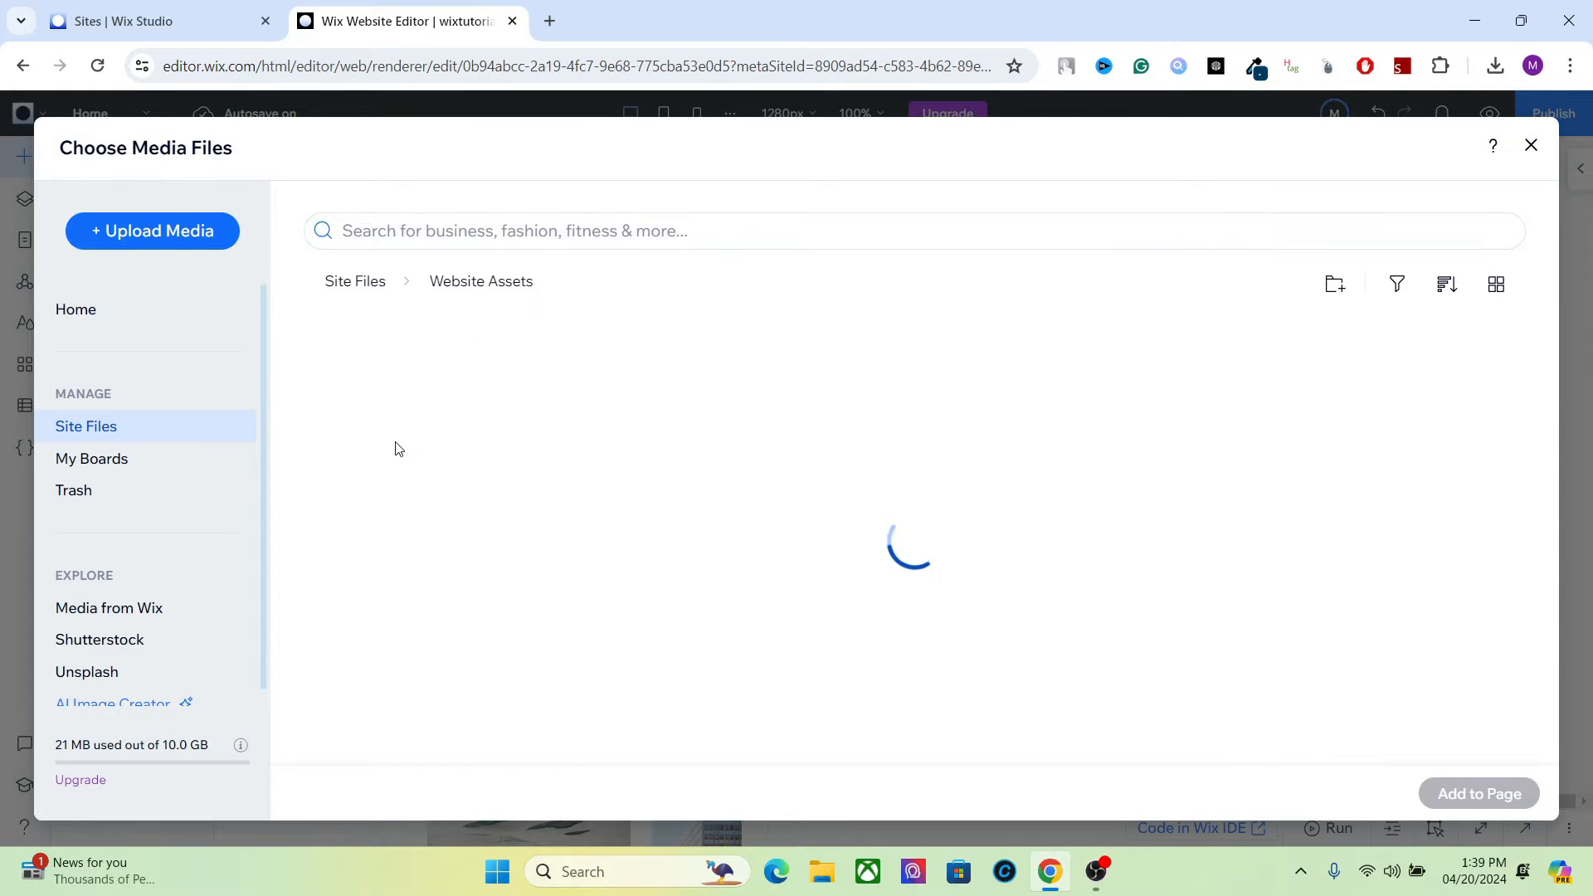
pyautogui.click(392, 420)
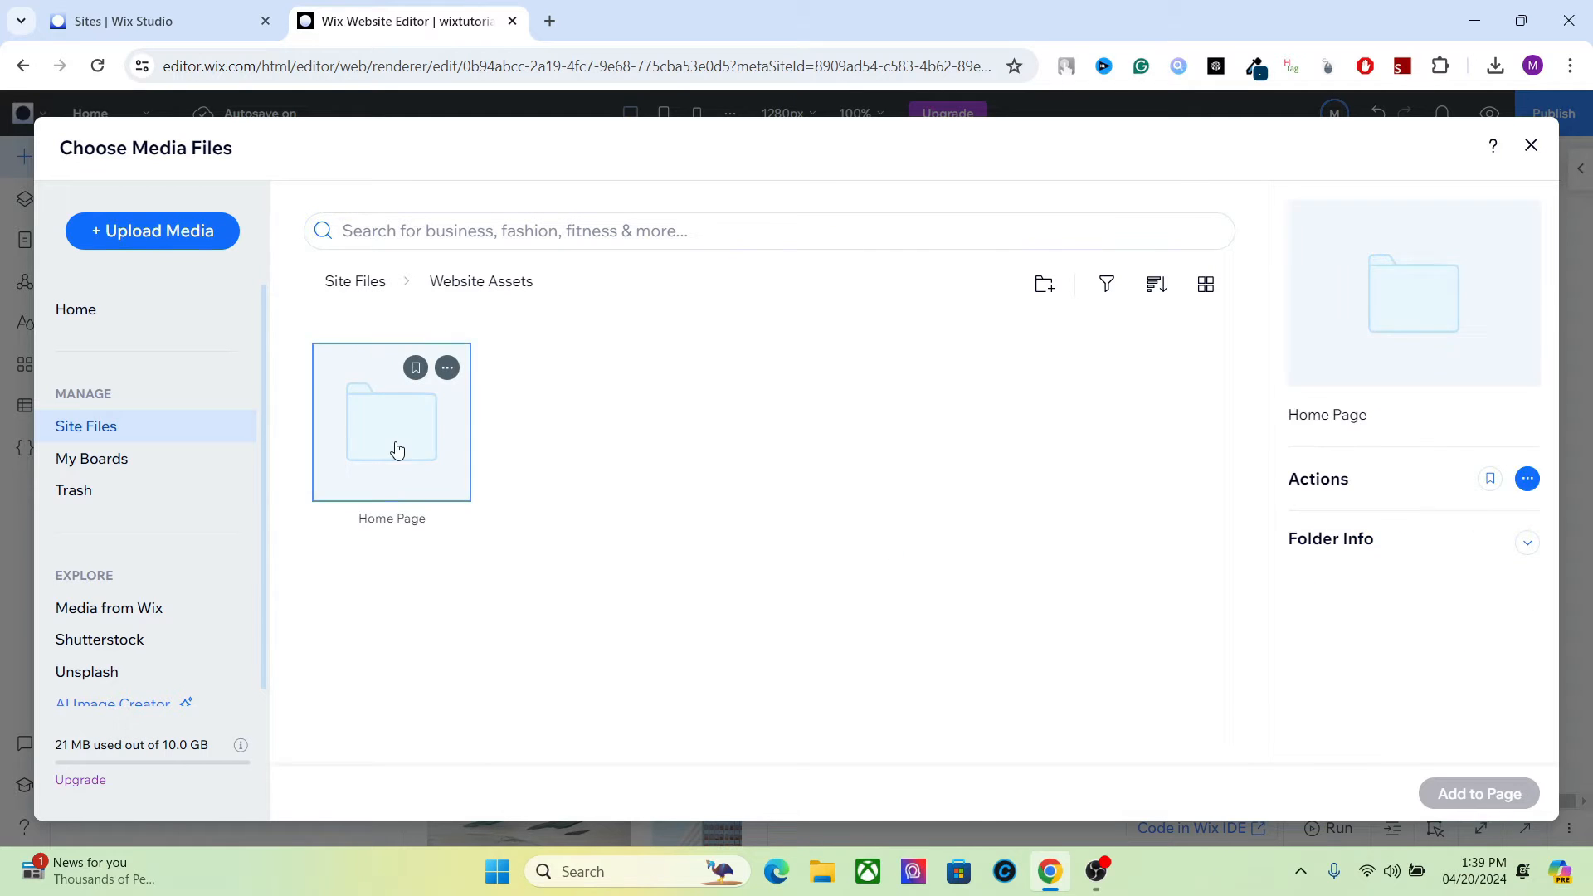
# - Open the Home Page folder and select the dark-background American football player photo
pyautogui.doubleClick(391, 422)
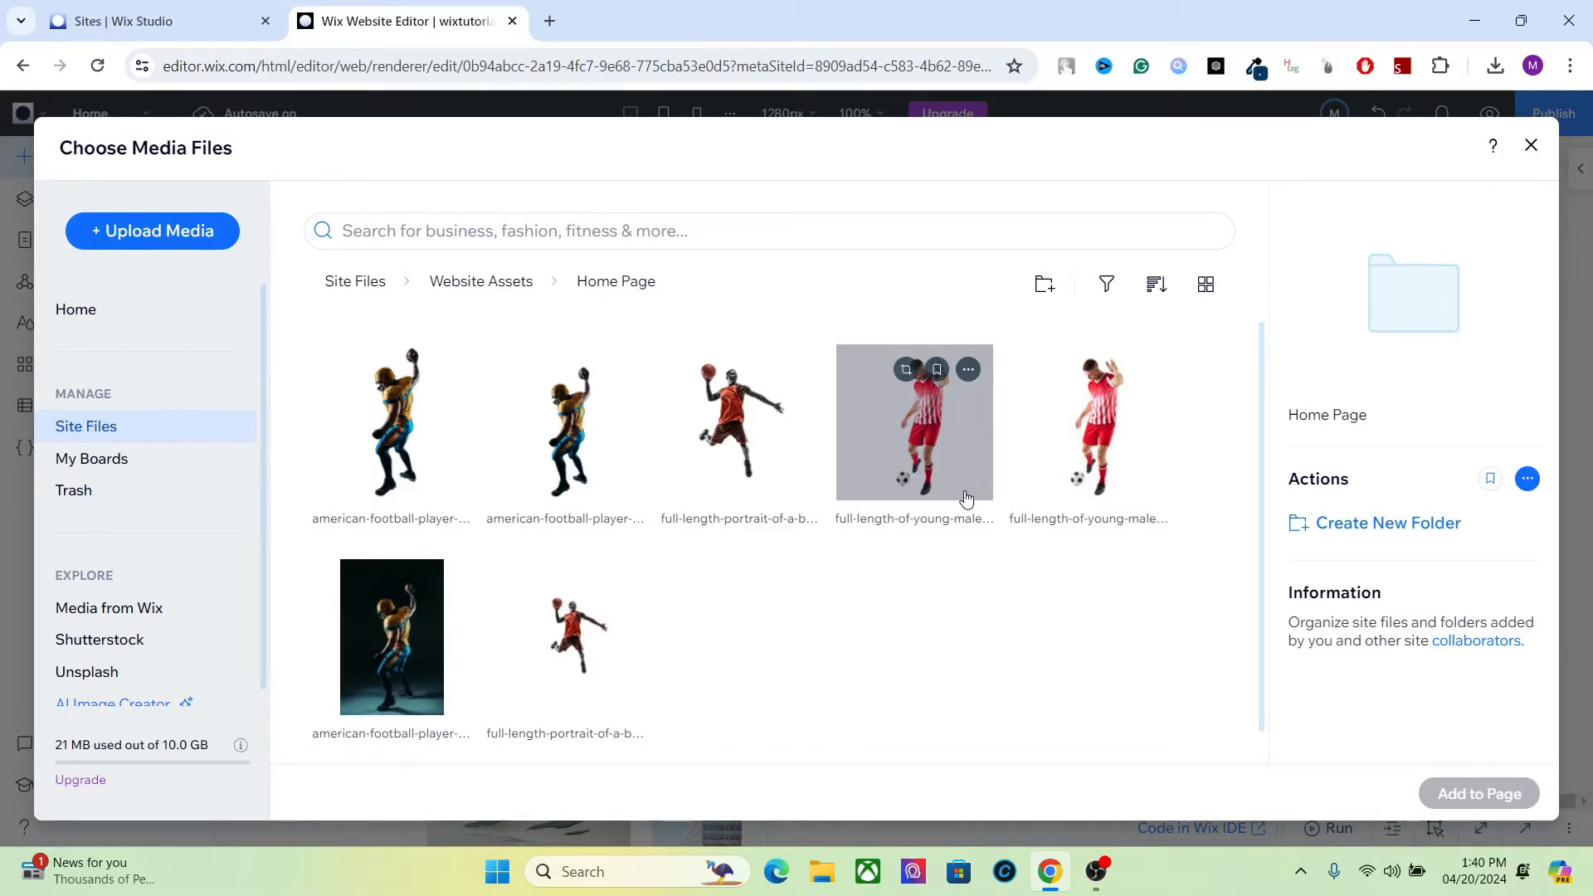
pyautogui.moveTo(1089, 638)
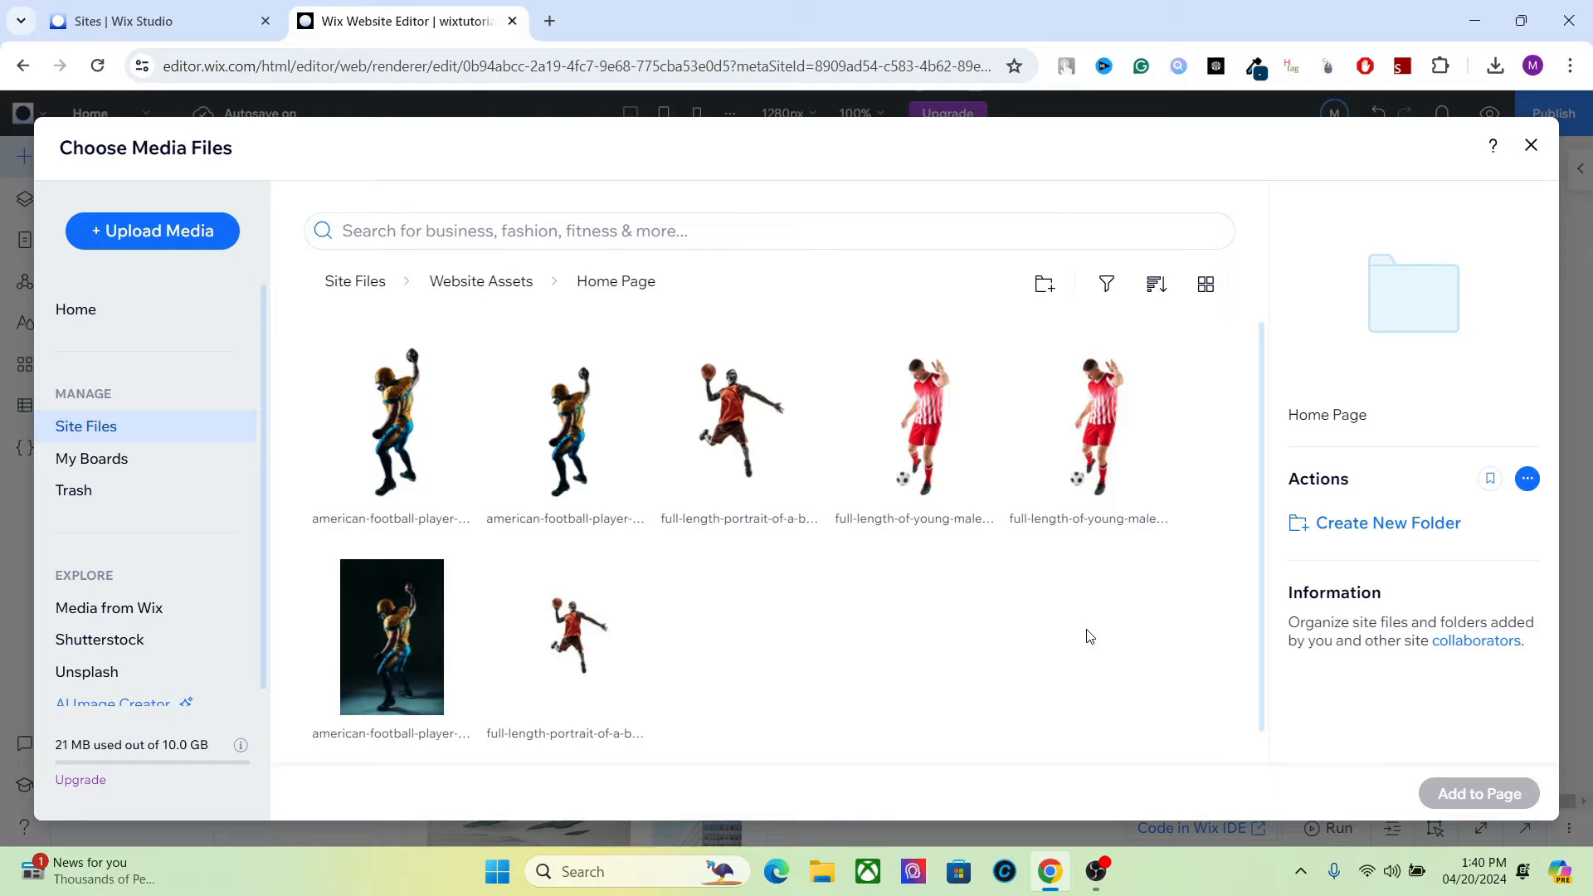
pyautogui.moveTo(1138, 650)
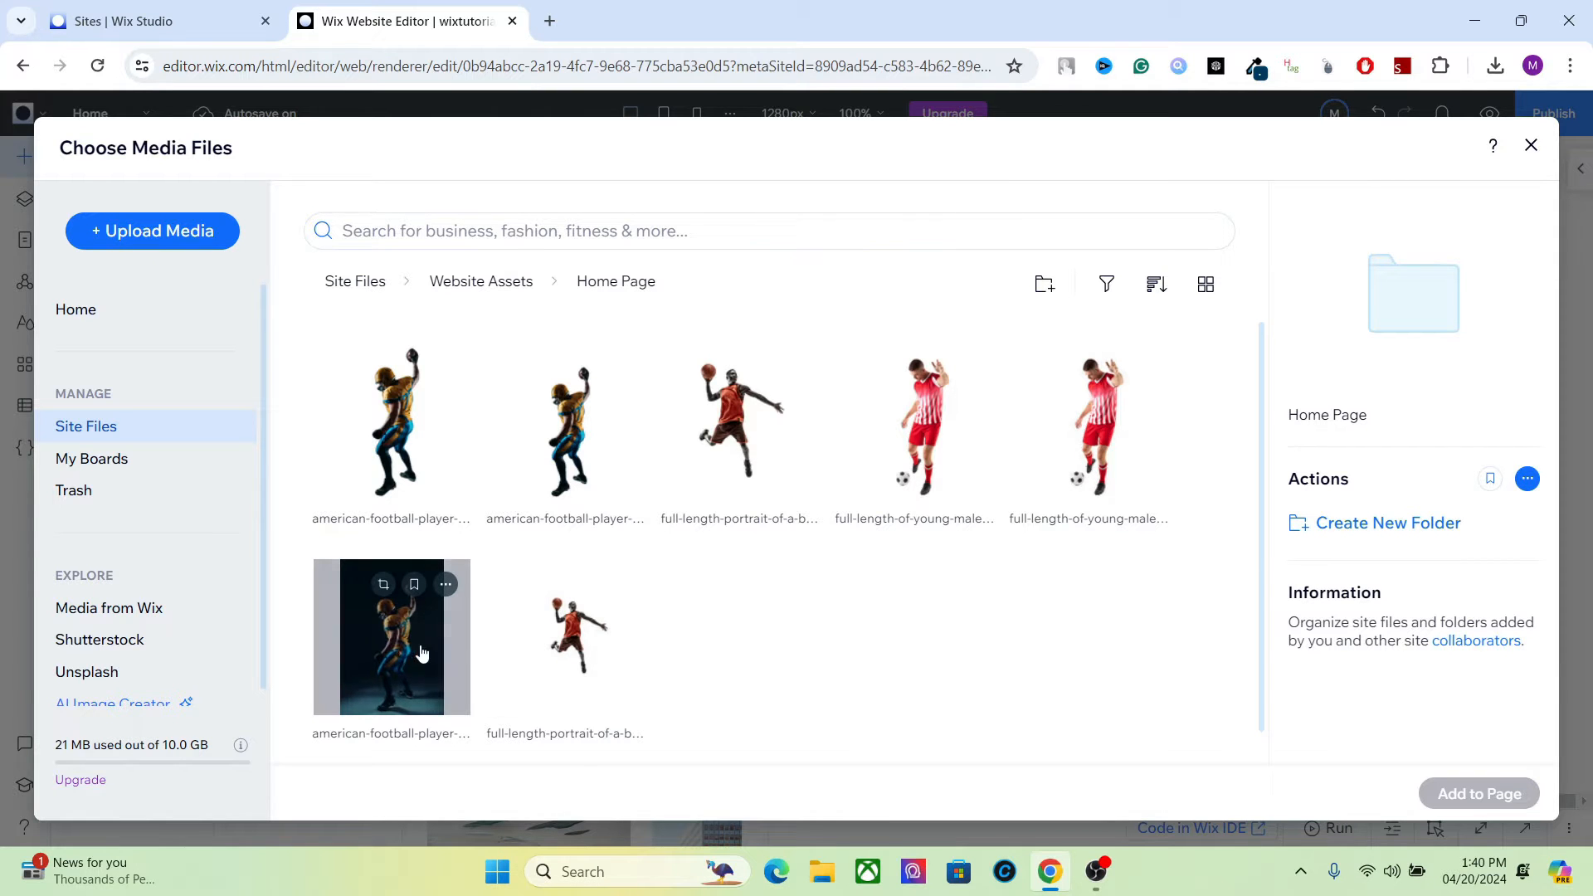
pyautogui.click(390, 637)
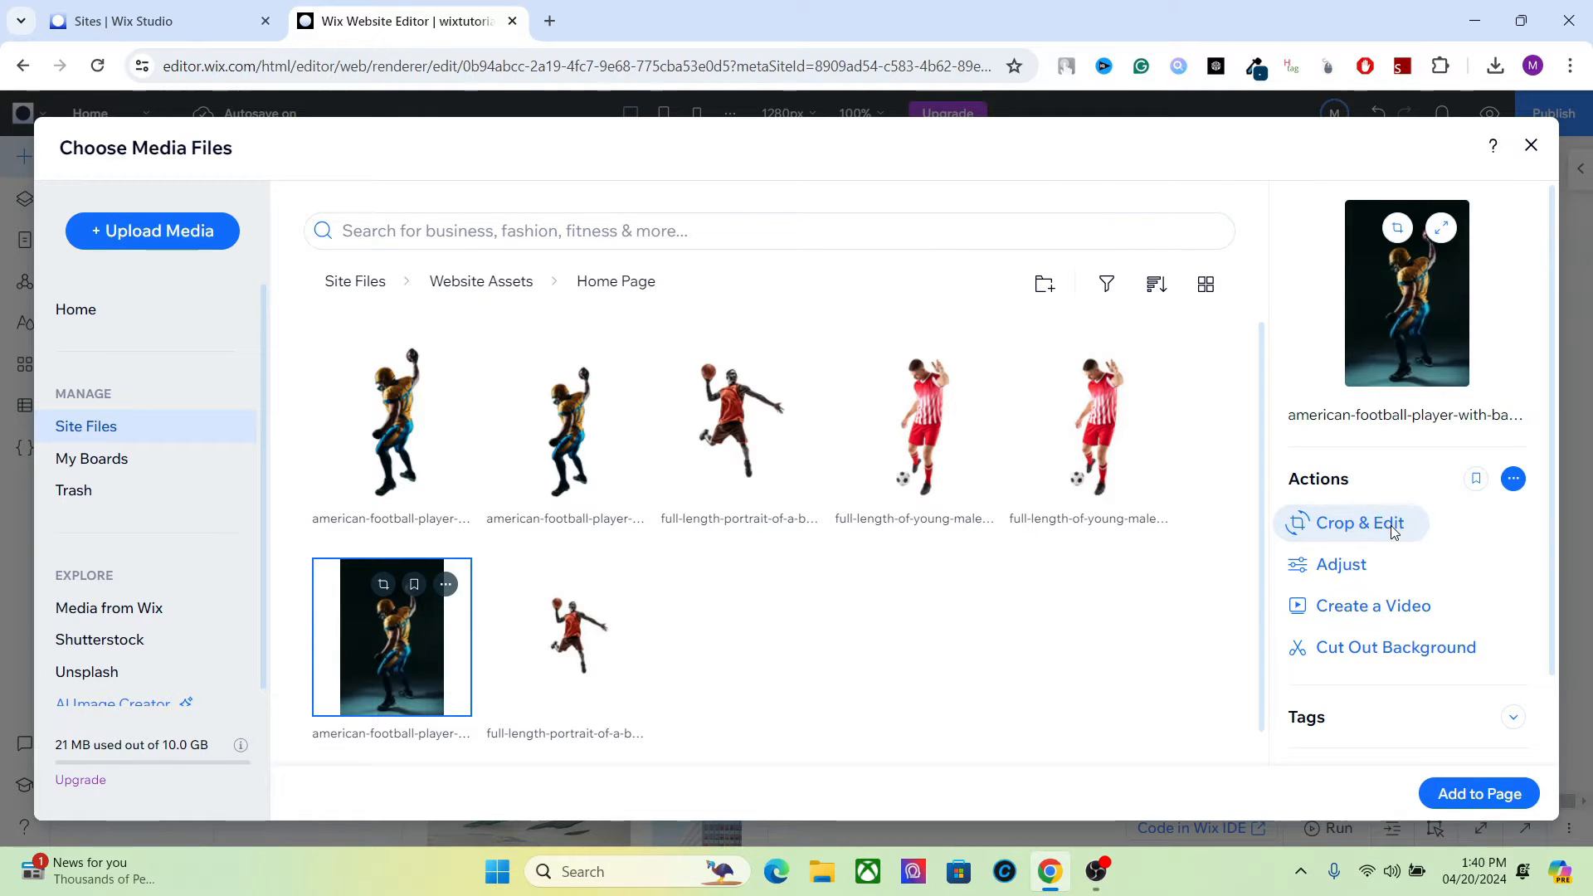
# - Try a background cut-out on the football photo, then cancel and leave without saving
pyautogui.click(1359, 522)
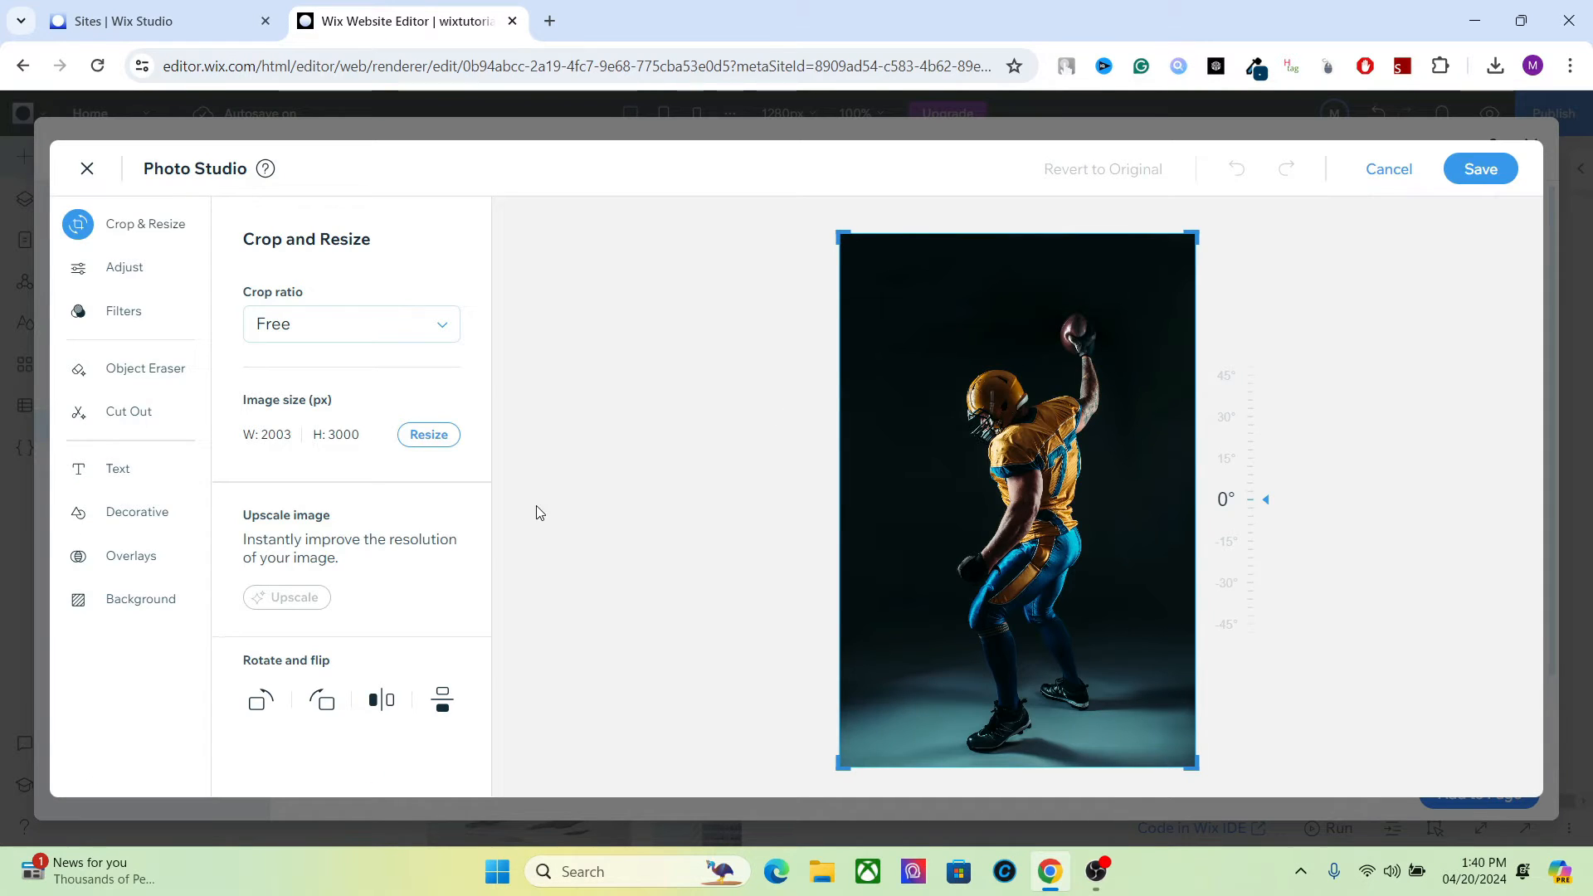
pyautogui.moveTo(128, 410)
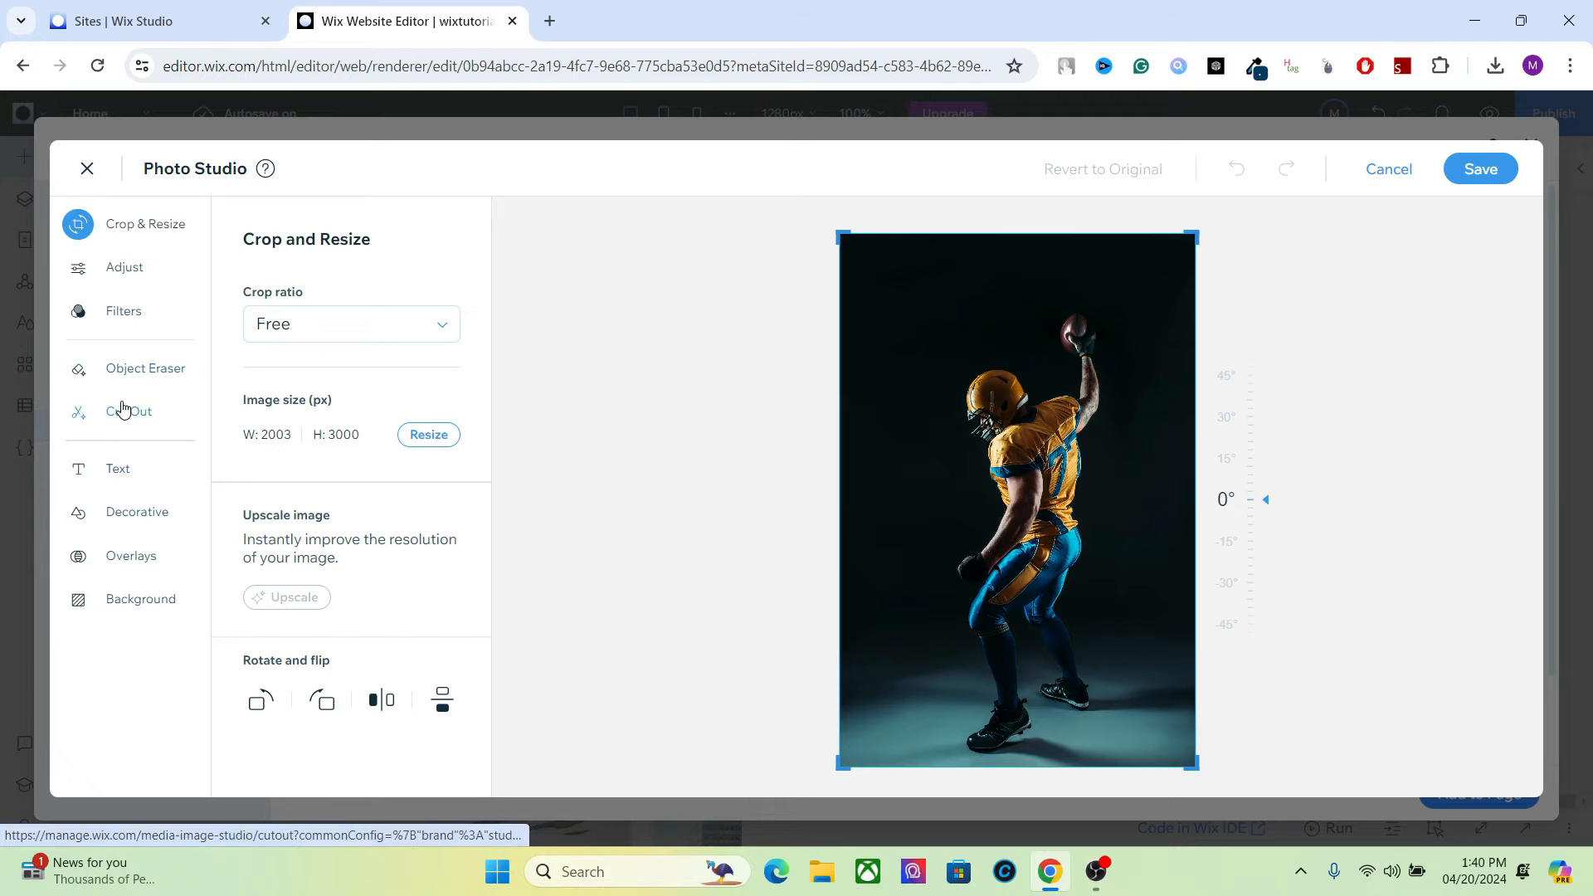
pyautogui.click(128, 410)
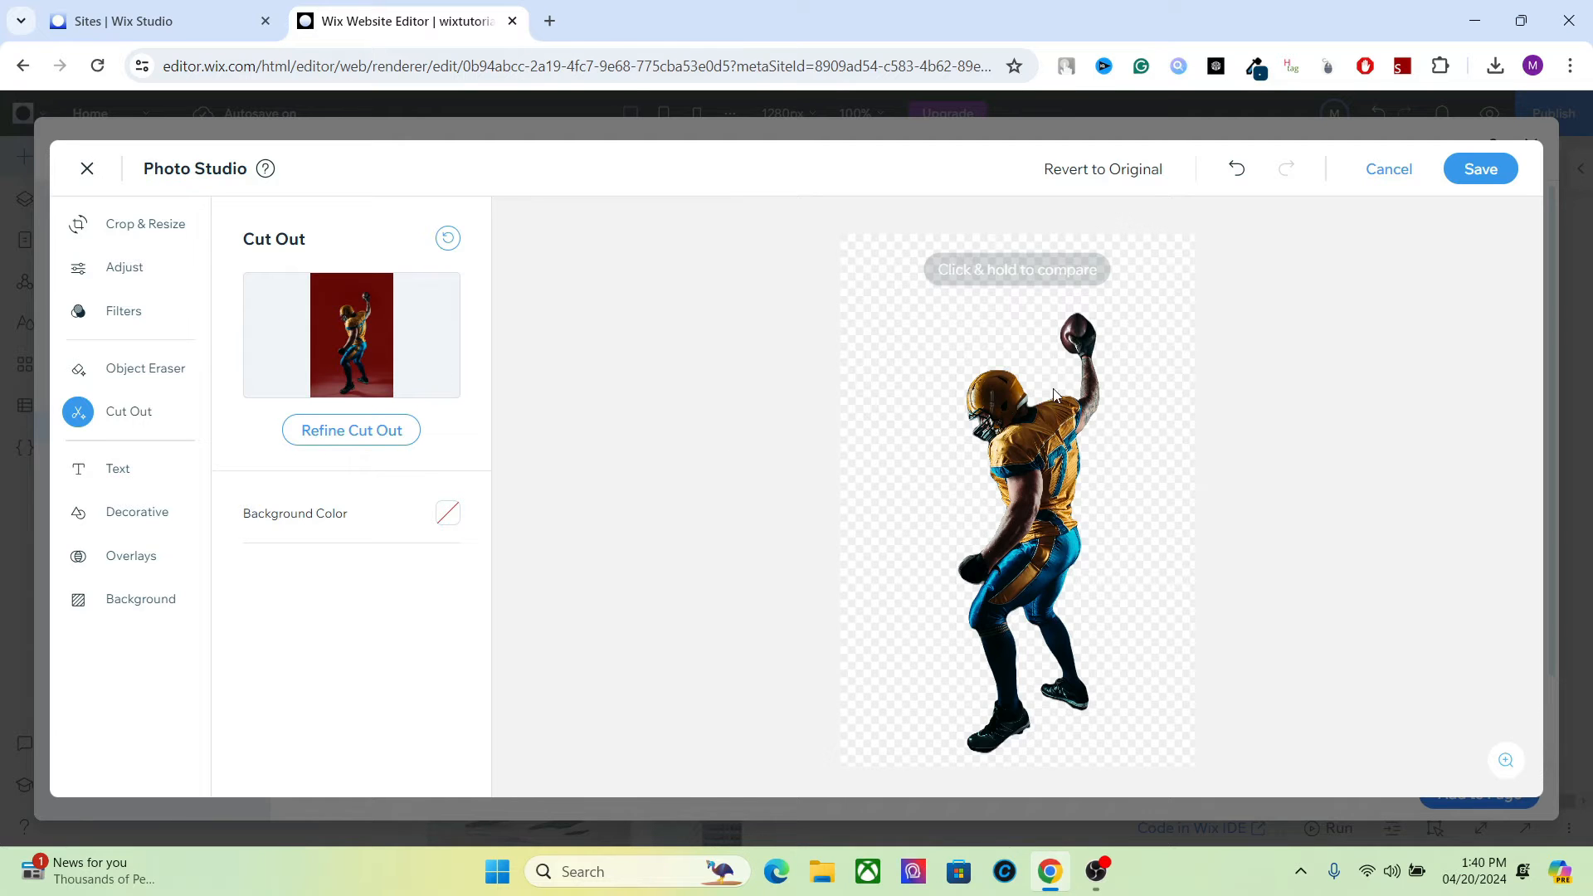
pyautogui.moveTo(1192, 407)
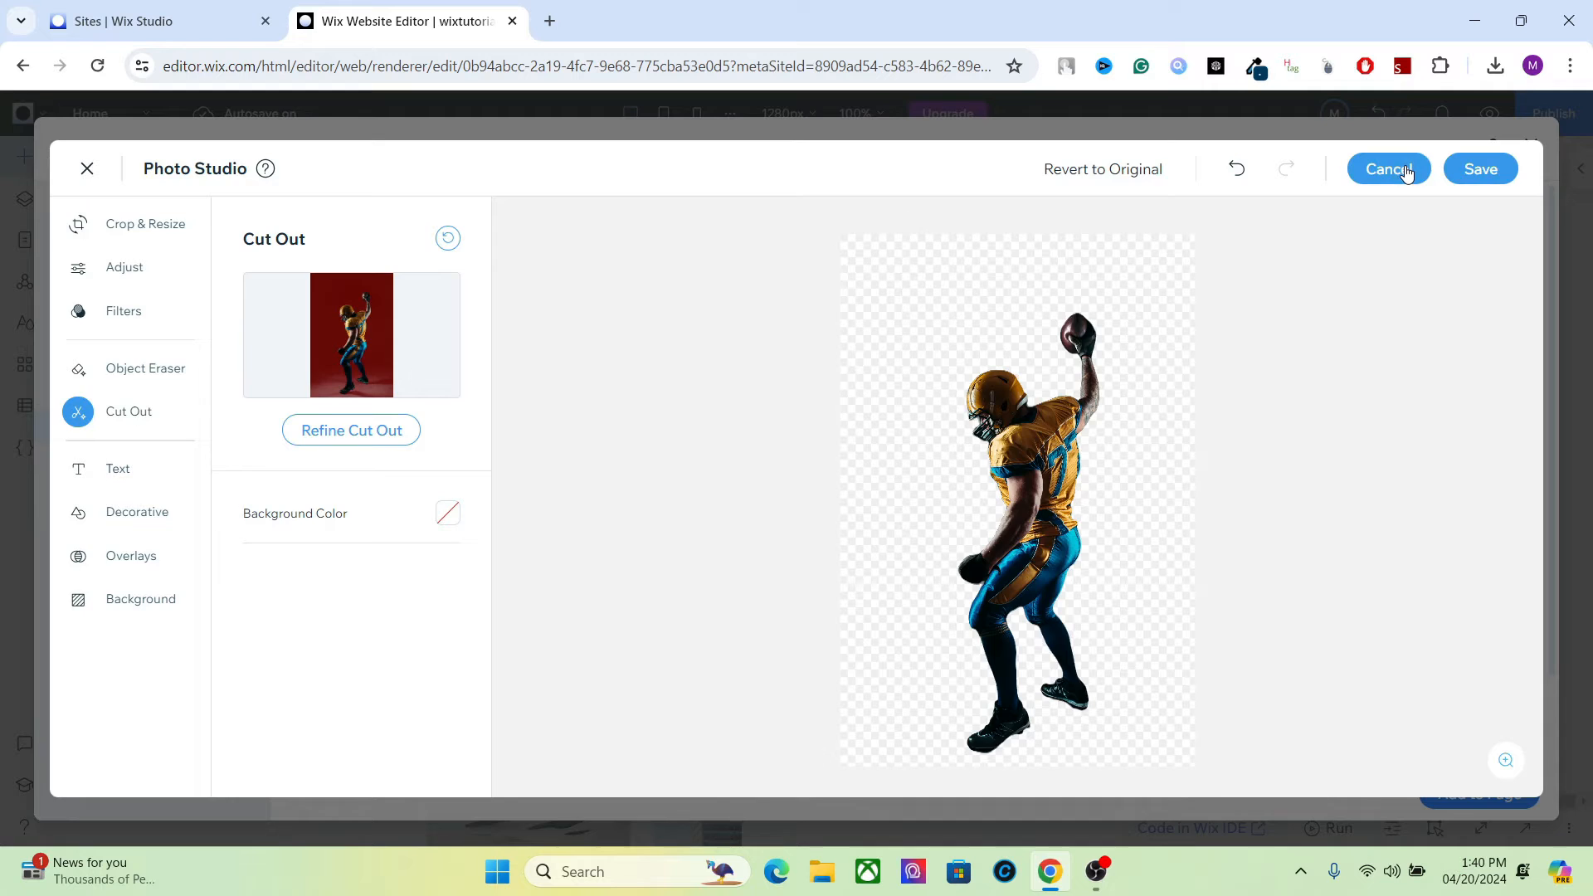
pyautogui.click(1387, 169)
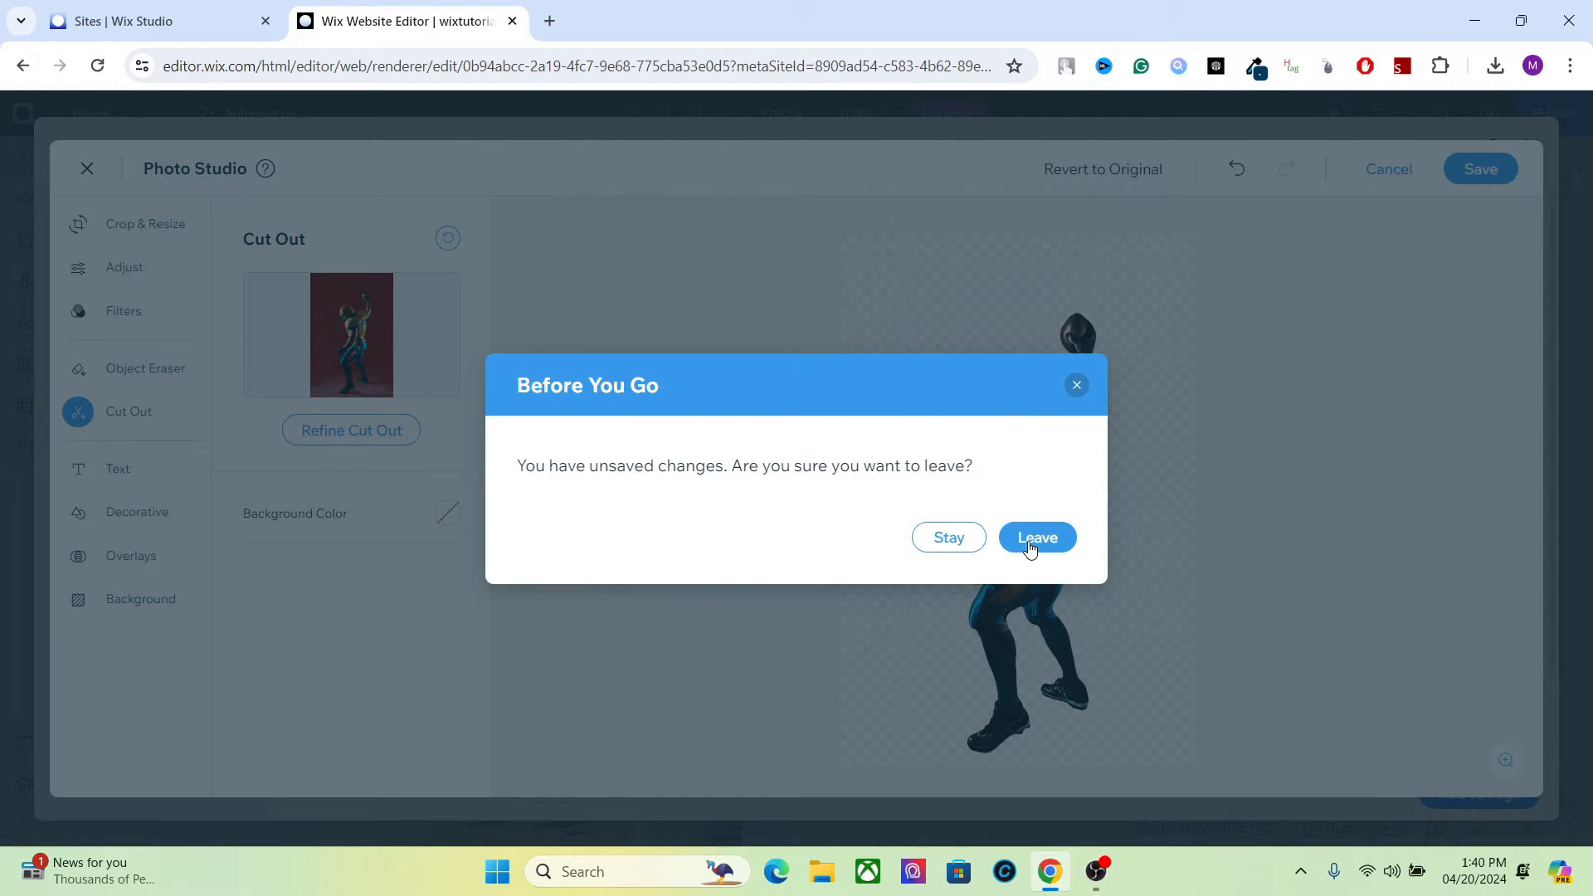
pyautogui.click(1036, 536)
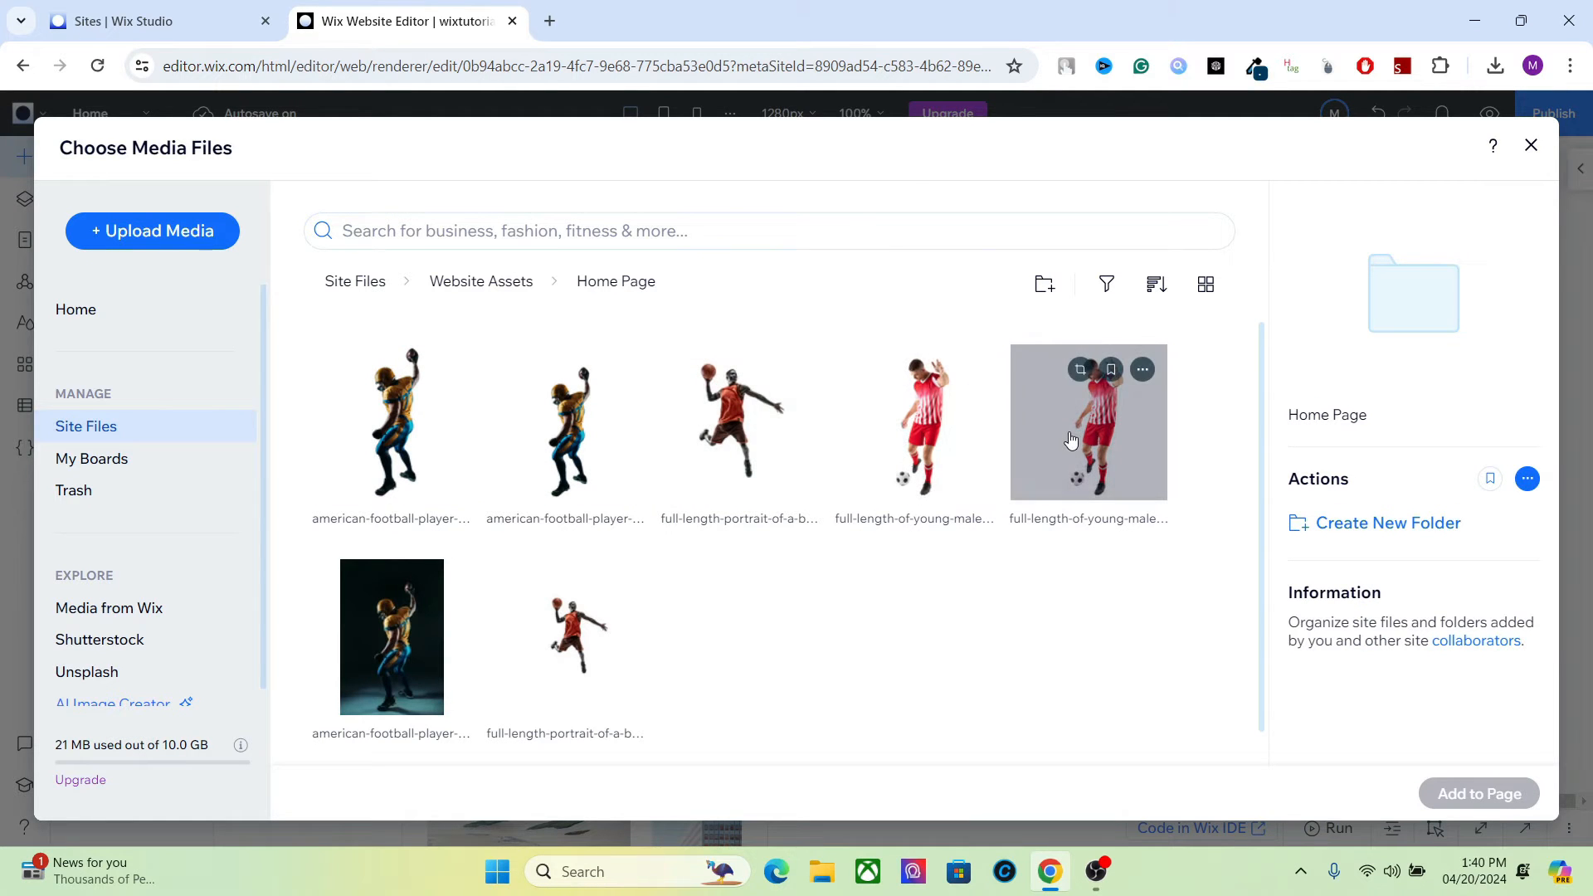
# - Try cutting out and refining the soccer player photo, then leave the editor unsaved
pyautogui.click(1087, 421)
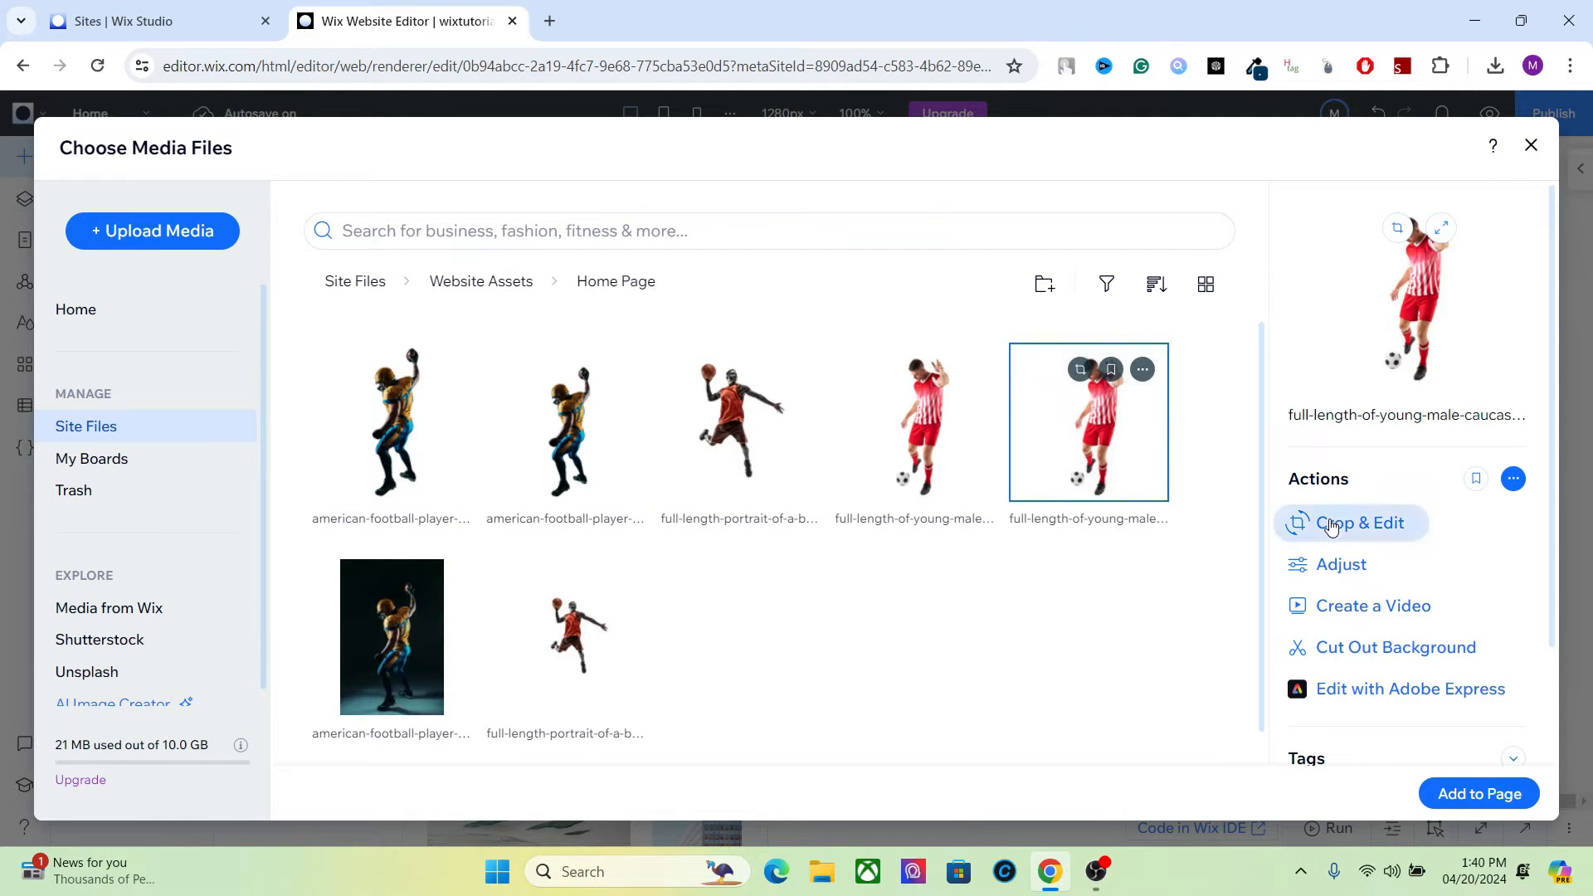
pyautogui.click(1359, 523)
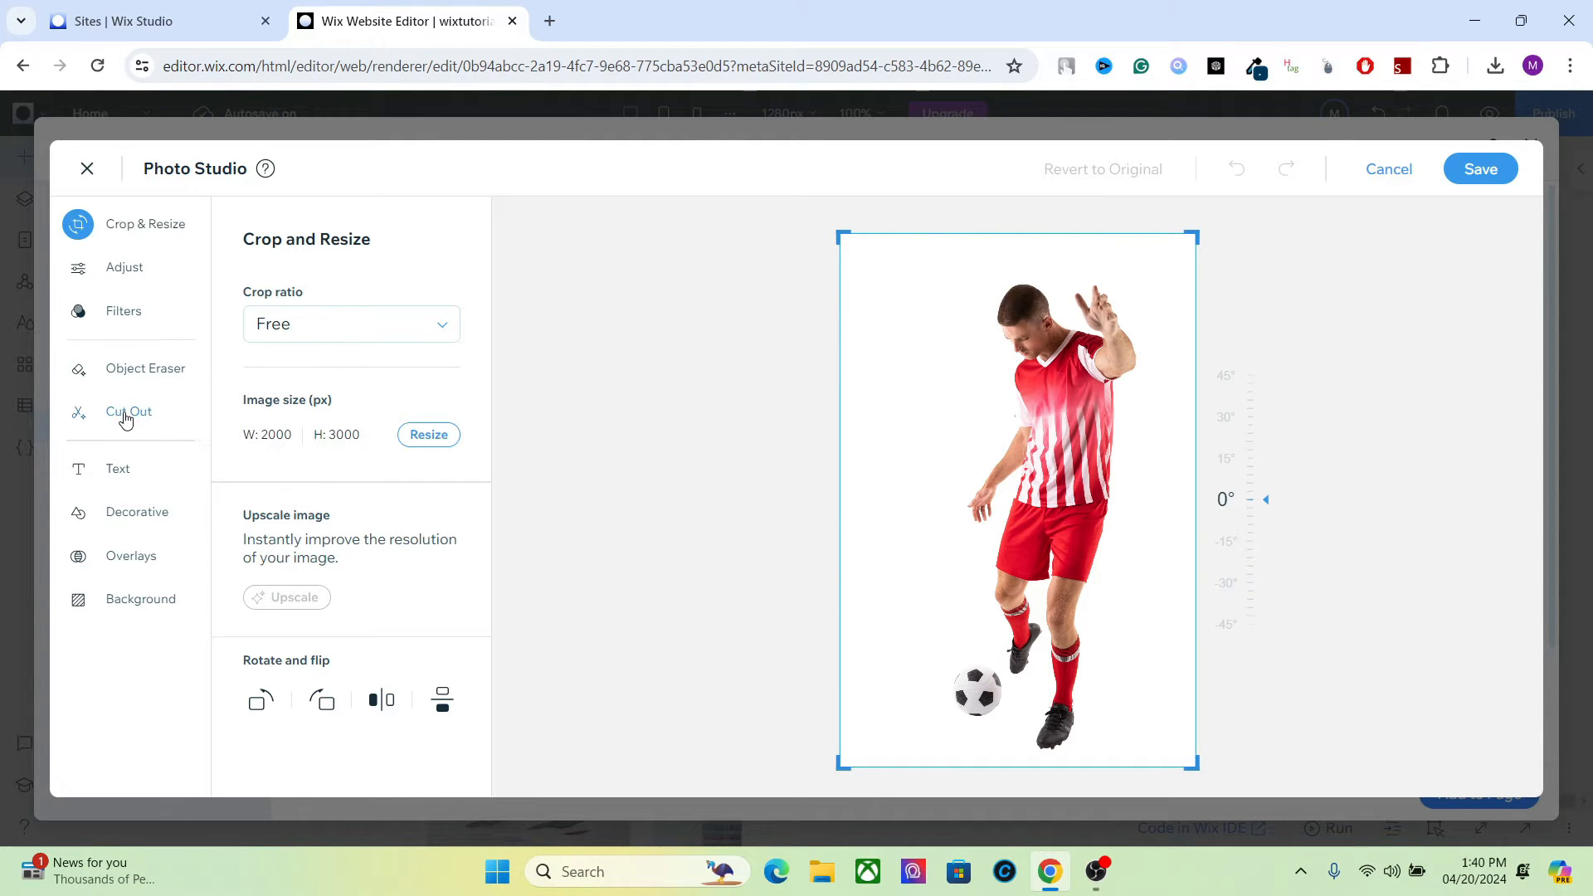
pyautogui.click(128, 411)
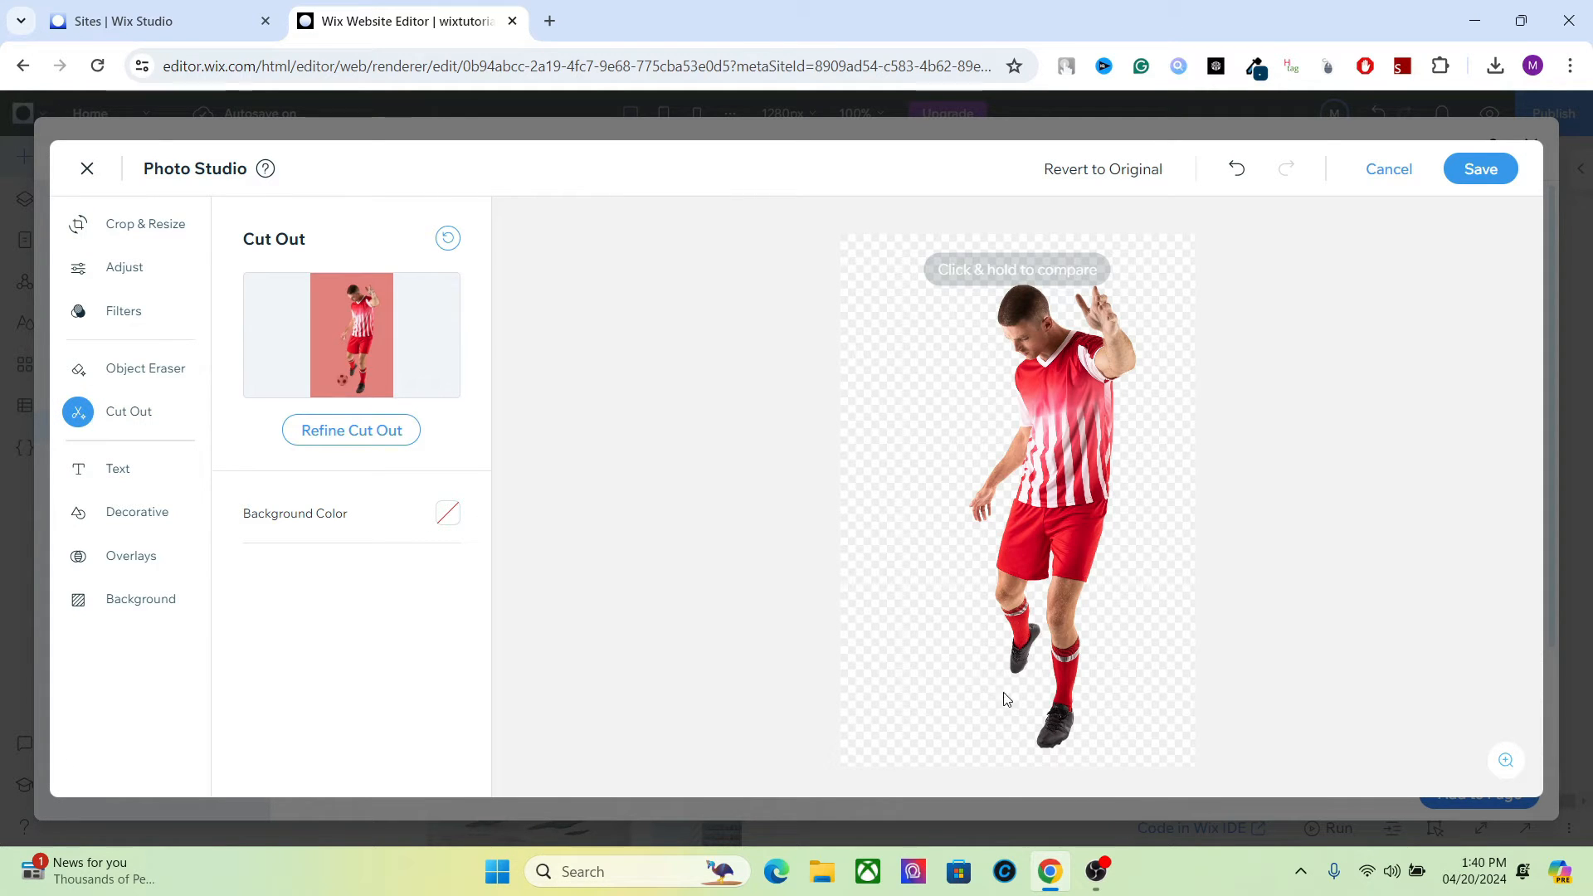
pyautogui.moveTo(456, 450)
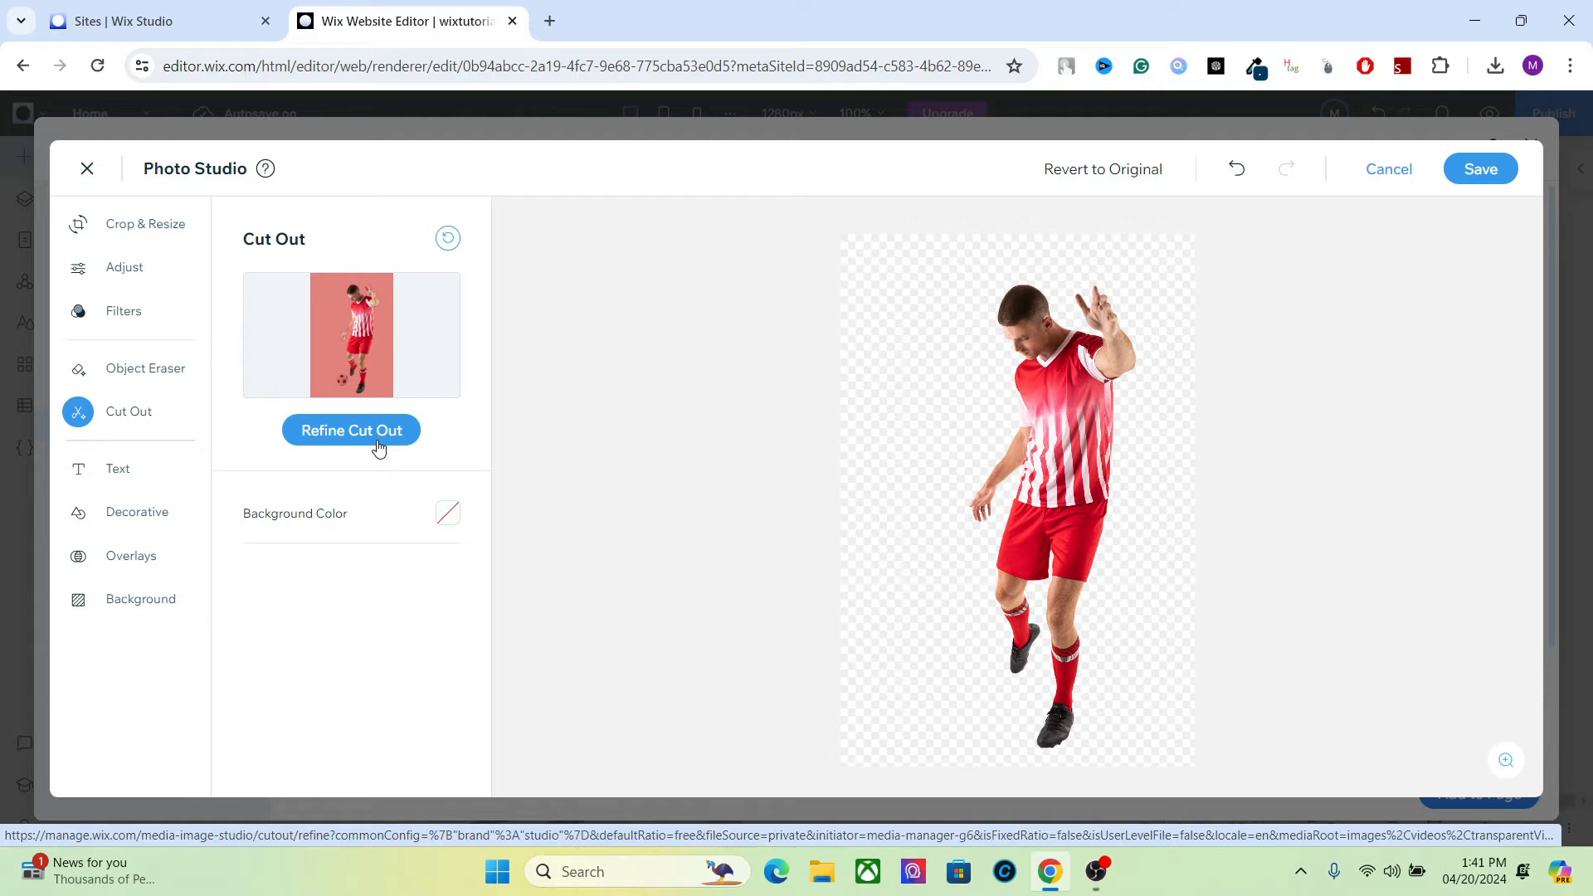
pyautogui.click(350, 430)
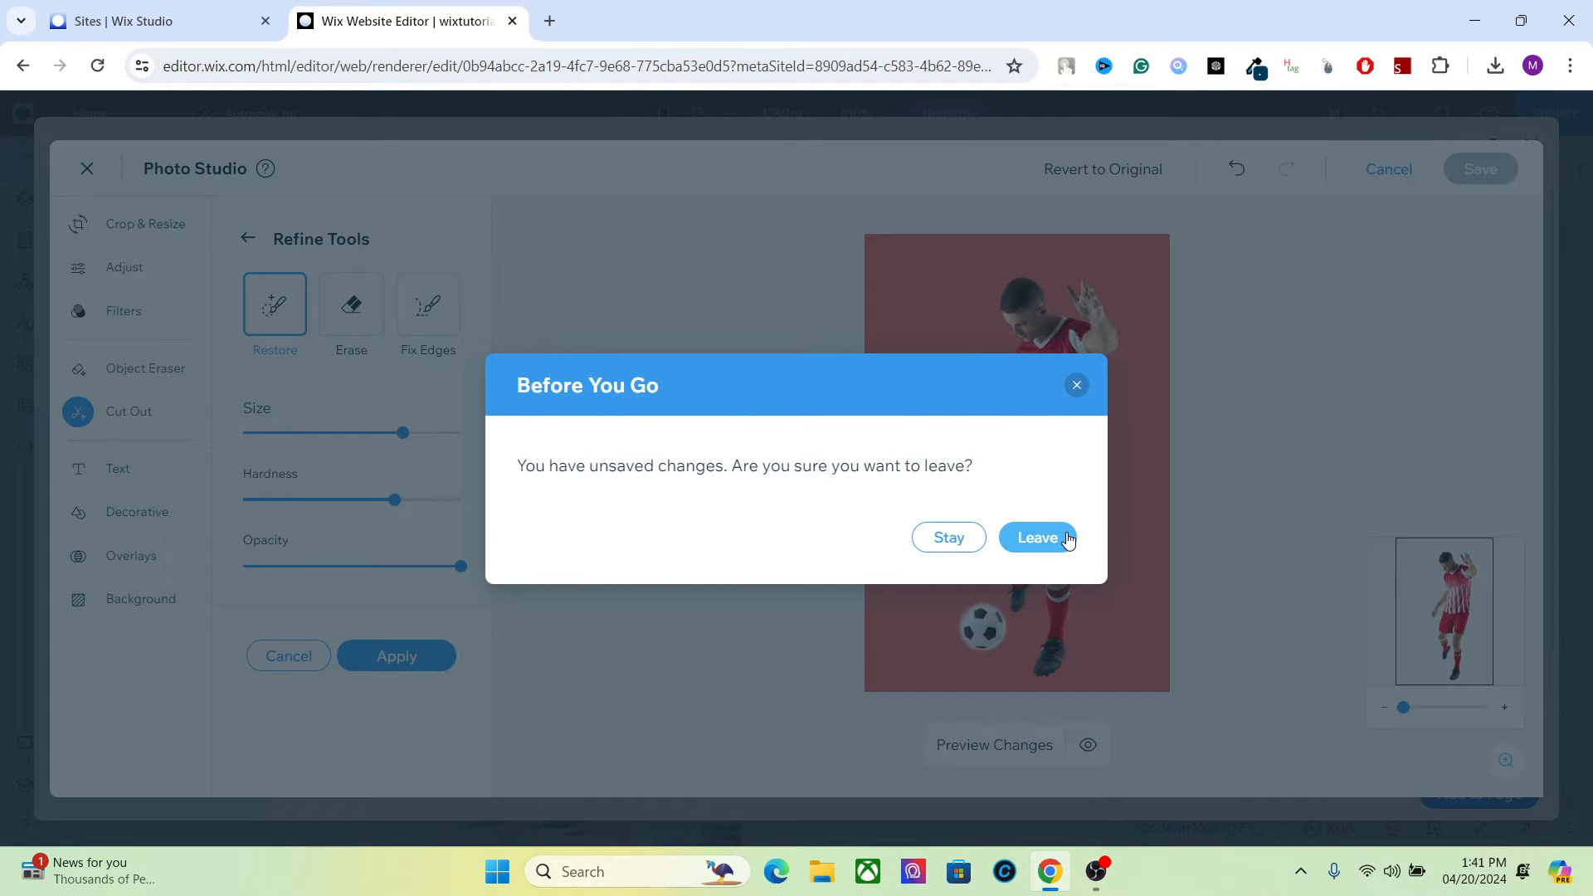
pyautogui.click(1037, 538)
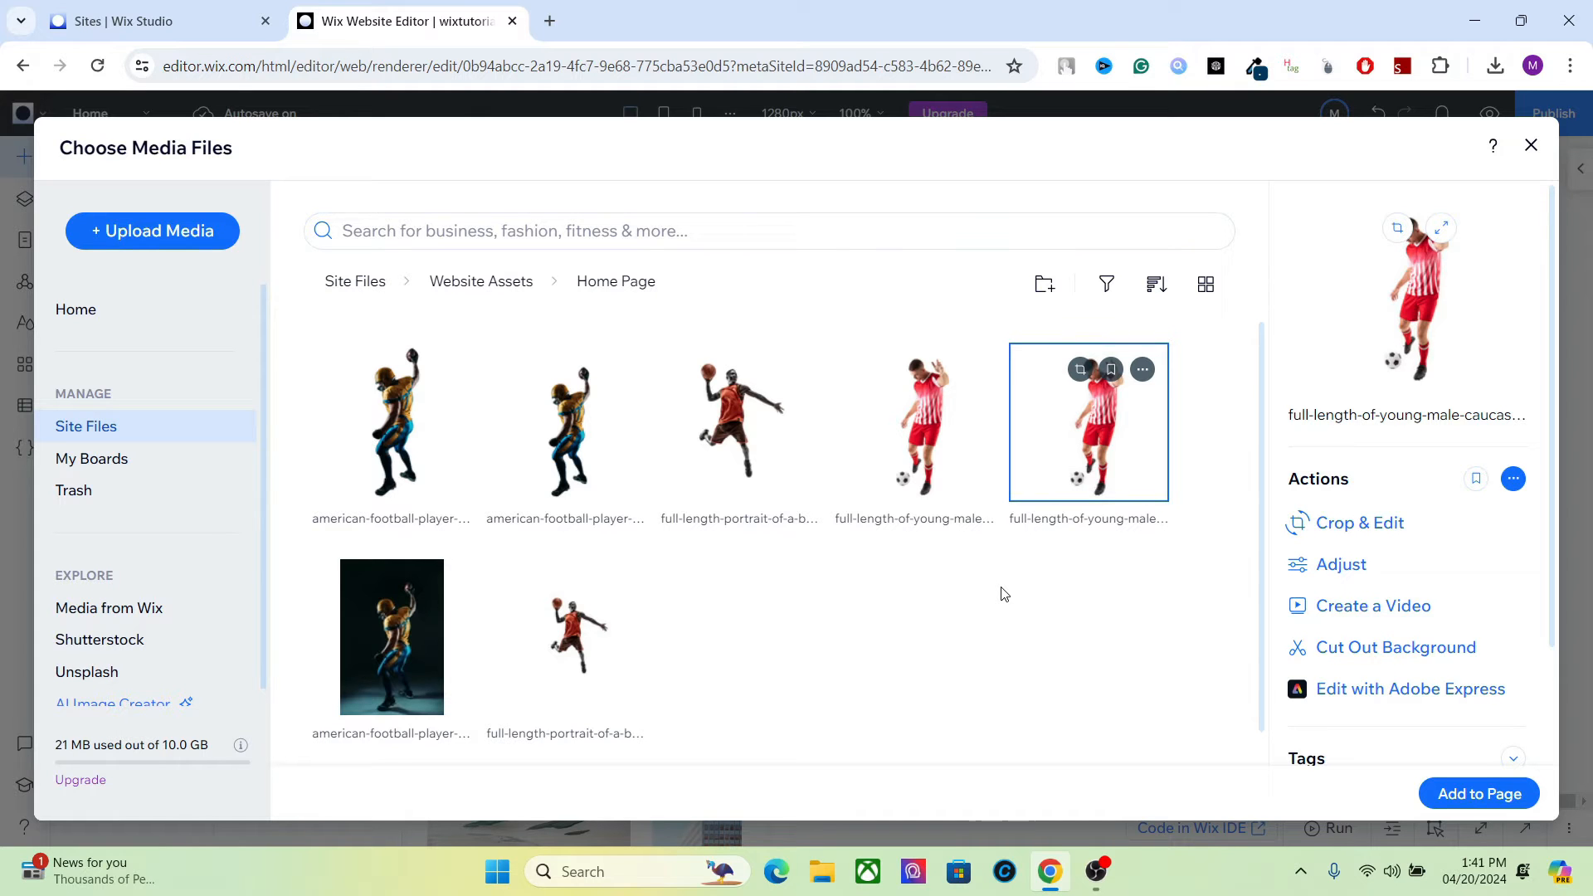
pyautogui.moveTo(1034, 609)
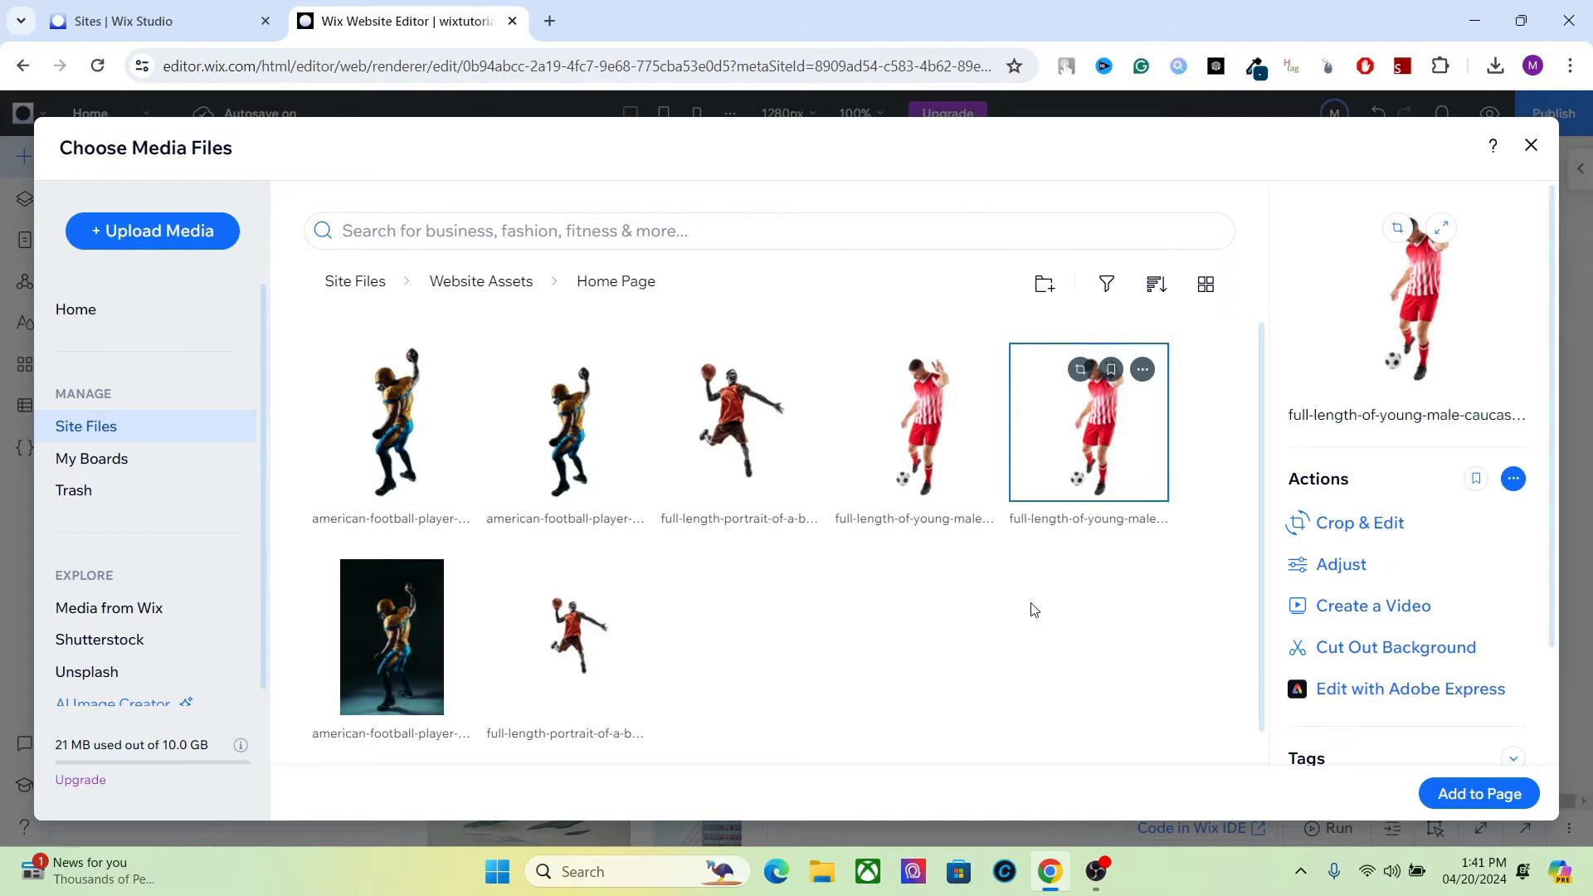
pyautogui.moveTo(911, 422)
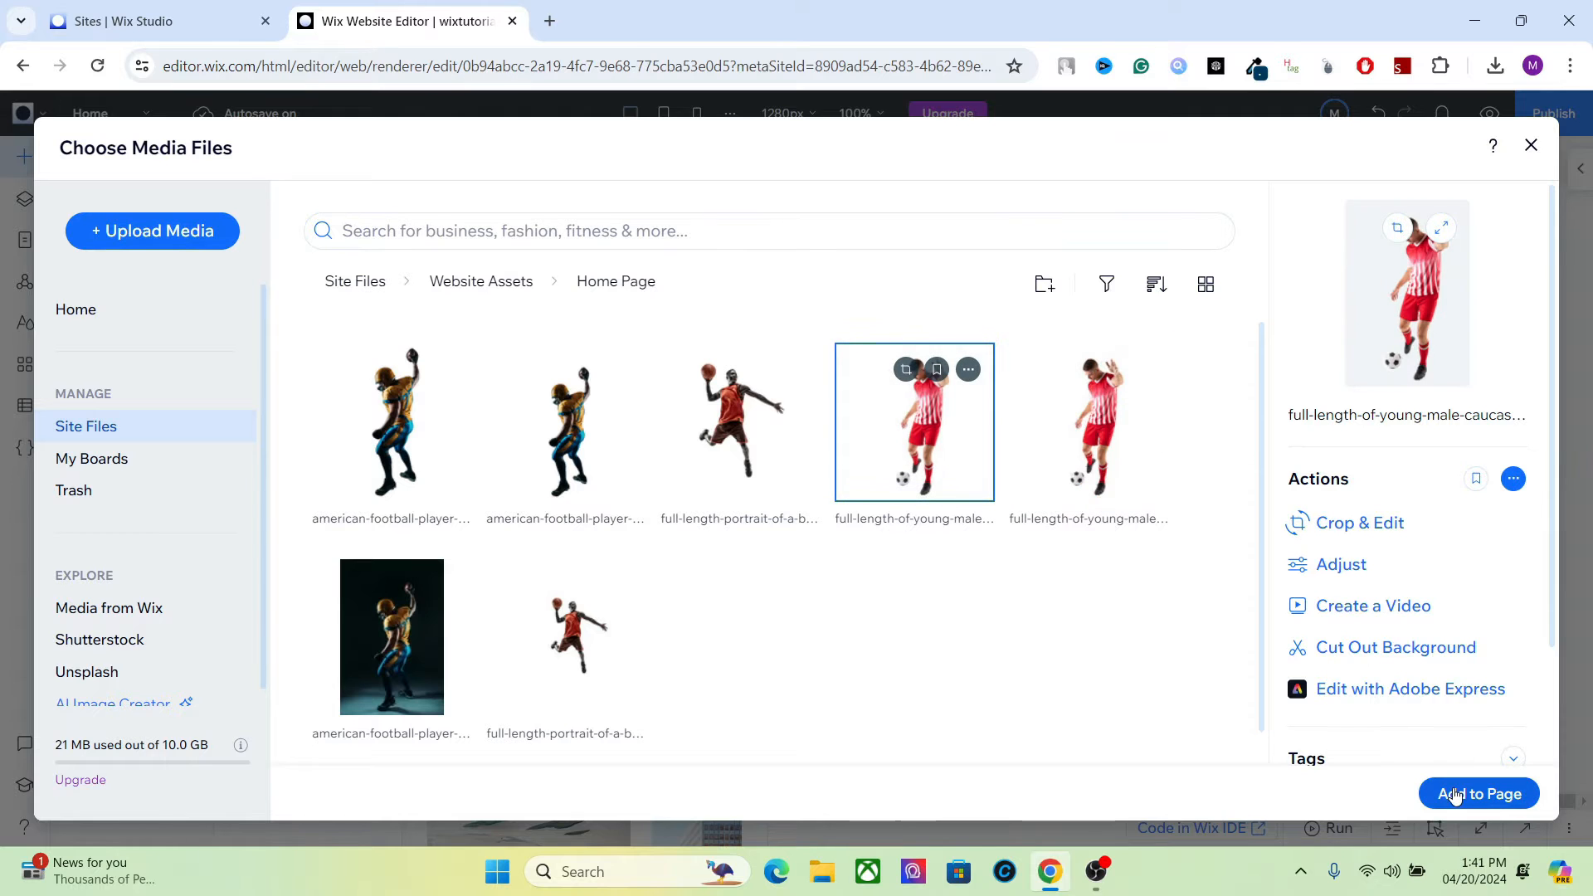
# - Add the soccer player image to the page, moved right with his head overlapping the header
pyautogui.click(1479, 793)
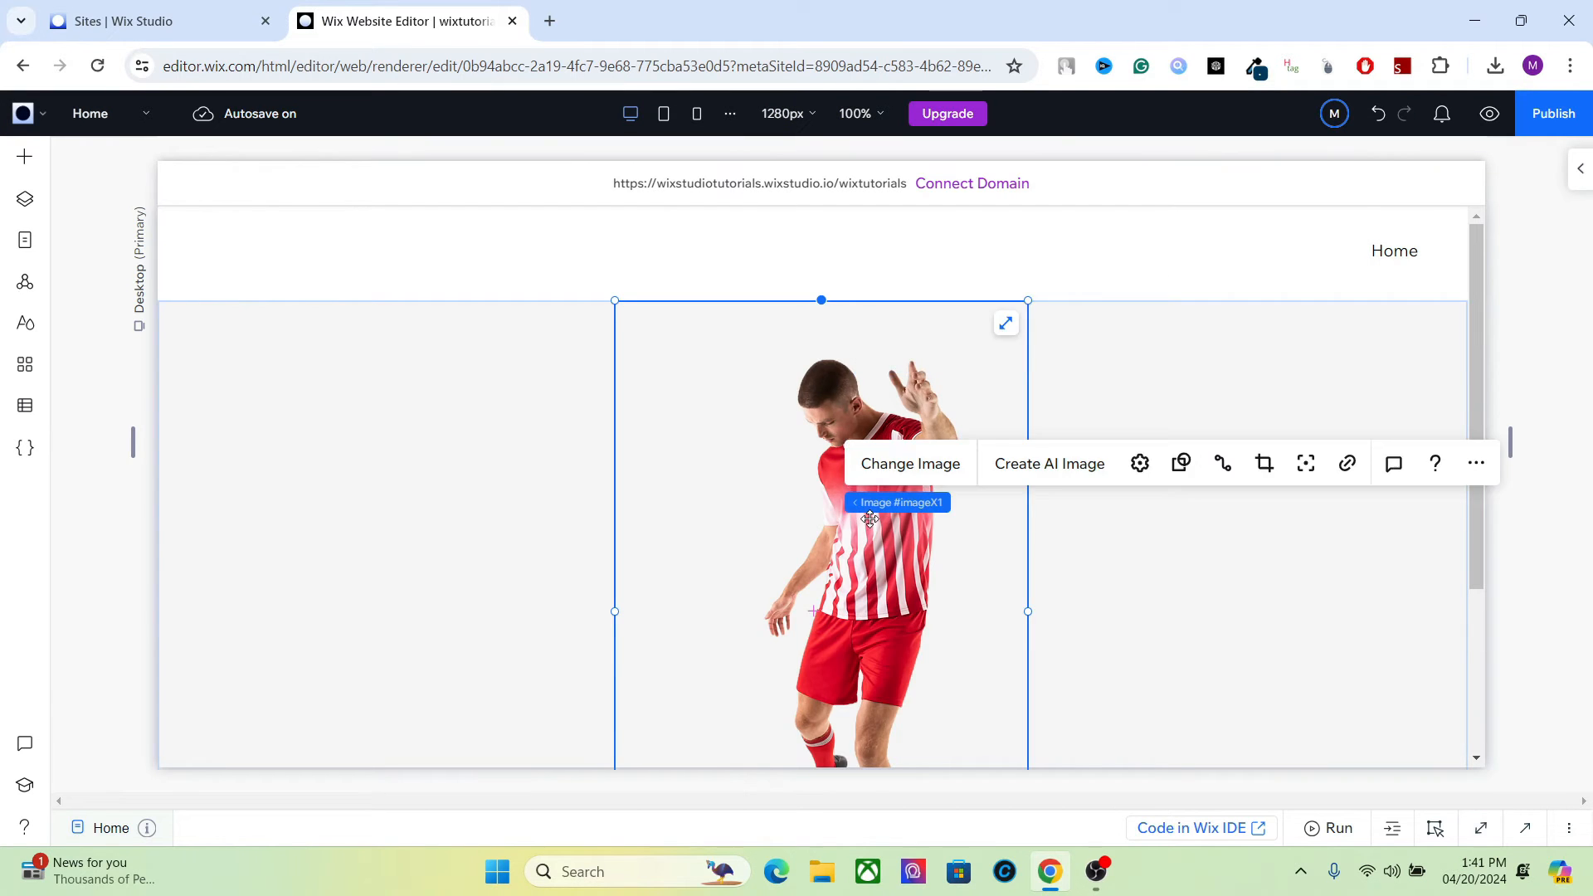
pyautogui.moveTo(868, 517); pyautogui.dragTo(1241, 517)
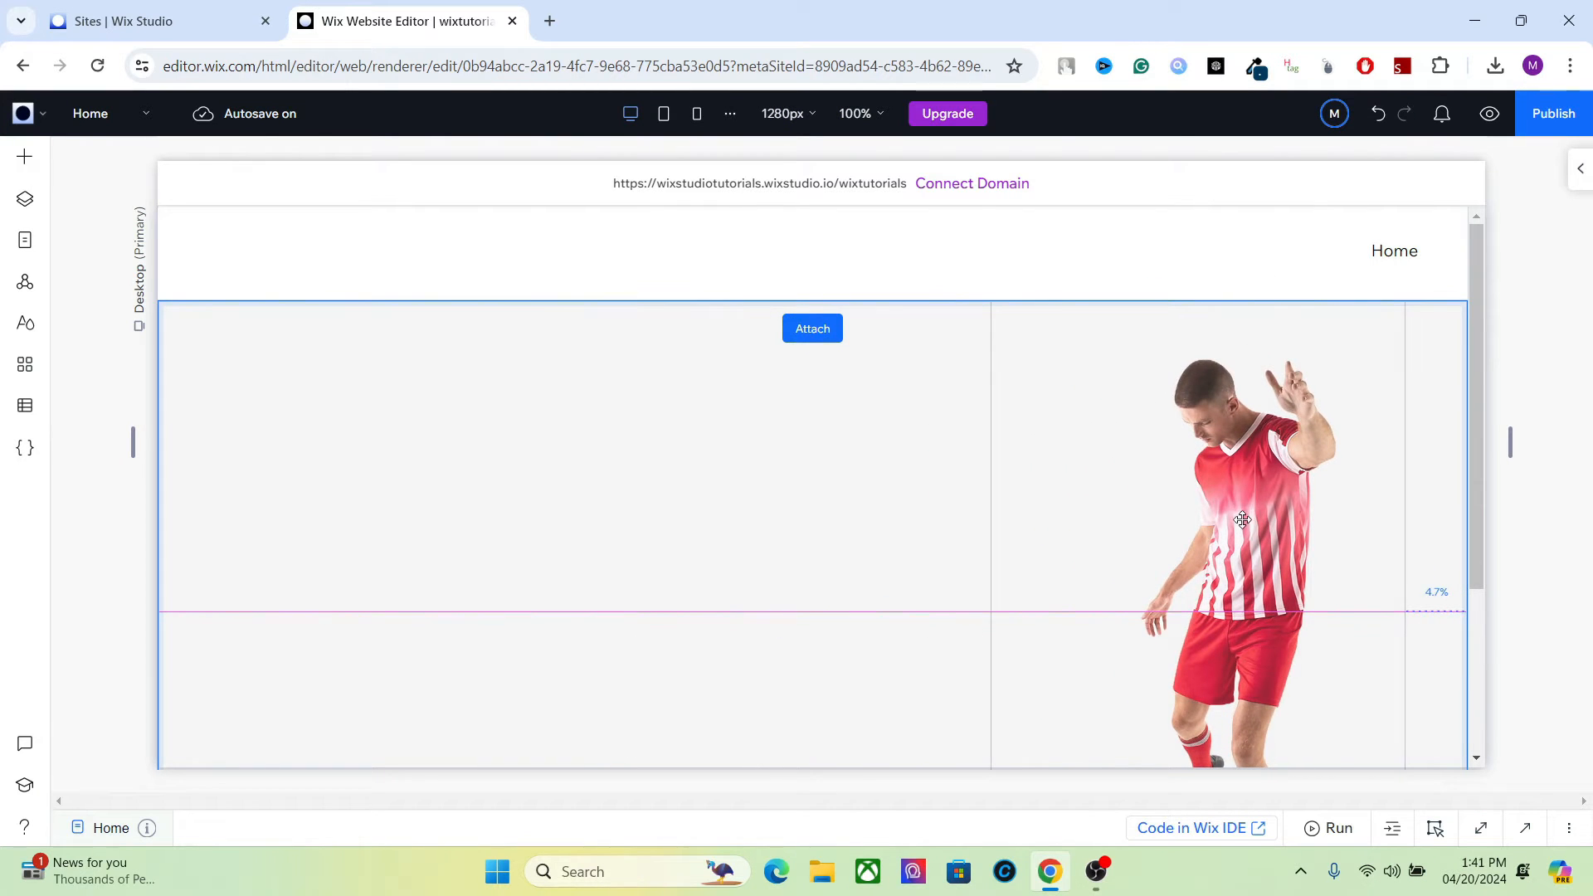
pyautogui.moveTo(1241, 519); pyautogui.dragTo(1178, 423)
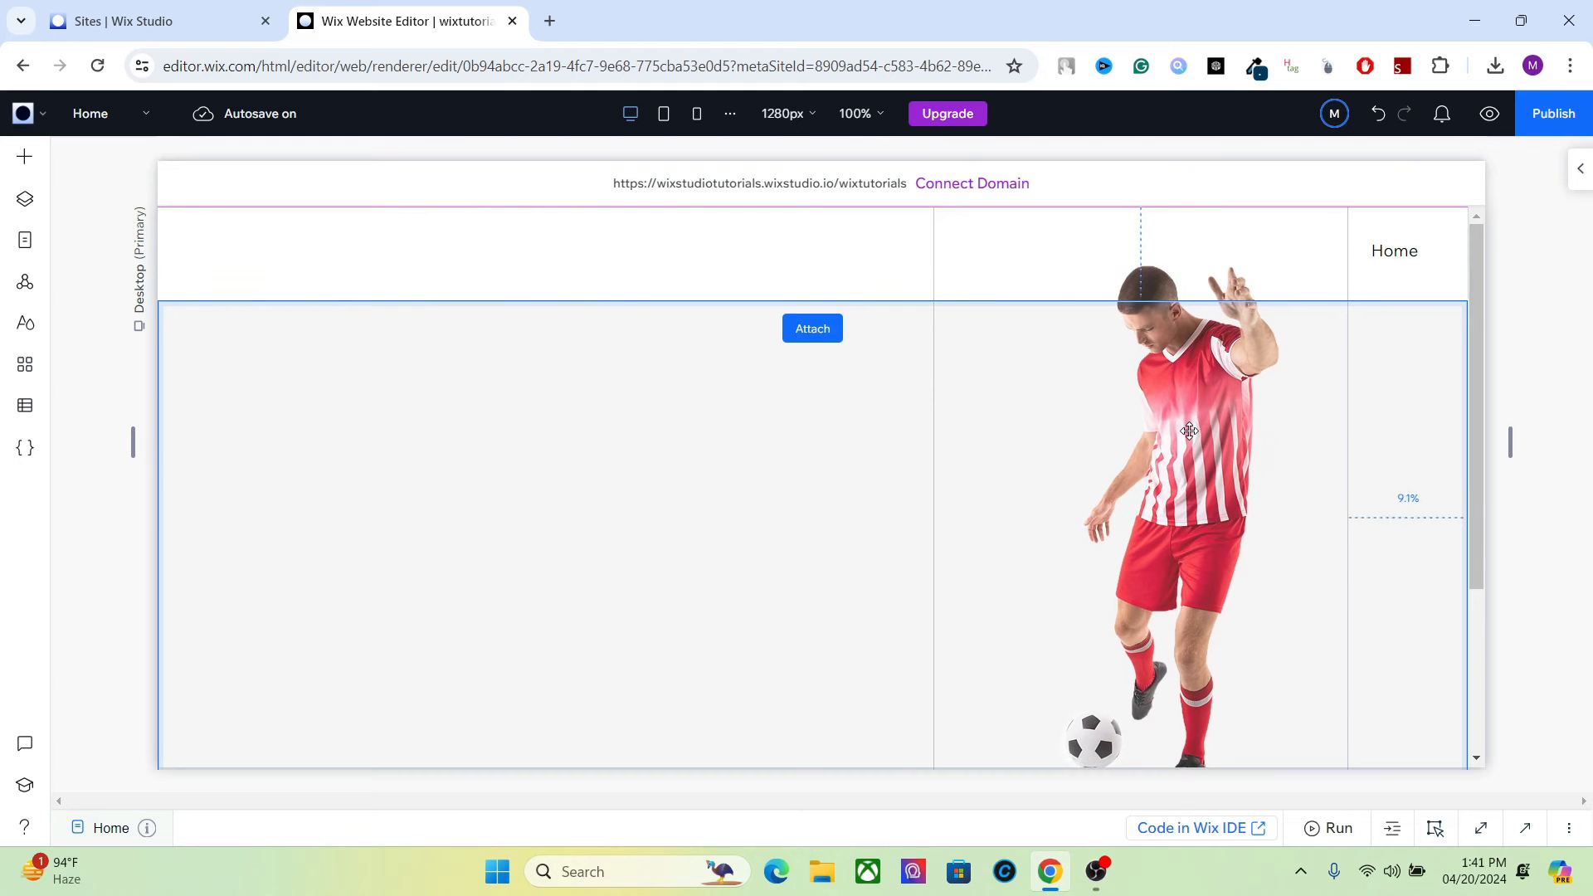
pyautogui.click(1188, 432)
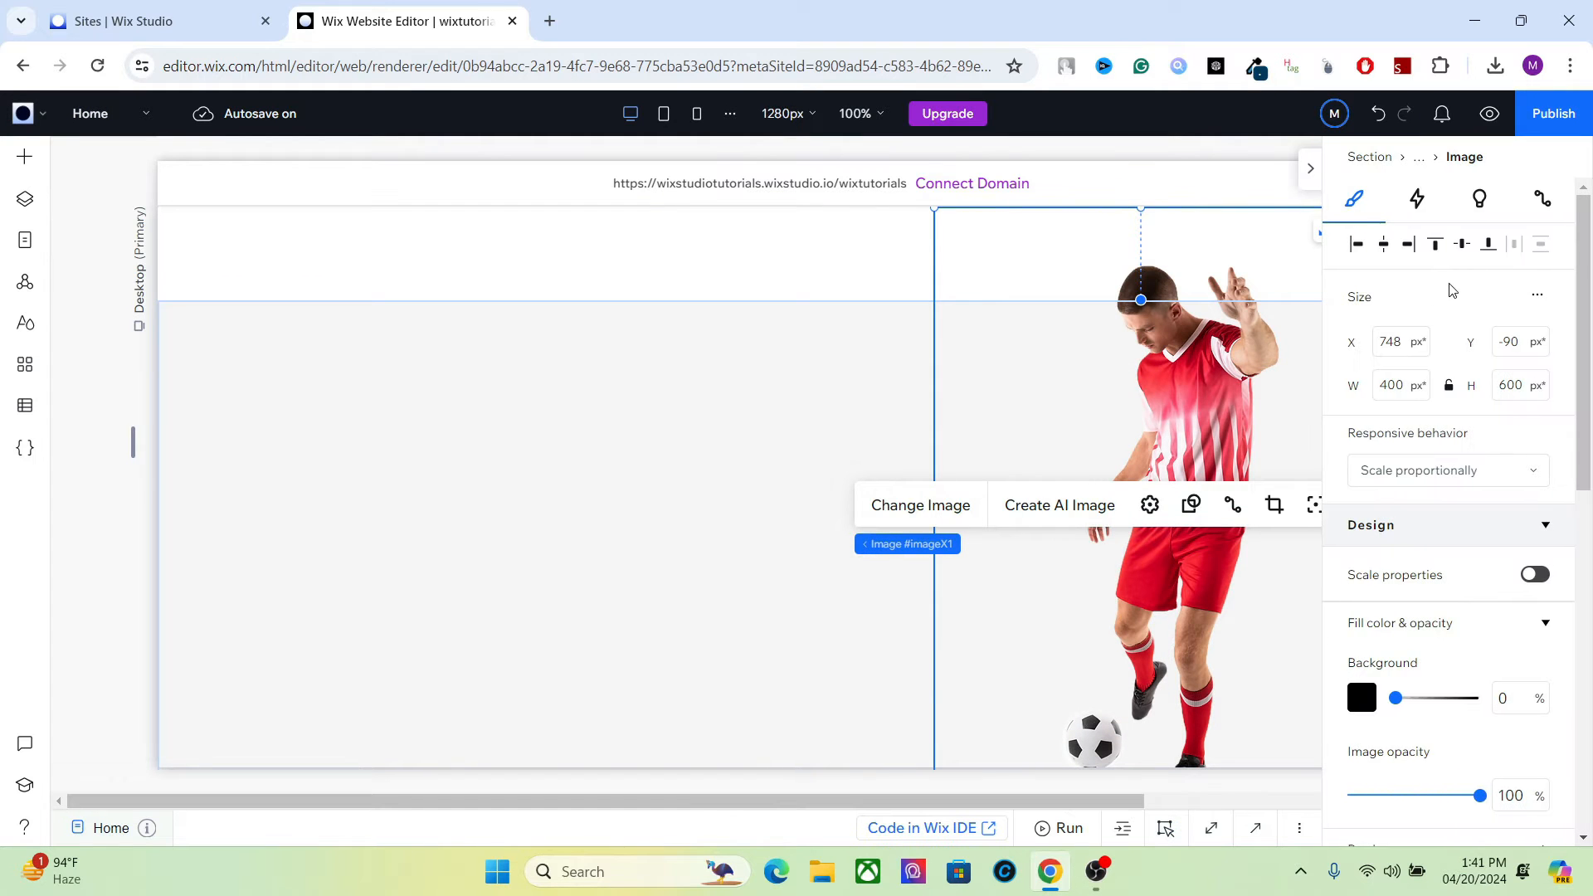
# - Give the image a Glide entrance animation with easeOutBack easing
pyautogui.click(1416, 197)
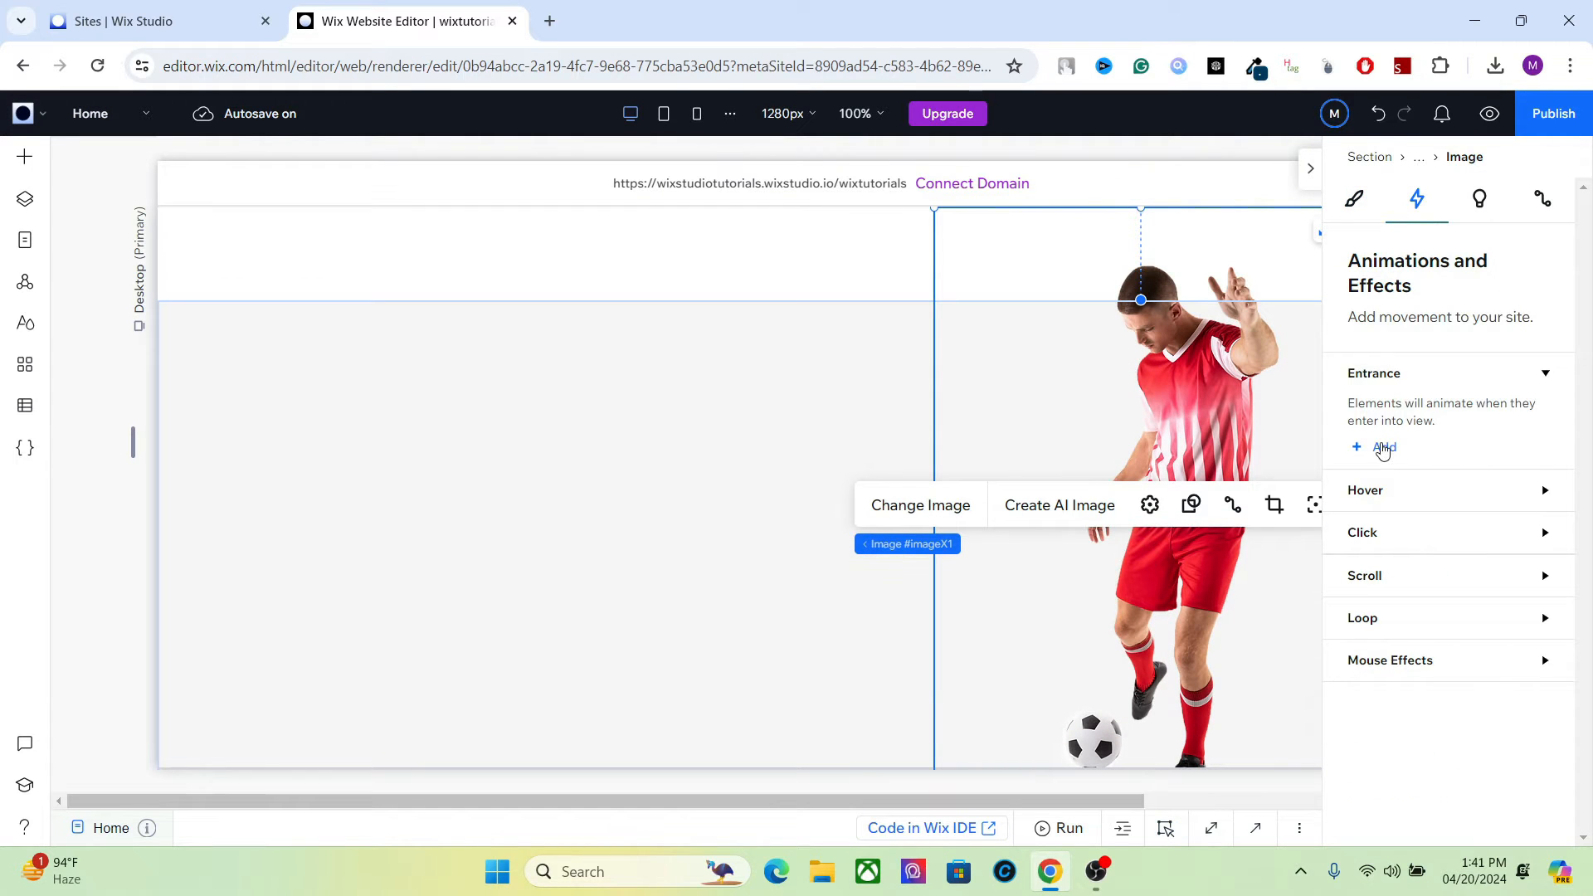
pyautogui.click(1384, 446)
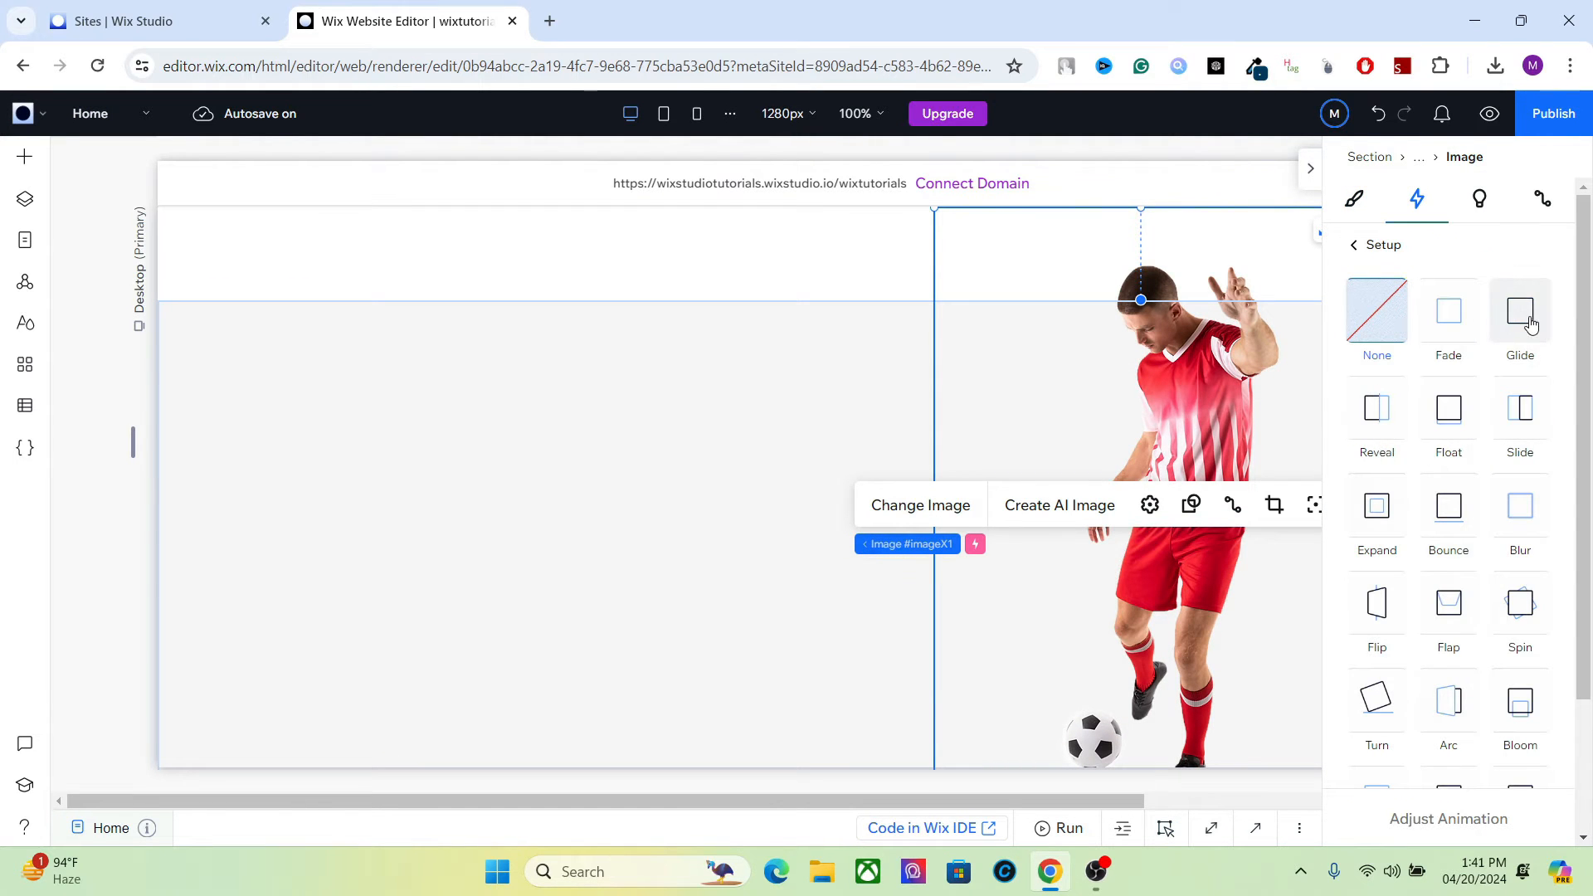
pyautogui.click(1520, 312)
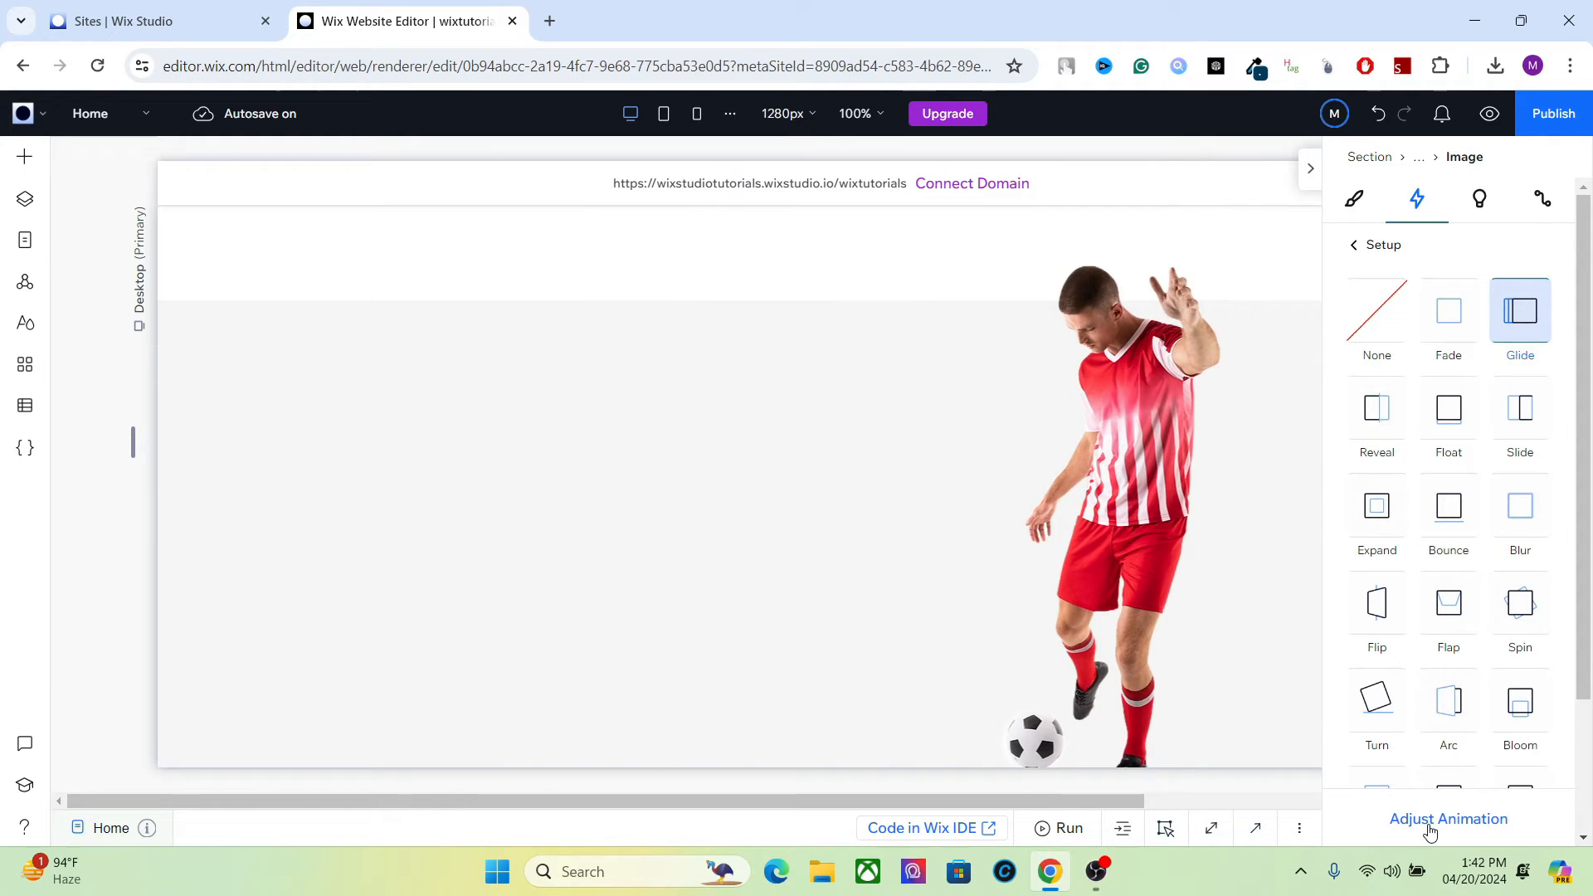
pyautogui.click(1447, 818)
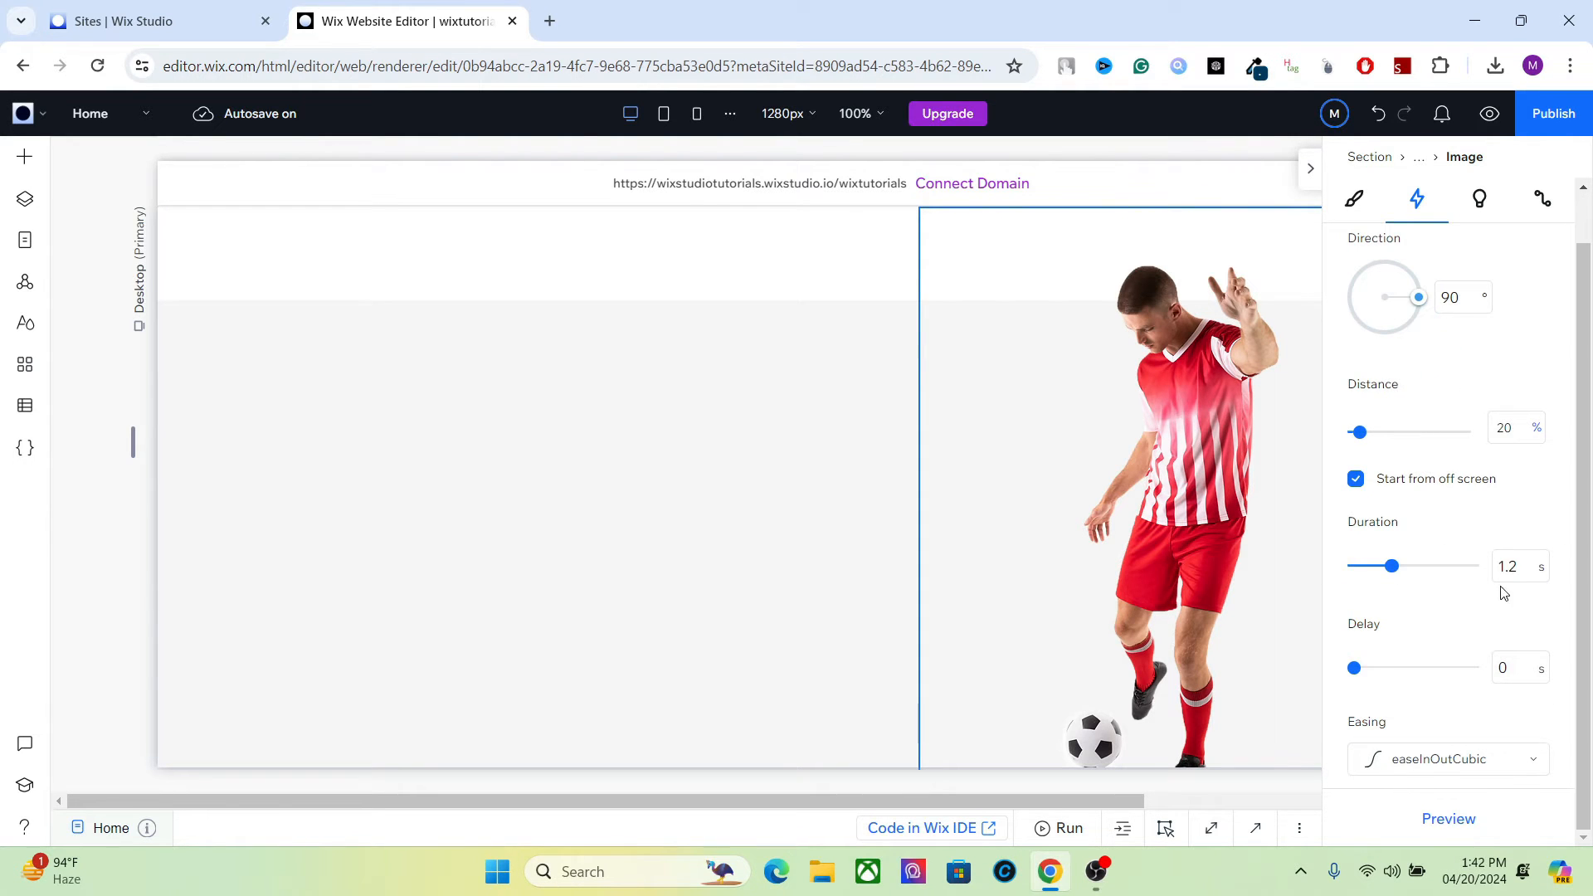
pyautogui.click(1447, 758)
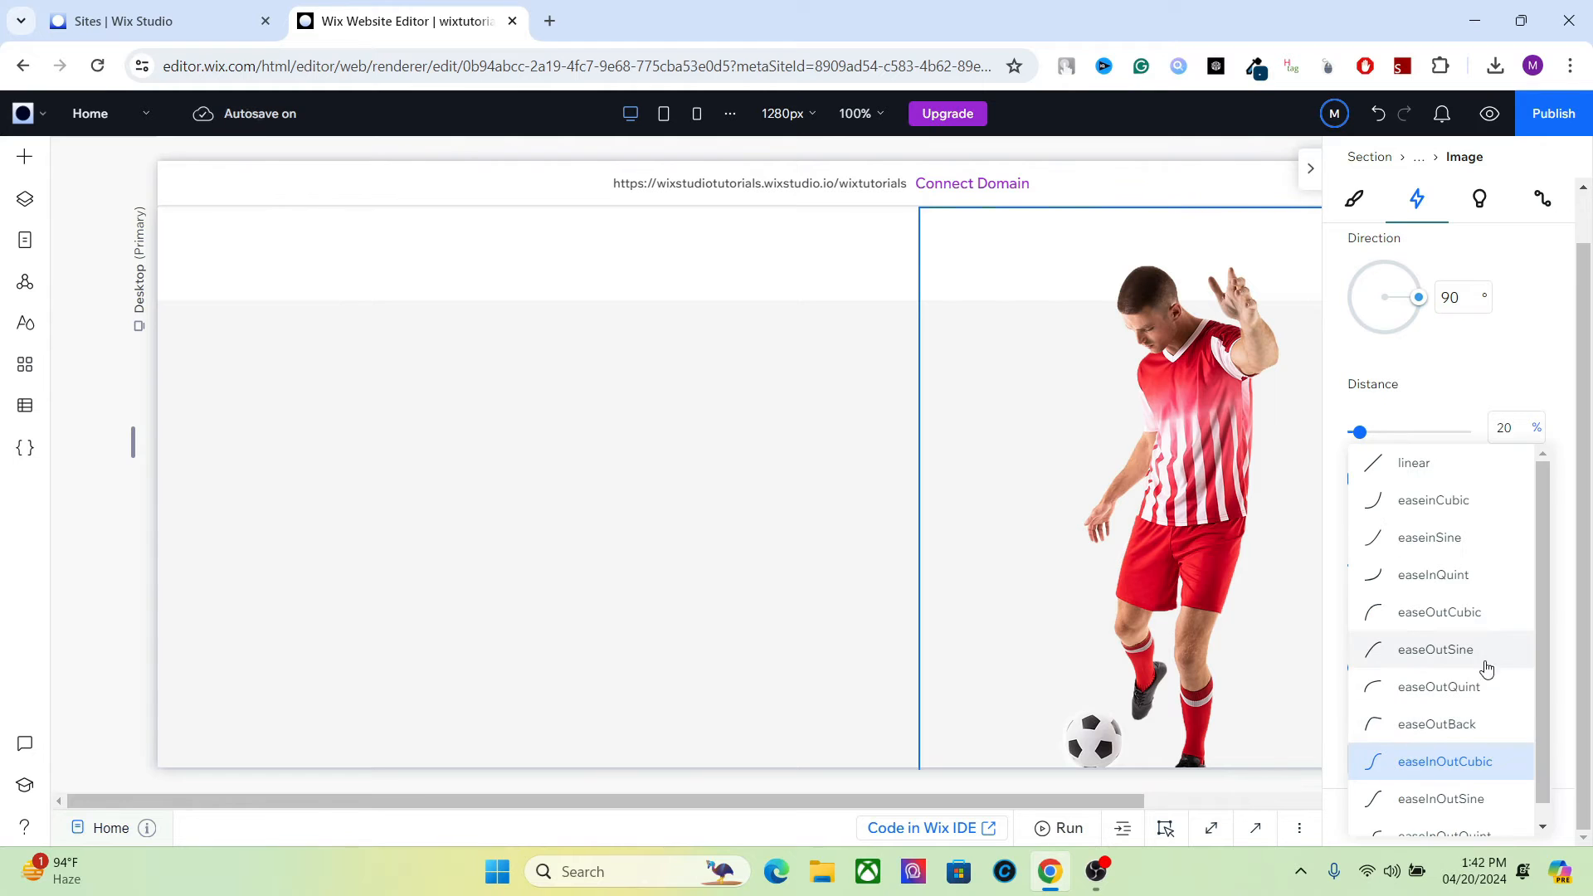
pyautogui.moveTo(1457, 693)
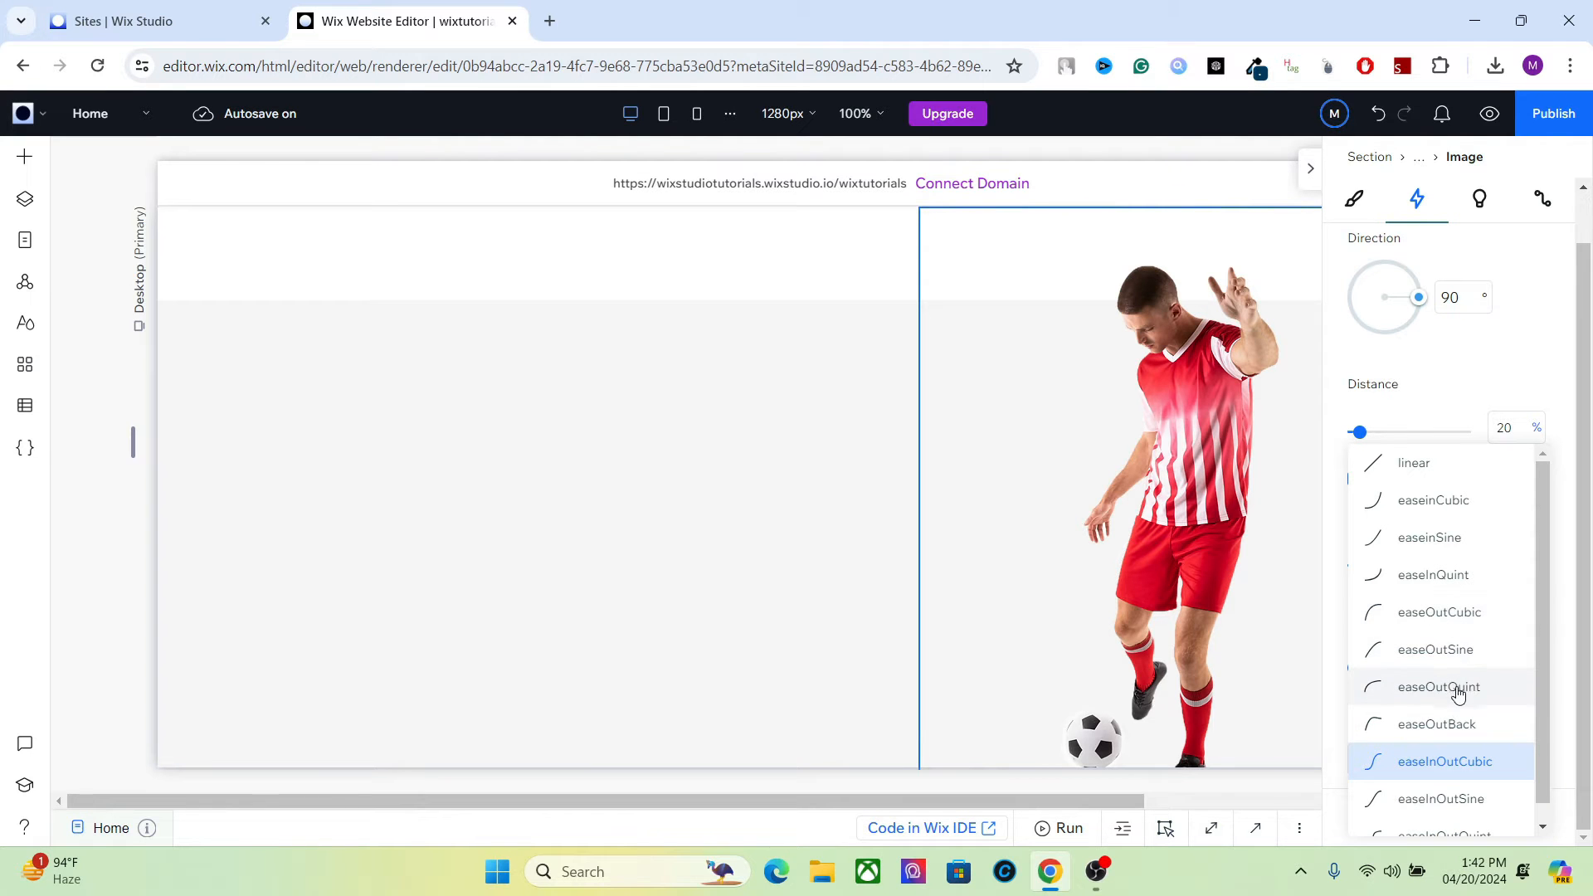
pyautogui.click(1437, 723)
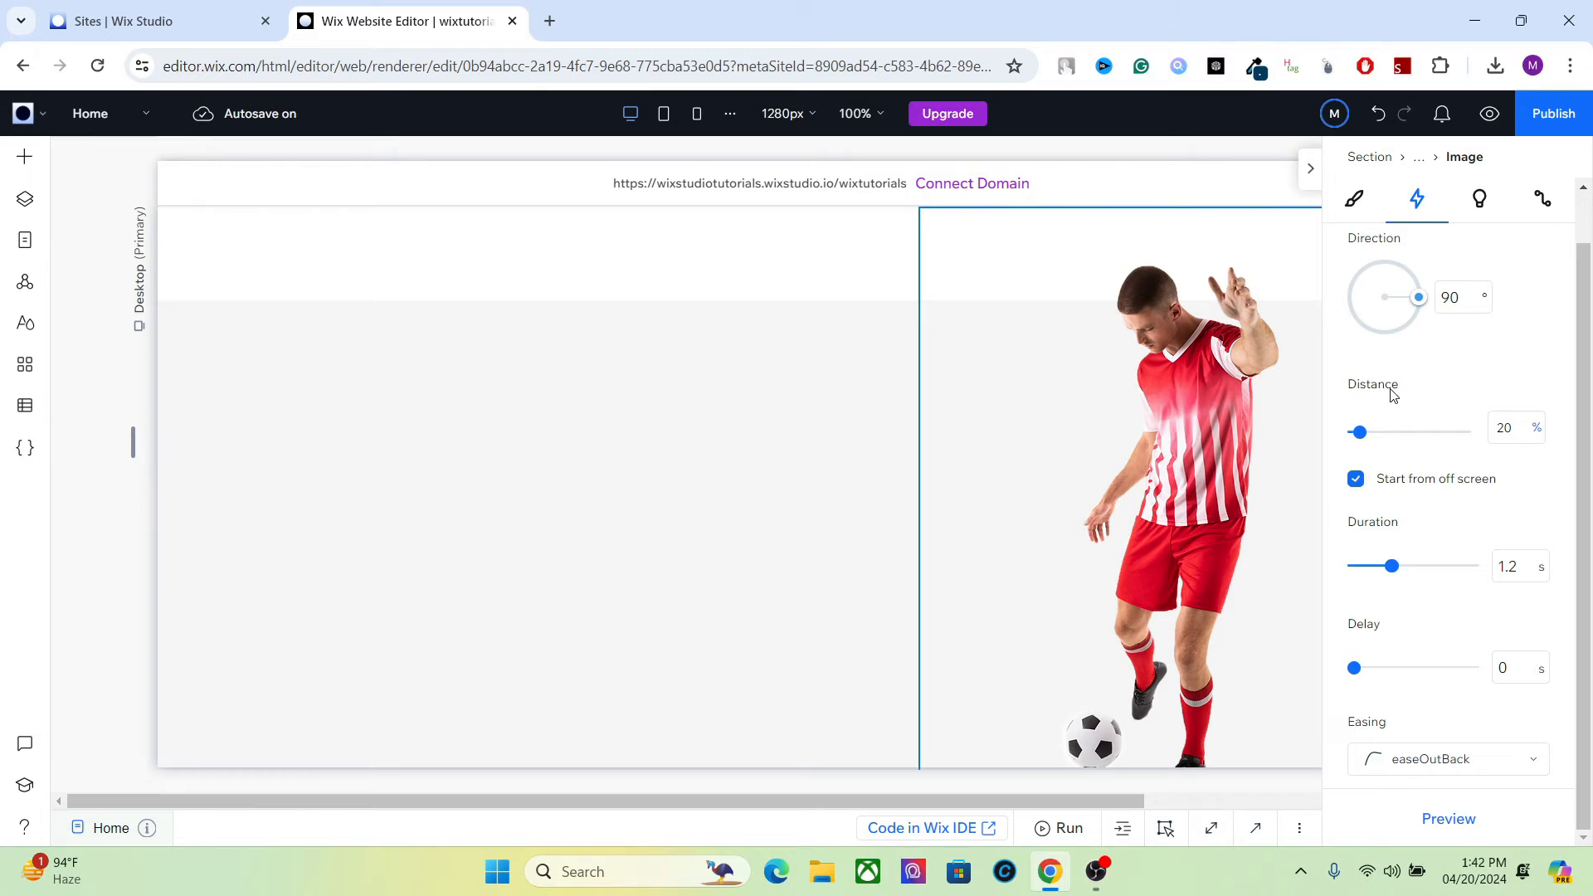
pyautogui.moveTo(1451, 818)
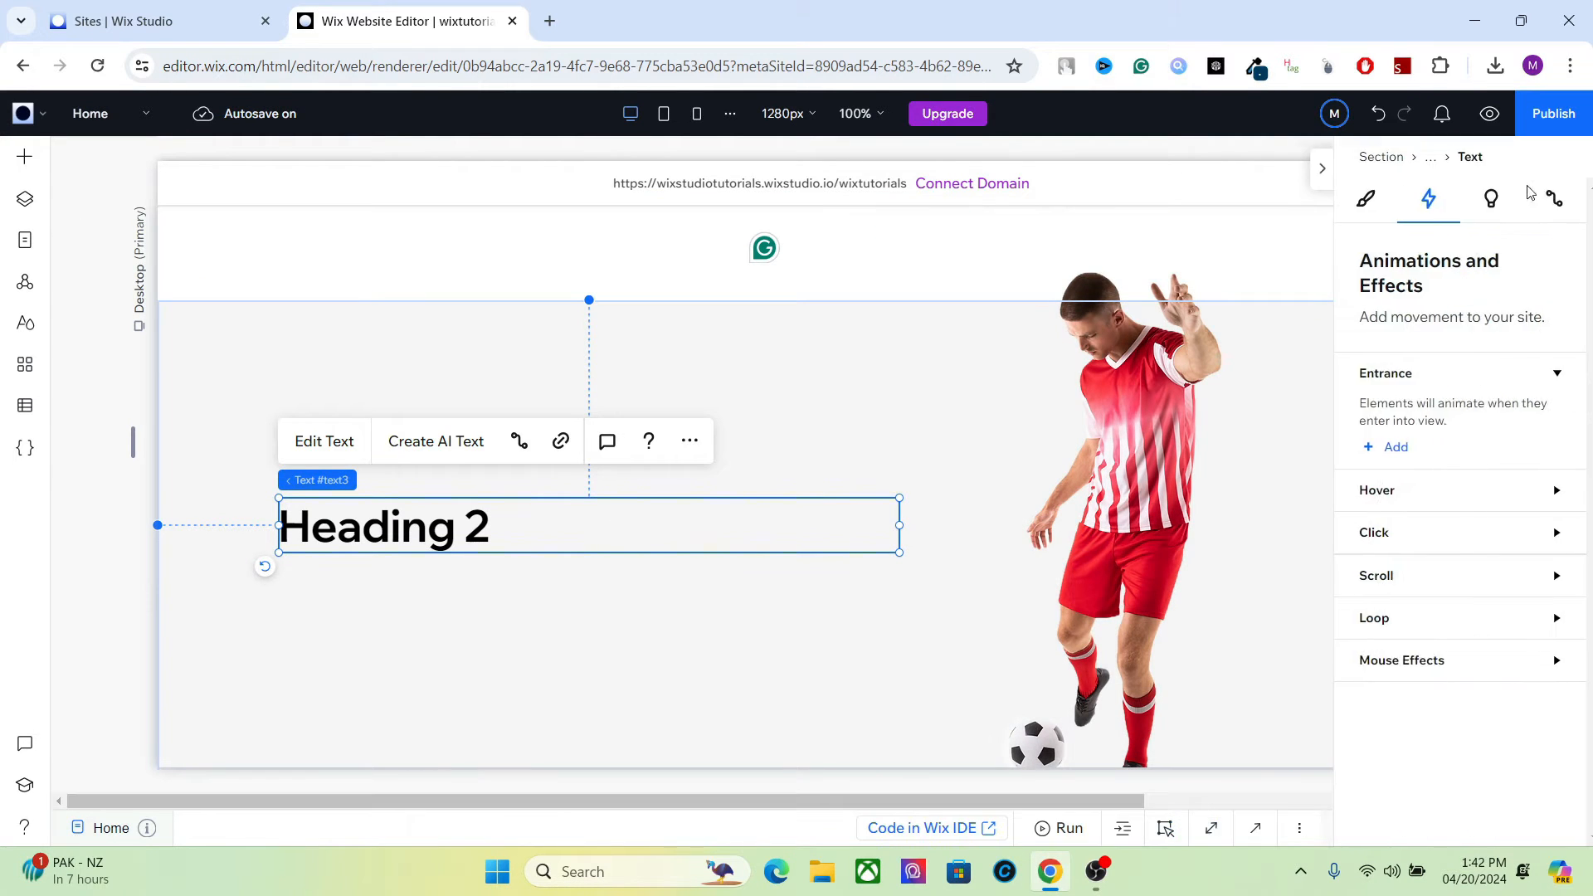
# - Set the Soccer Player Kits heading to Helvetica Bold at 70 px in the Design settings
pyautogui.click(1354, 197)
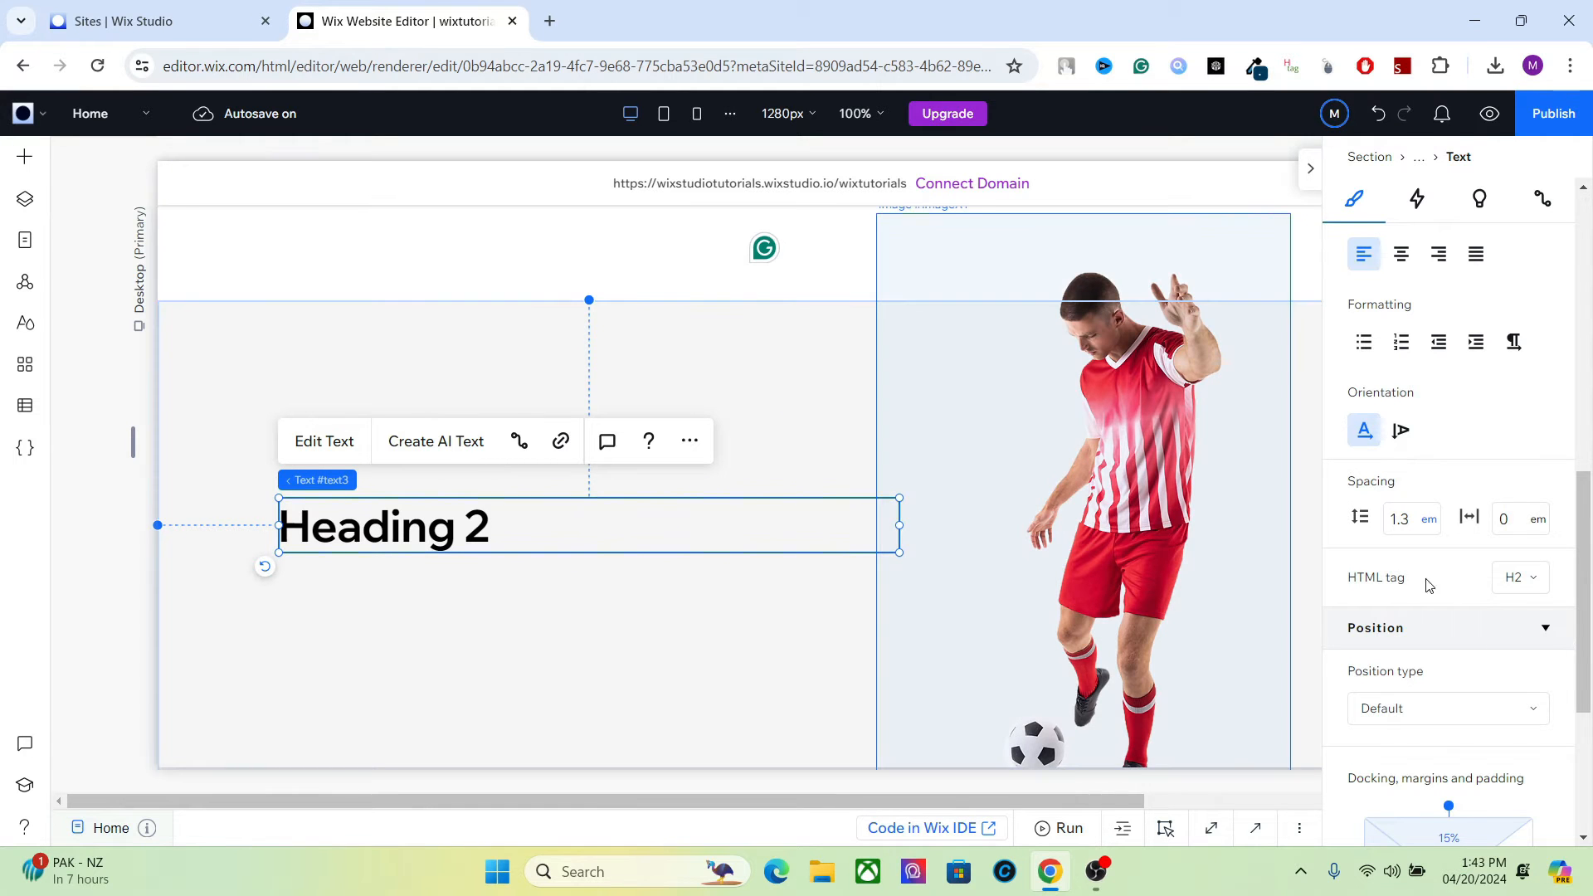
pyautogui.click(1518, 577)
pyautogui.write('Soccer Player Kits')
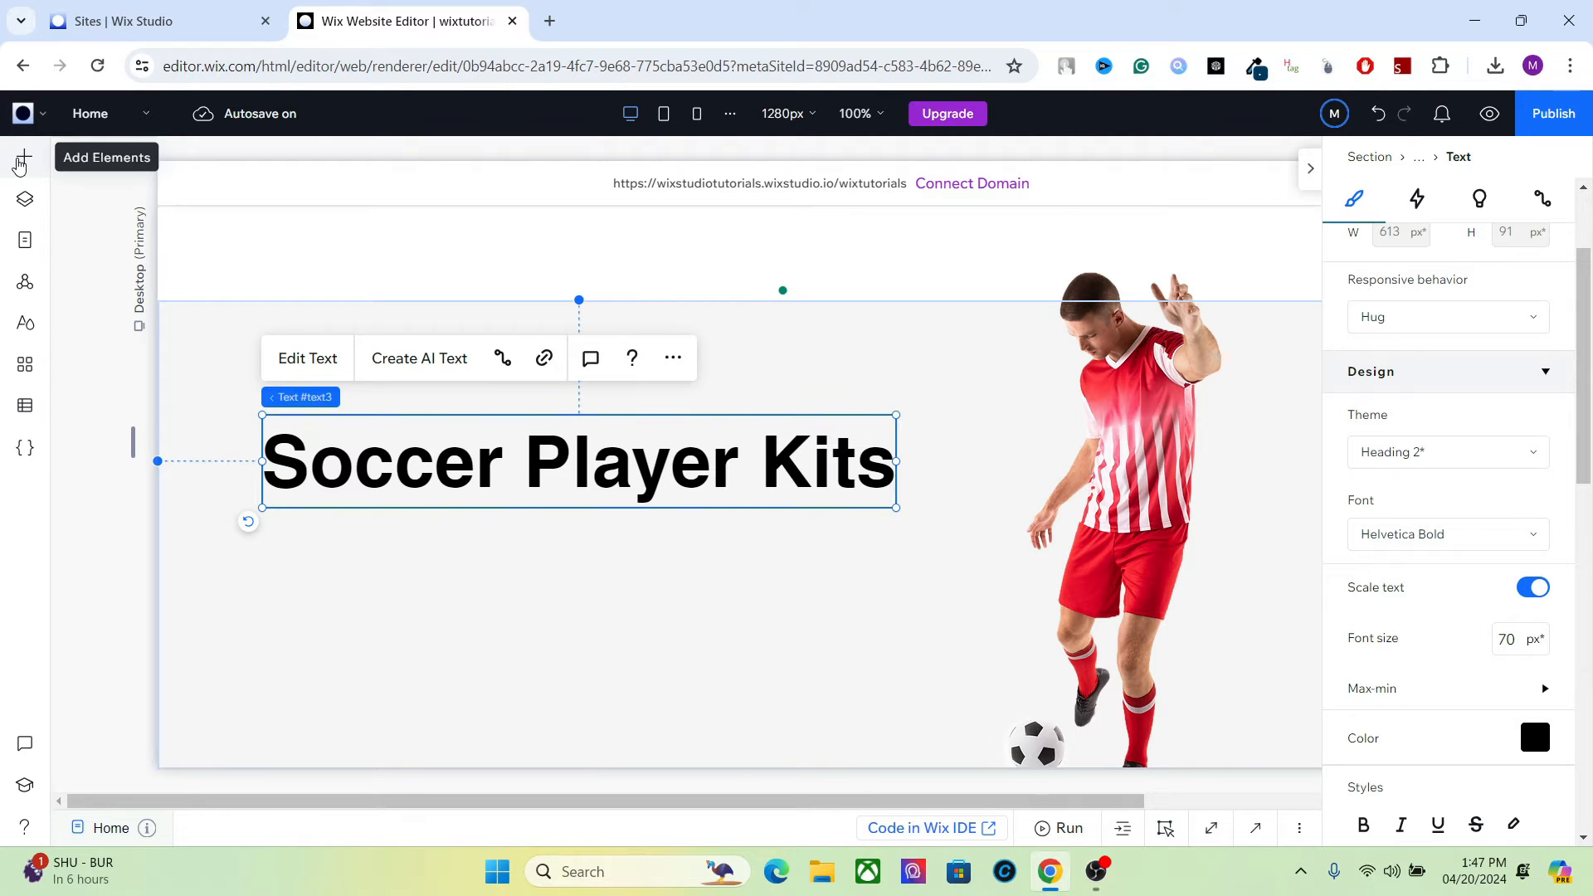
# - Add a paragraph reading Write Your Own Legend On The Pitch, set to Hug its text
pyautogui.click(23, 158)
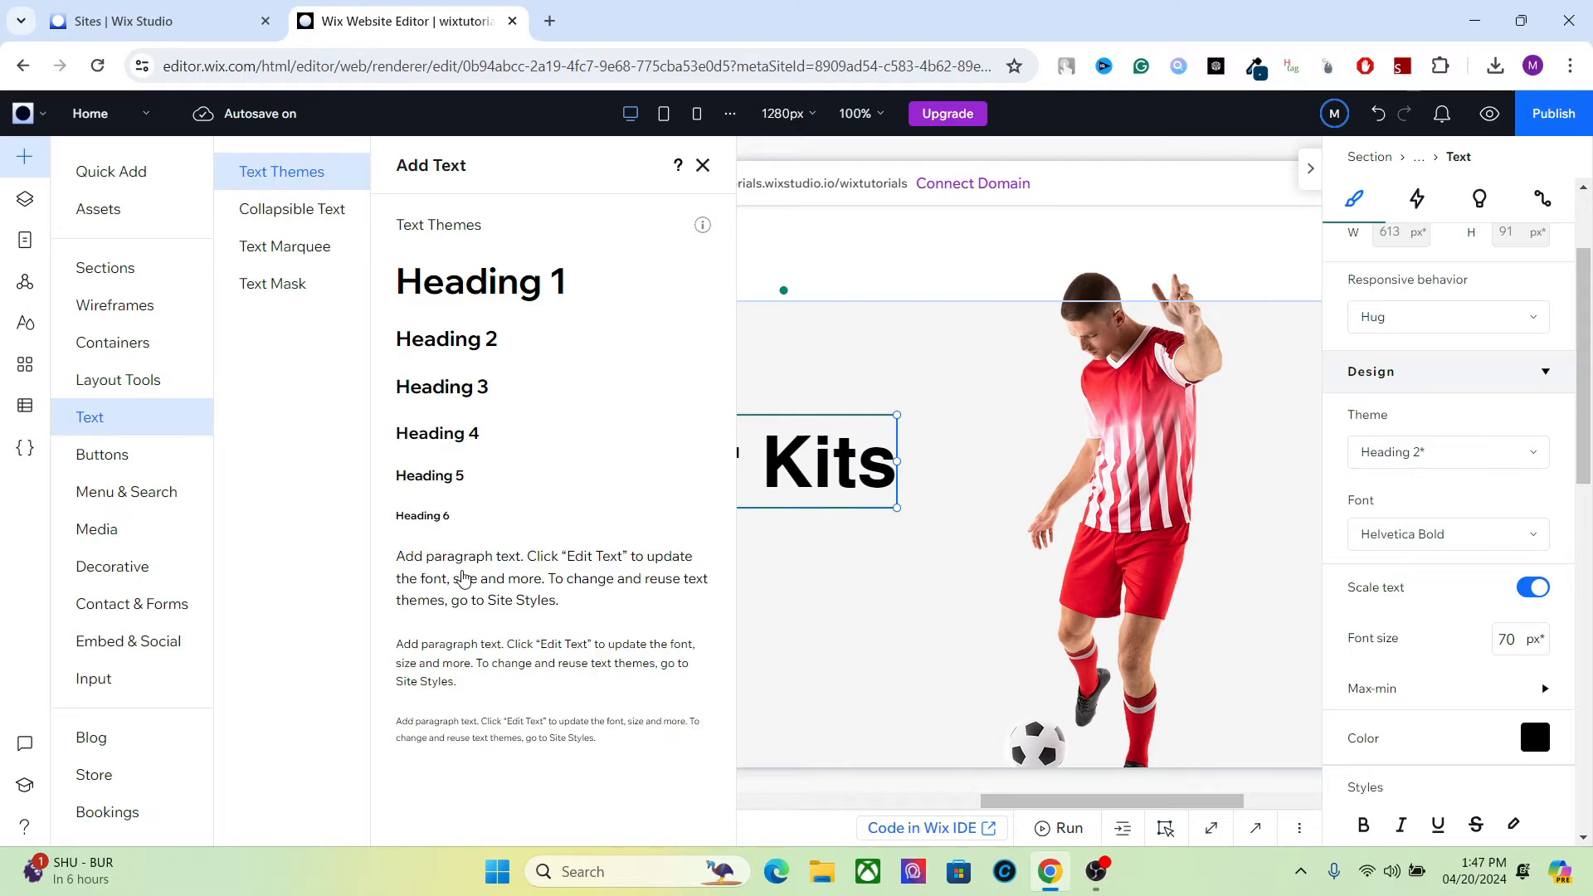
pyautogui.click(702, 165)
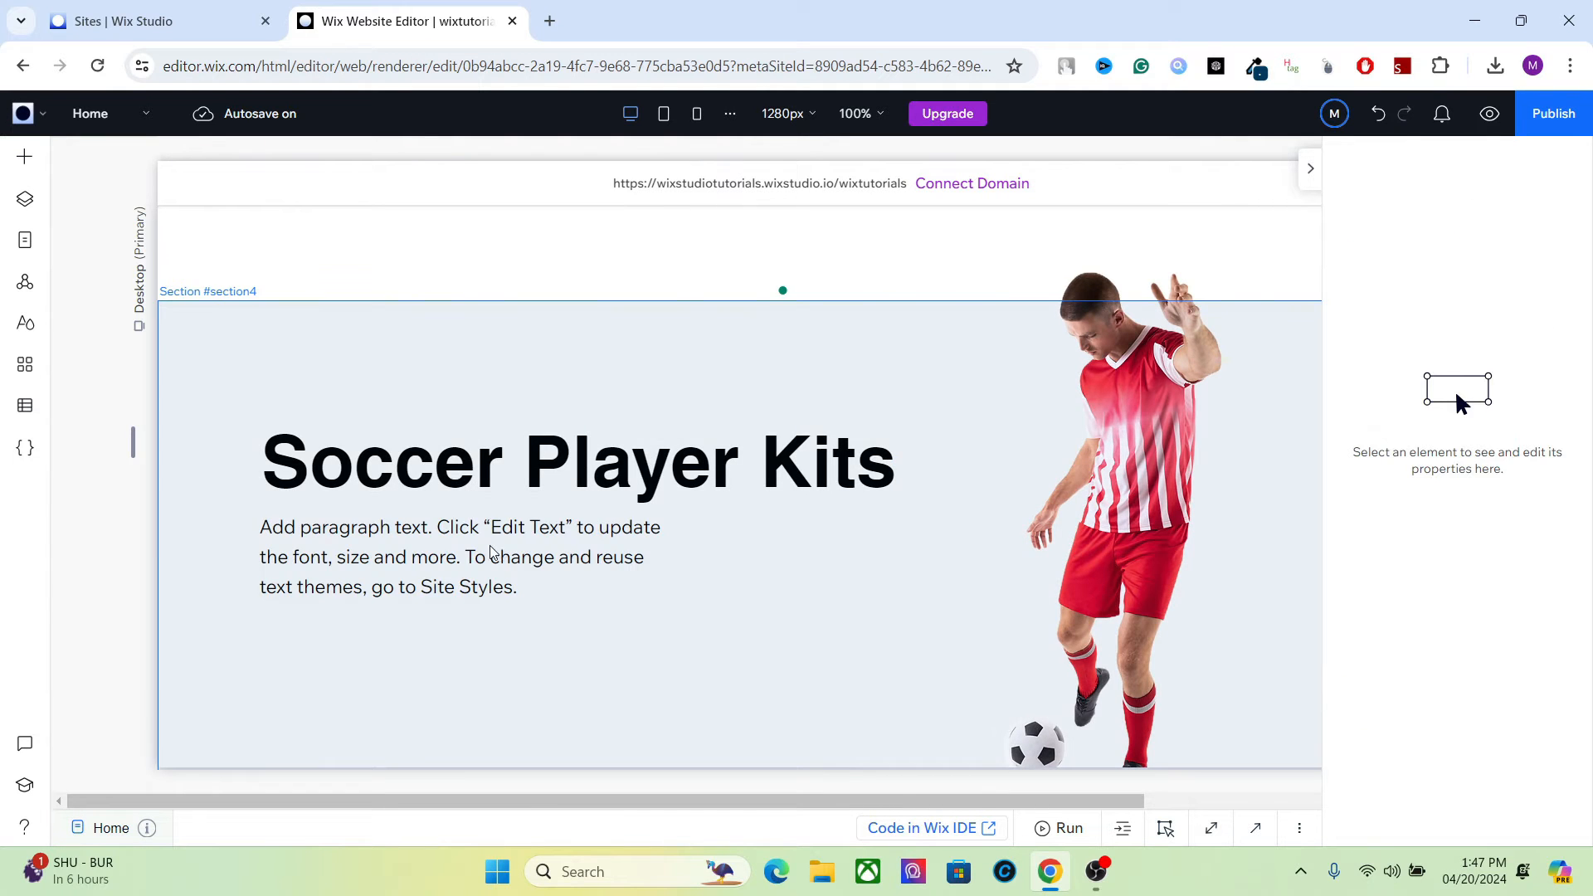
pyautogui.click(458, 557)
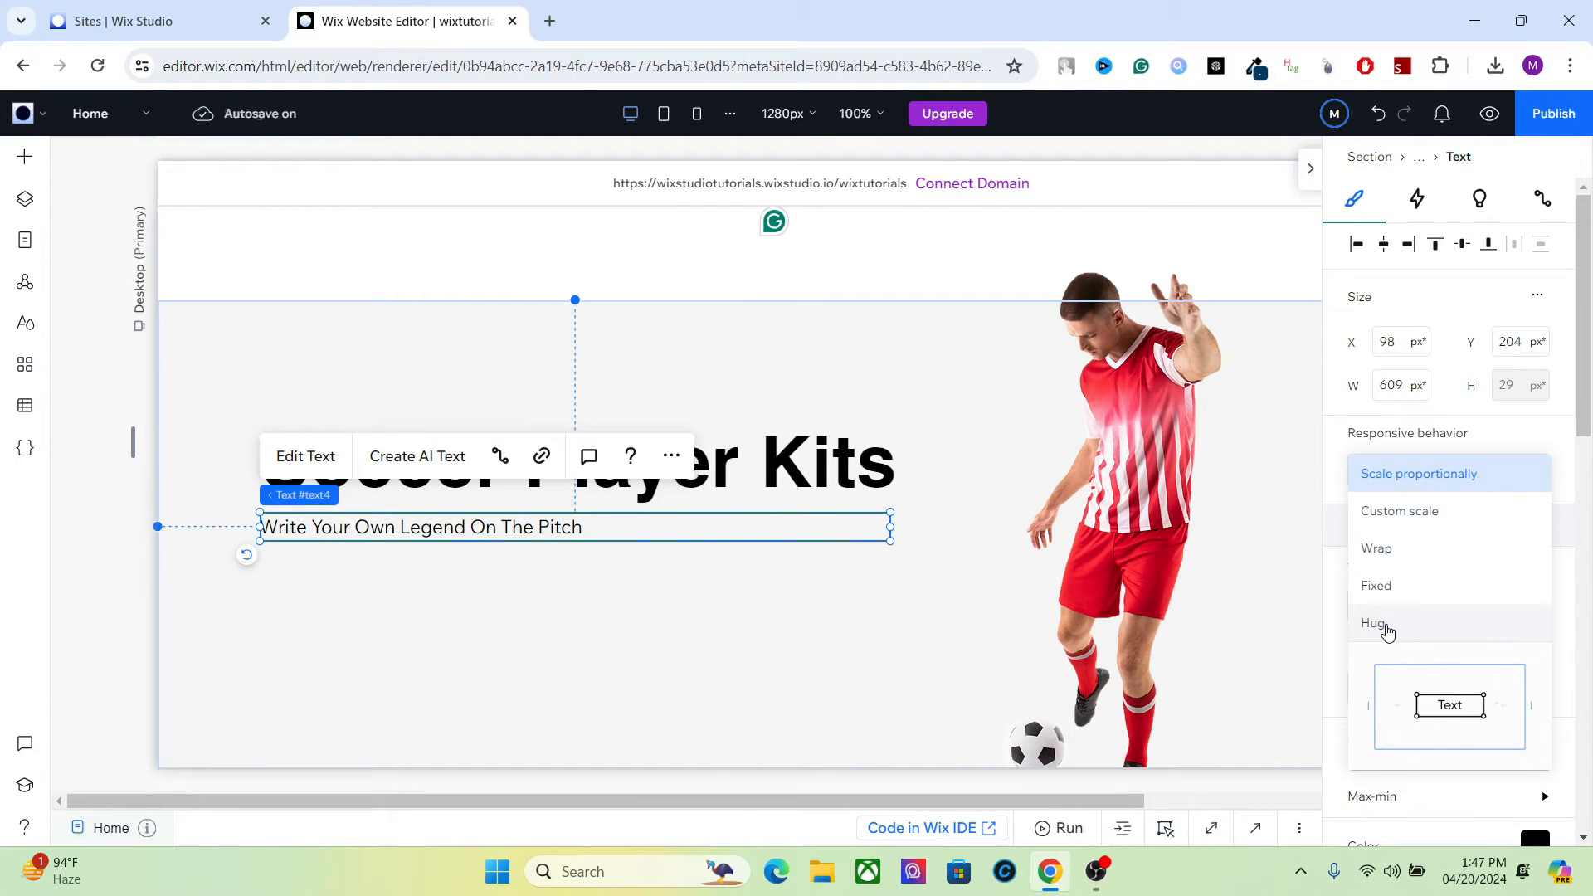
pyautogui.click(1378, 622)
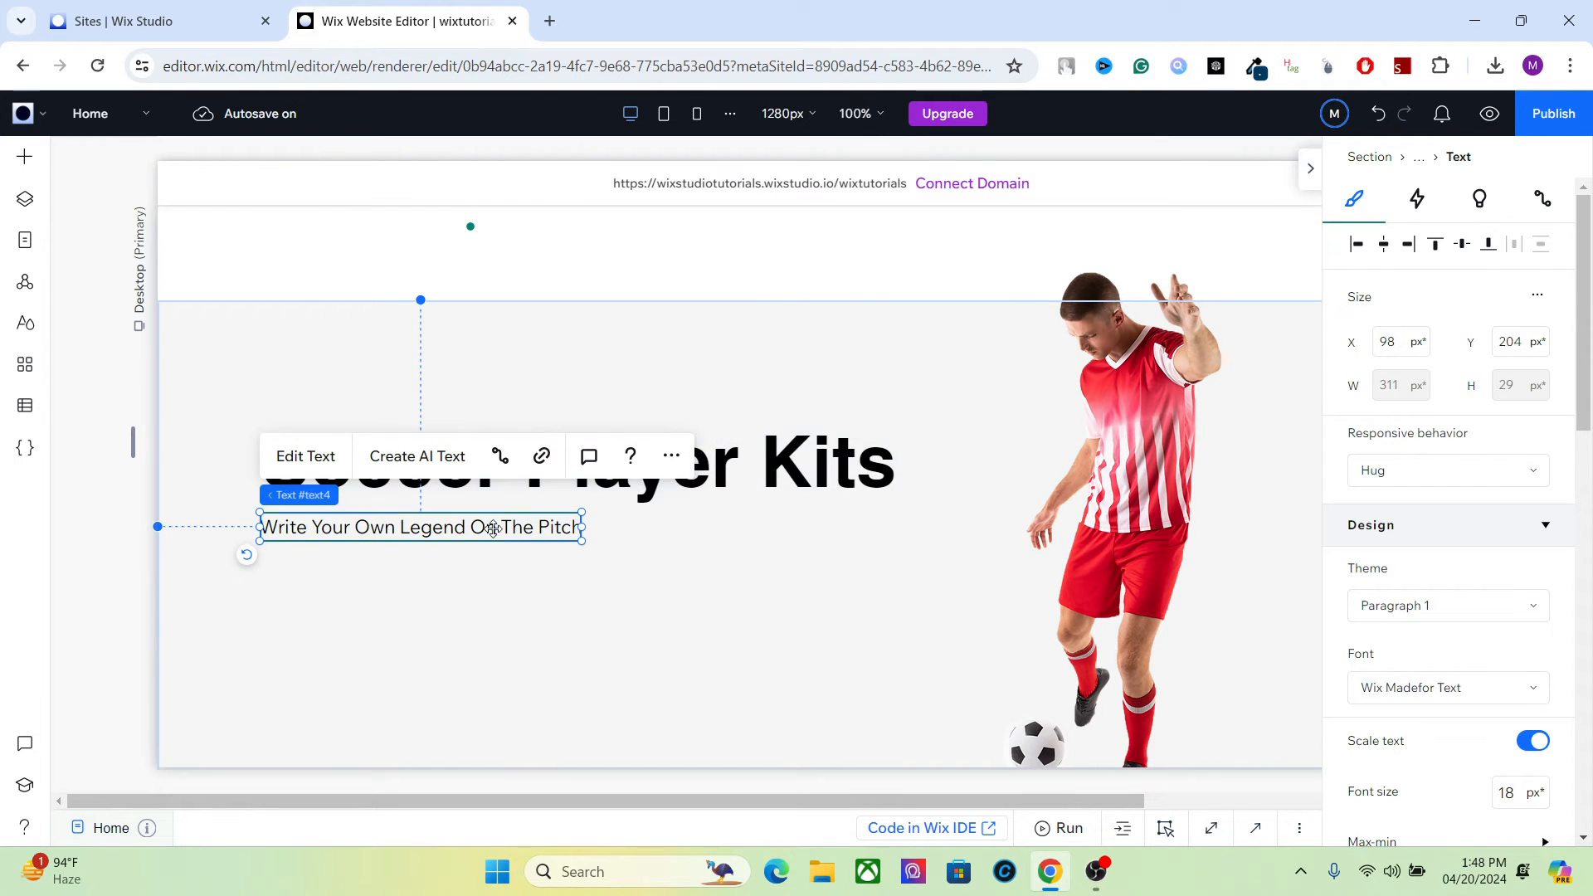
pyautogui.moveTo(420, 528); pyautogui.dragTo(423, 539)
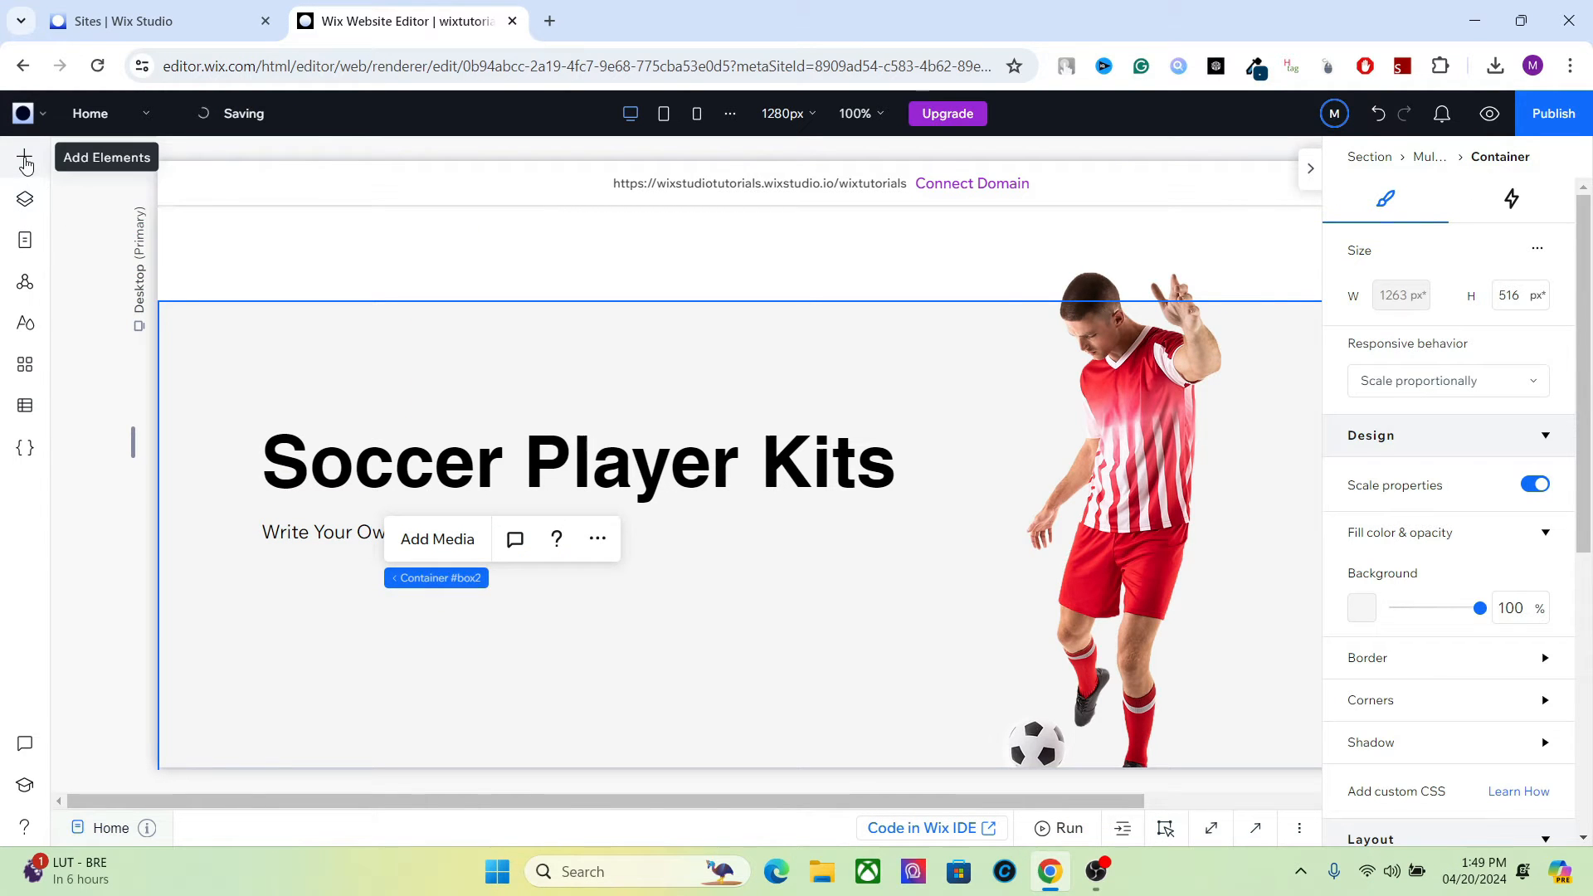
# - Place a Shop Now button under the subtitle, aligned to the Soccer Player Kits heading's left edge
pyautogui.click(25, 163)
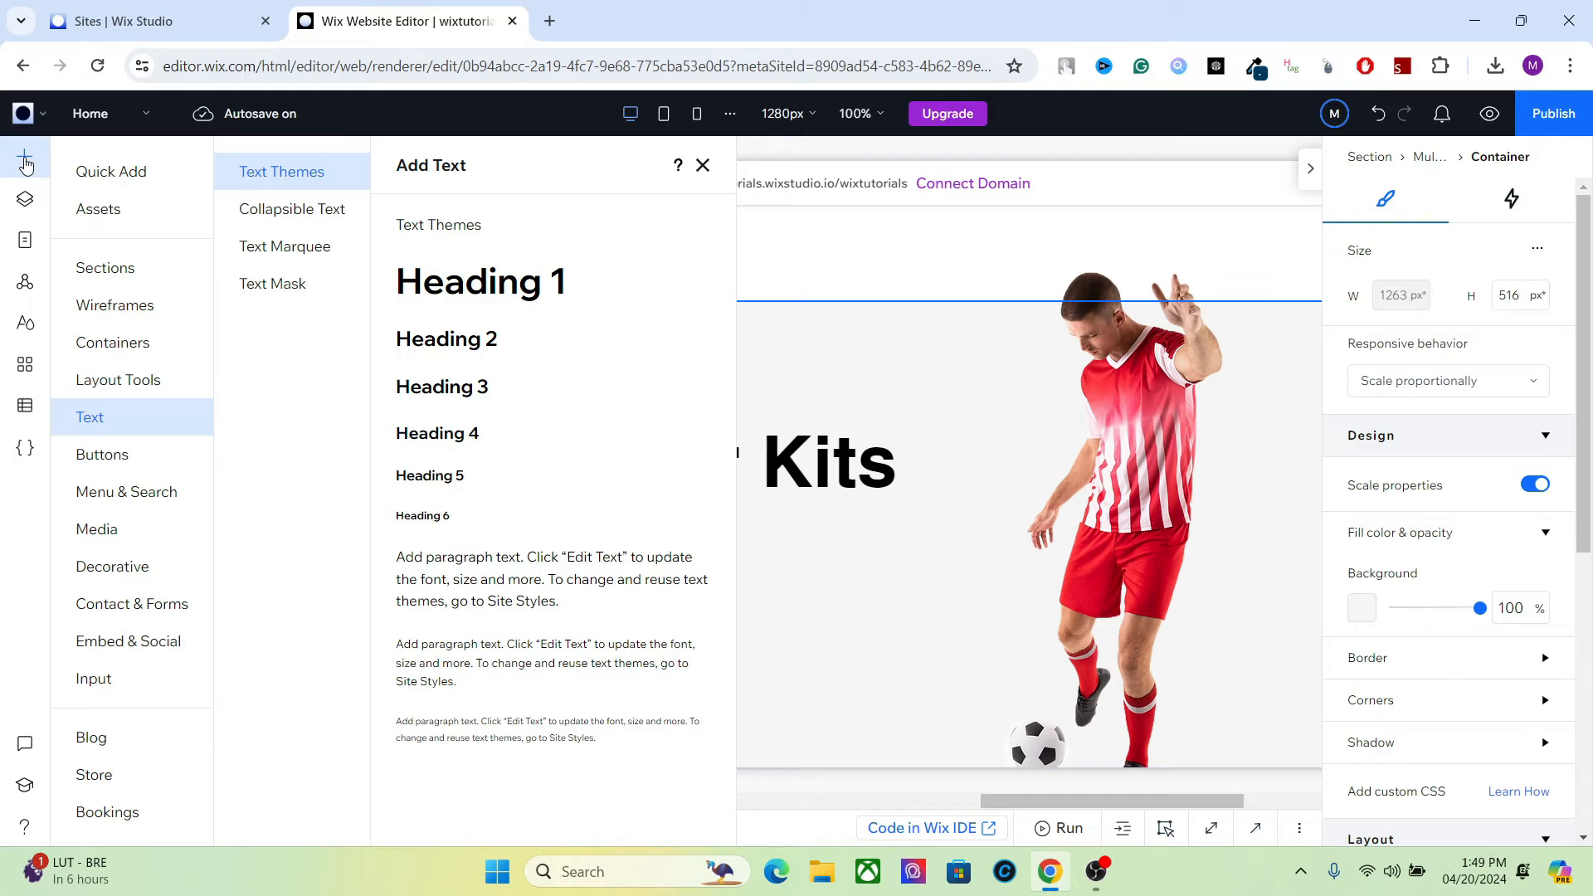
pyautogui.moveTo(101, 455)
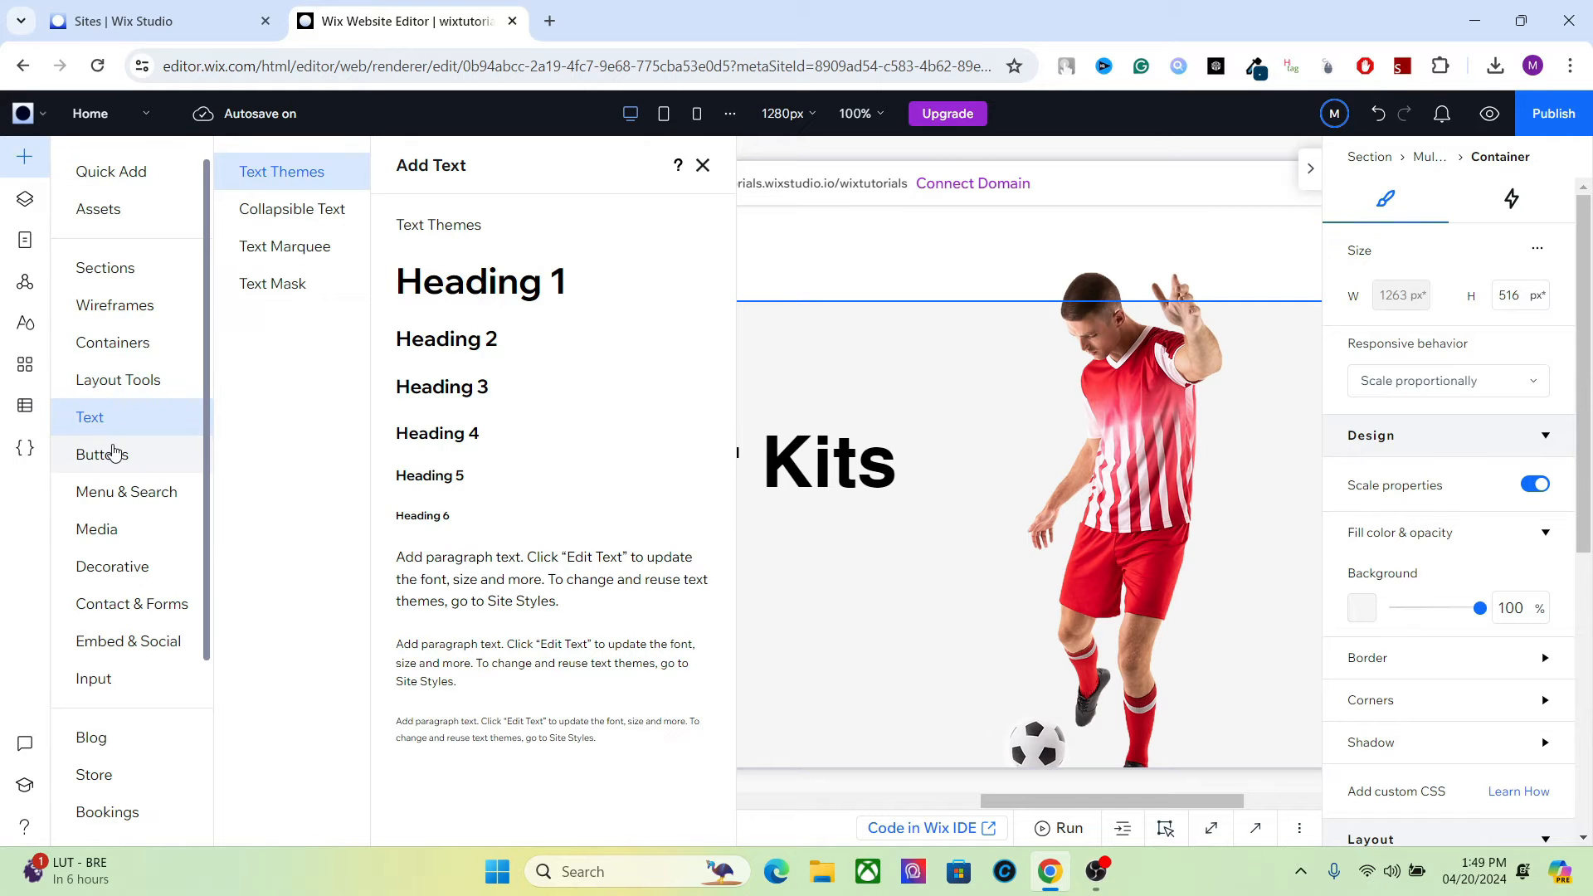
pyautogui.click(101, 454)
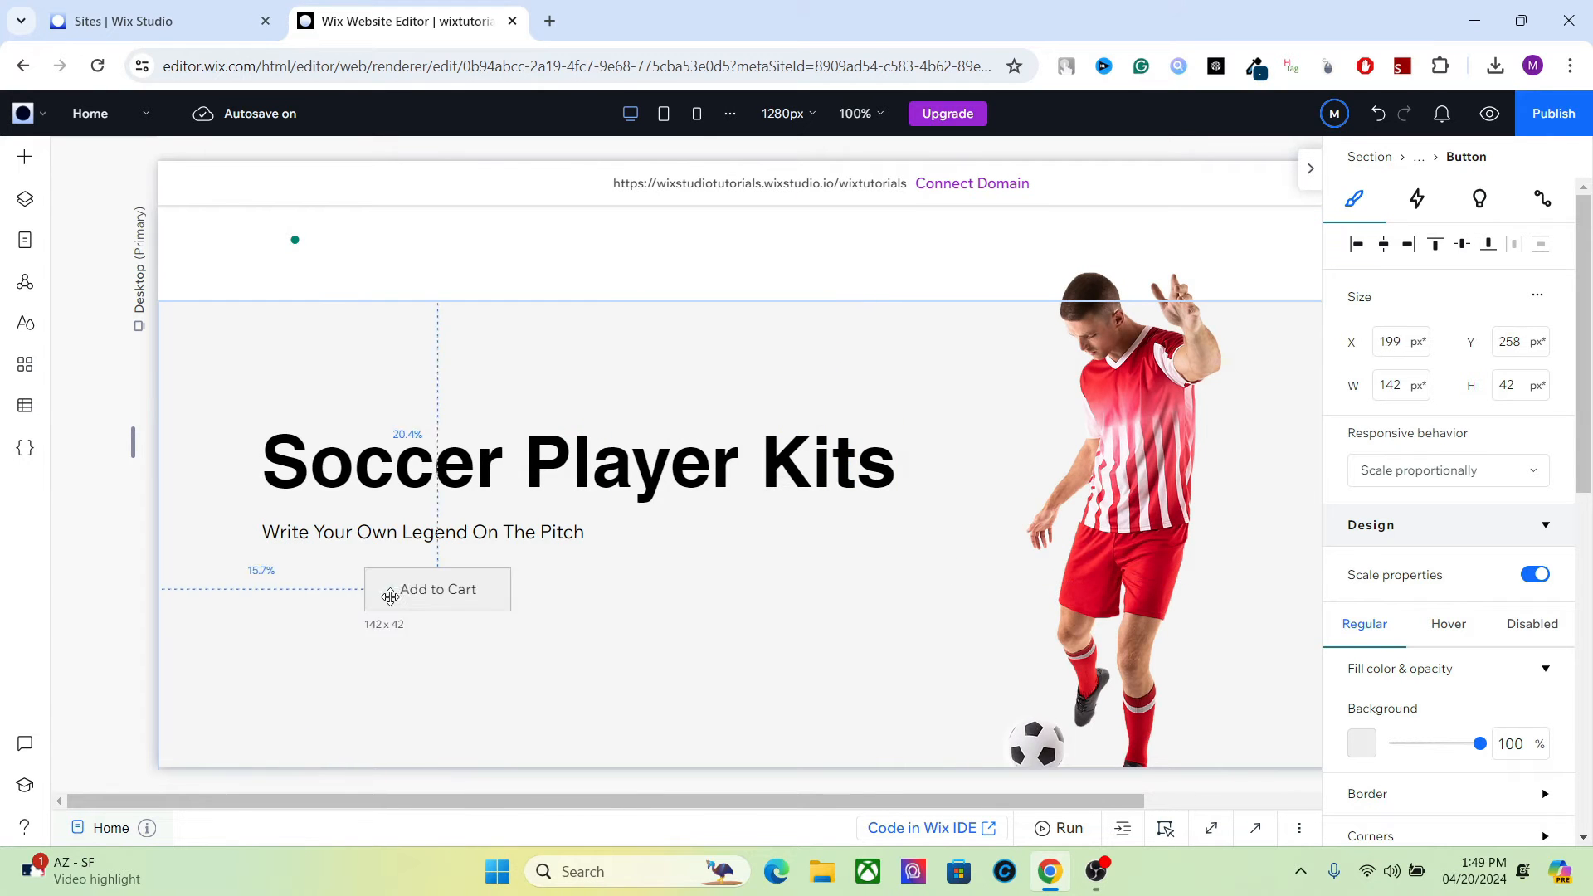
pyautogui.moveTo(436, 589); pyautogui.dragTo(335, 599)
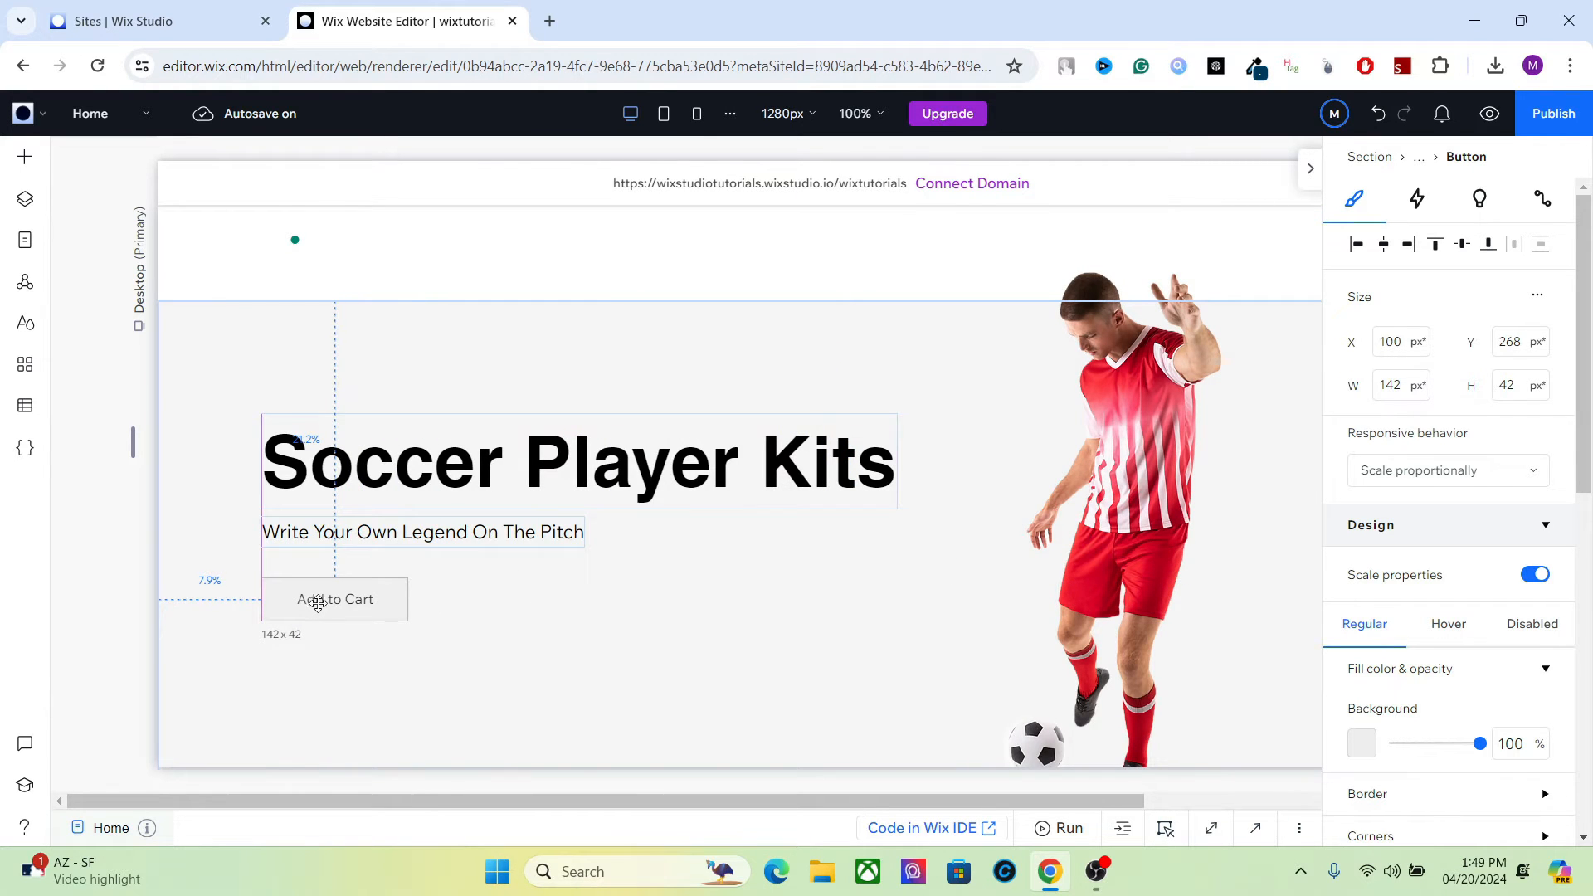
pyautogui.moveTo(334, 599); pyautogui.dragTo(334, 589)
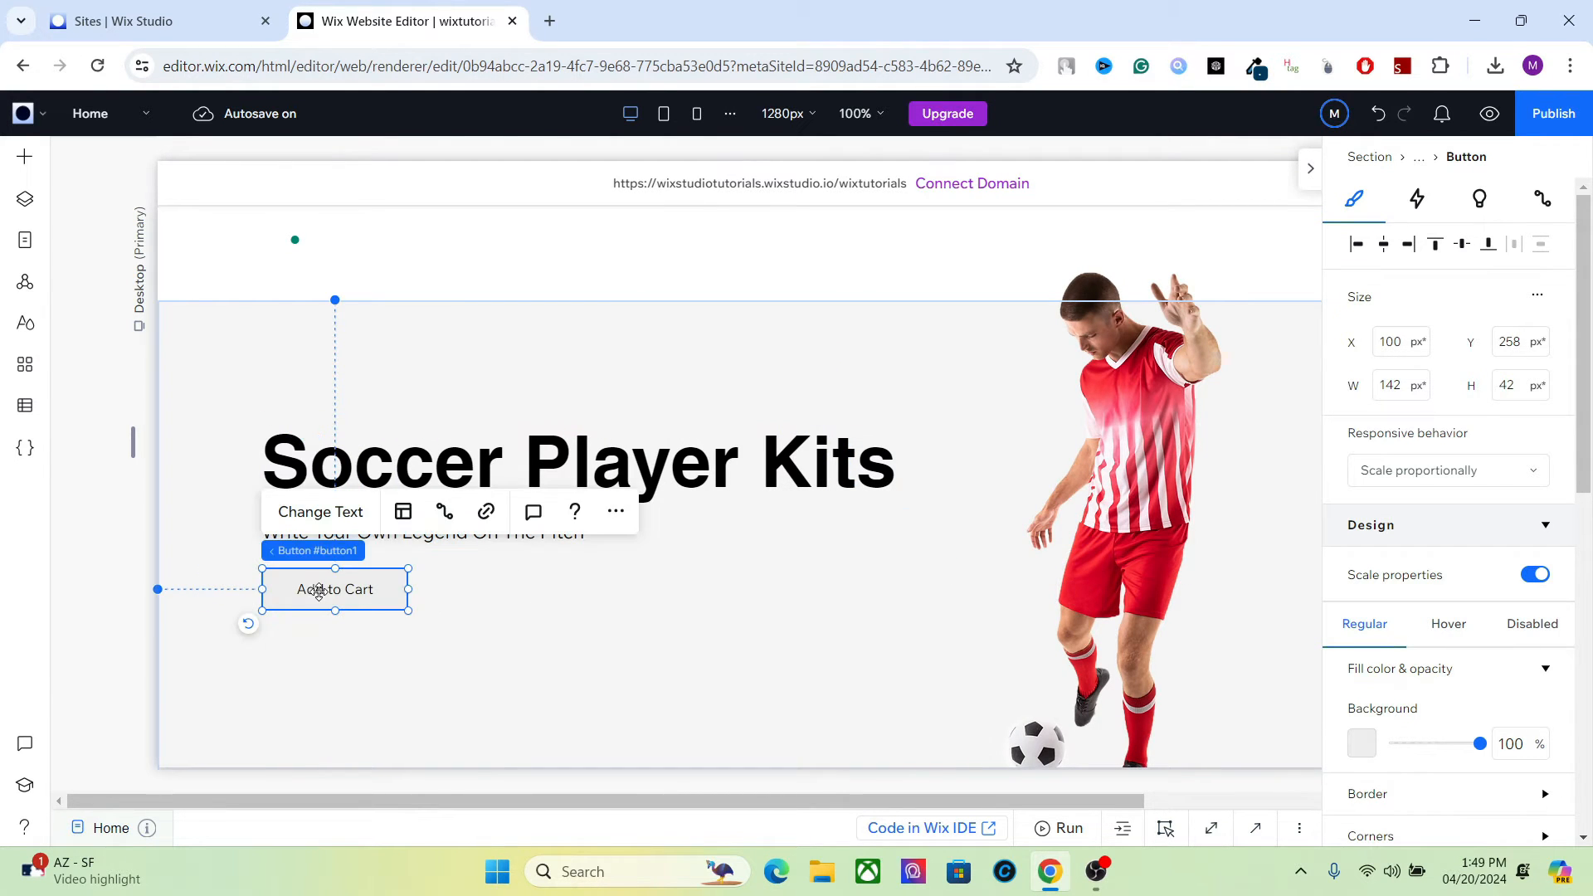
pyautogui.click(577, 461)
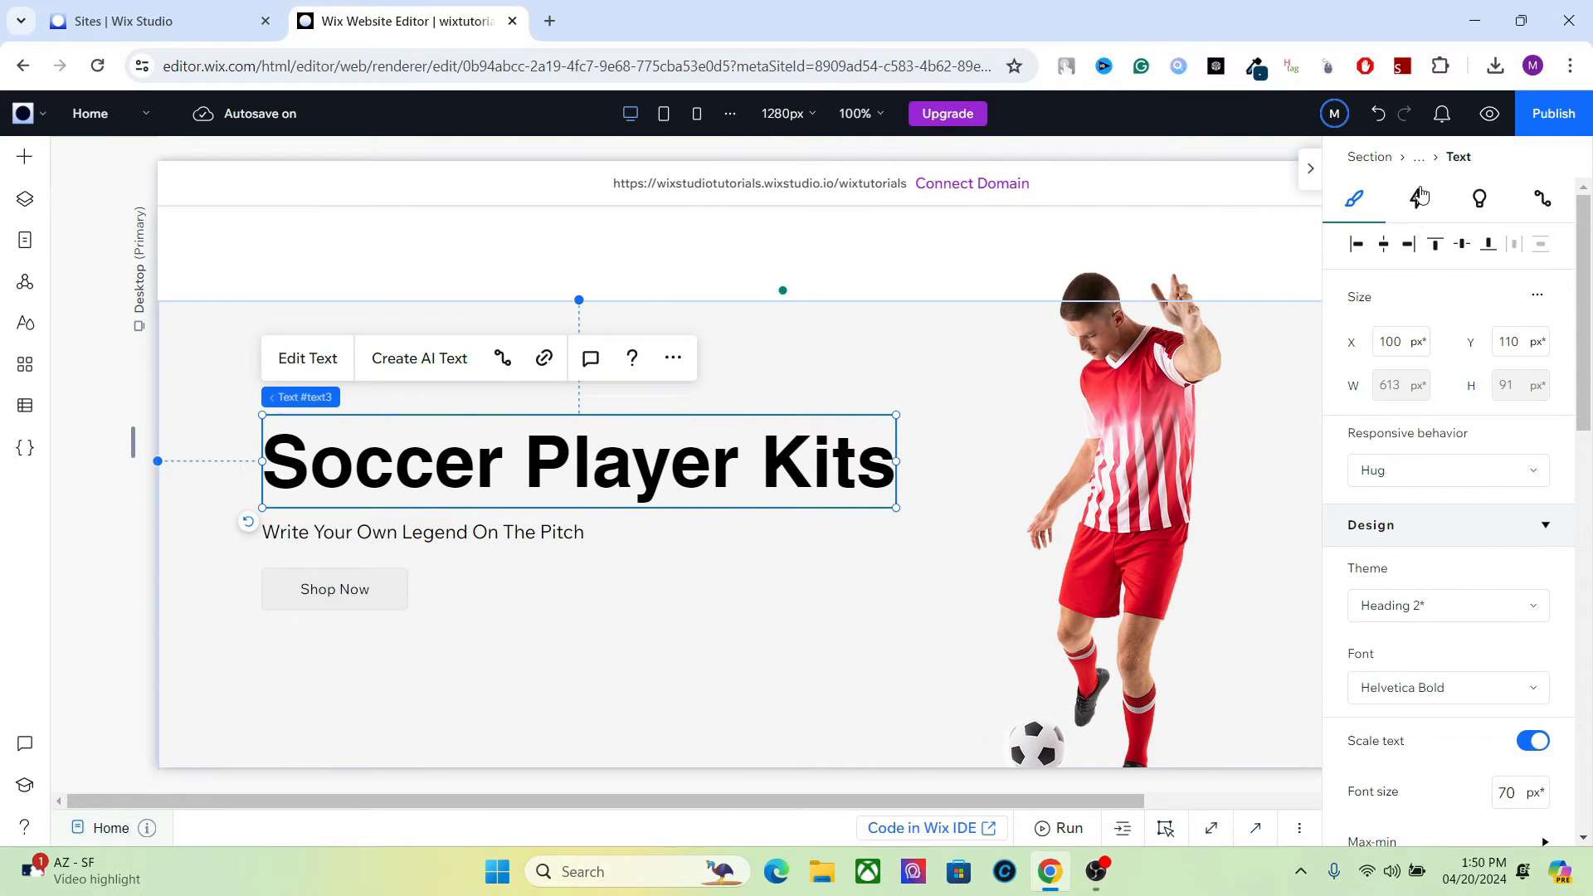
# - Give the heading a Slide entrance and the subtitle a Blur entrance animation
pyautogui.click(1415, 198)
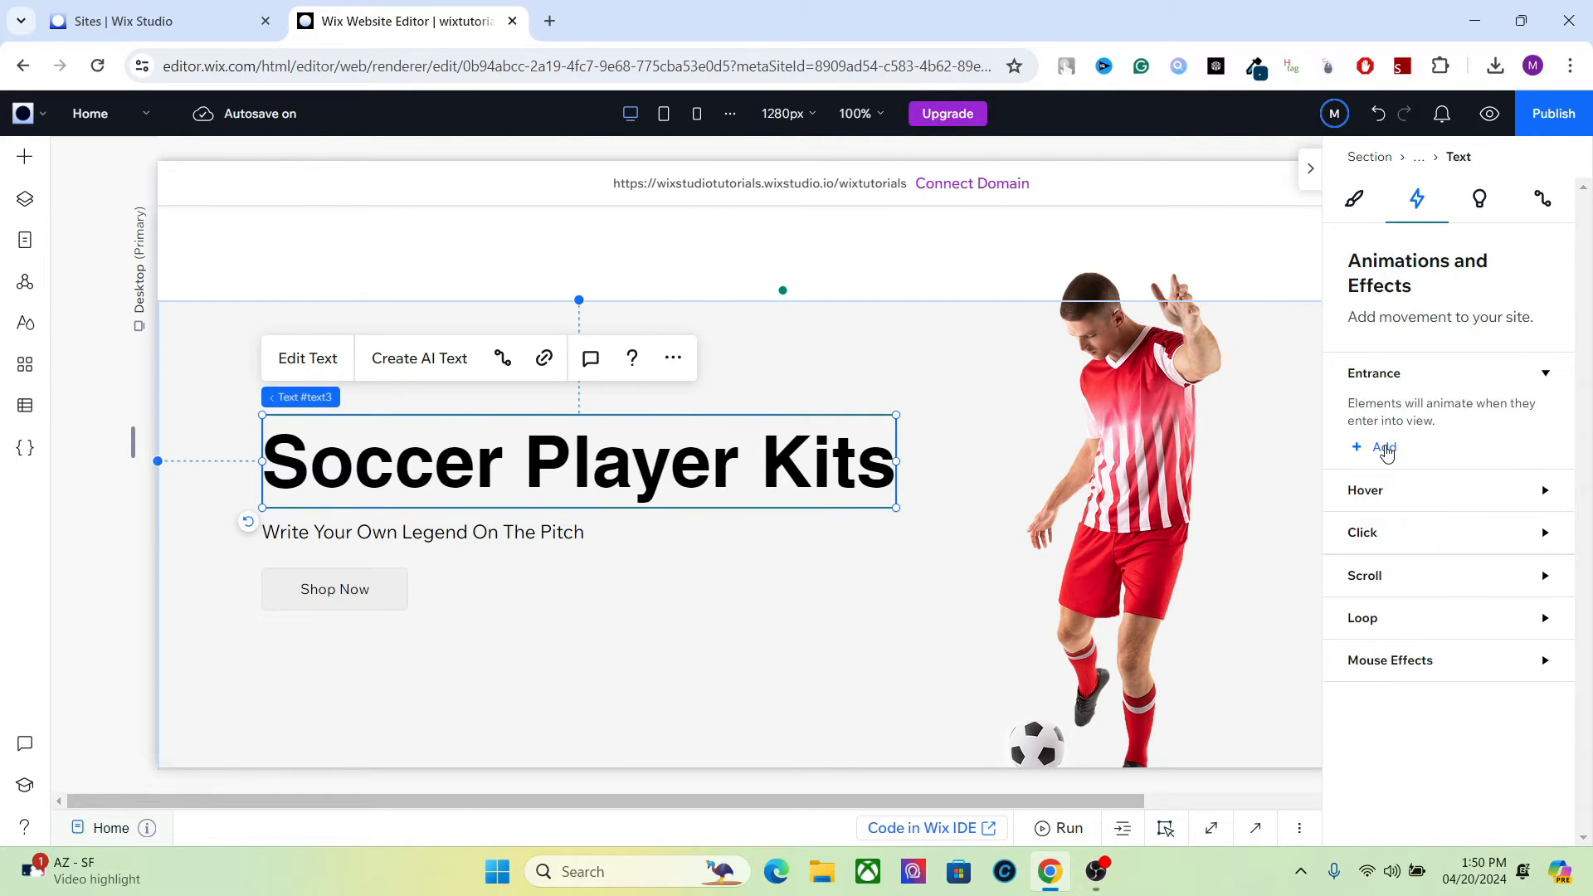
pyautogui.click(1384, 446)
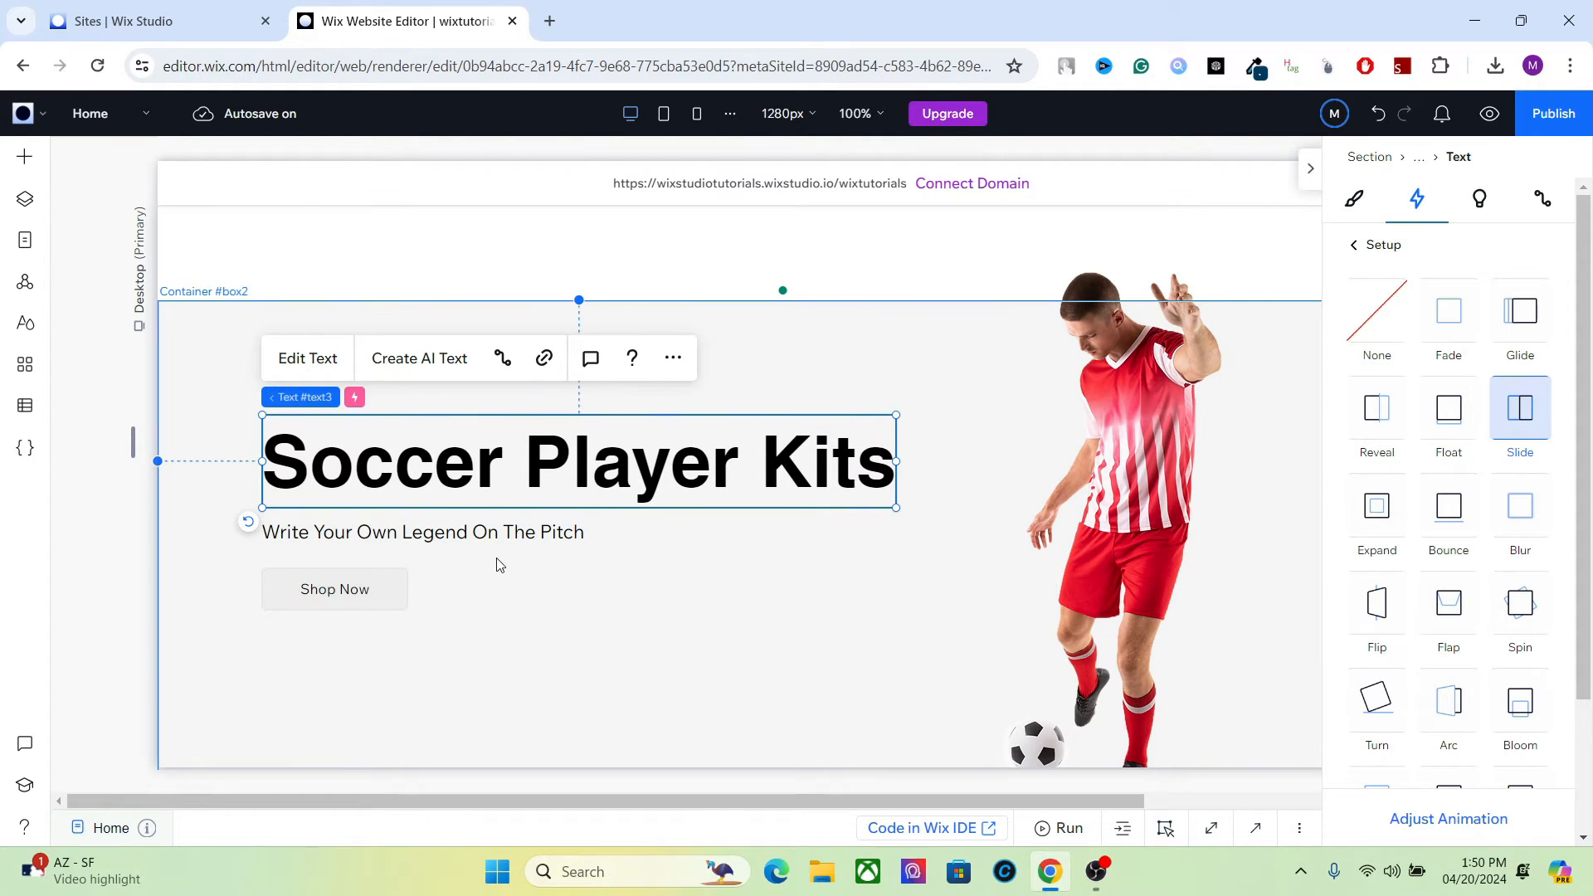
pyautogui.click(421, 531)
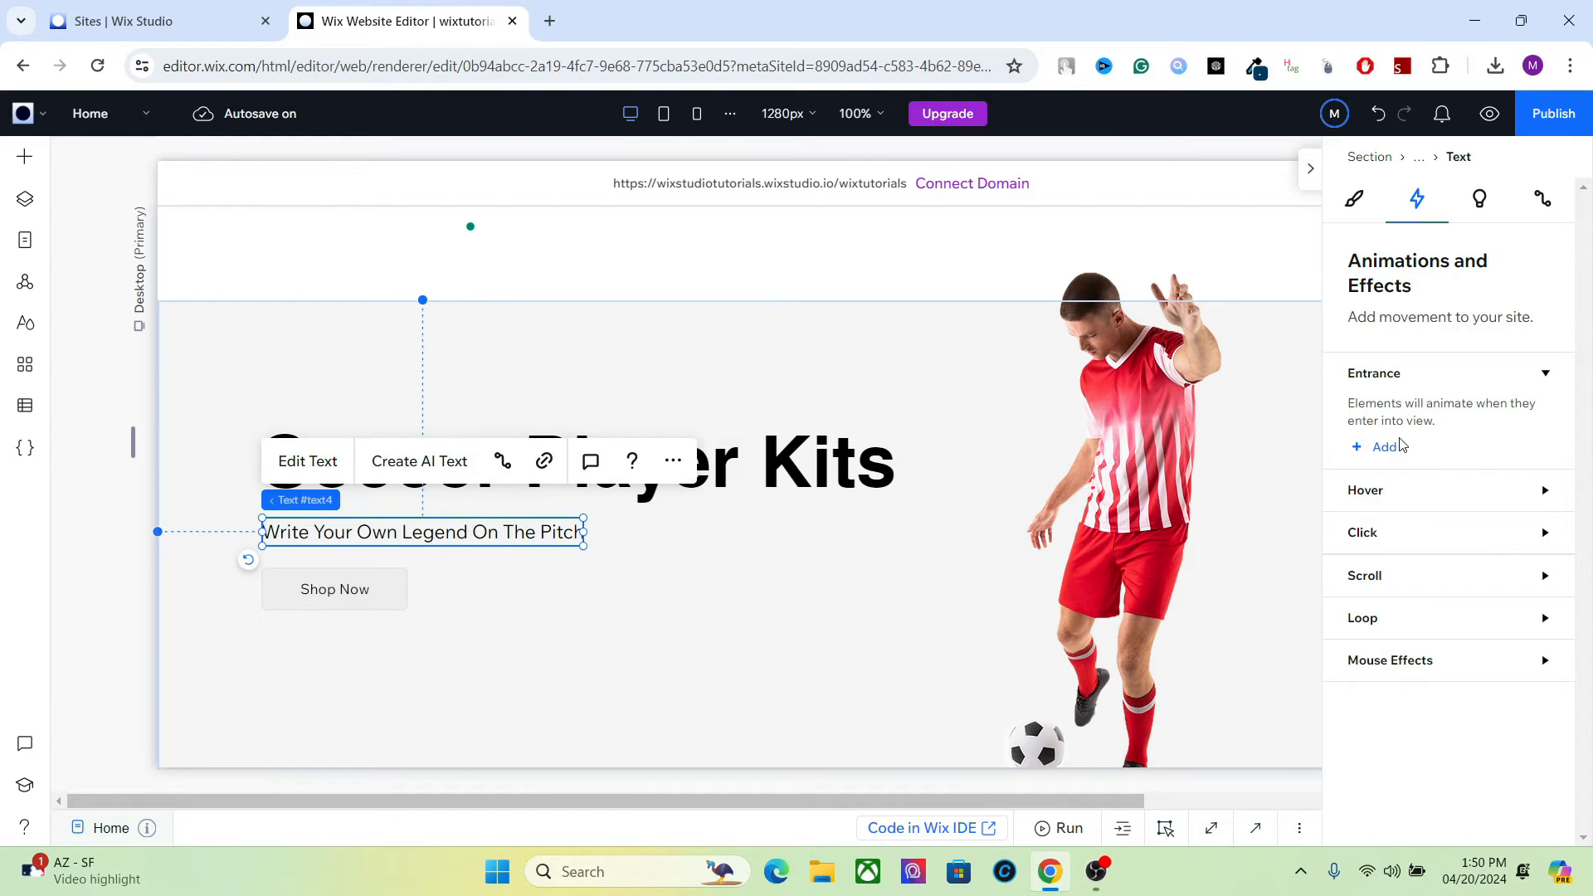
pyautogui.click(1382, 447)
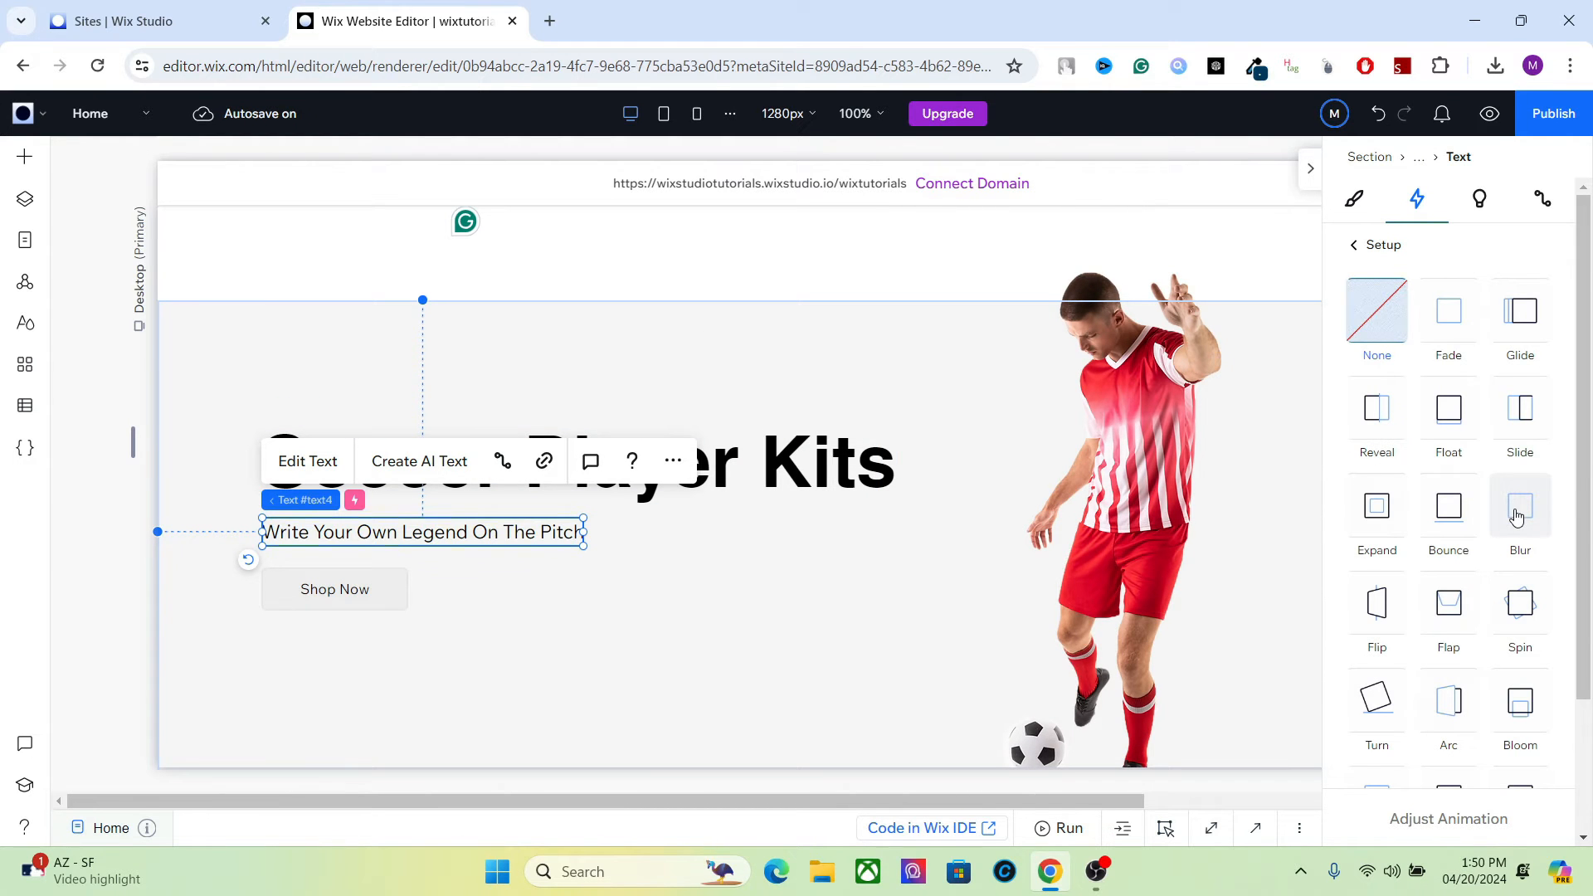
pyautogui.click(1518, 506)
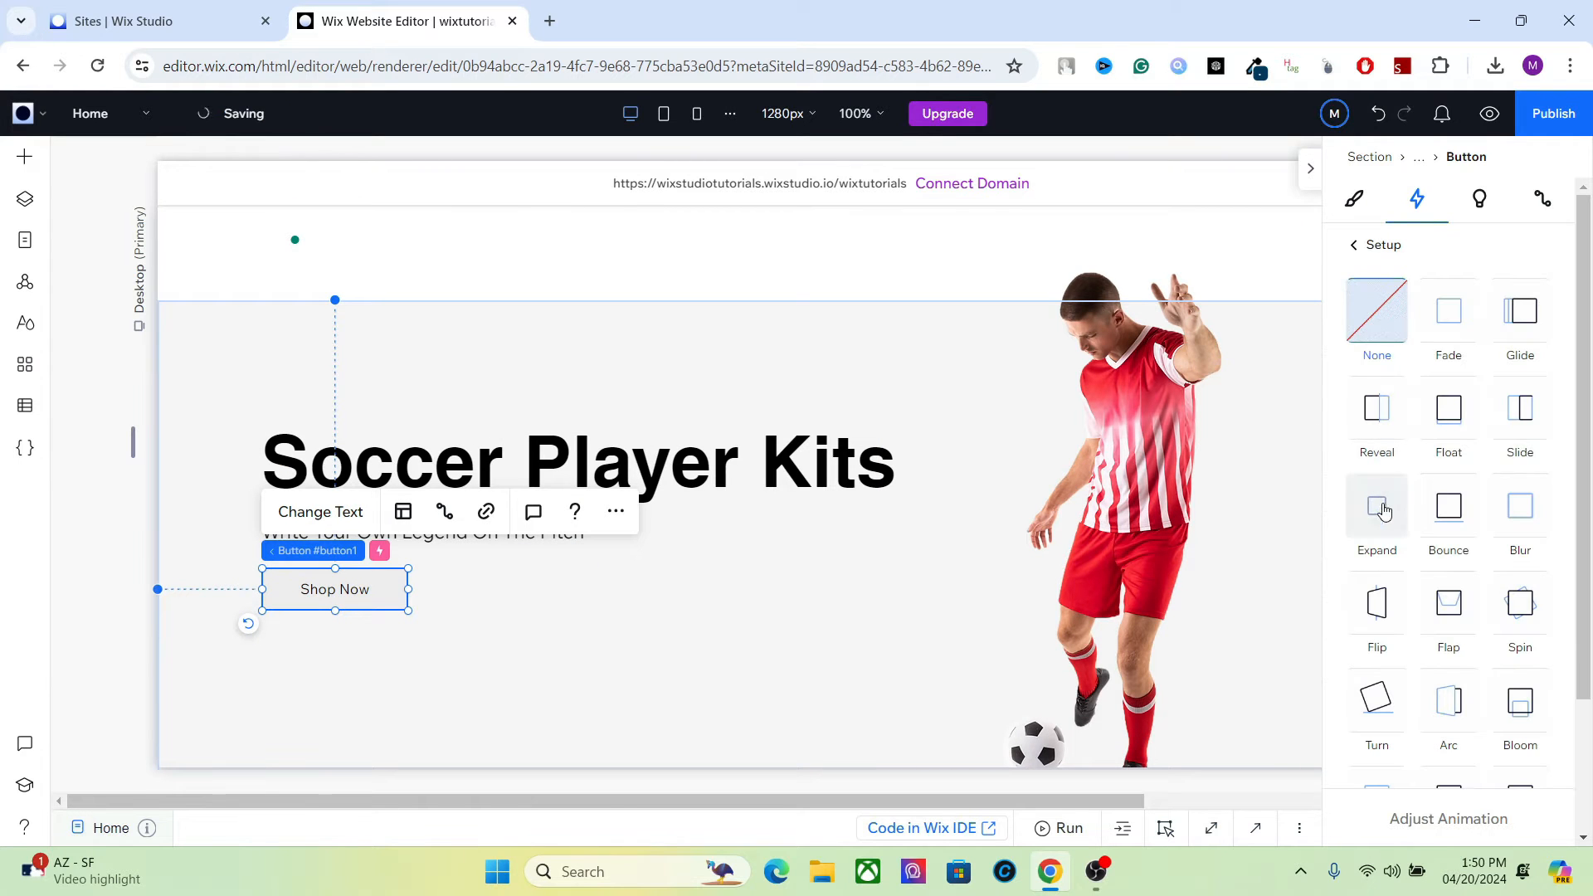
# - Give the Shop Now button a Reveal entrance coming from the left
pyautogui.click(1378, 409)
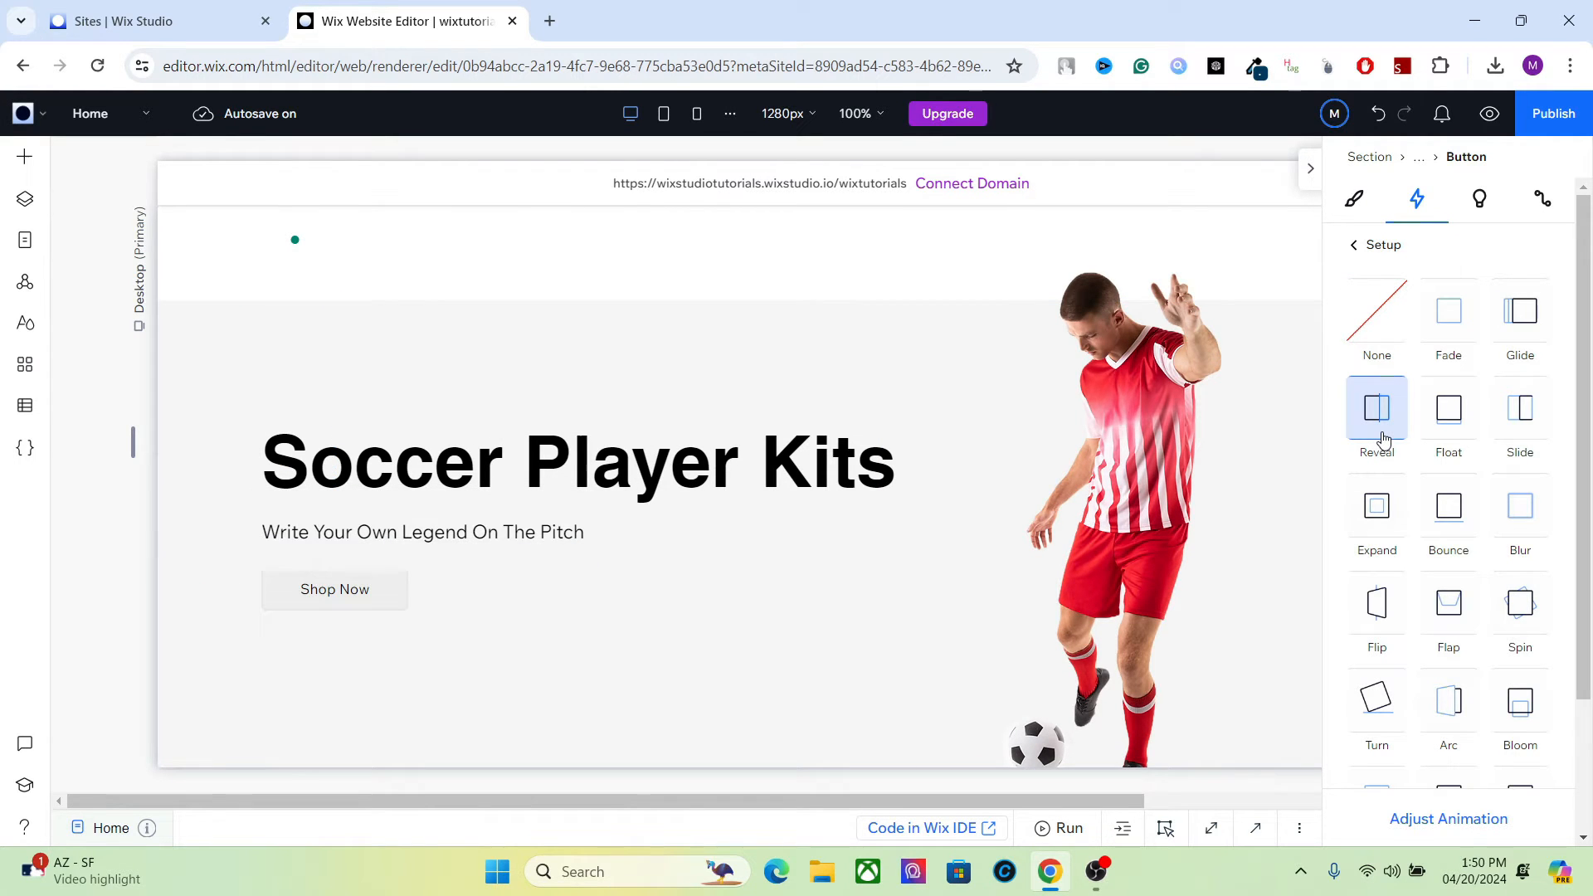
pyautogui.click(1377, 409)
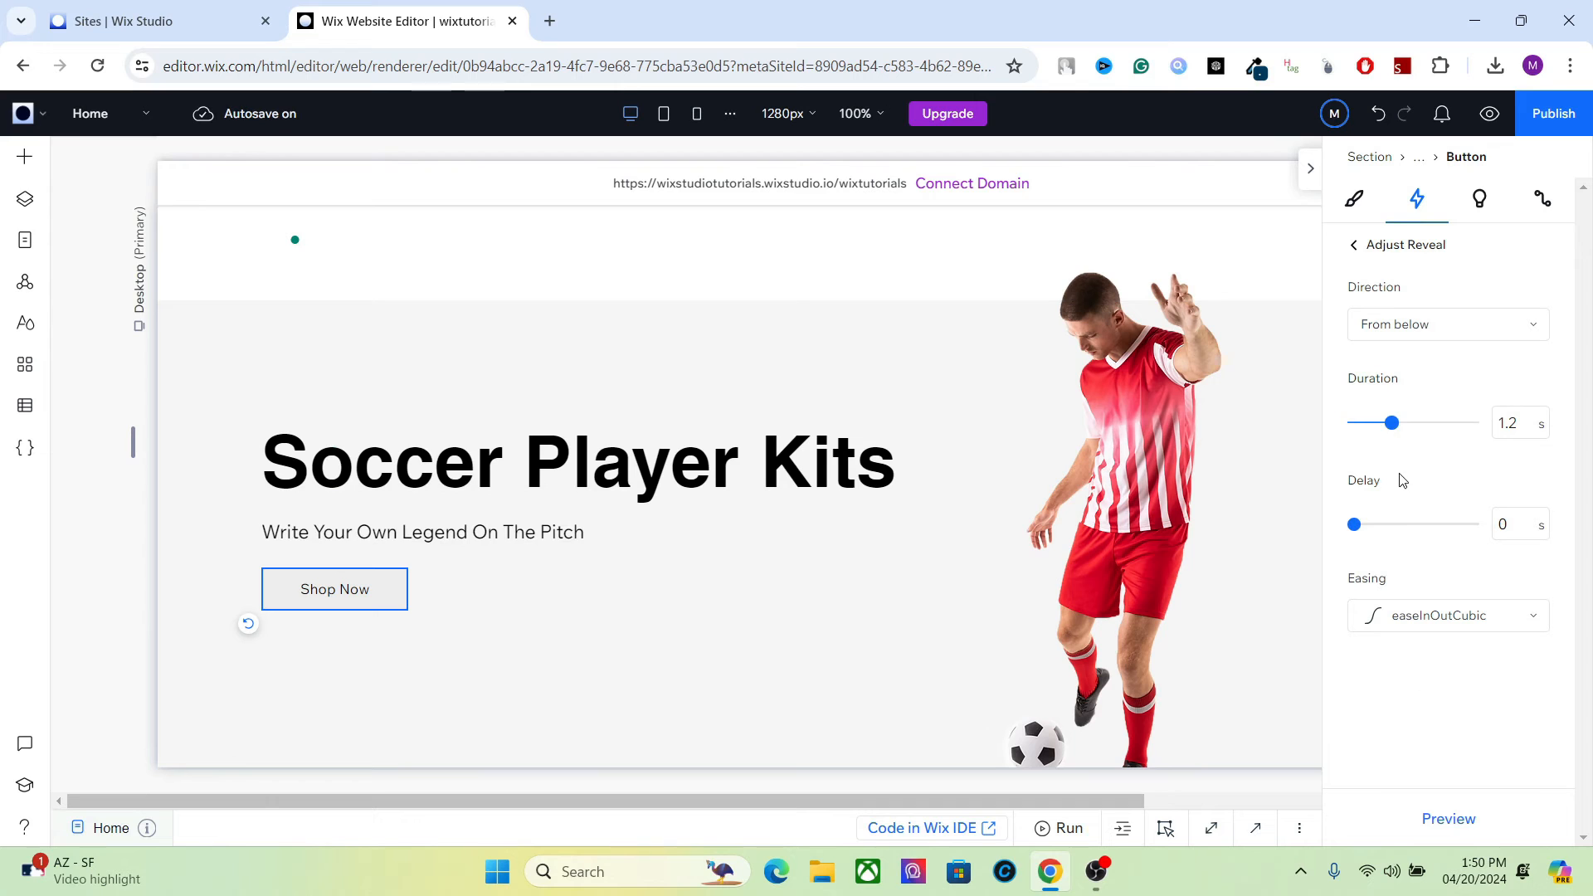
pyautogui.click(1445, 324)
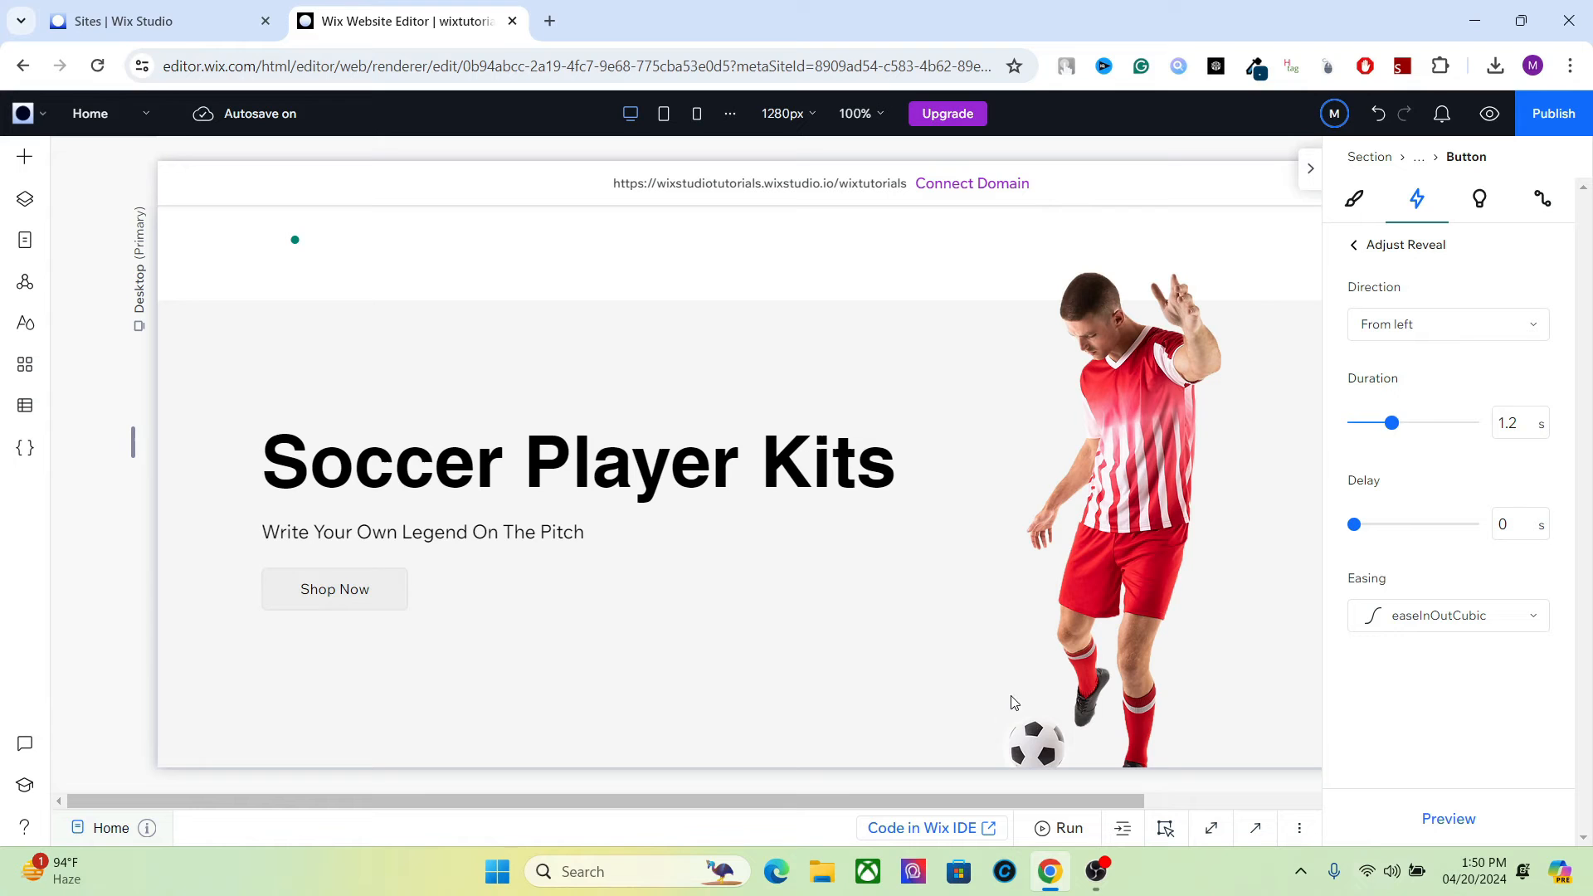
# - Set the subtitle's Blur entrance to start after a 0.5-second delay
pyautogui.click(578, 459)
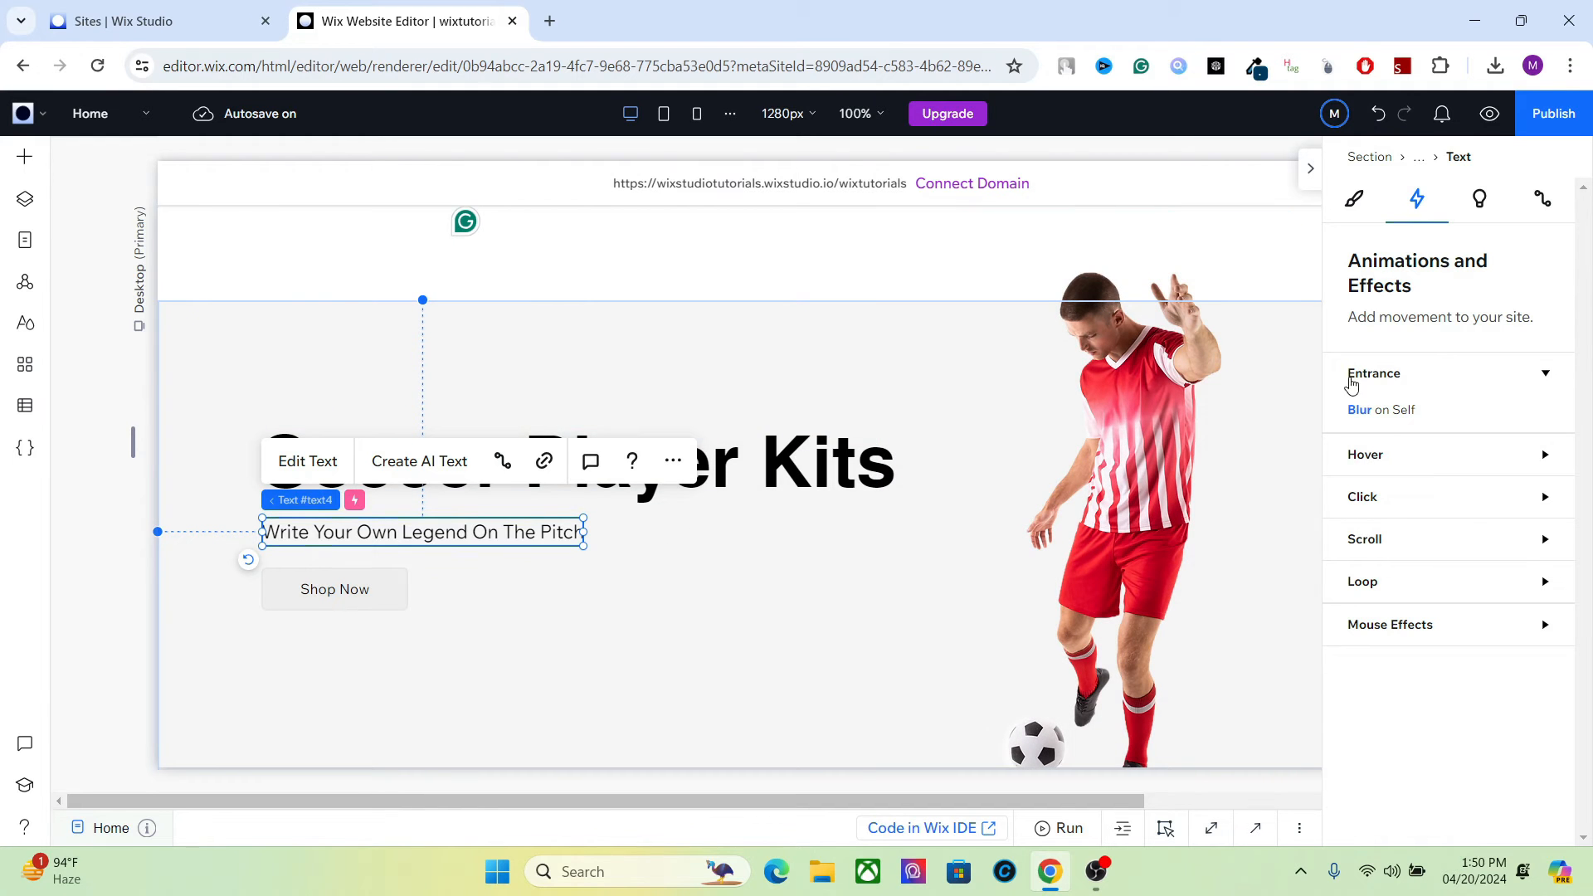
pyautogui.click(1373, 373)
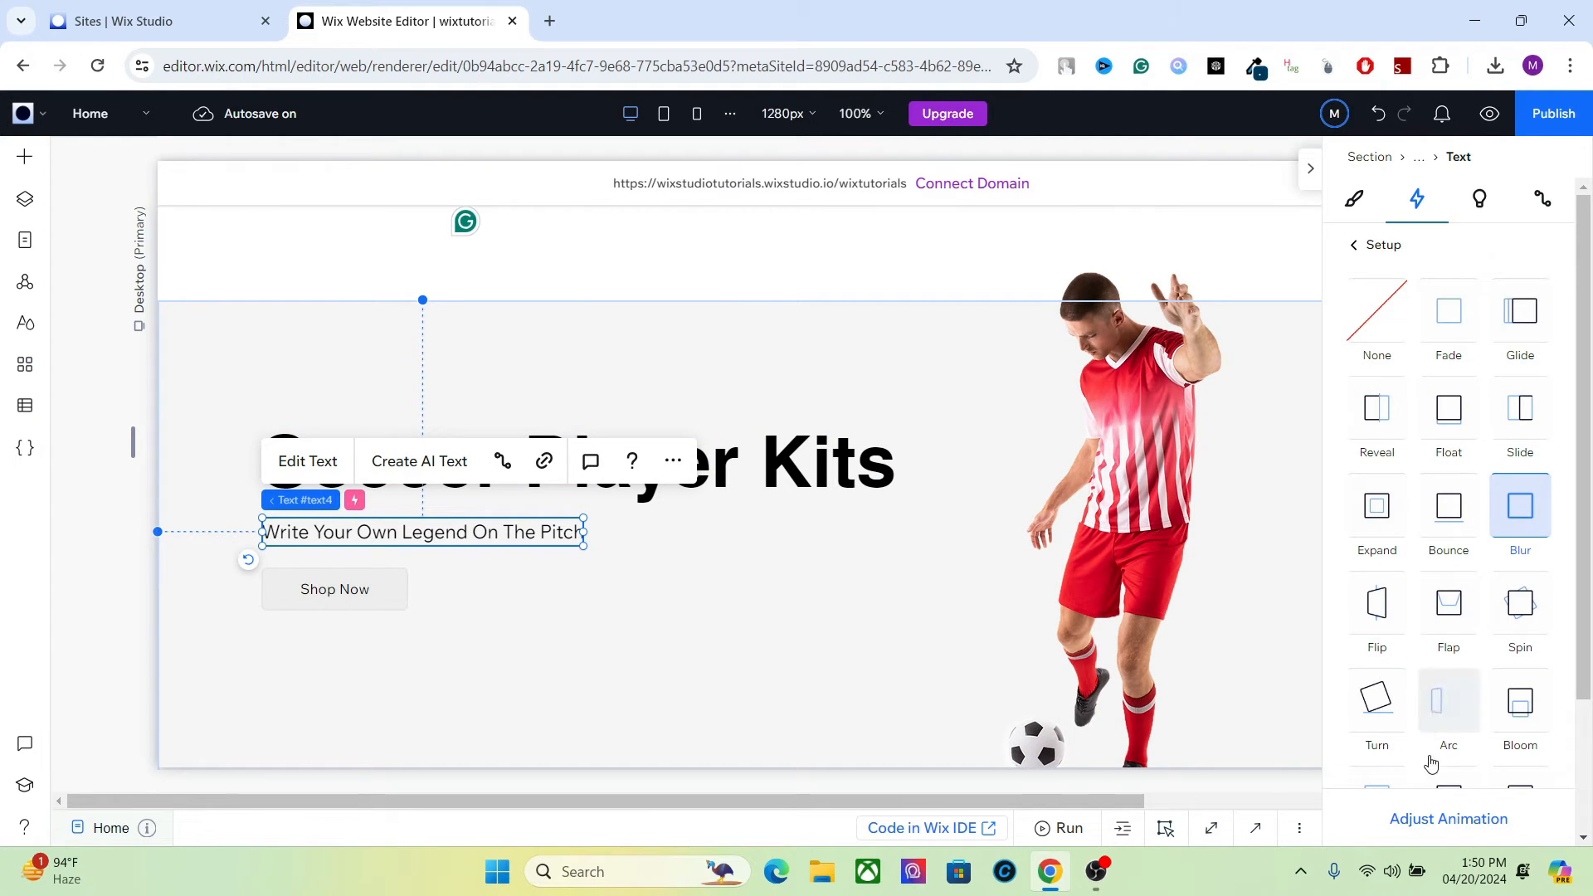
pyautogui.click(1518, 504)
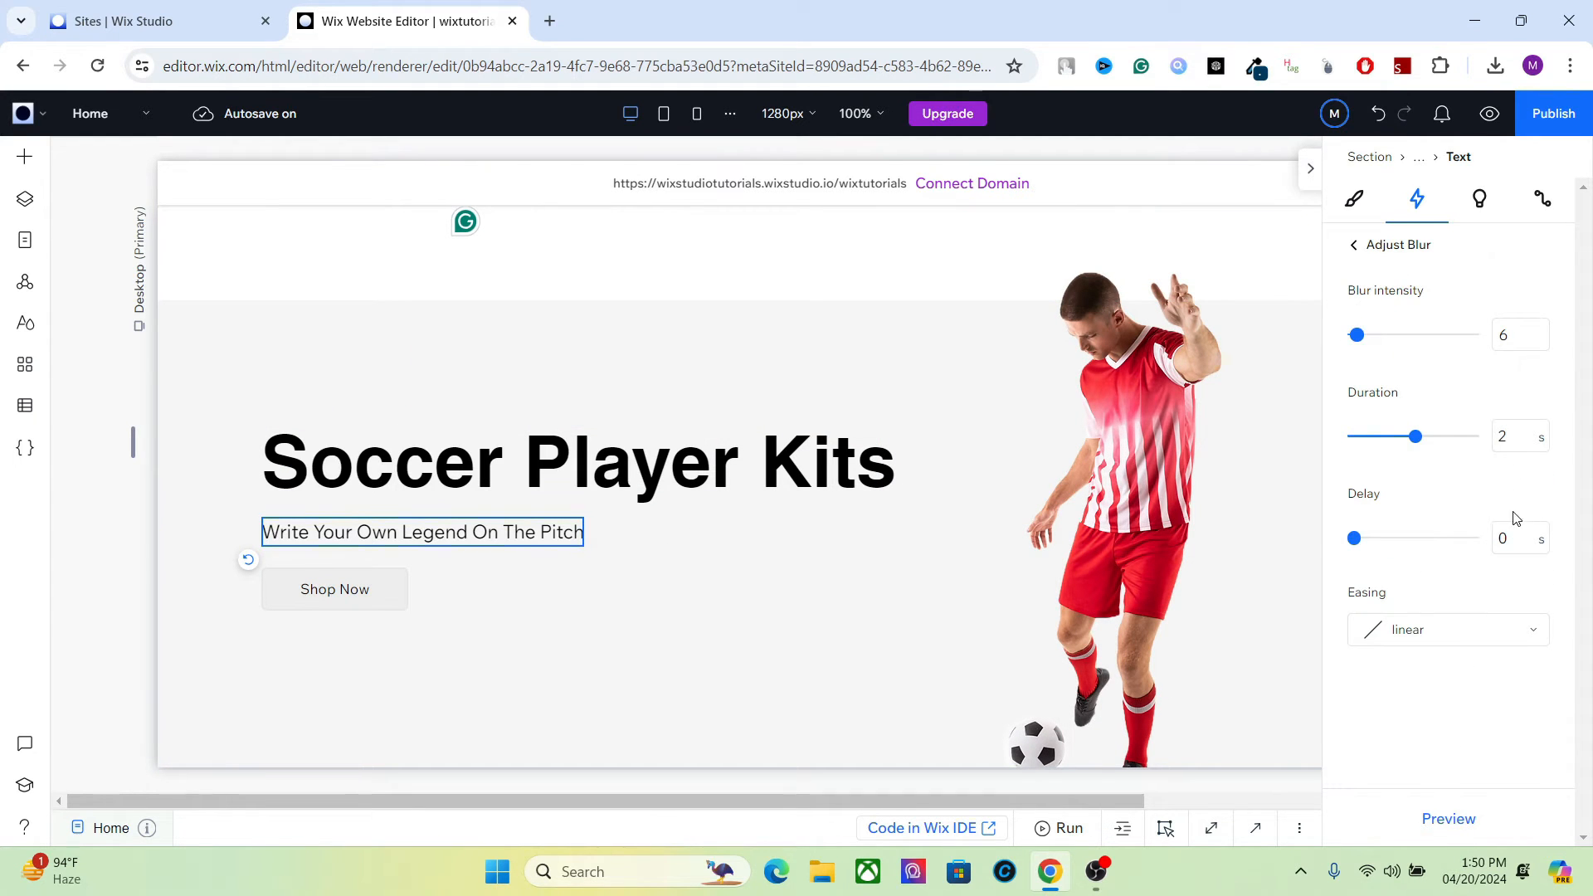
pyautogui.click(1519, 538)
pyautogui.write('.5')
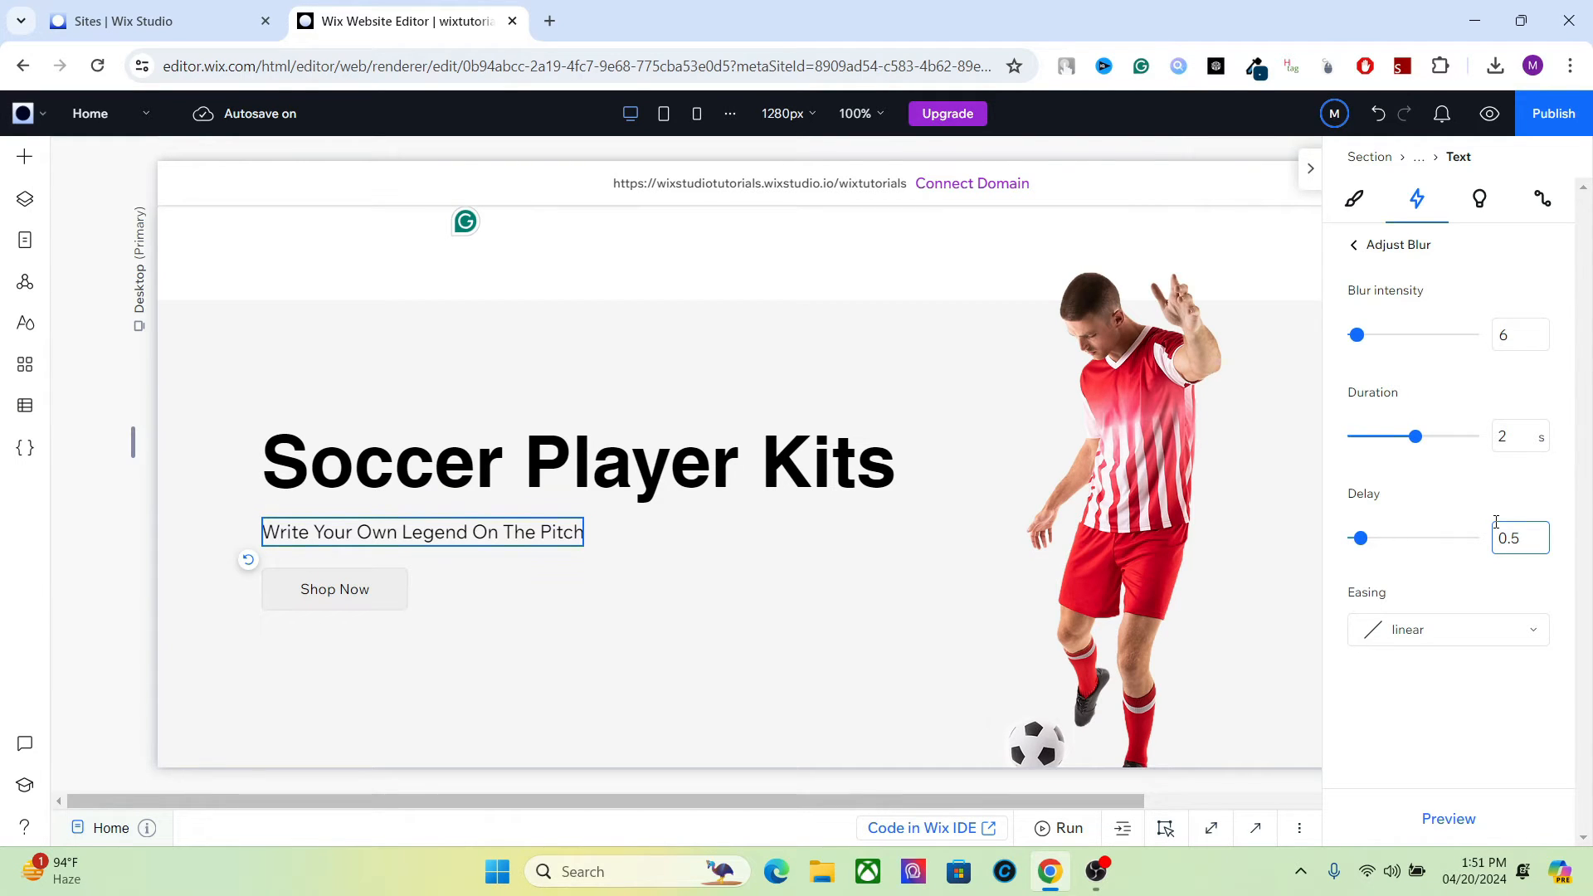
# - Set the player image's Glide entrance delay to 0.5 seconds
pyautogui.click(333, 589)
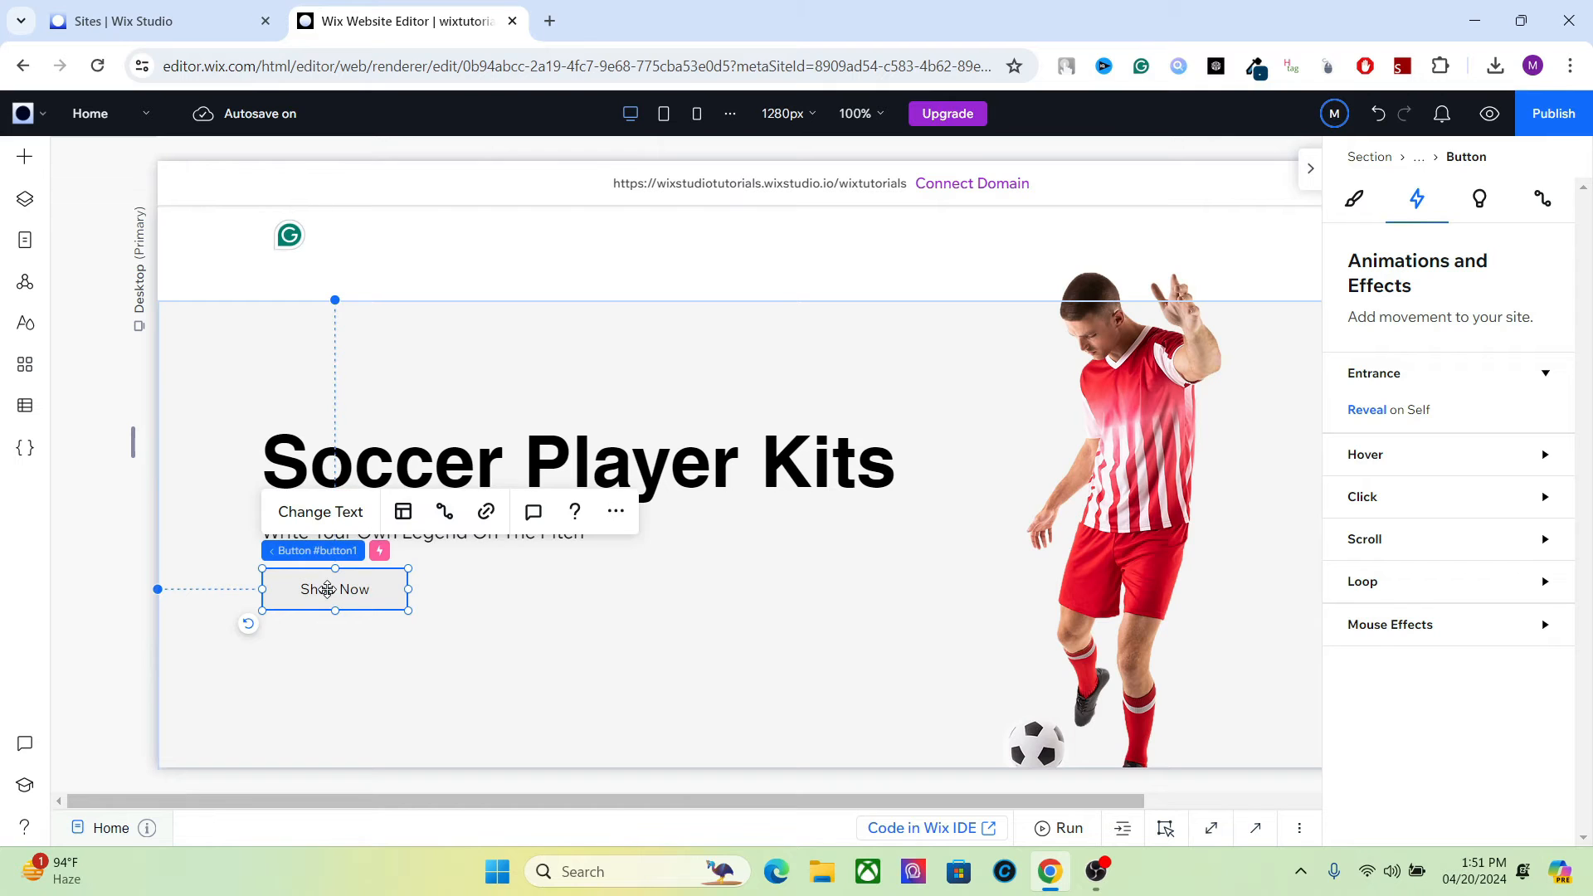
pyautogui.click(1374, 373)
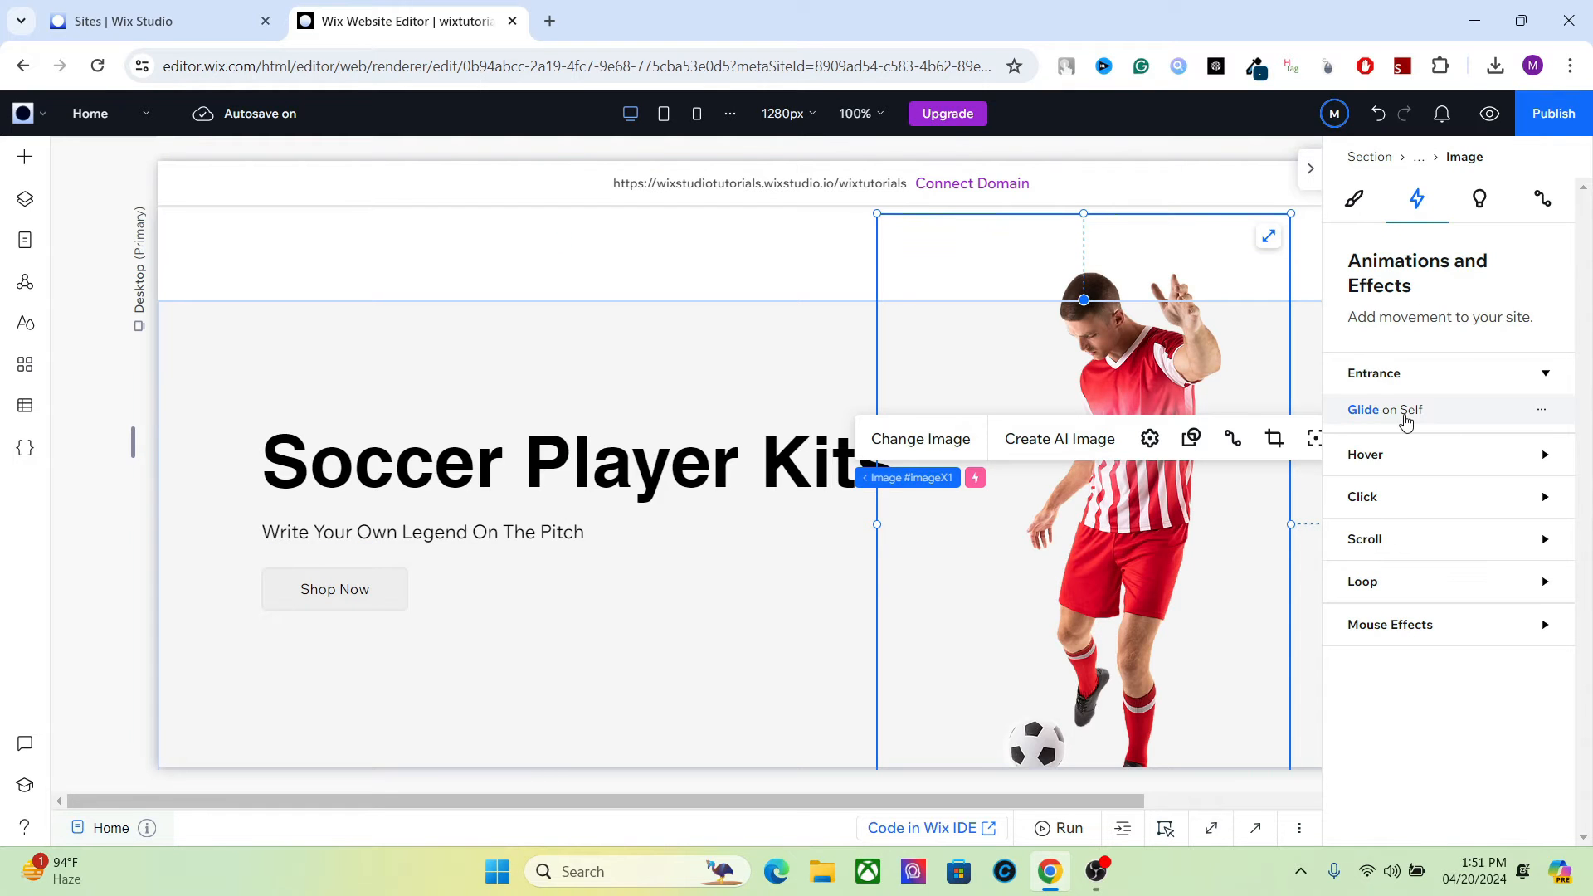
pyautogui.click(1364, 410)
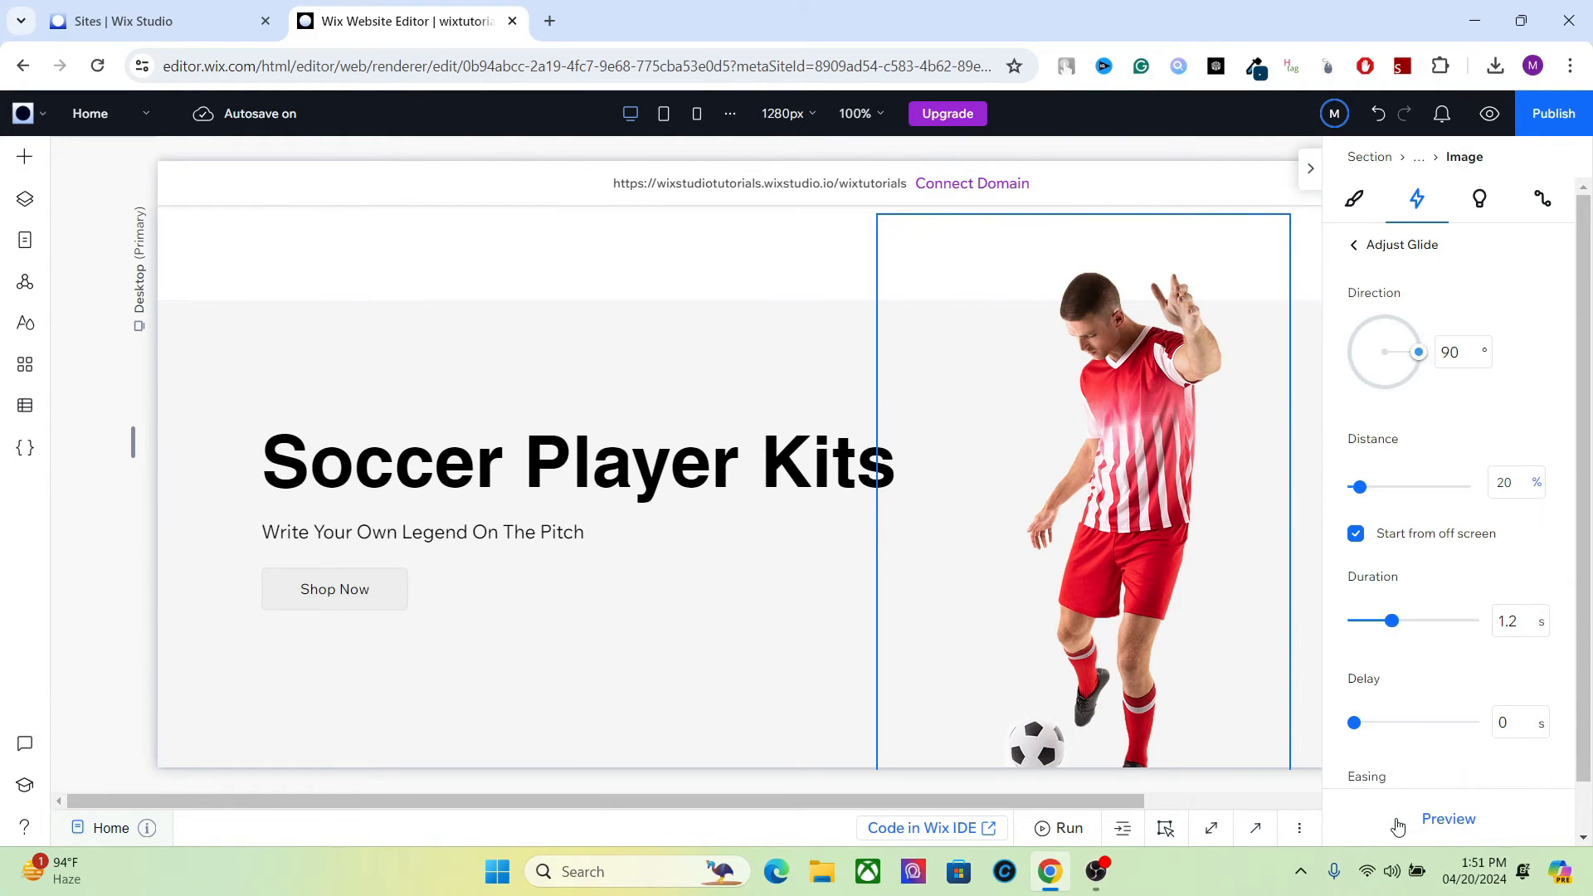
pyautogui.click(1518, 722)
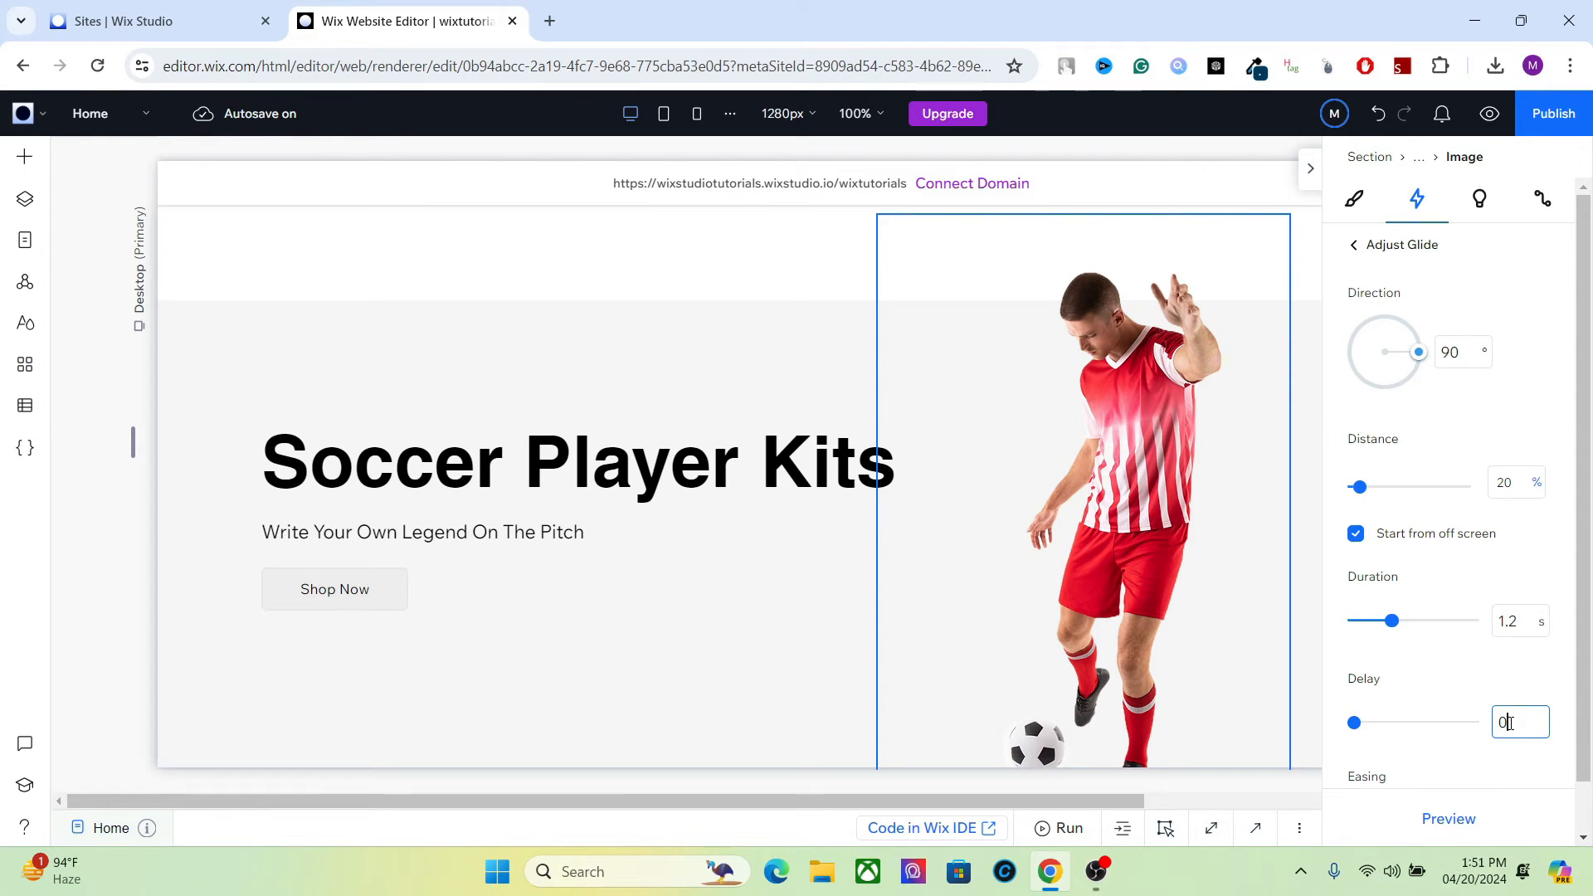
pyautogui.write('0.5')
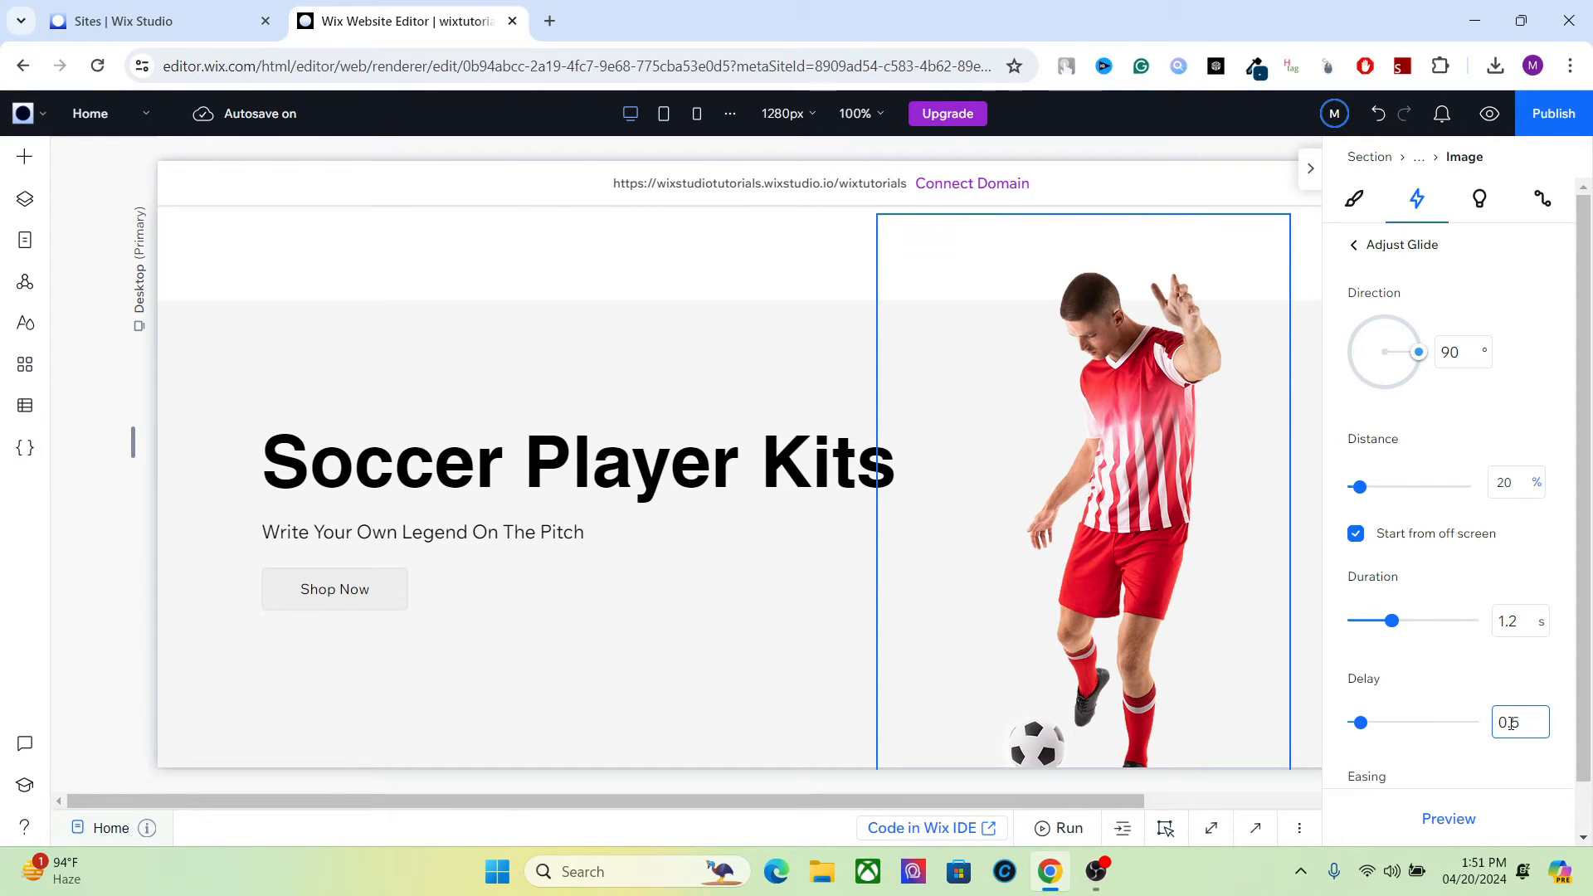
pyautogui.click(1354, 245)
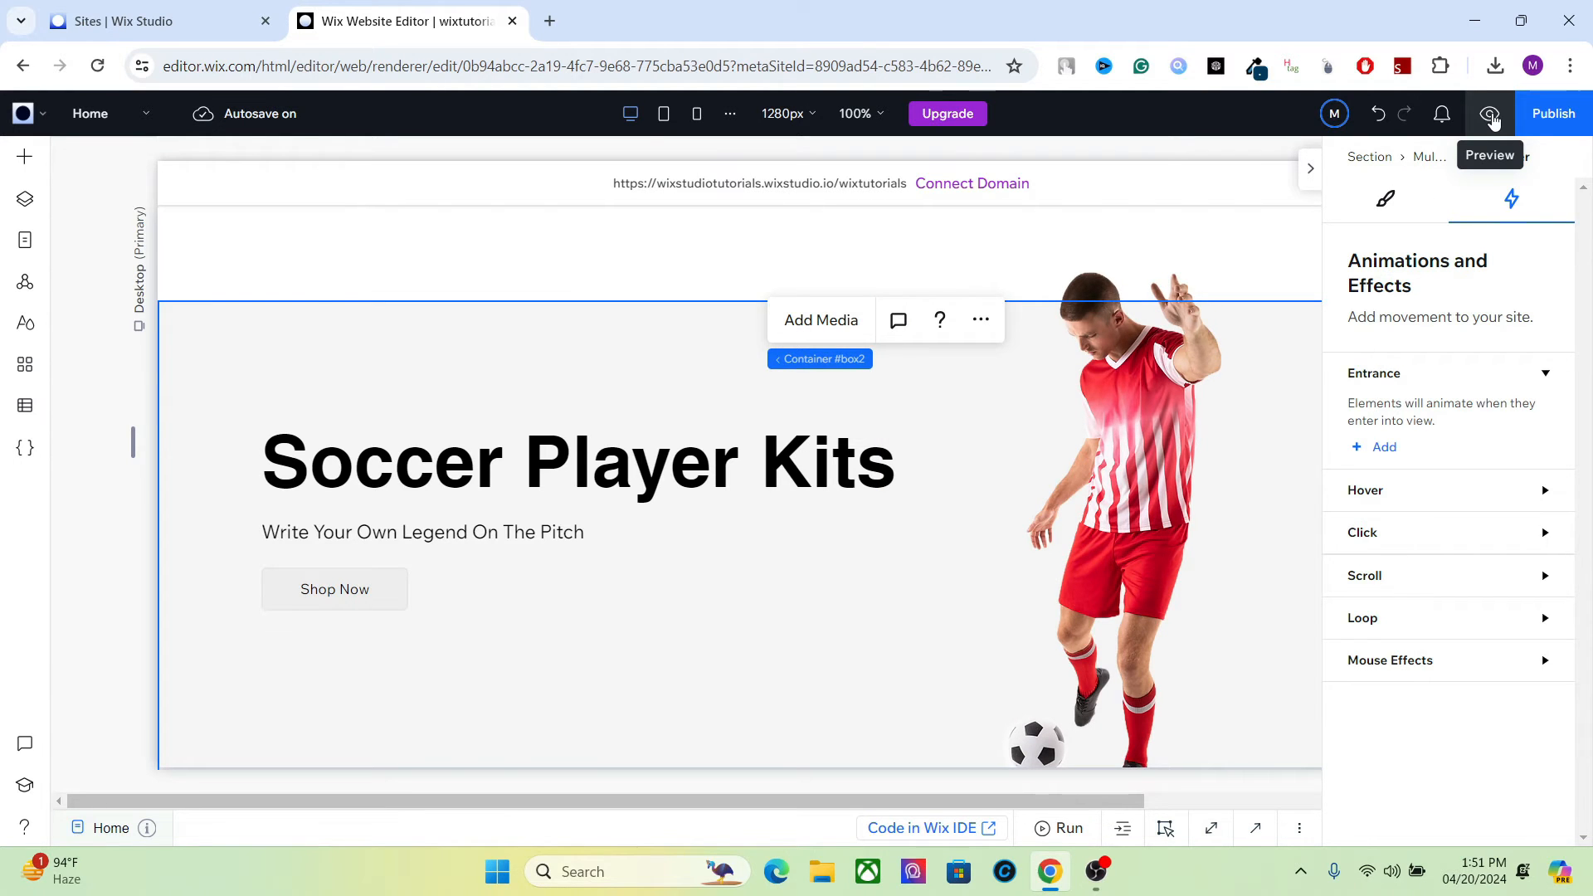
# - Preview the hero animations, return to the editor and hide the Inspector panel
pyautogui.click(1490, 113)
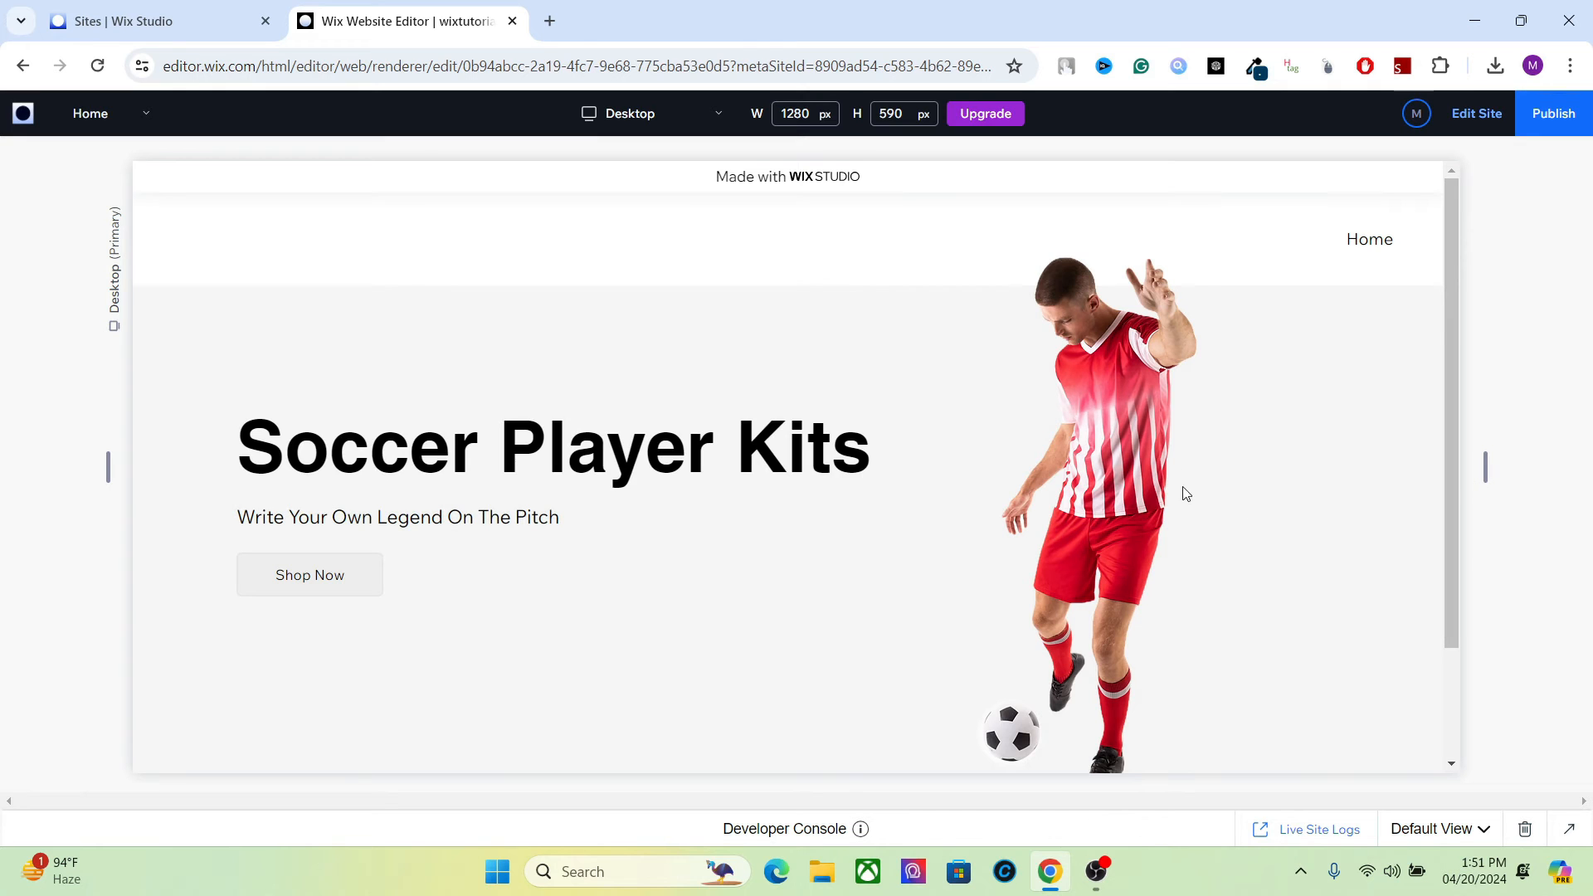
pyautogui.moveTo(1476, 113)
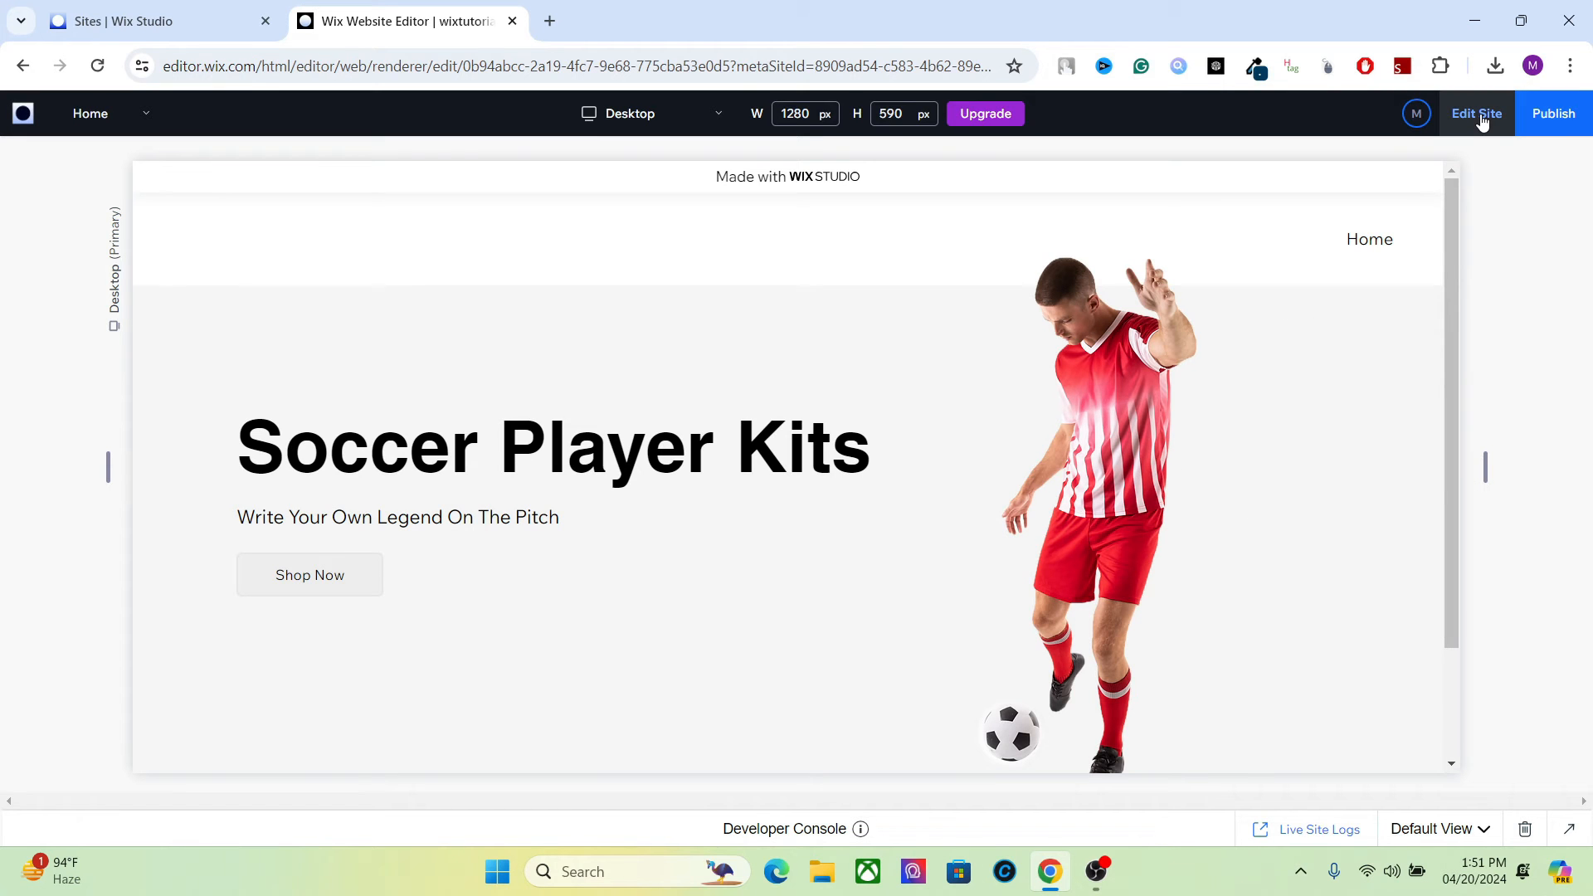
pyautogui.click(1477, 112)
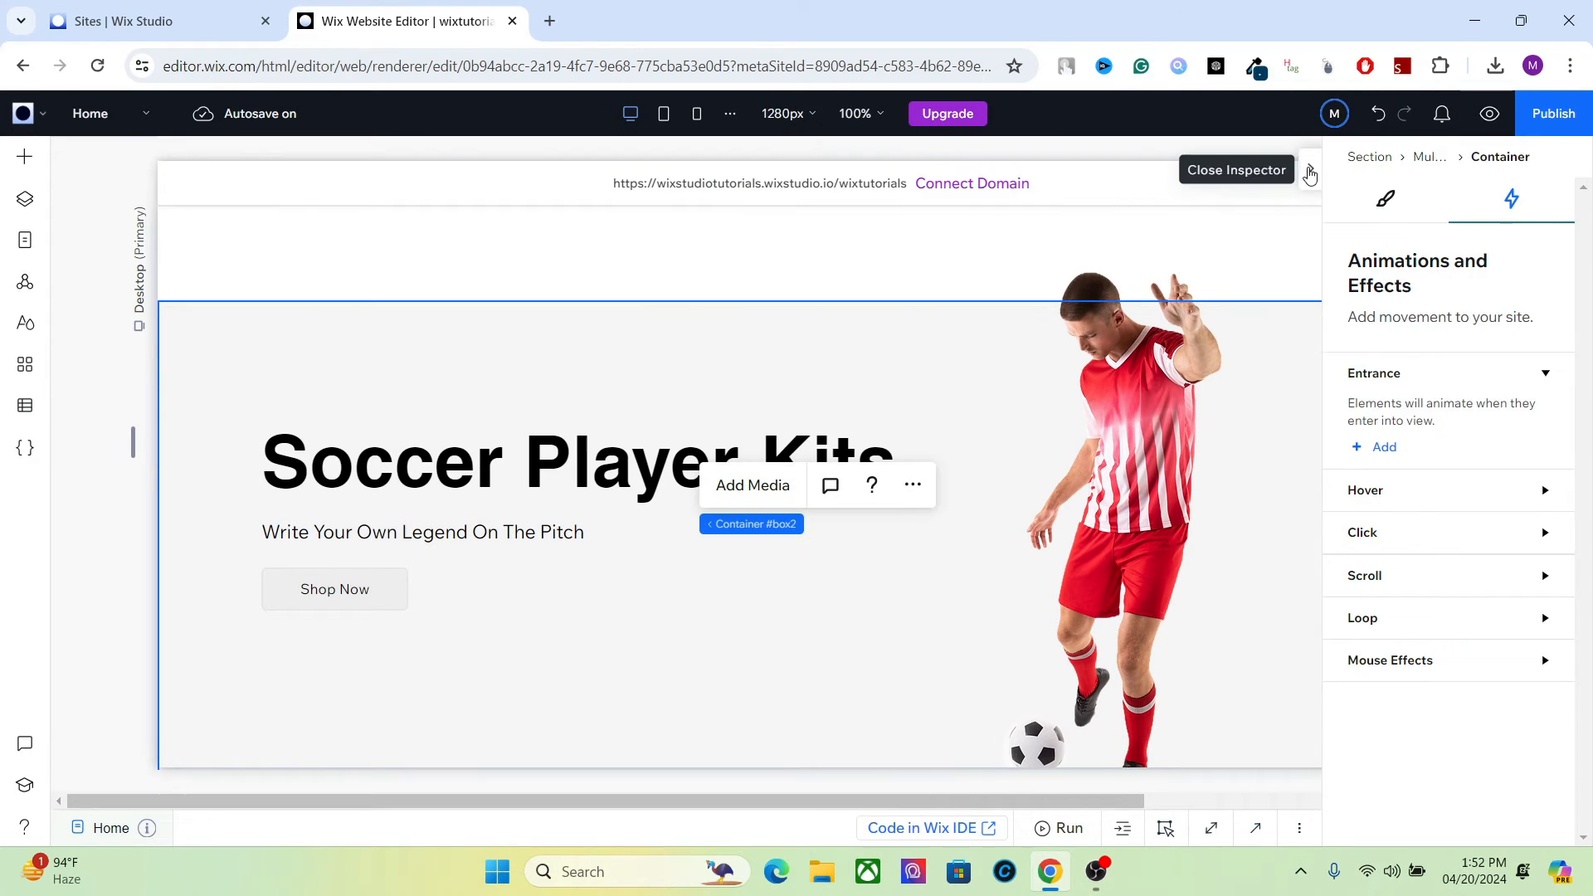
pyautogui.click(1309, 173)
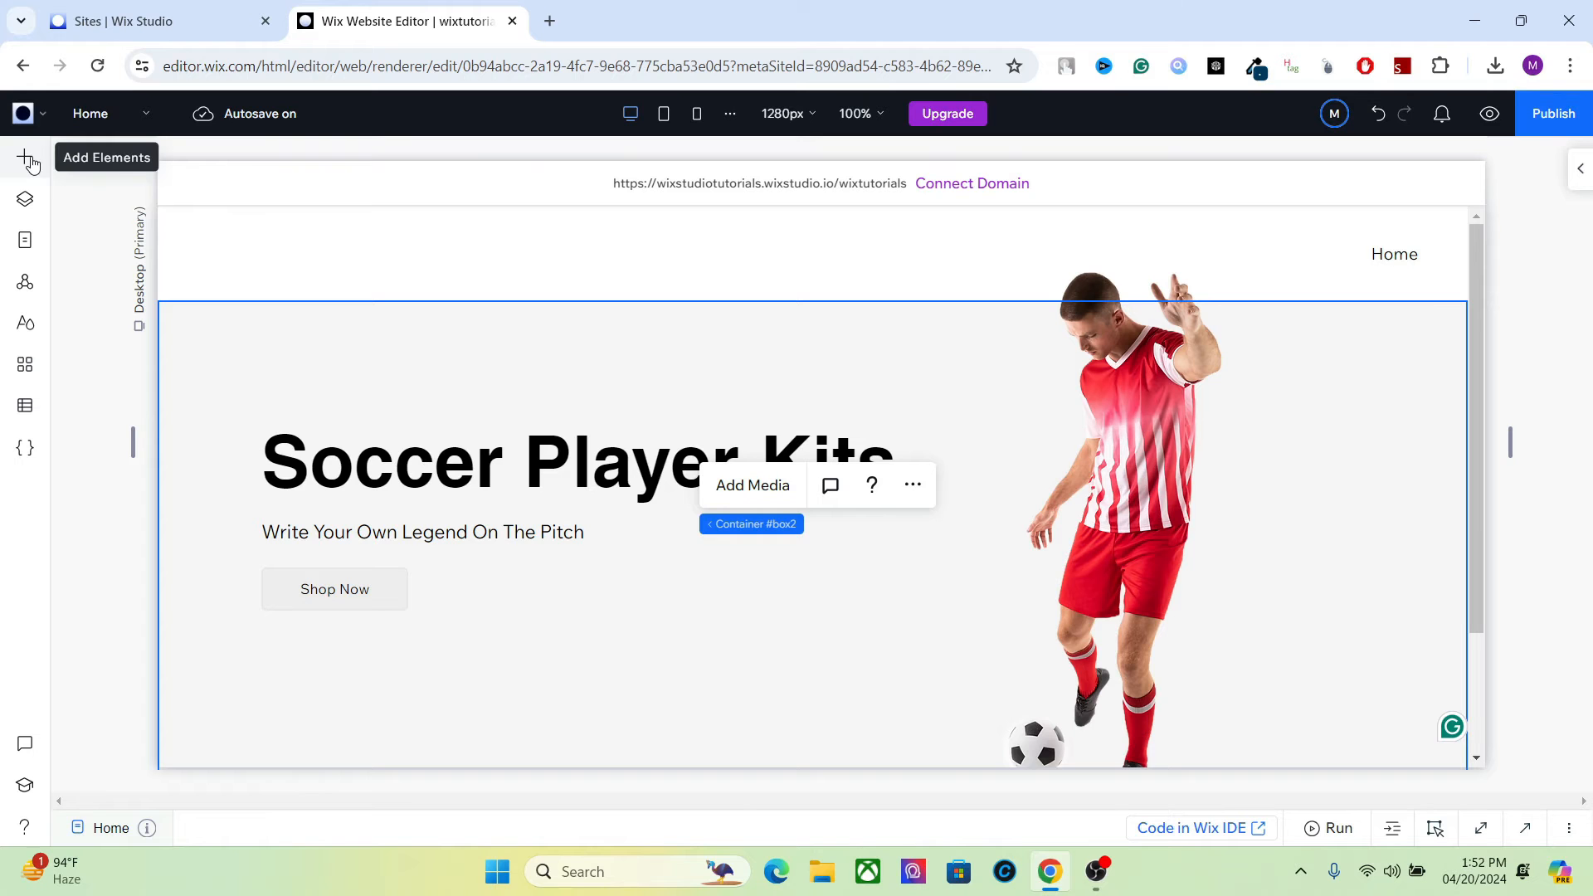
# - Search the basic shapes library for Square and add the nested Squares shape to the page
pyautogui.click(25, 156)
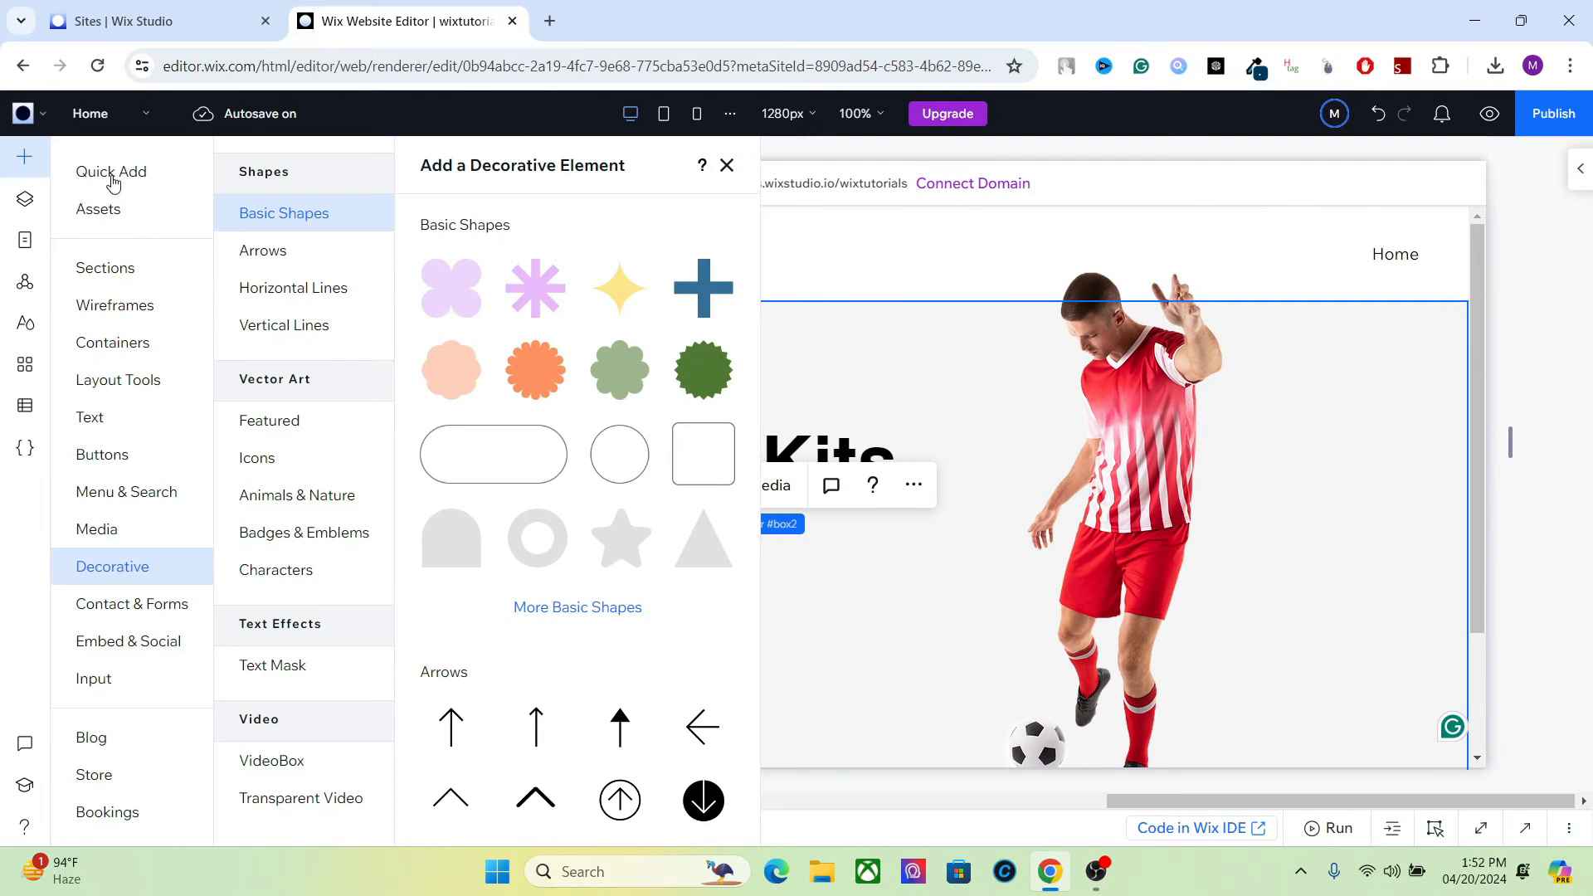
pyautogui.click(578, 607)
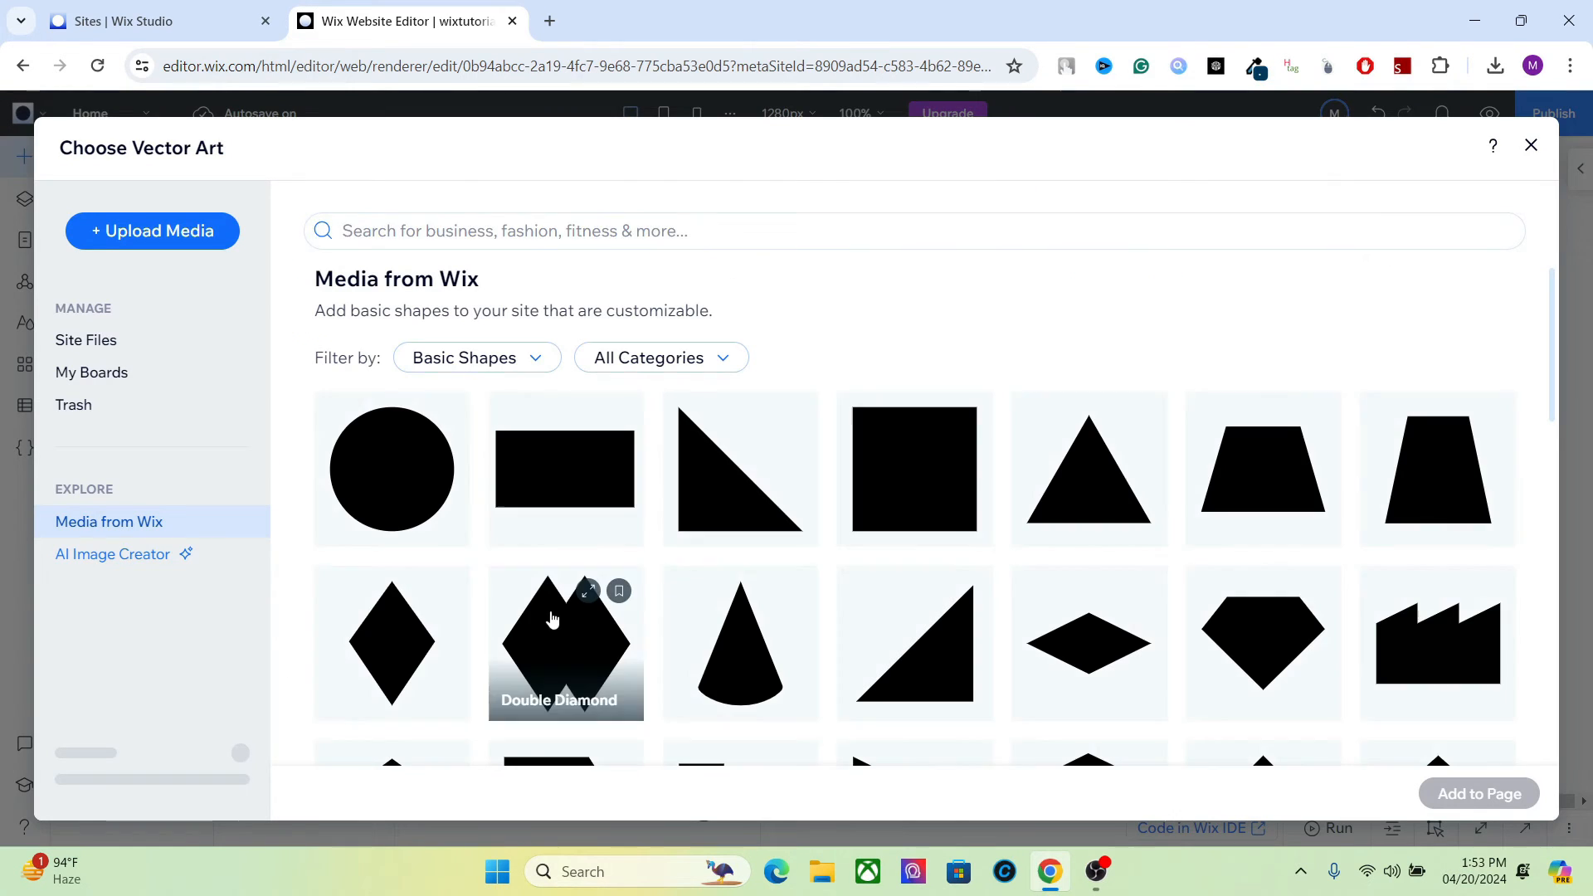
pyautogui.write('sq')
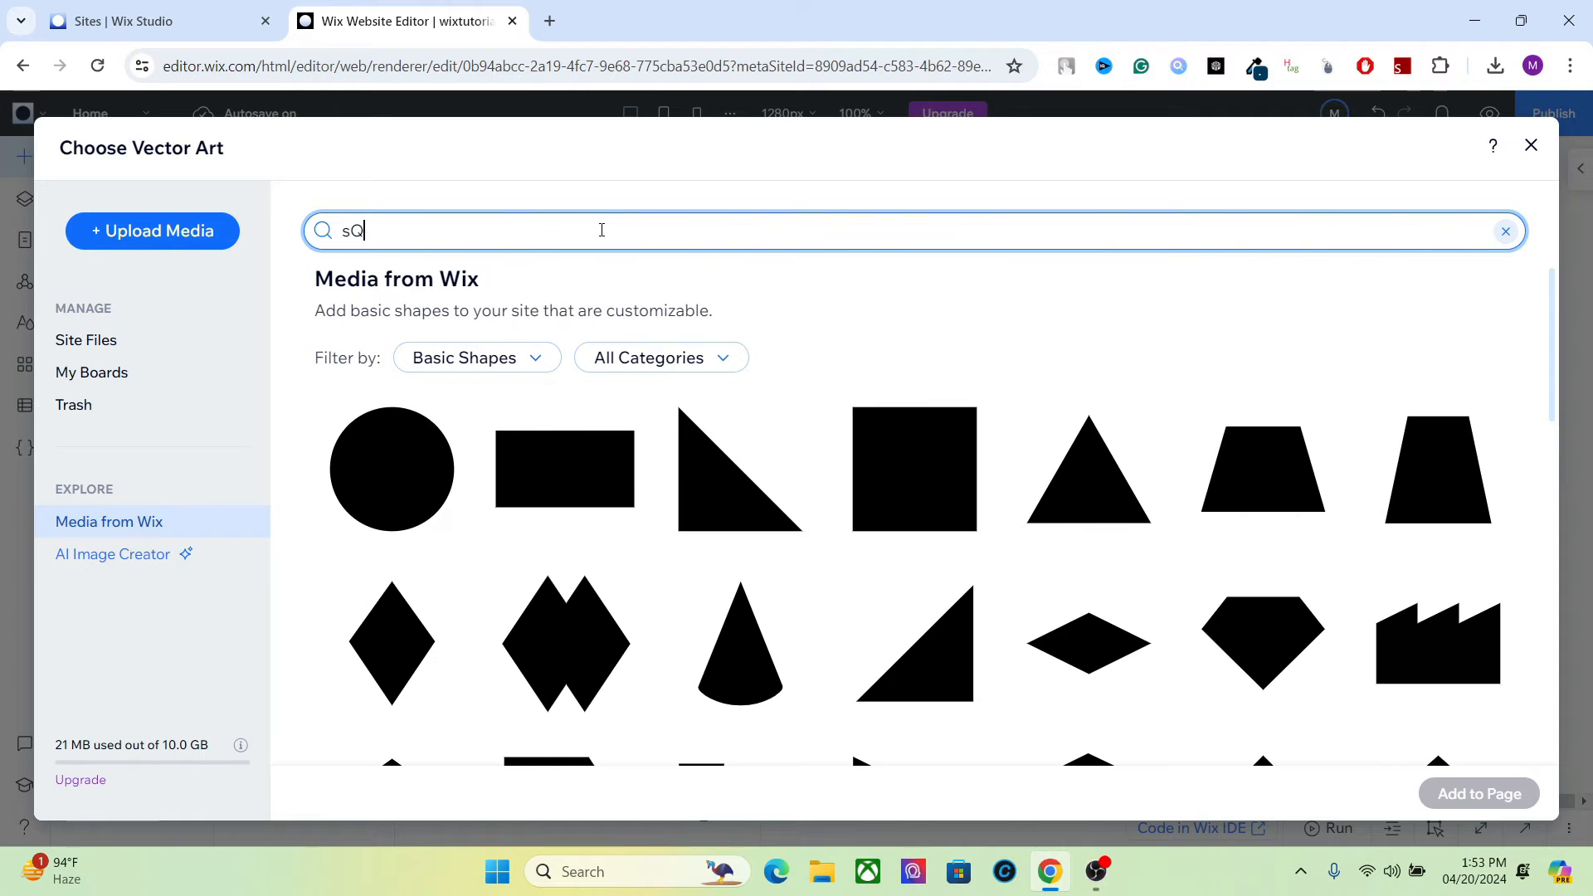
pyautogui.write('quare')
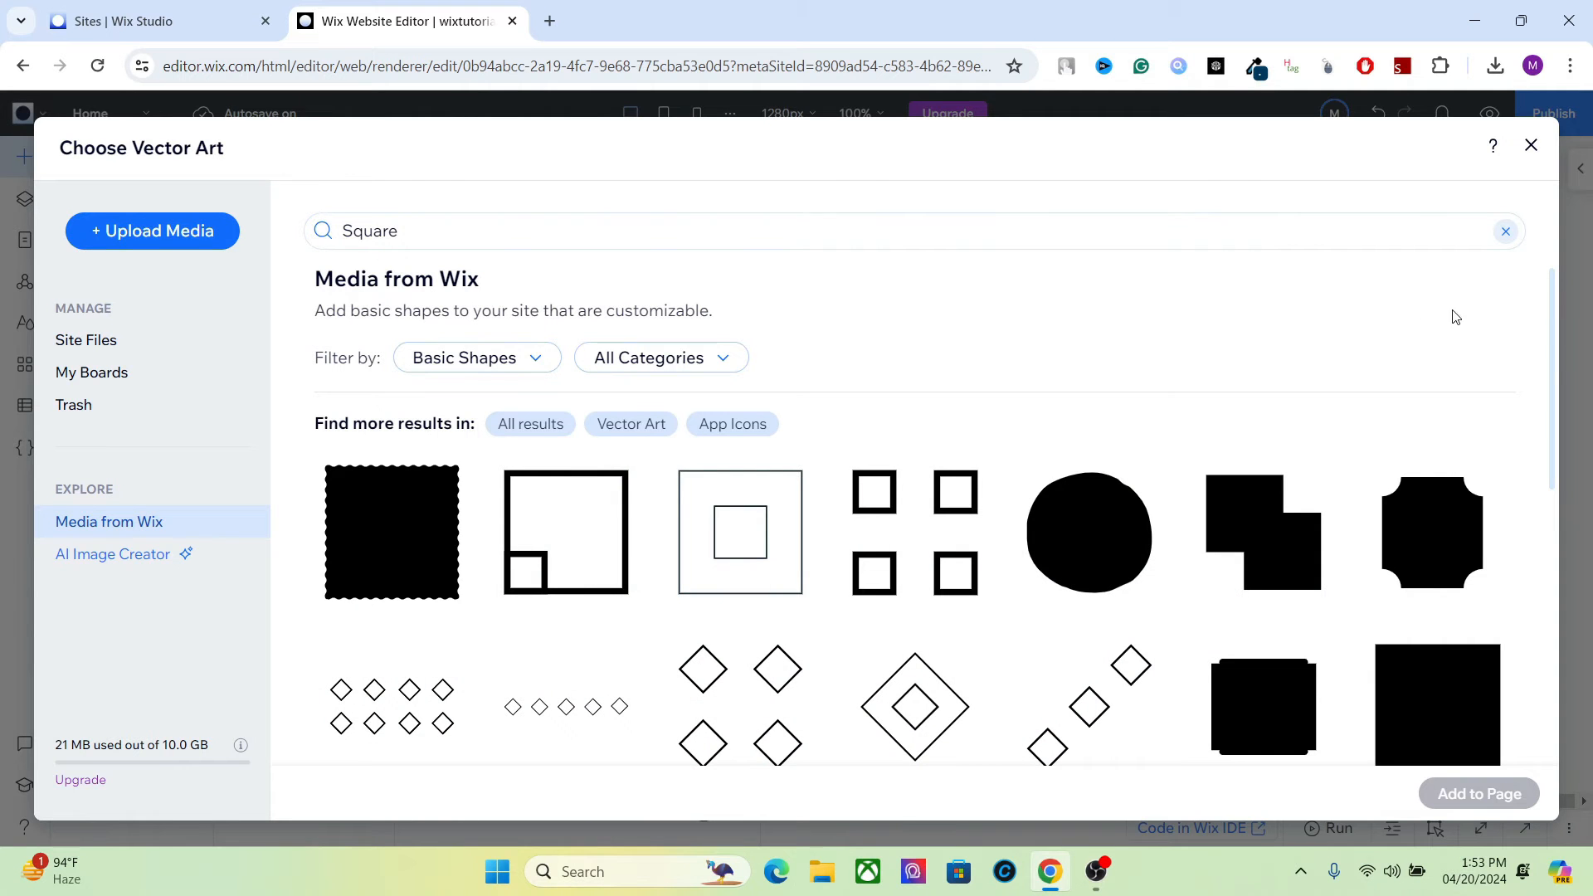
pyautogui.scroll(-3)
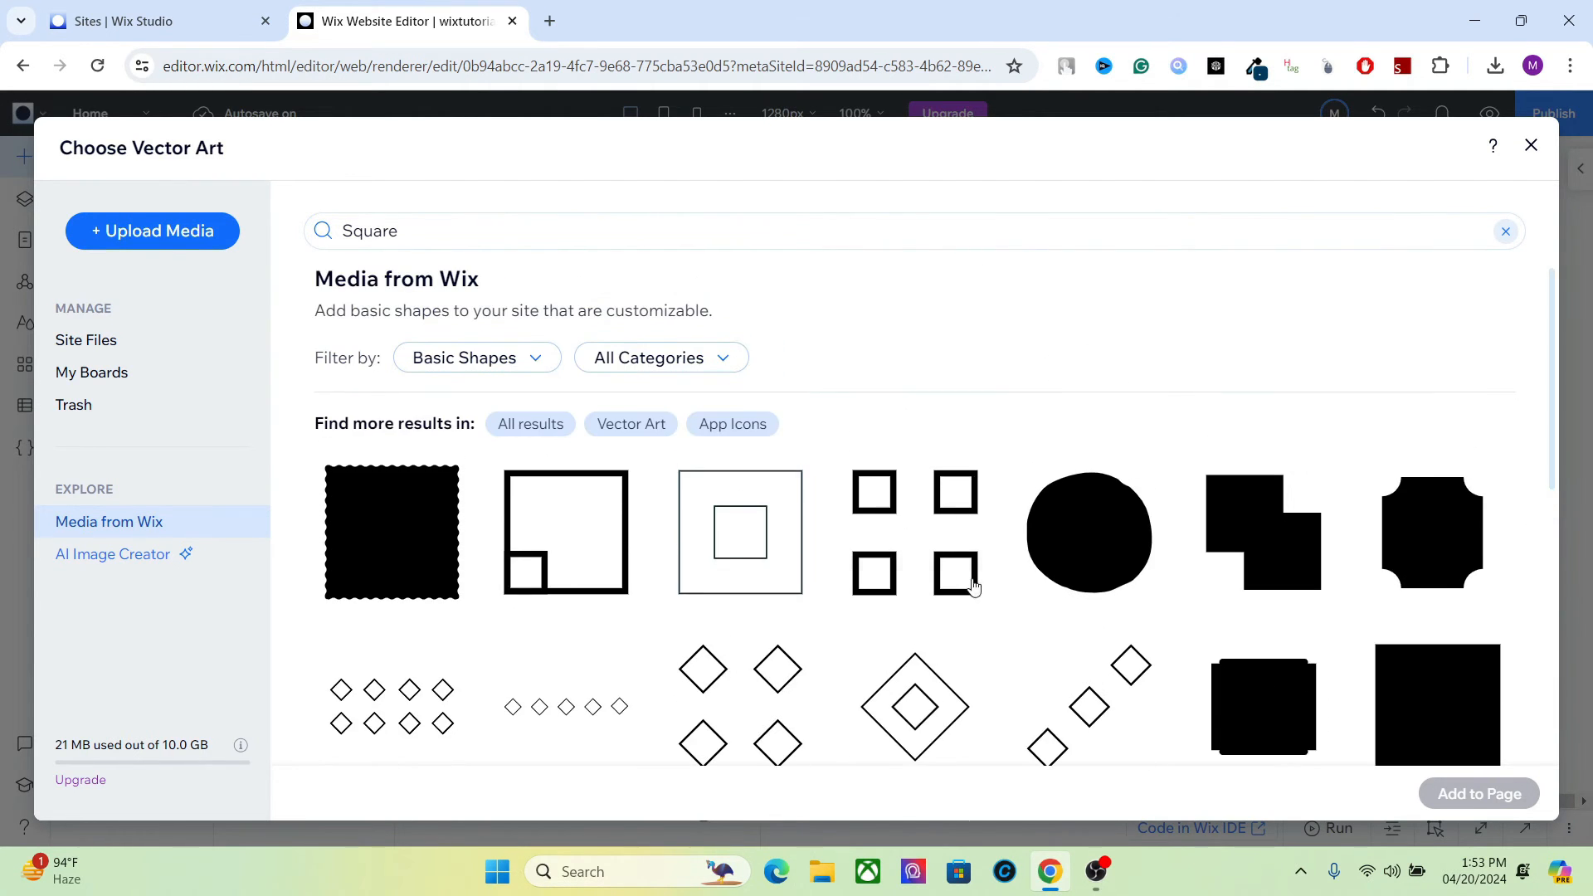
pyautogui.moveTo(731, 521)
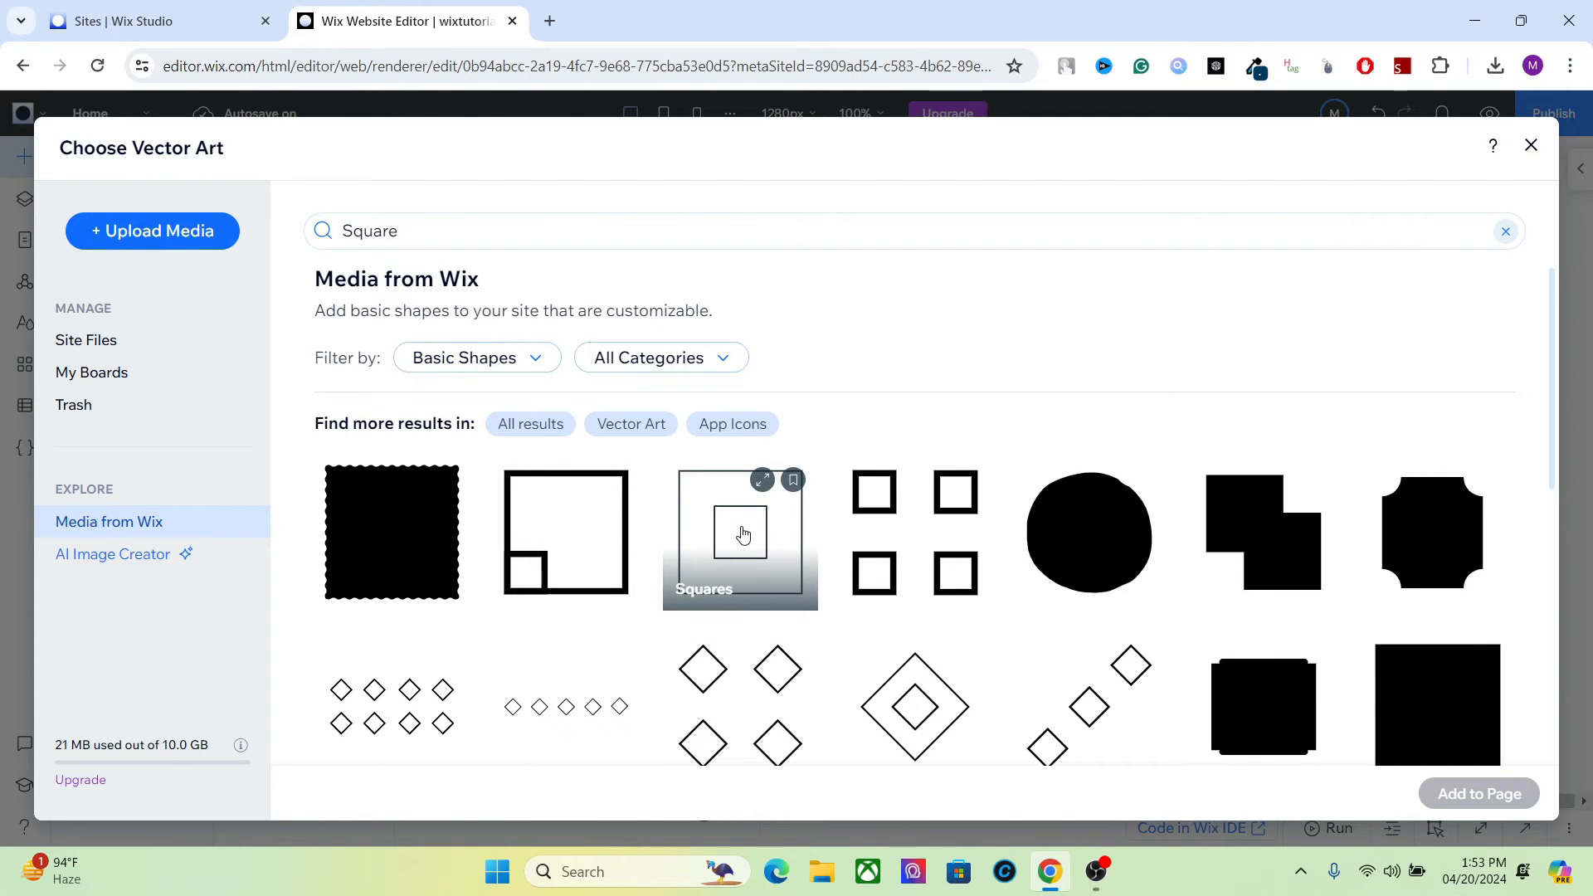
pyautogui.click(740, 533)
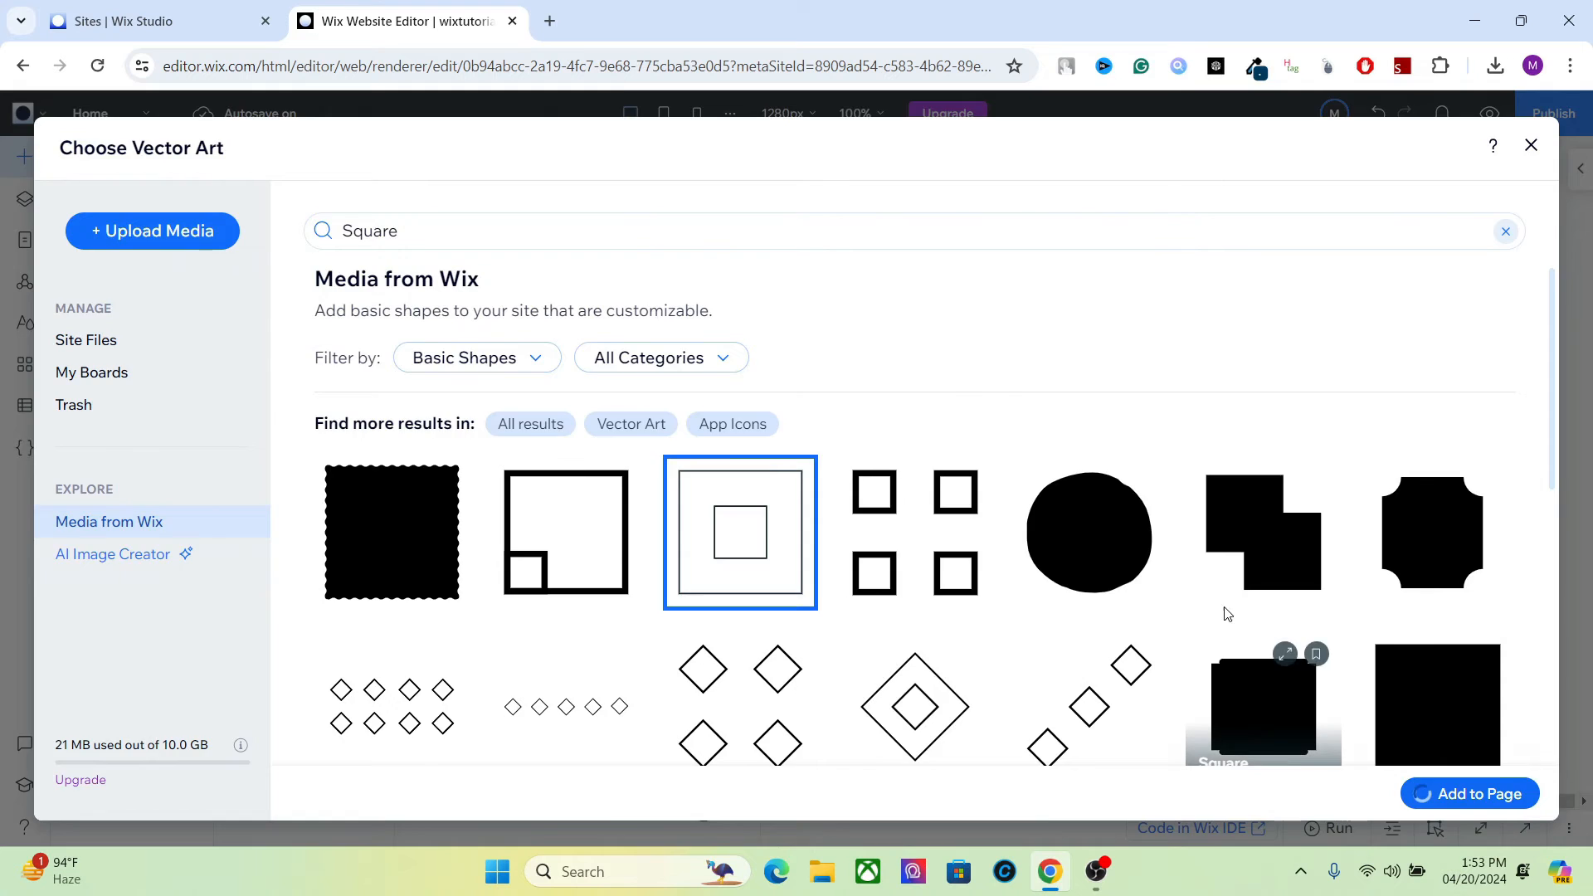
pyautogui.click(1468, 793)
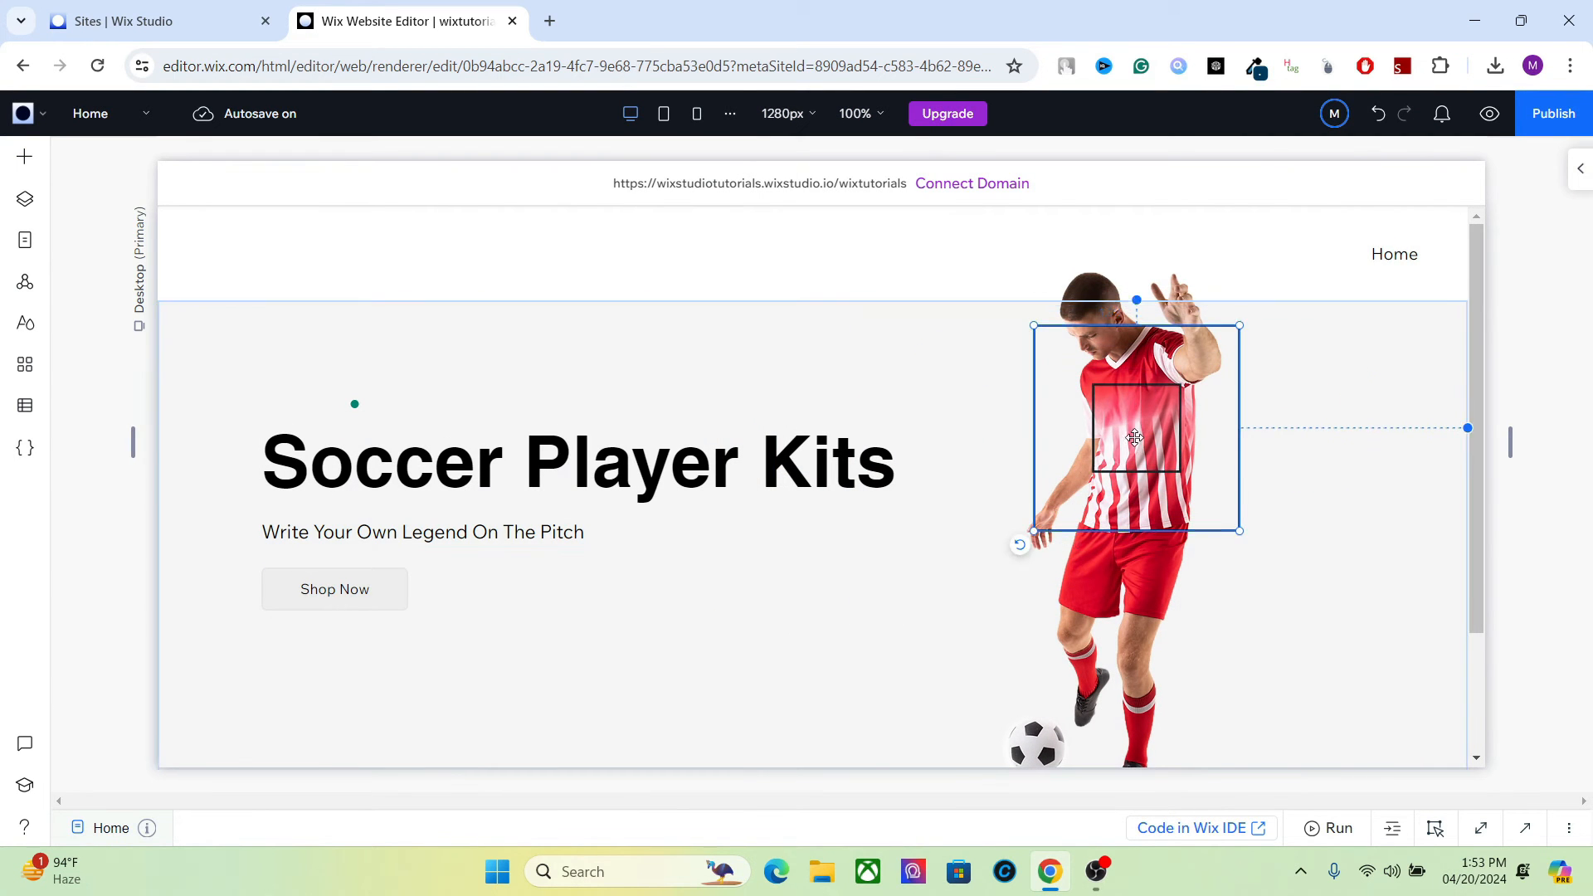
# - Send the square shape behind the player image and make its fill red
pyautogui.rightClick(1135, 436)
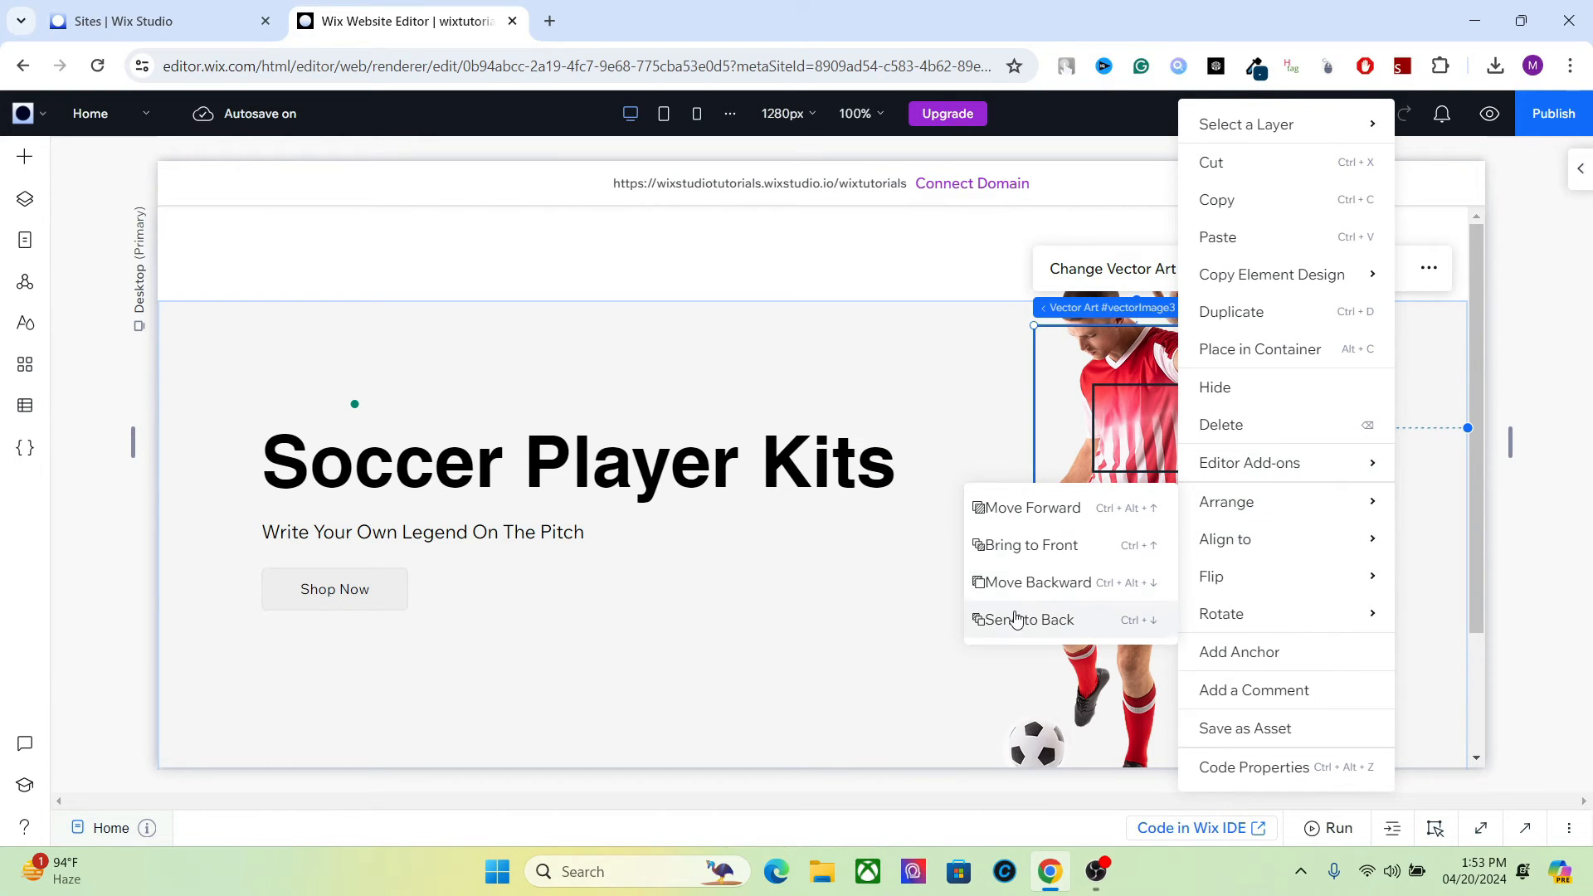
pyautogui.click(1023, 619)
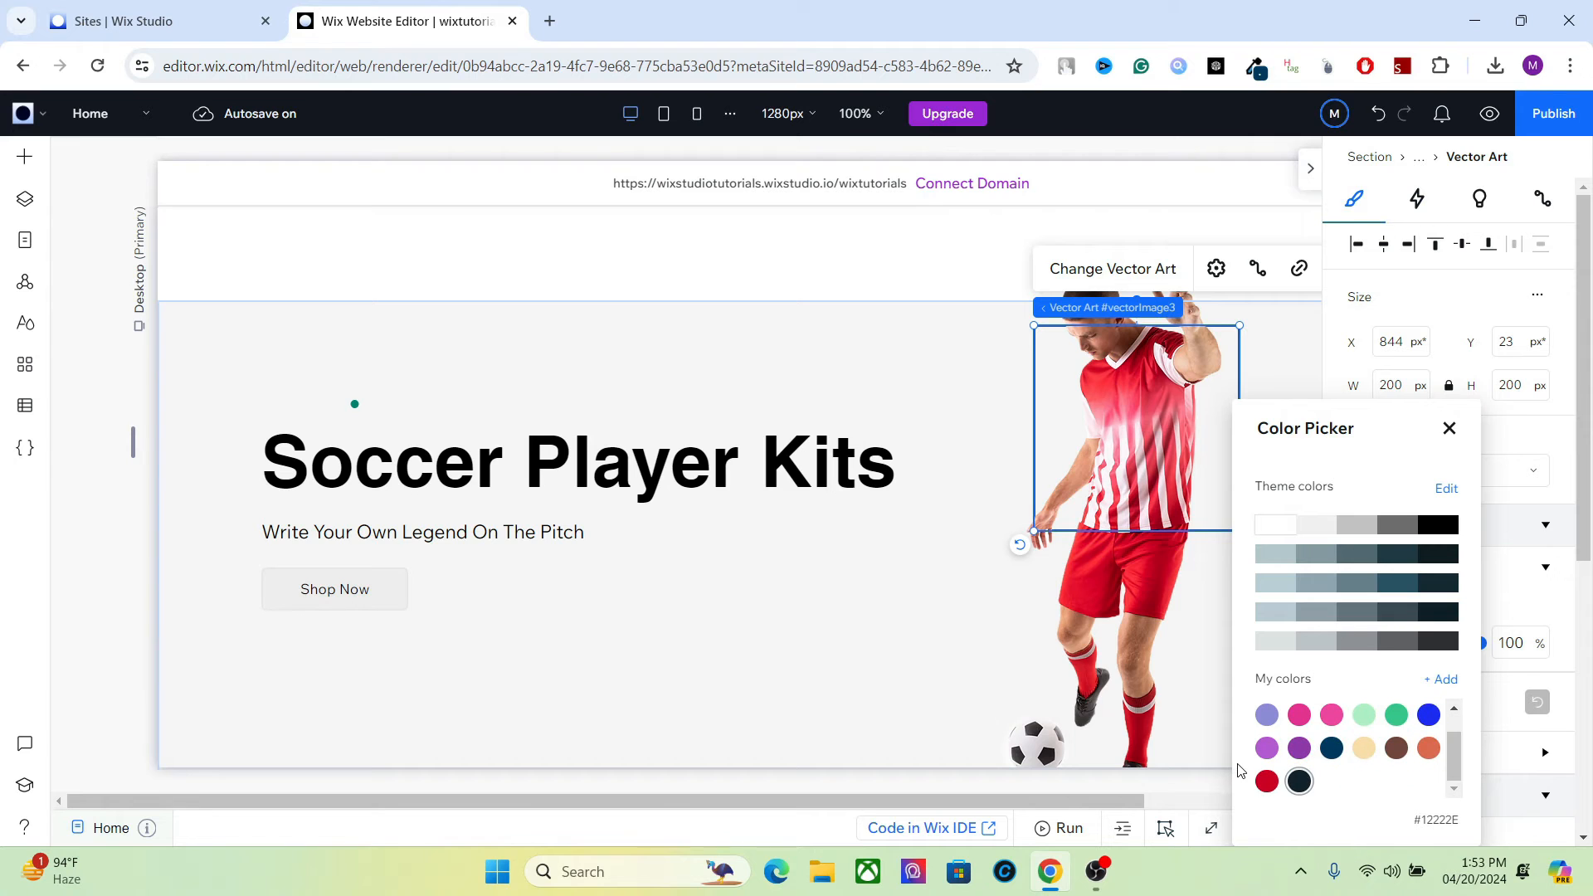
pyautogui.click(1266, 781)
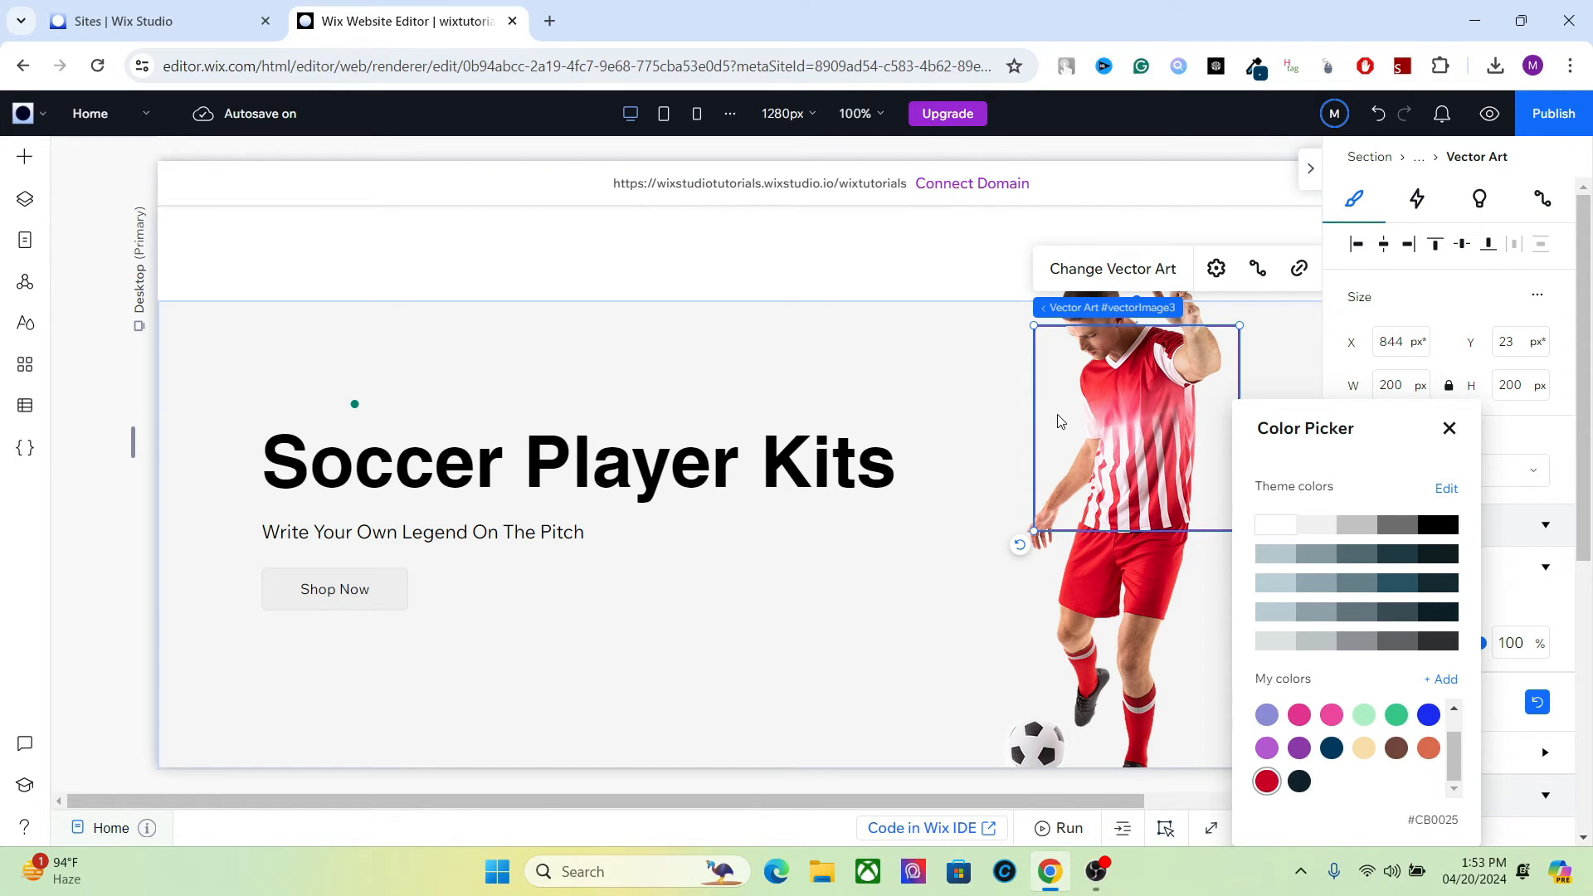
pyautogui.click(1448, 428)
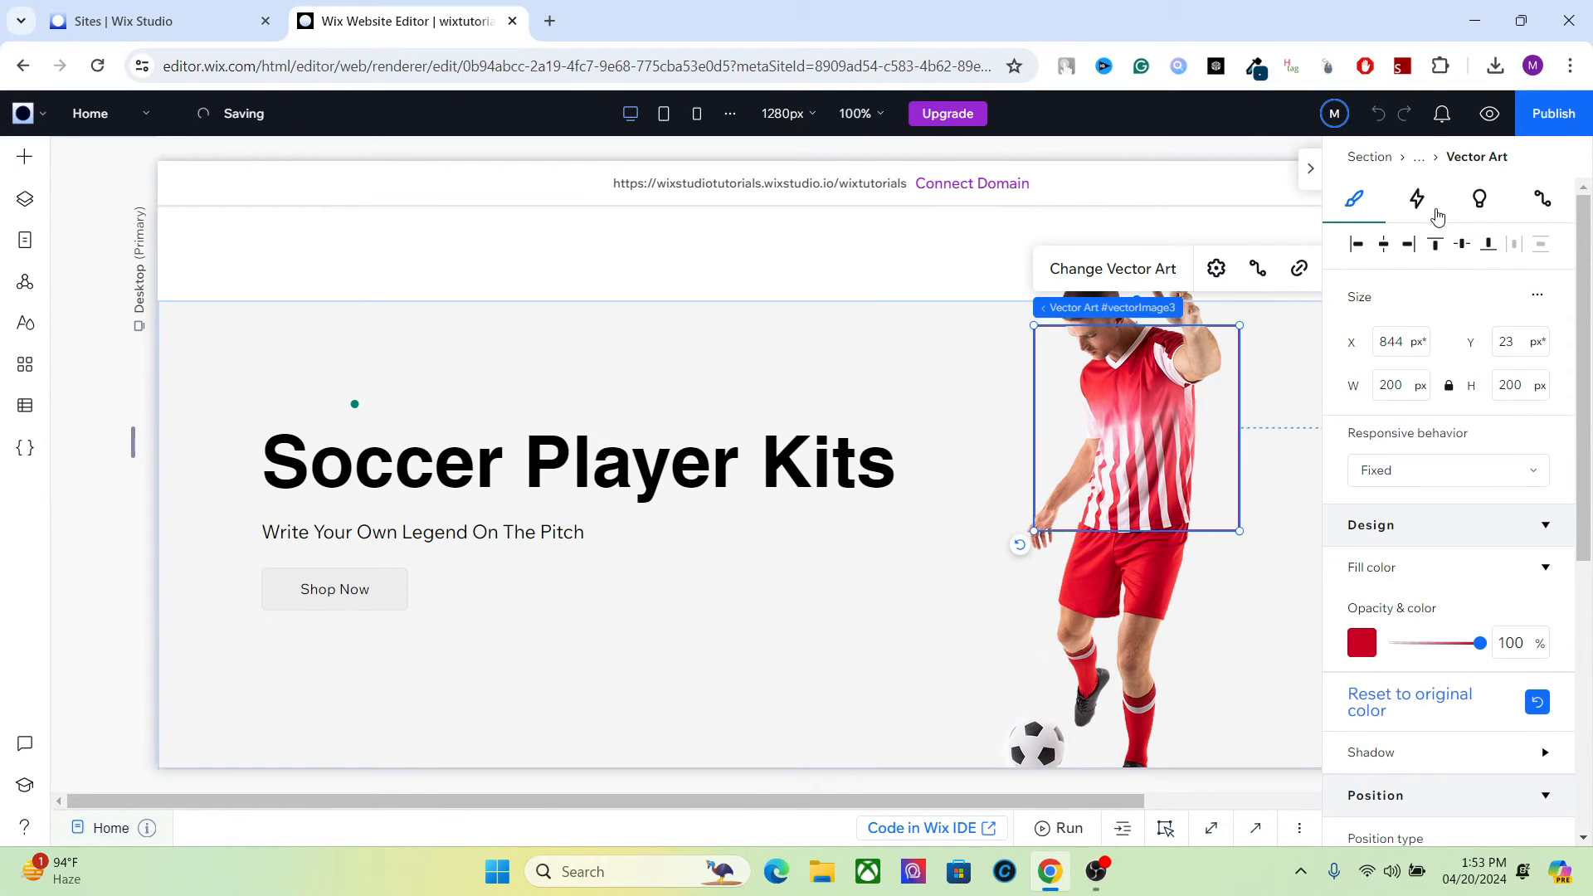
# - Give the square outline a Shape entrance animation with a 1-second delay
pyautogui.click(1416, 197)
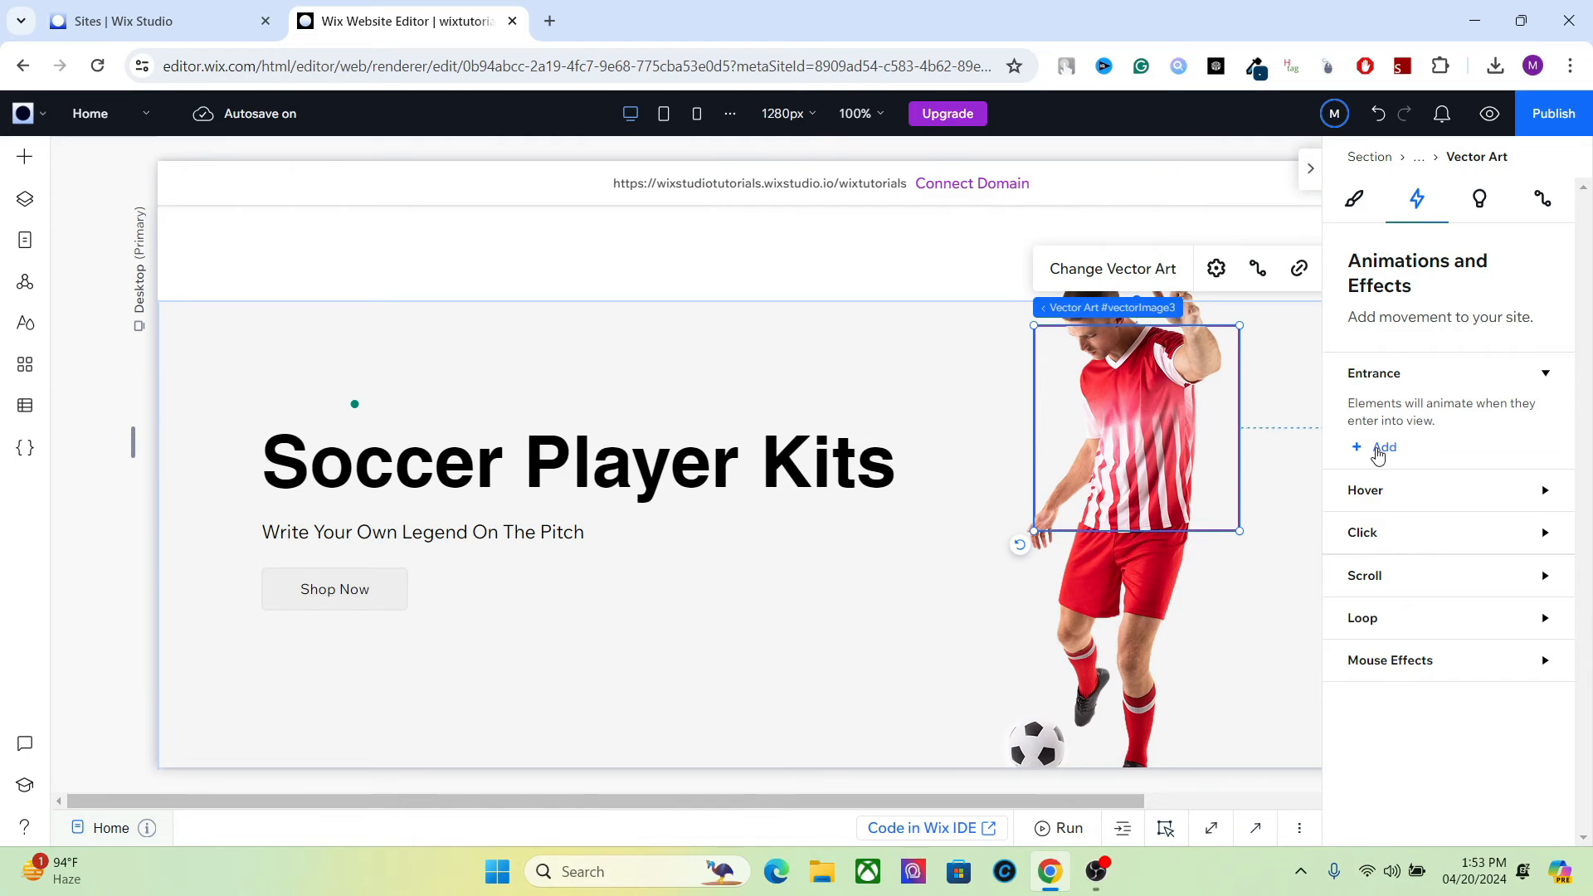
pyautogui.click(1377, 446)
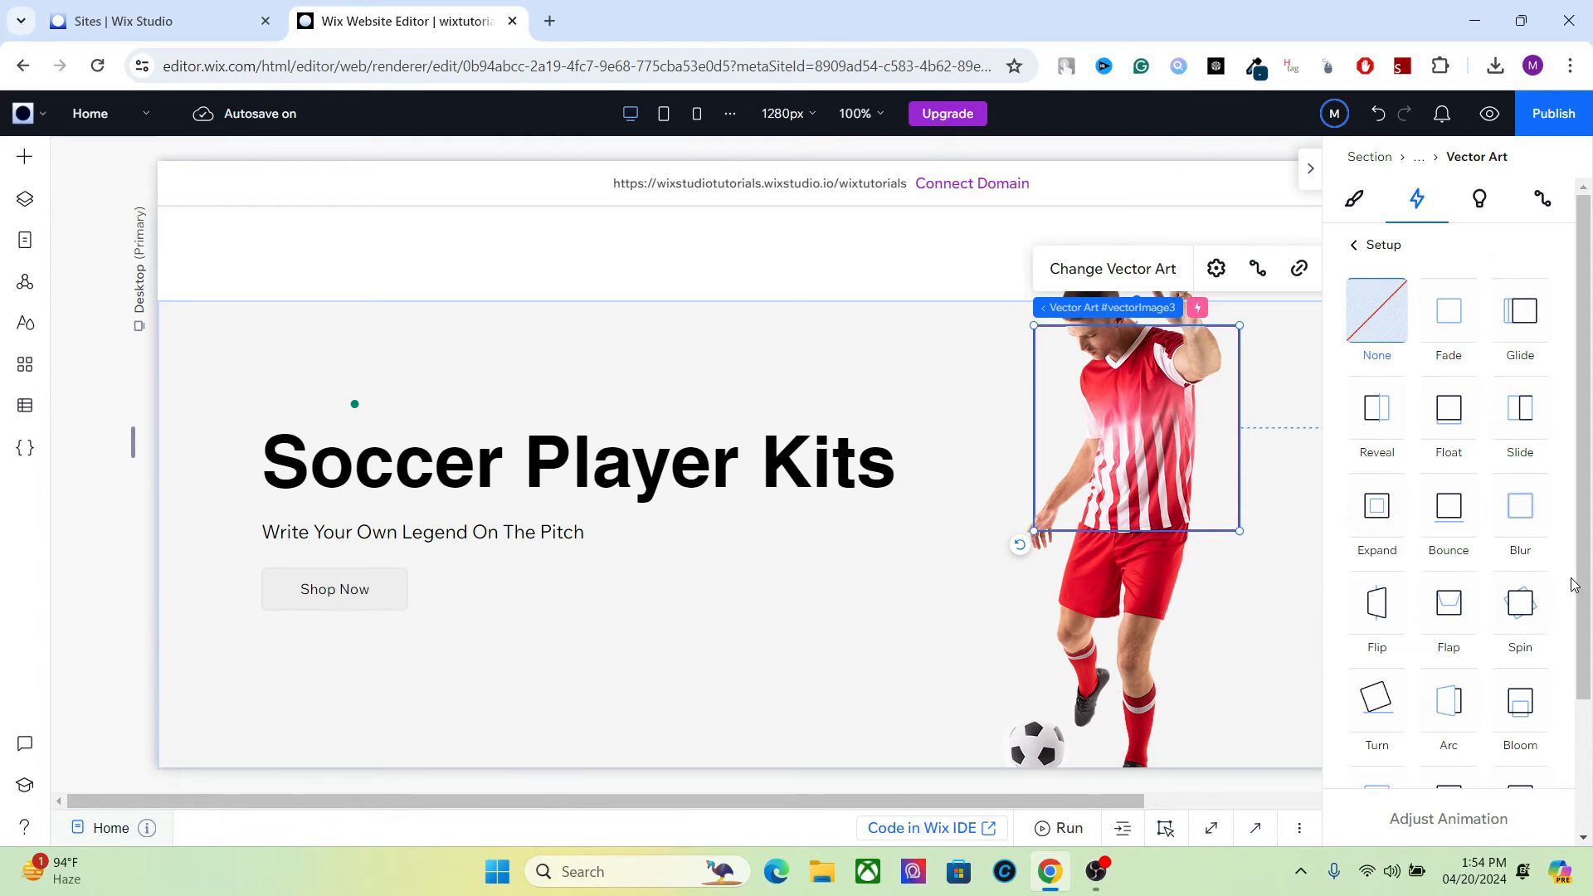
pyautogui.scroll(-3)
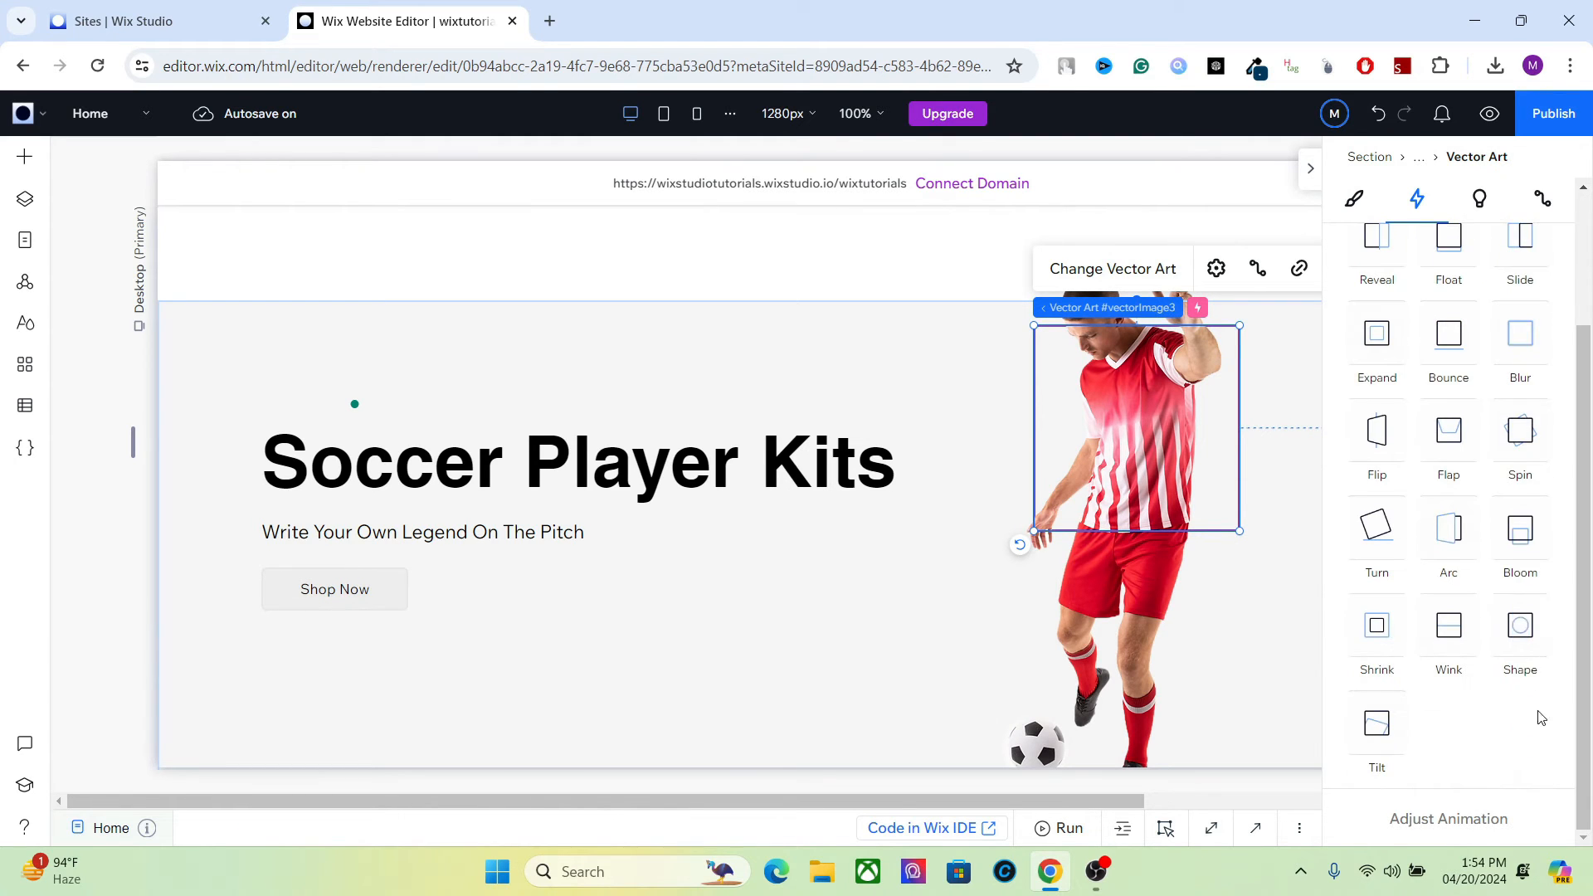
pyautogui.click(1520, 625)
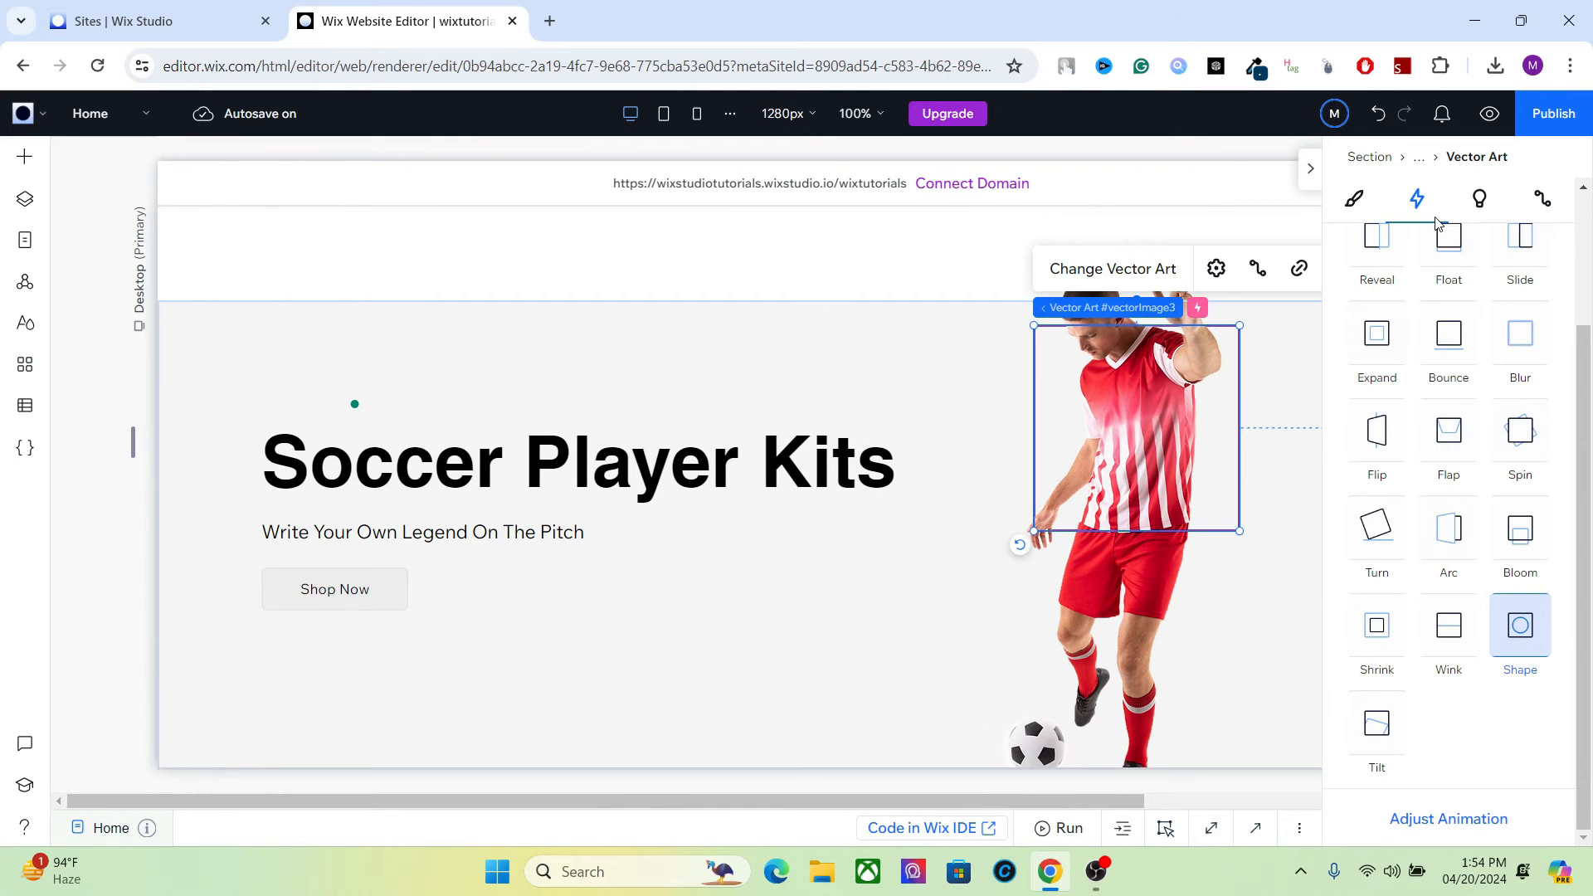
pyautogui.moveTo(1415, 817)
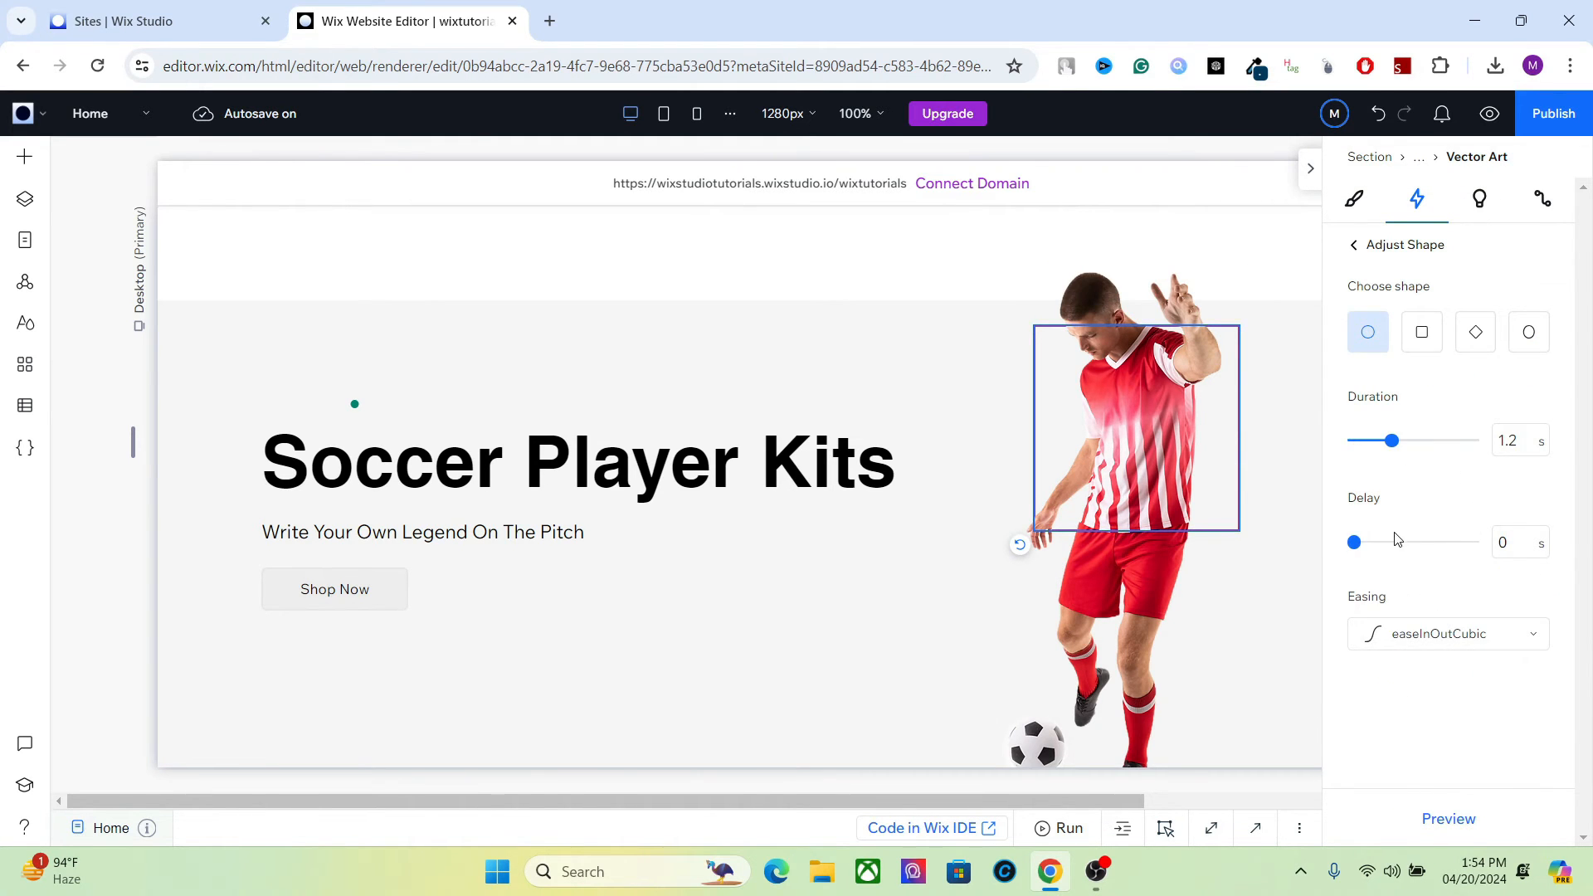
pyautogui.click(1513, 541)
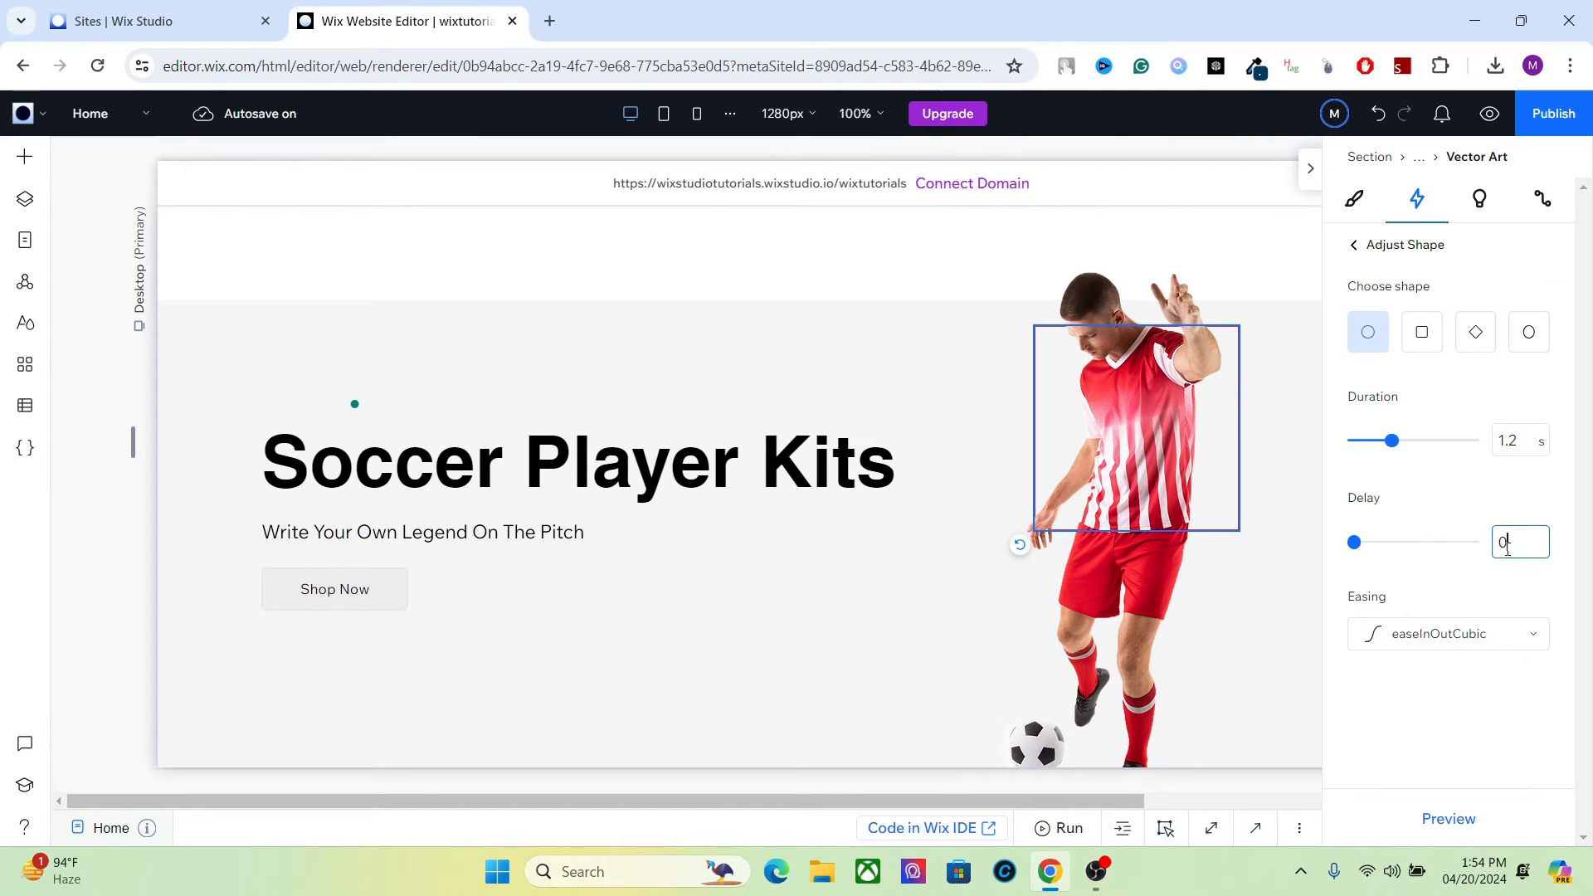
pyautogui.write('0.5')
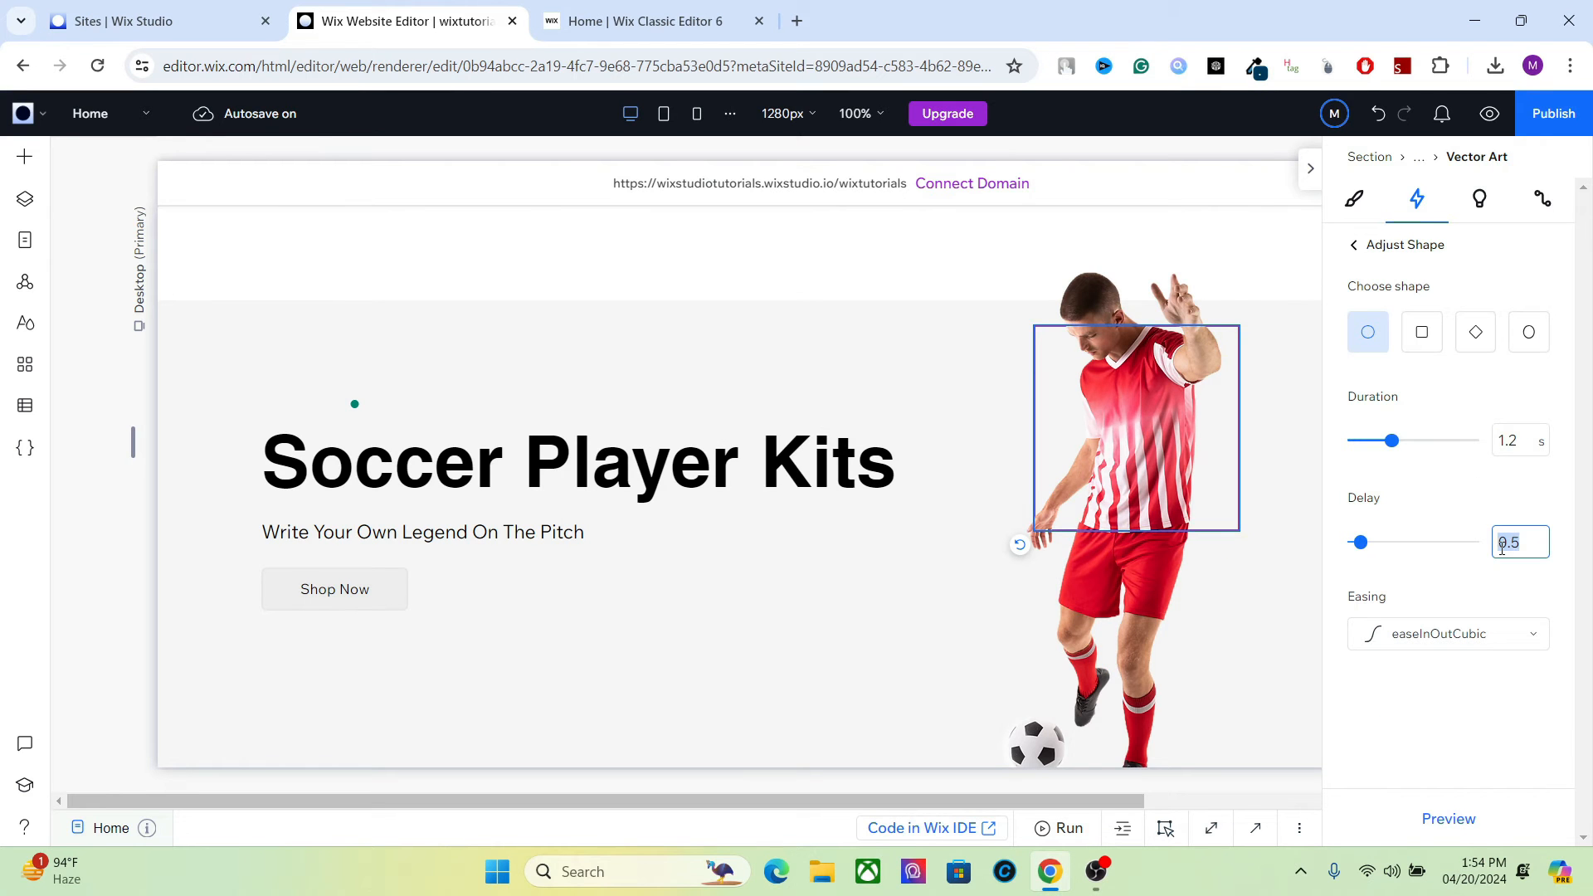
pyautogui.write('1')
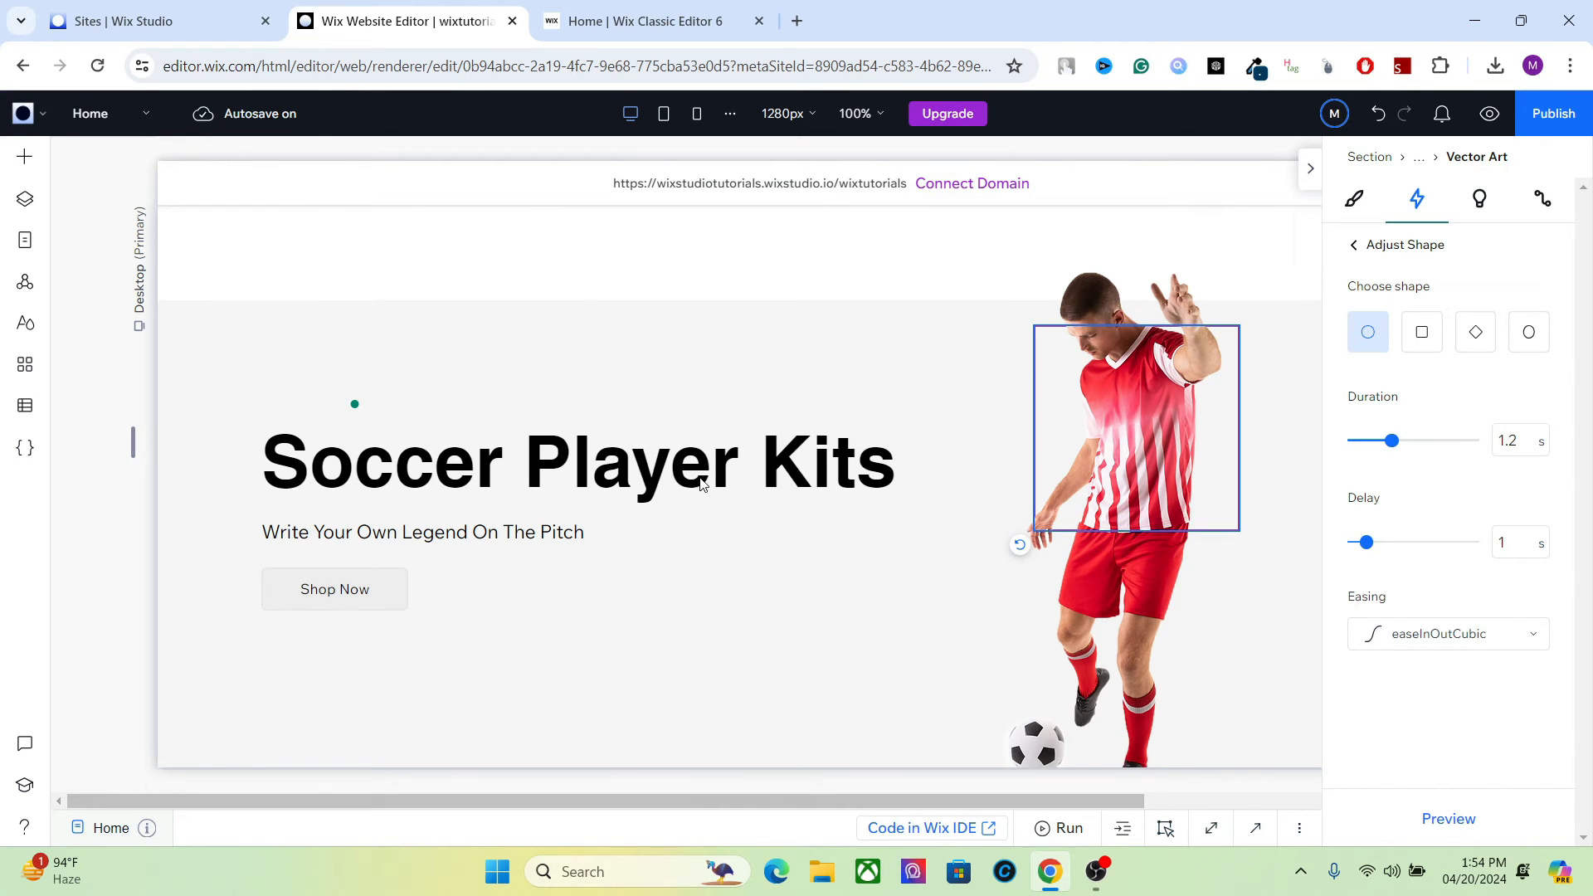
# - Change the Soccer Player Kits heading's text colour to the red swatch
pyautogui.click(578, 461)
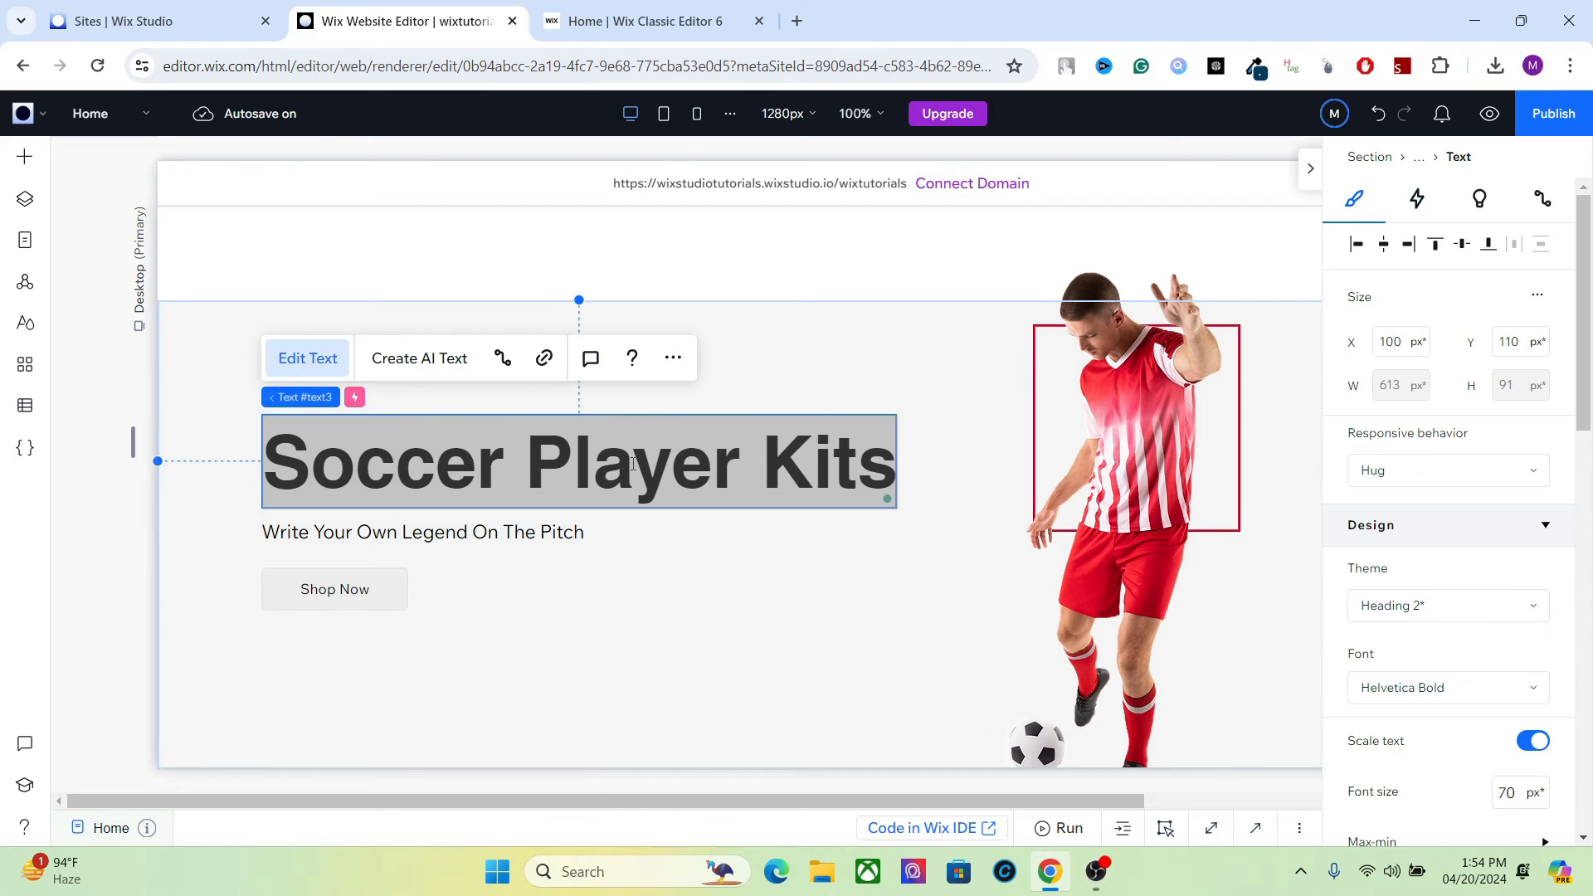
pyautogui.scroll(-3)
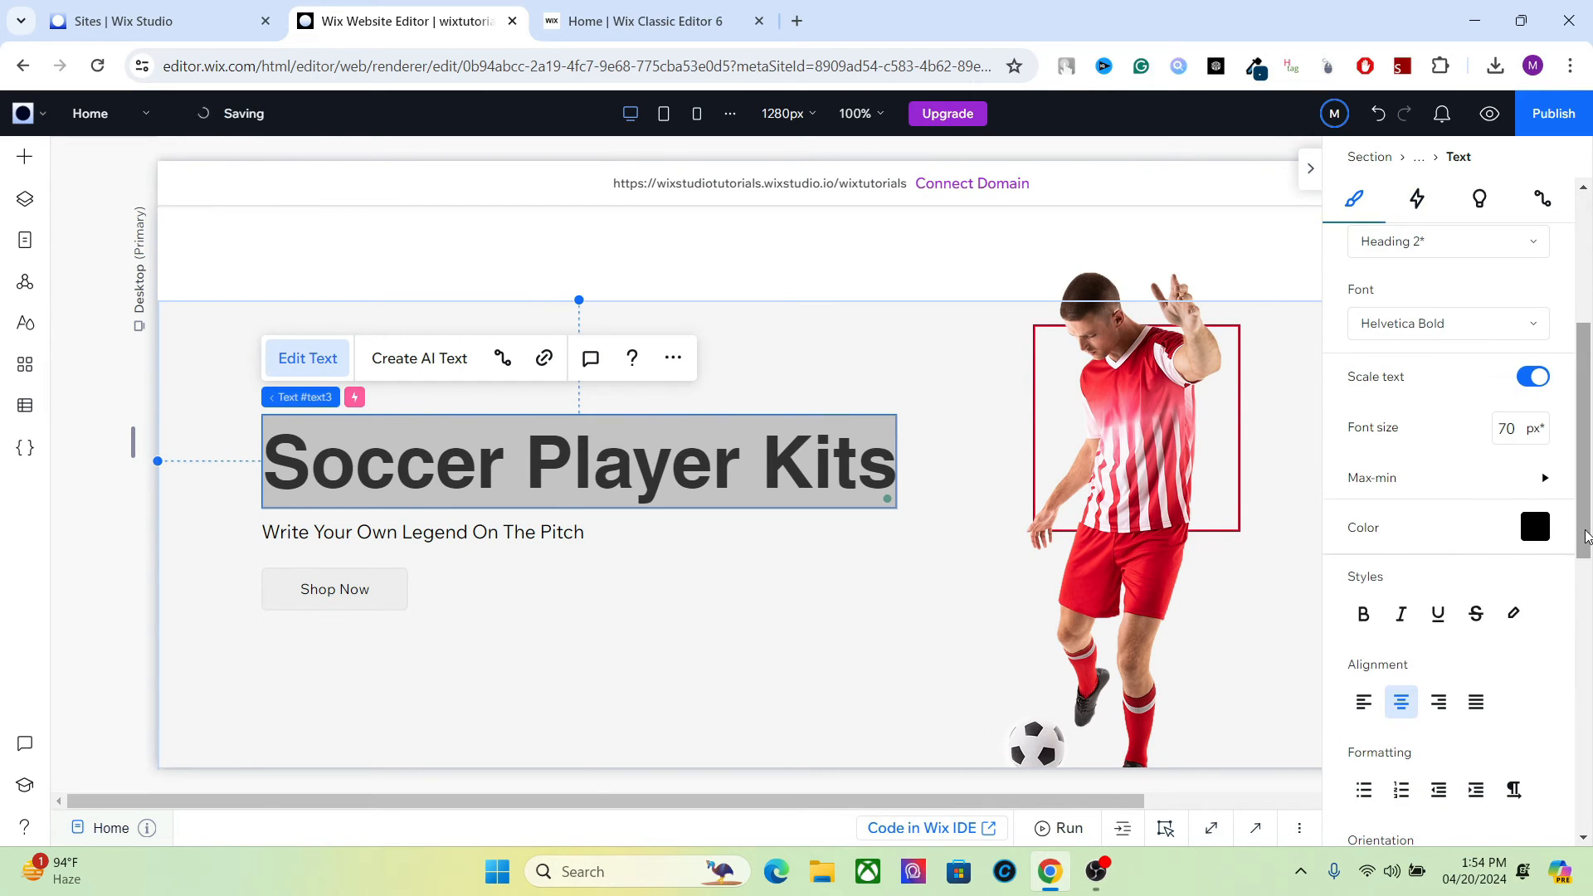
pyautogui.click(1533, 526)
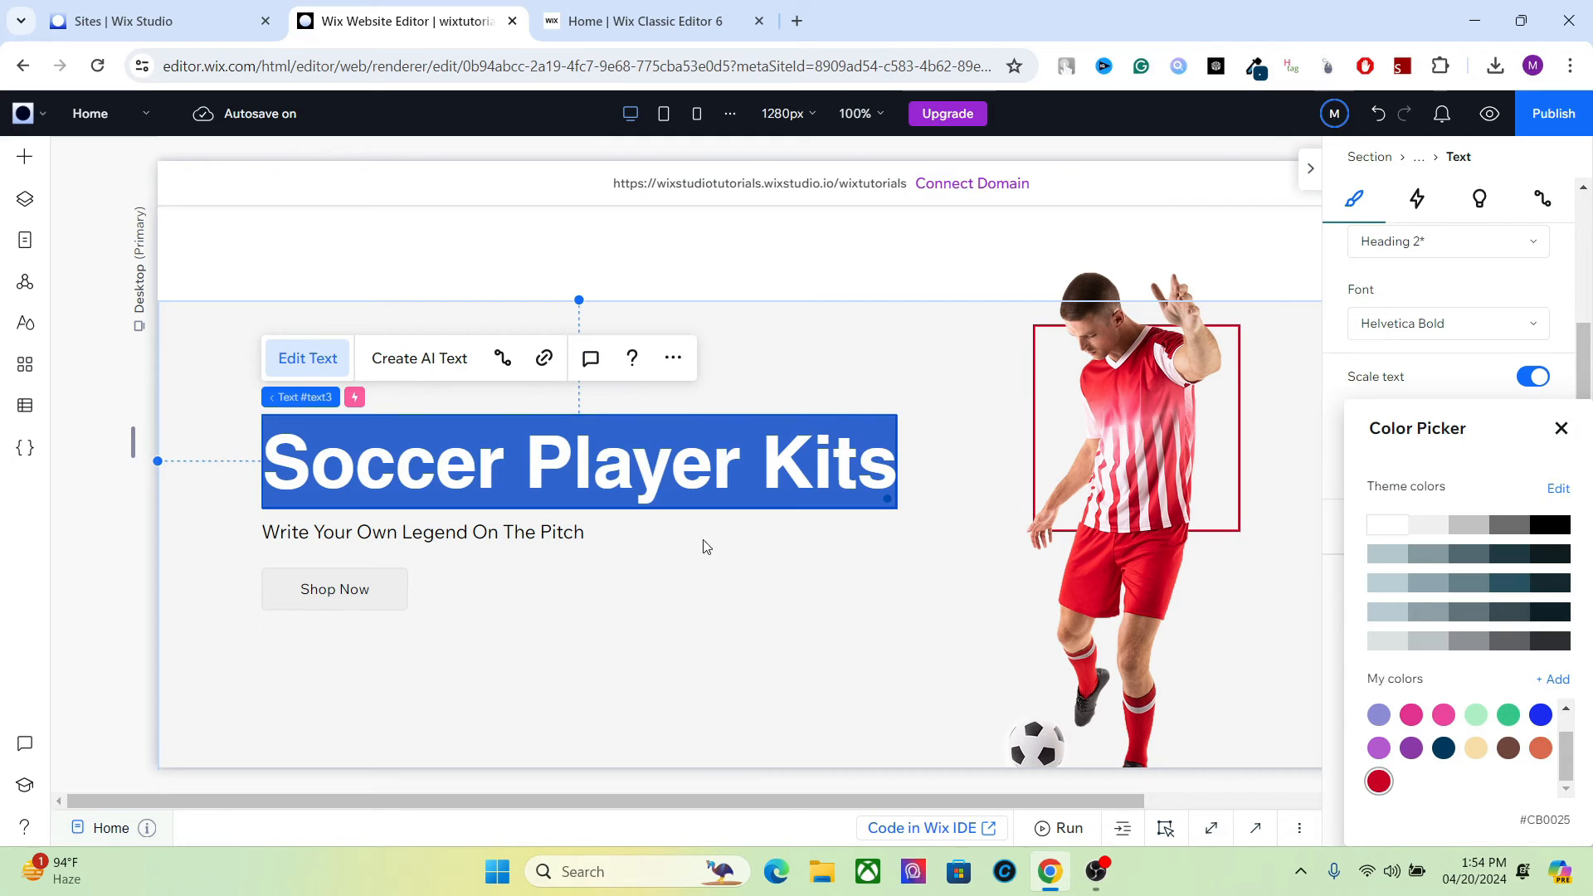
pyautogui.click(422, 531)
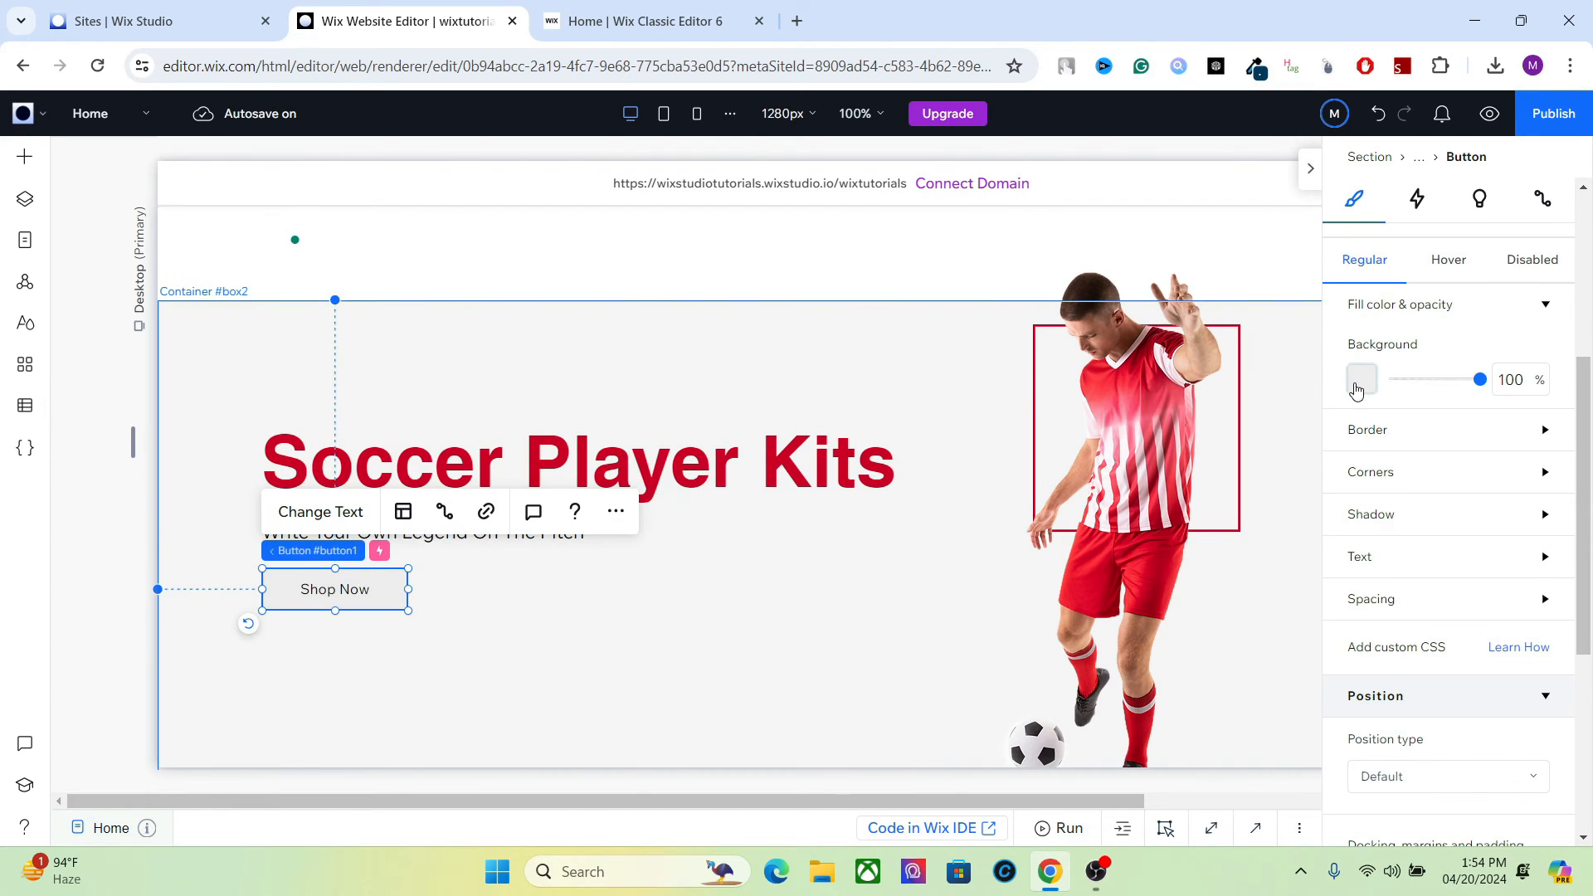
# - Make the Shop Now button's background red with white text
pyautogui.click(1360, 379)
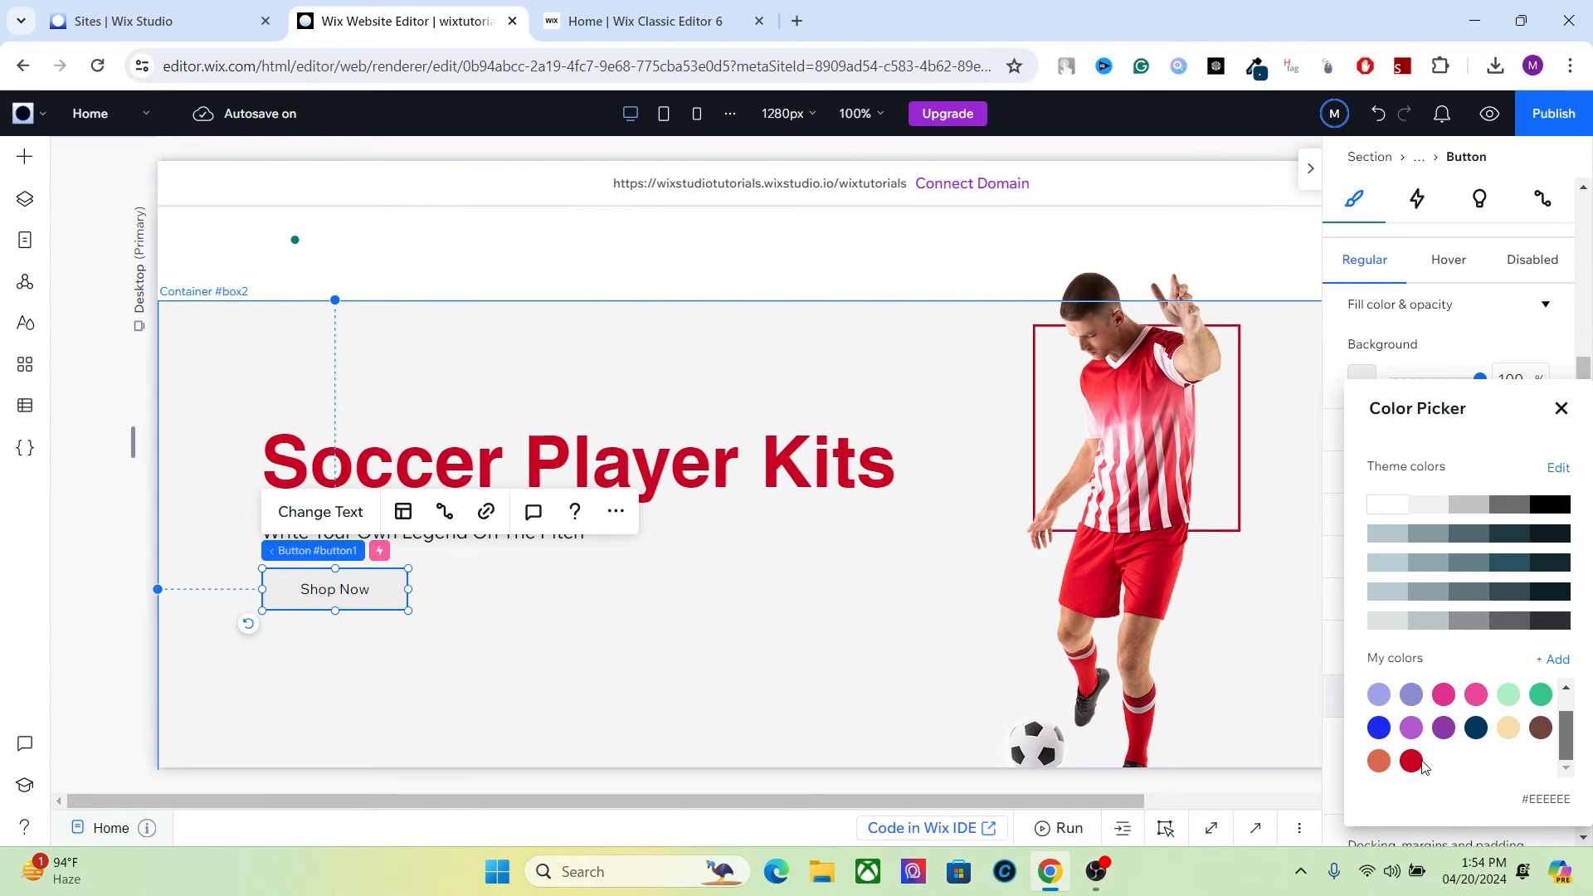
pyautogui.click(1410, 760)
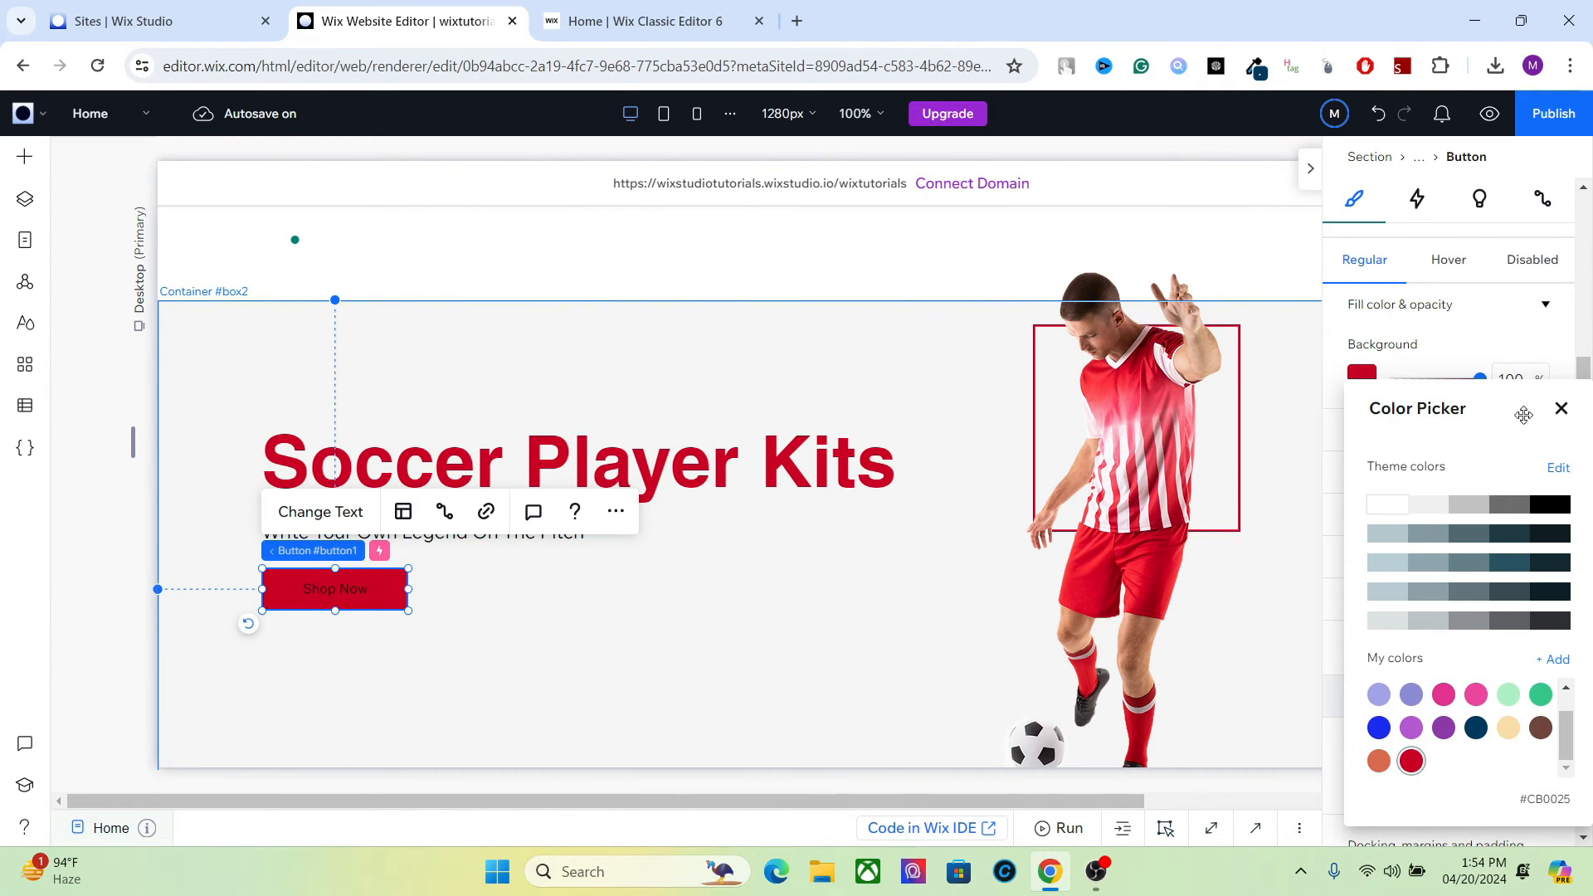
pyautogui.click(1561, 408)
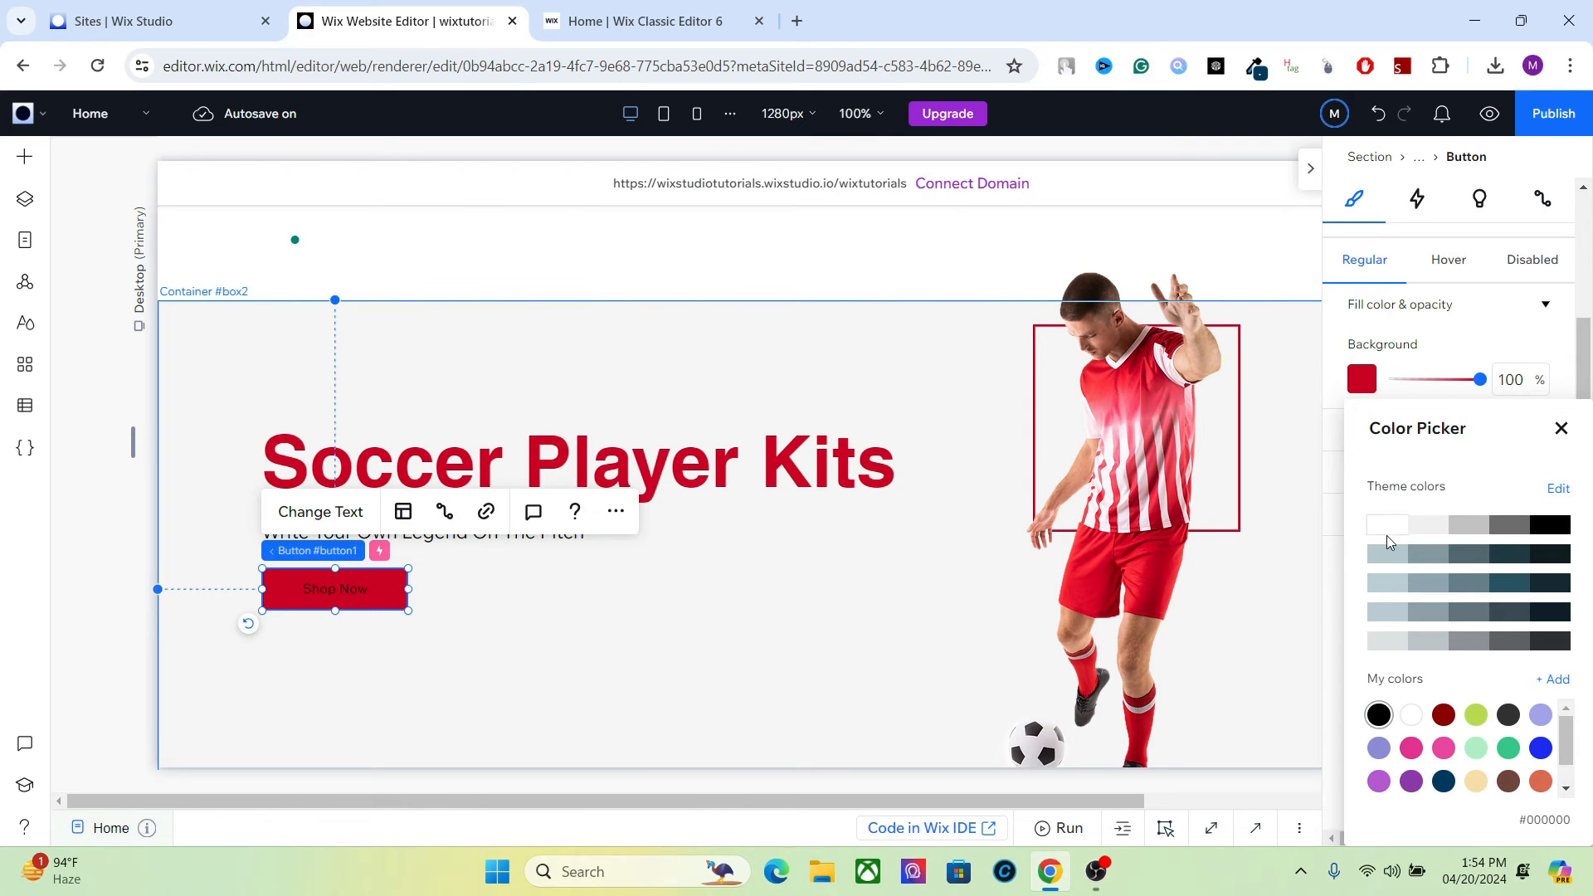
pyautogui.click(1387, 524)
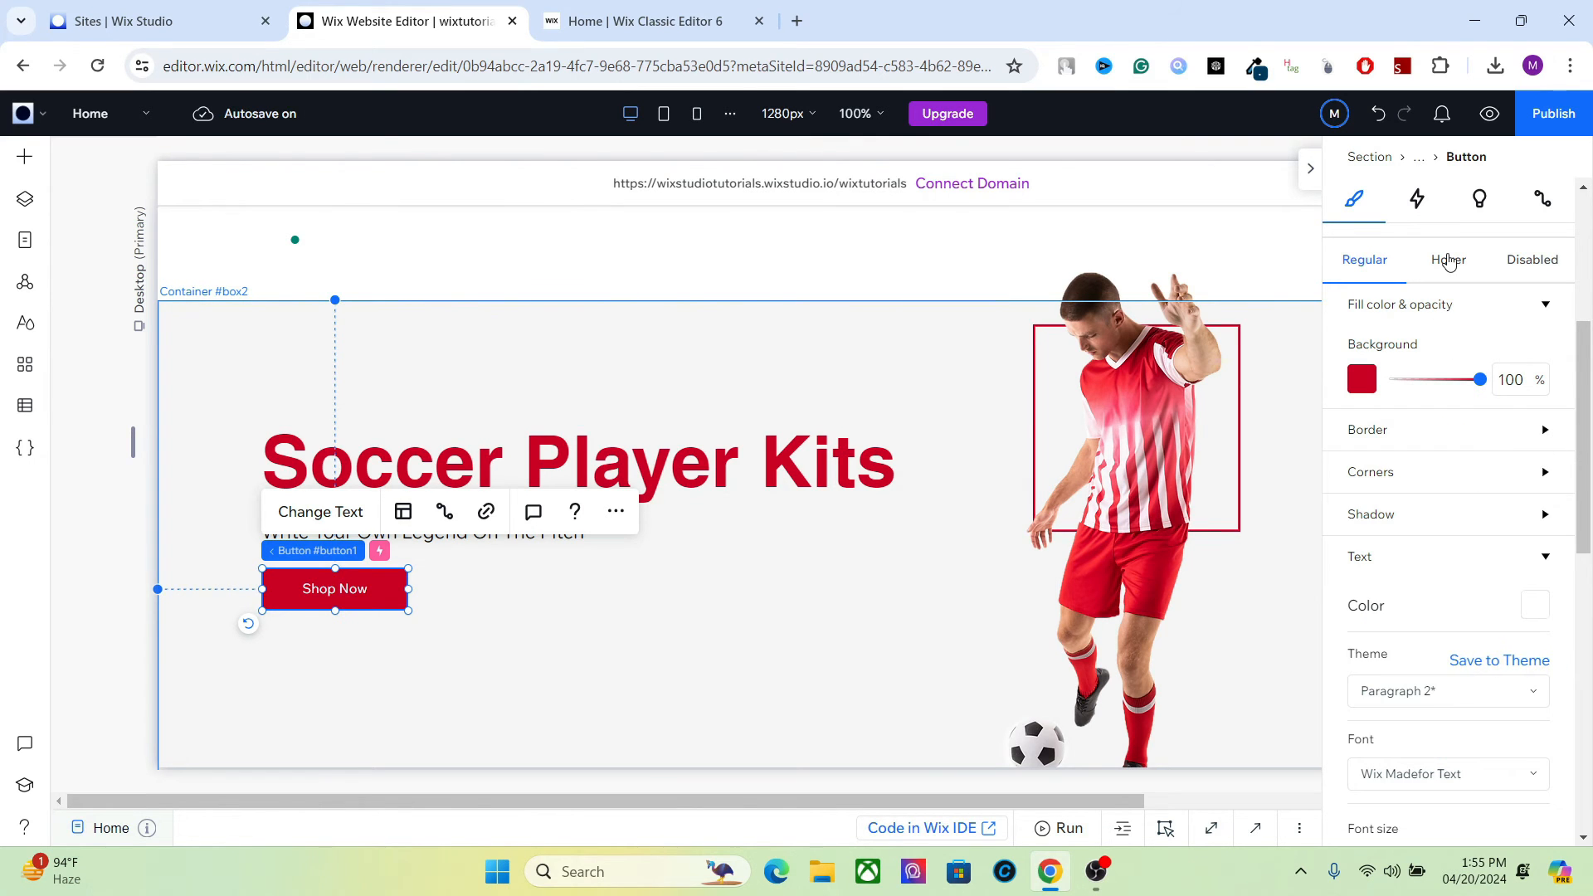
# - In the Hover state, set the button's text colour to red #CB0025
pyautogui.click(1447, 261)
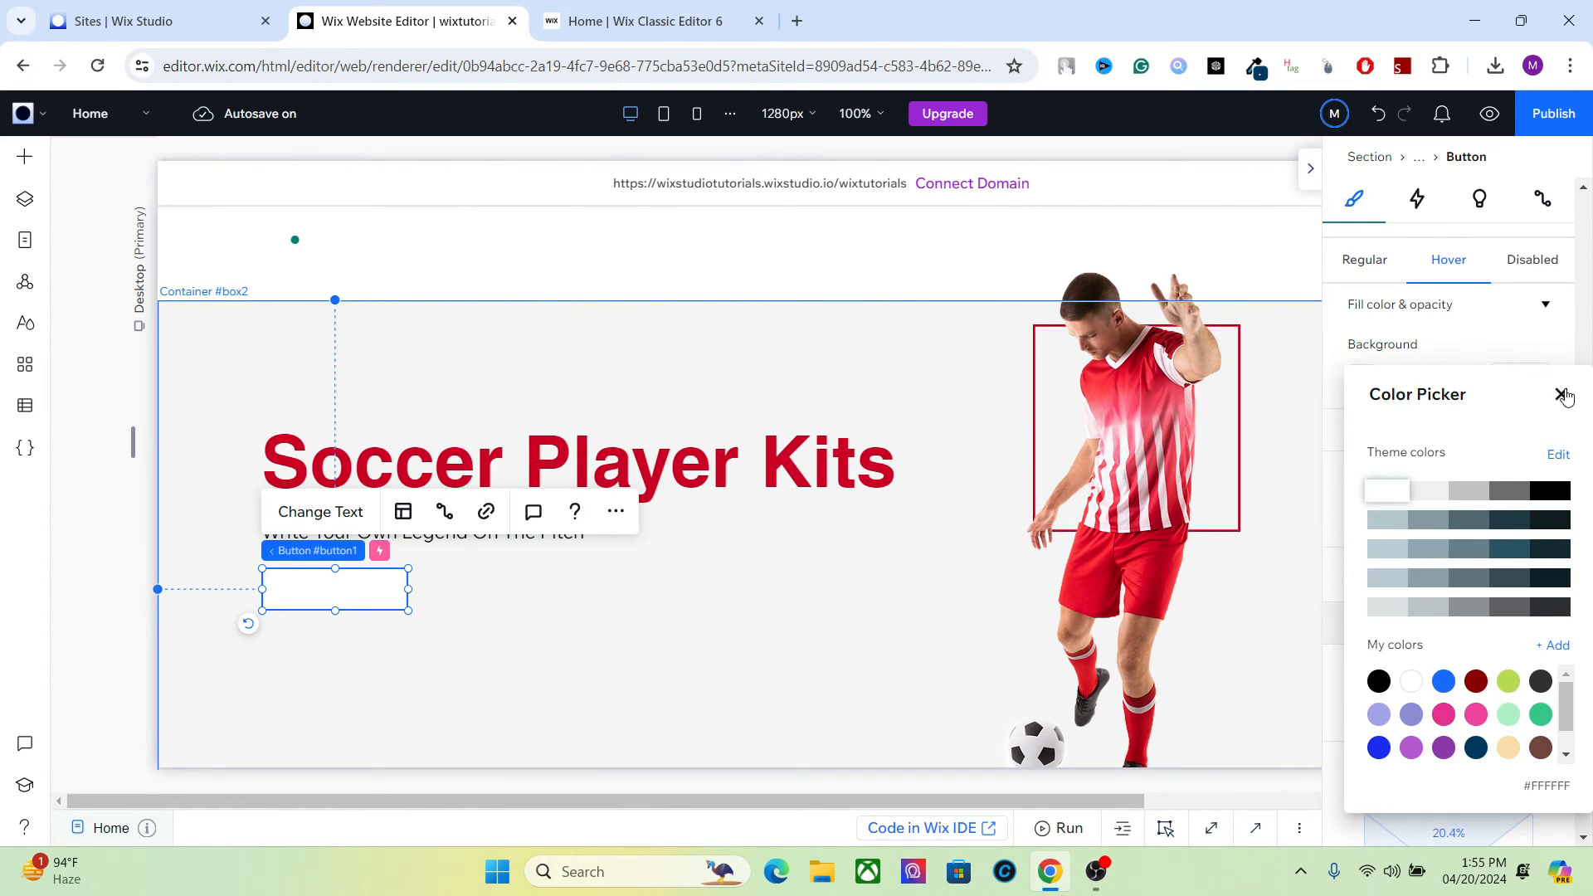
pyautogui.click(1563, 394)
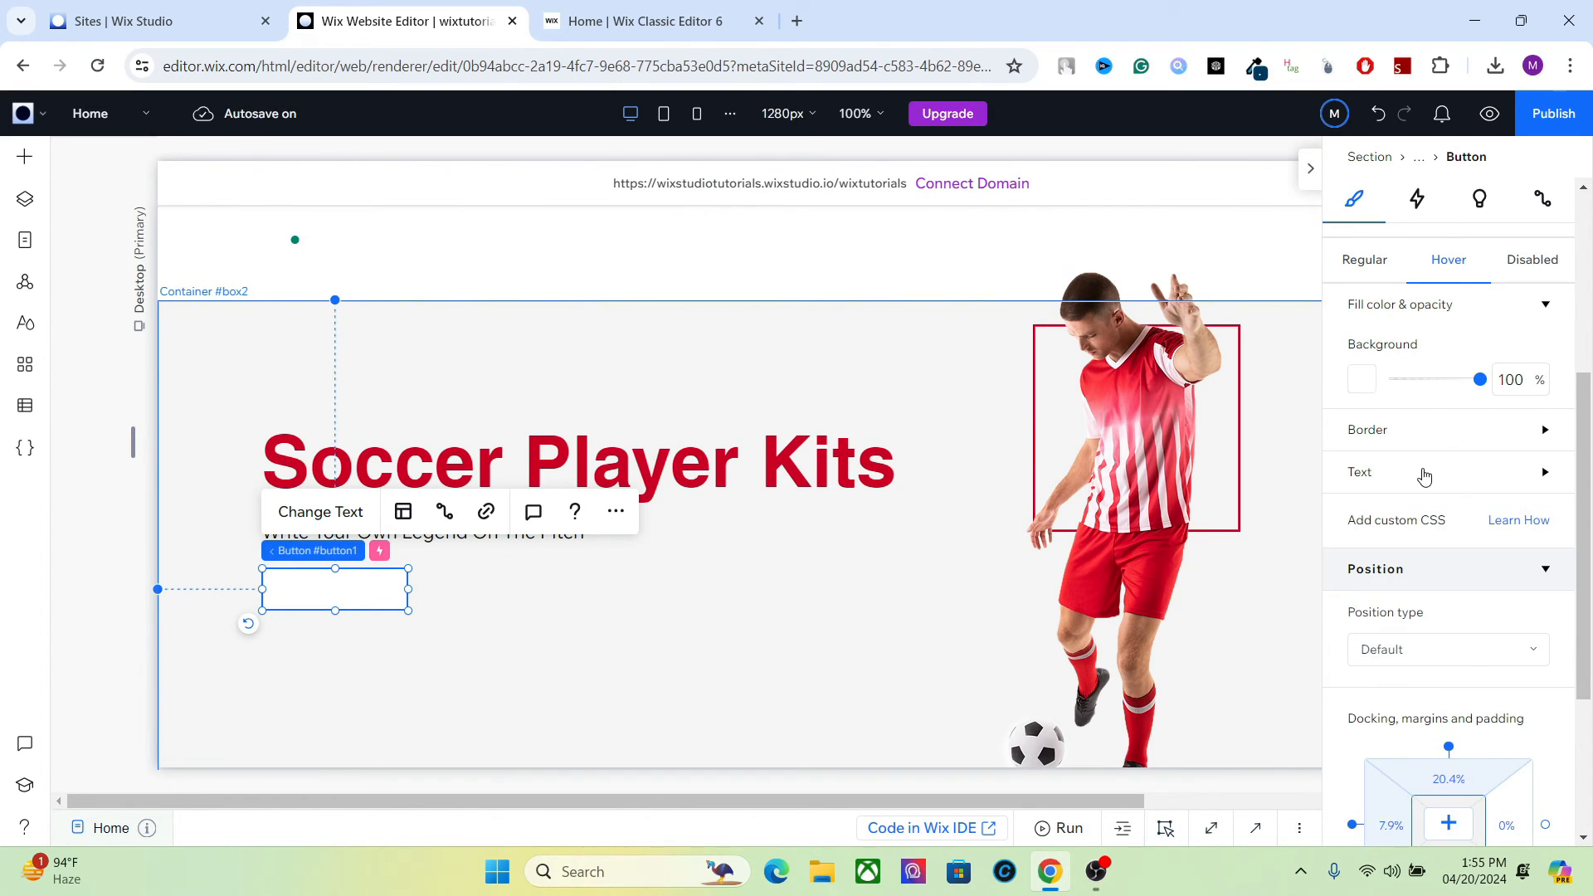
pyautogui.click(1421, 471)
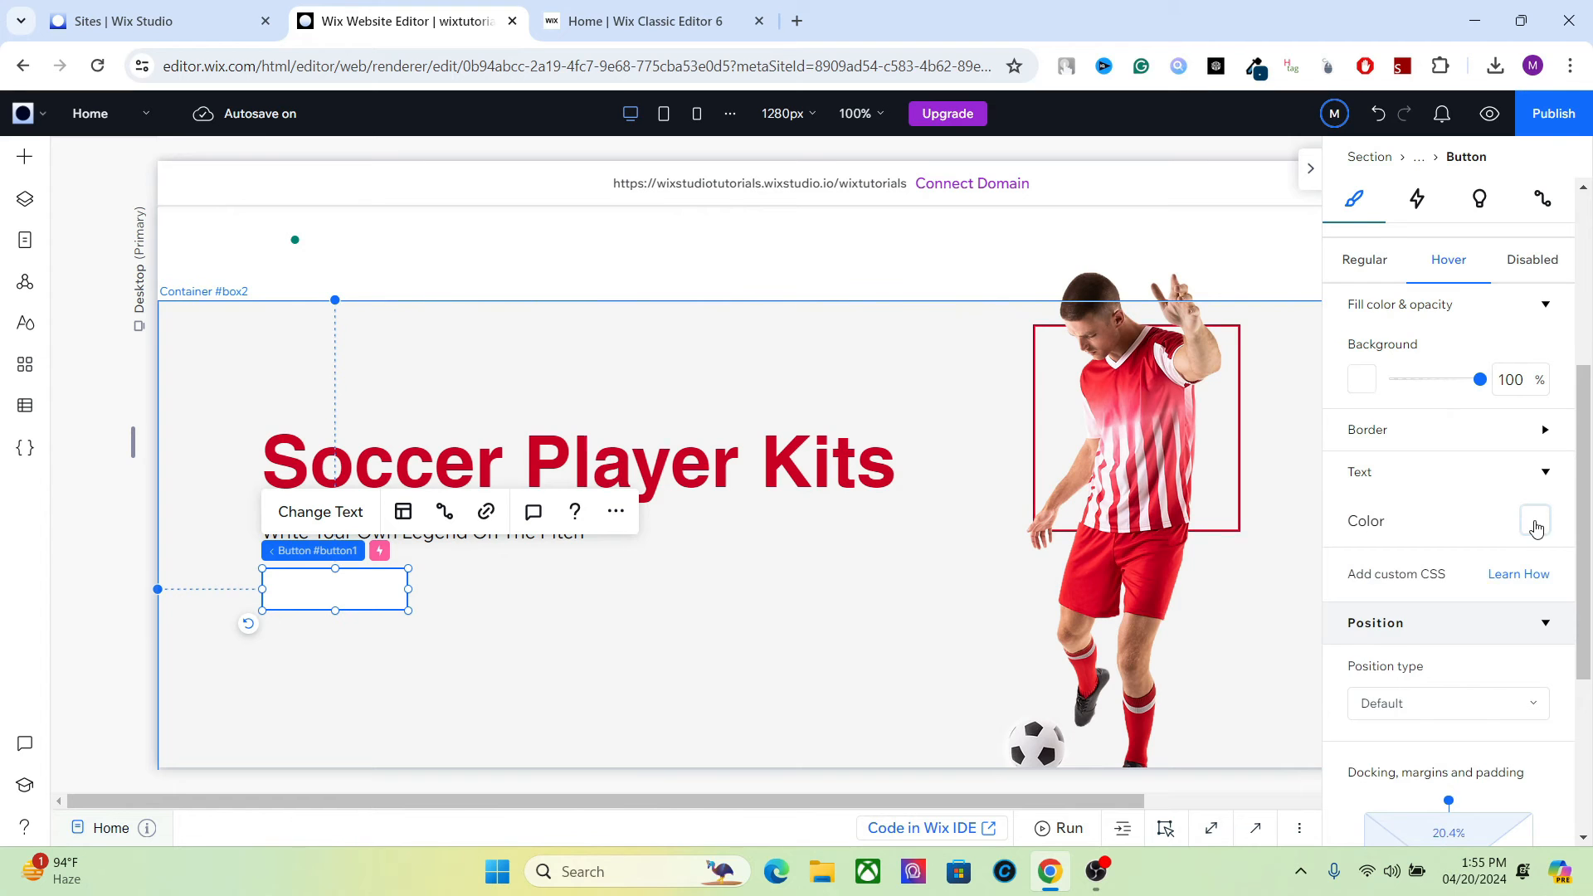
pyautogui.click(1535, 521)
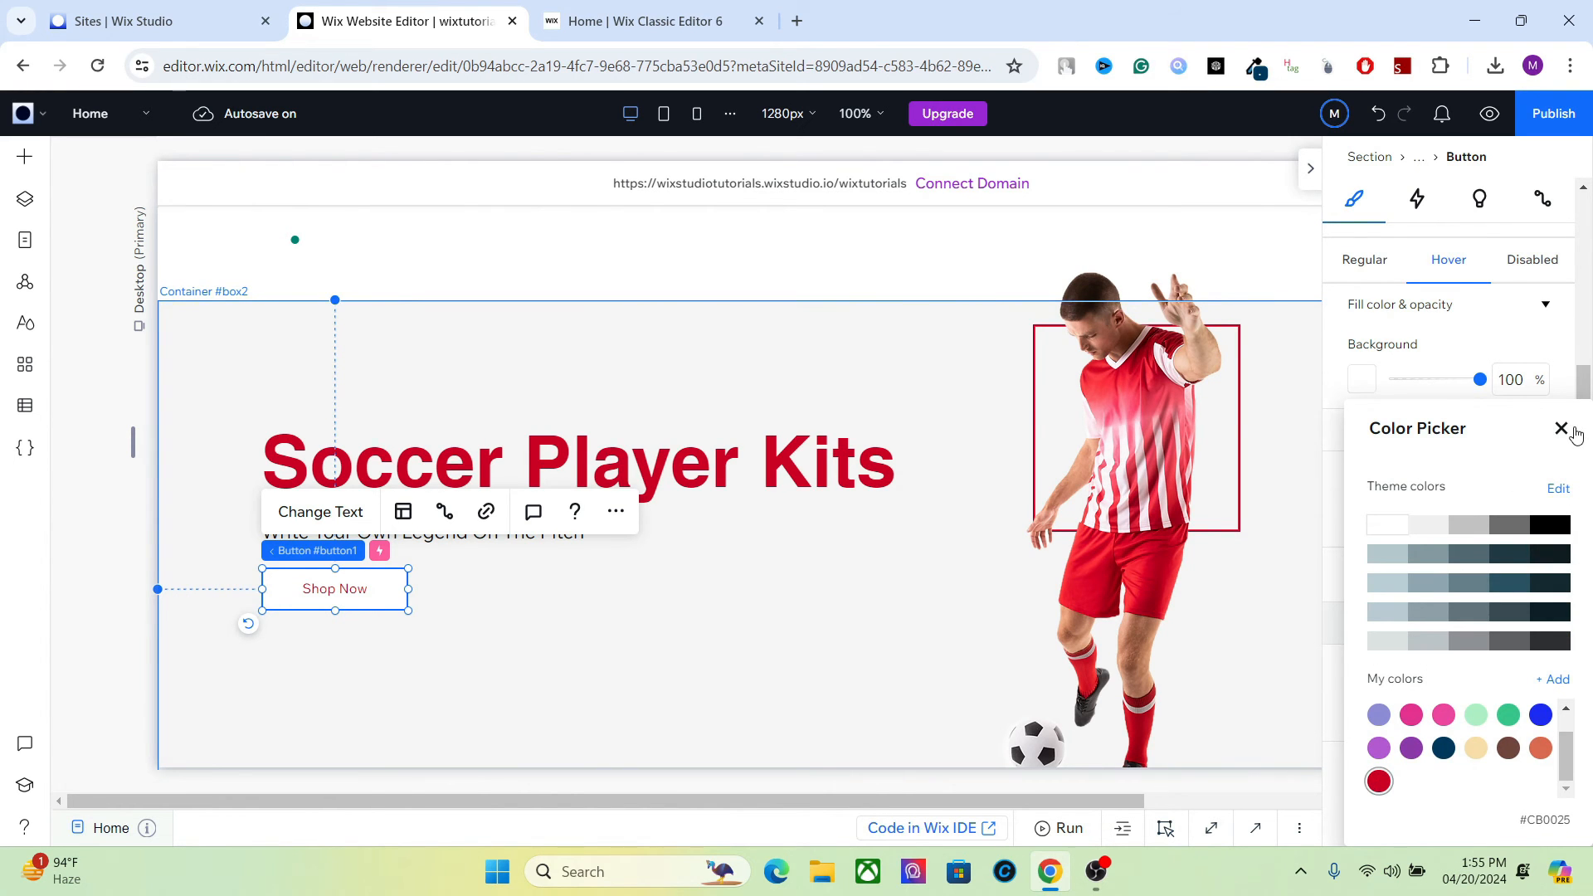
pyautogui.click(1561, 428)
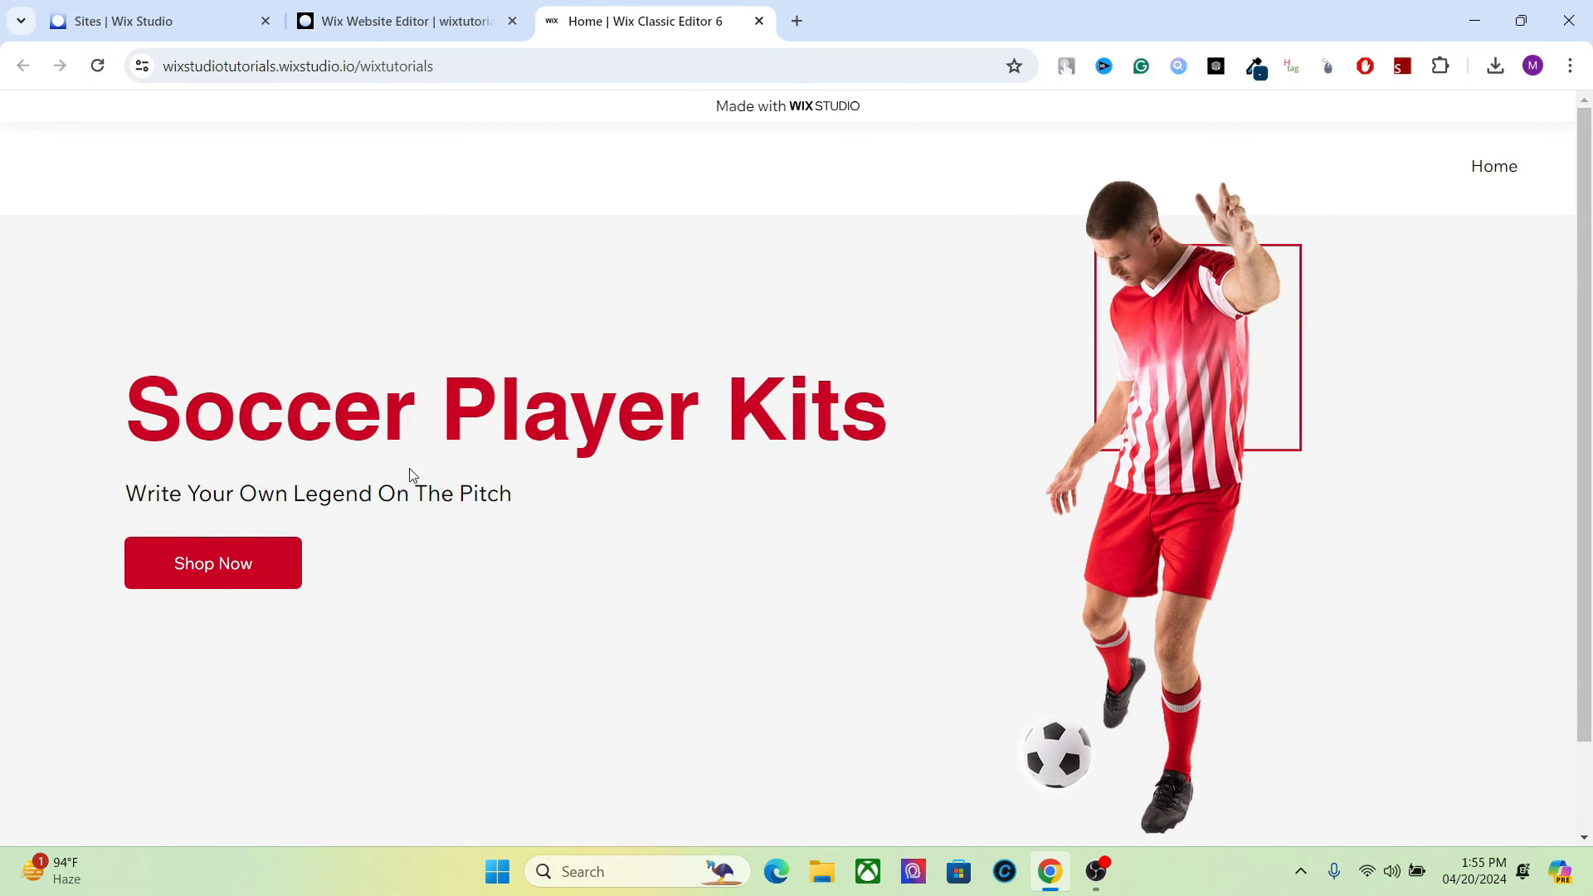
pyautogui.scroll(-3)
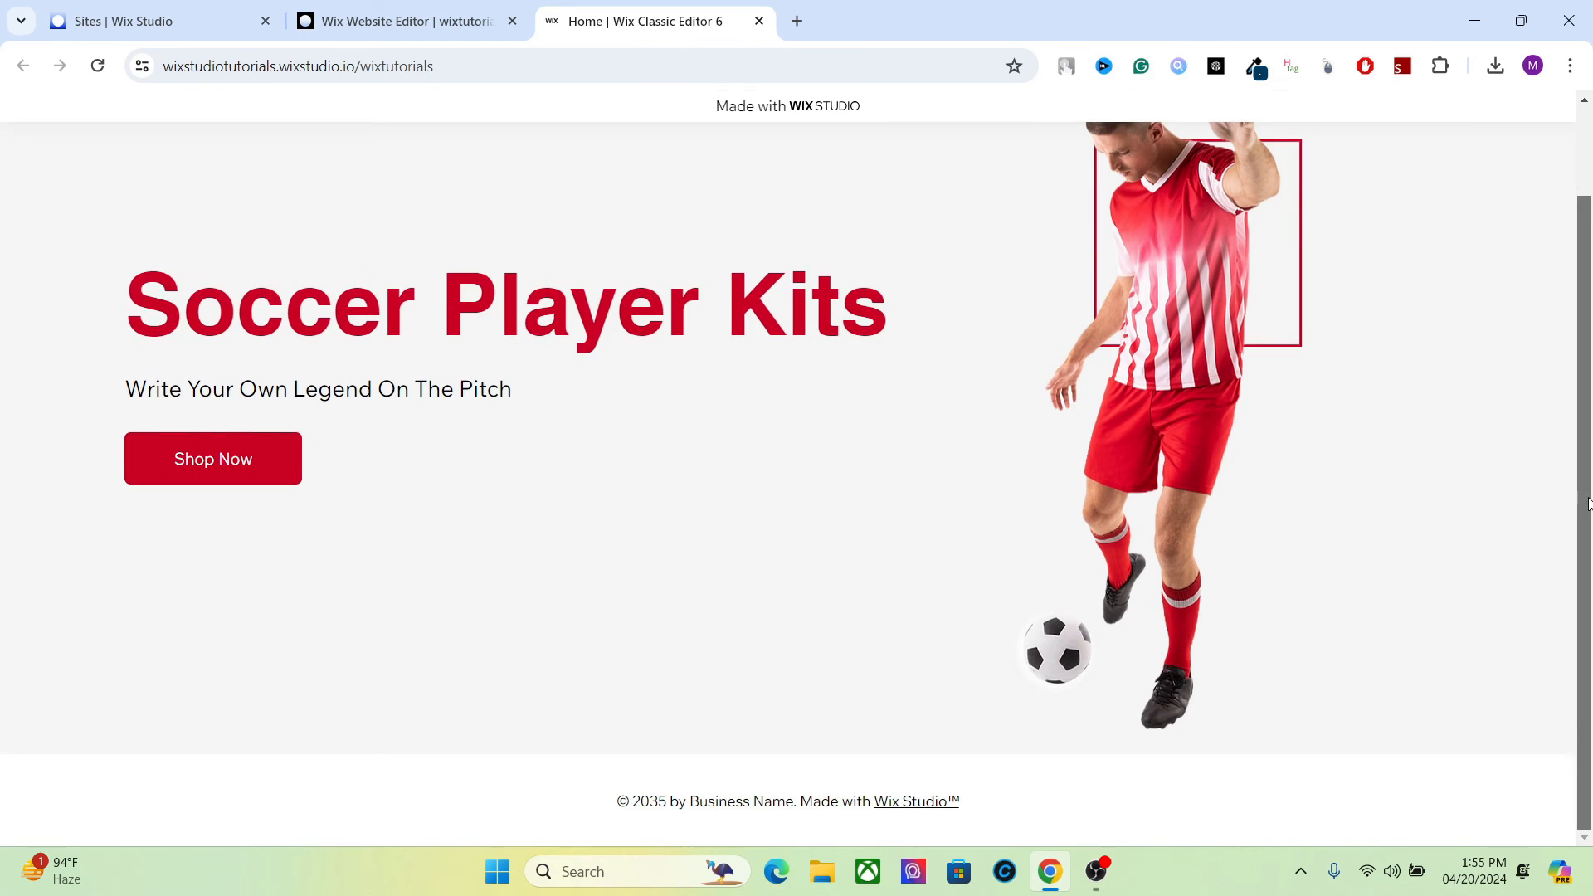
pyautogui.click(403, 20)
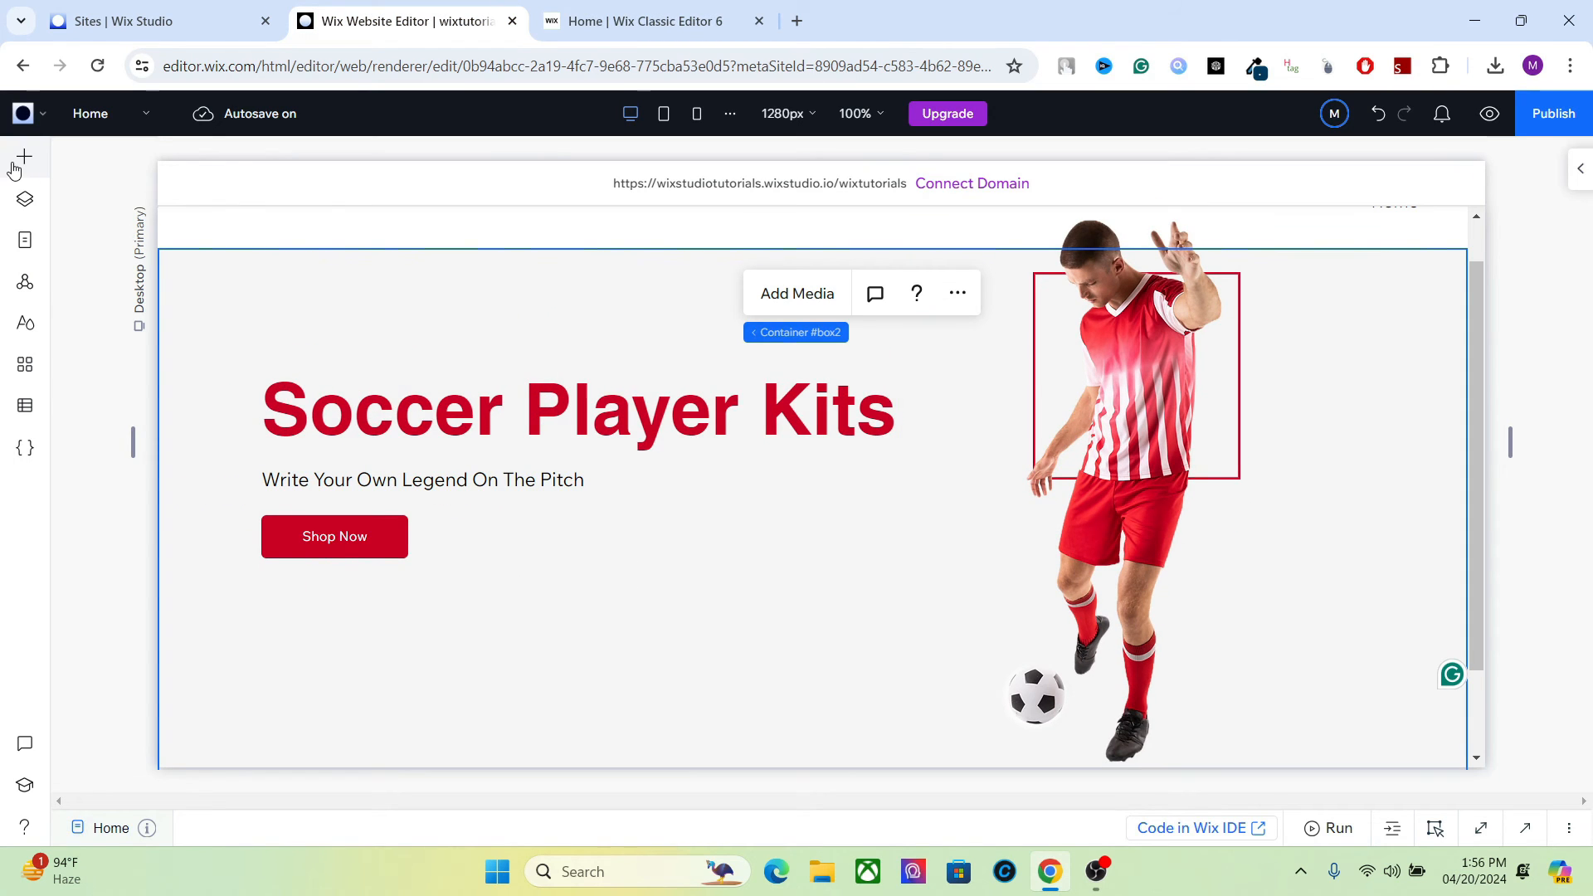
# - Delete the unused box1 state from #multiStateBox1 and duplicate the Soccer state twice
pyautogui.click(23, 198)
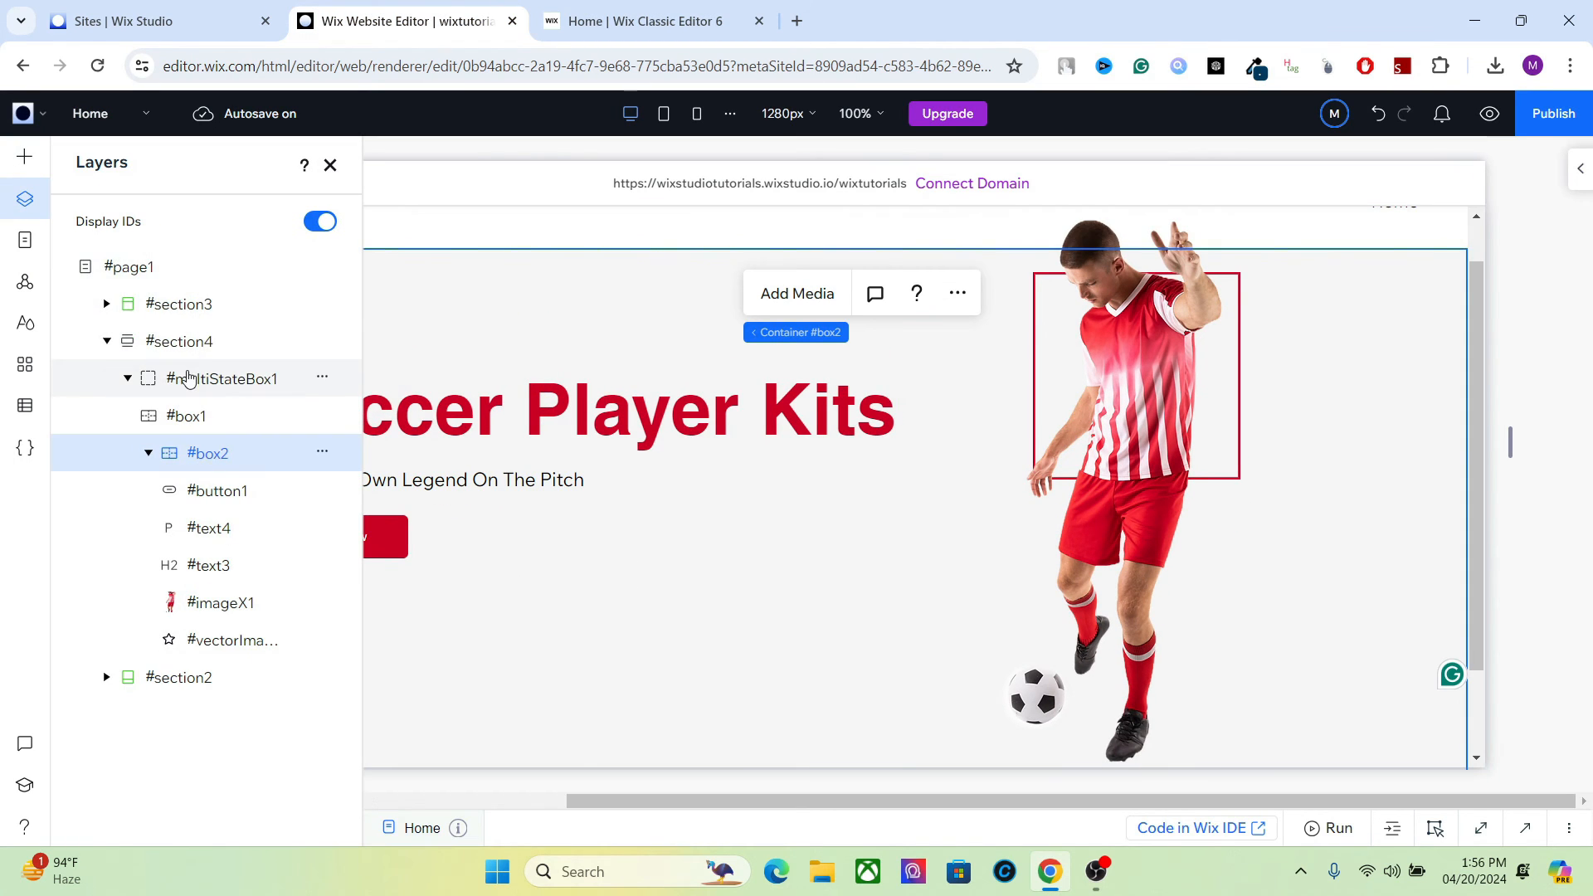
pyautogui.click(220, 378)
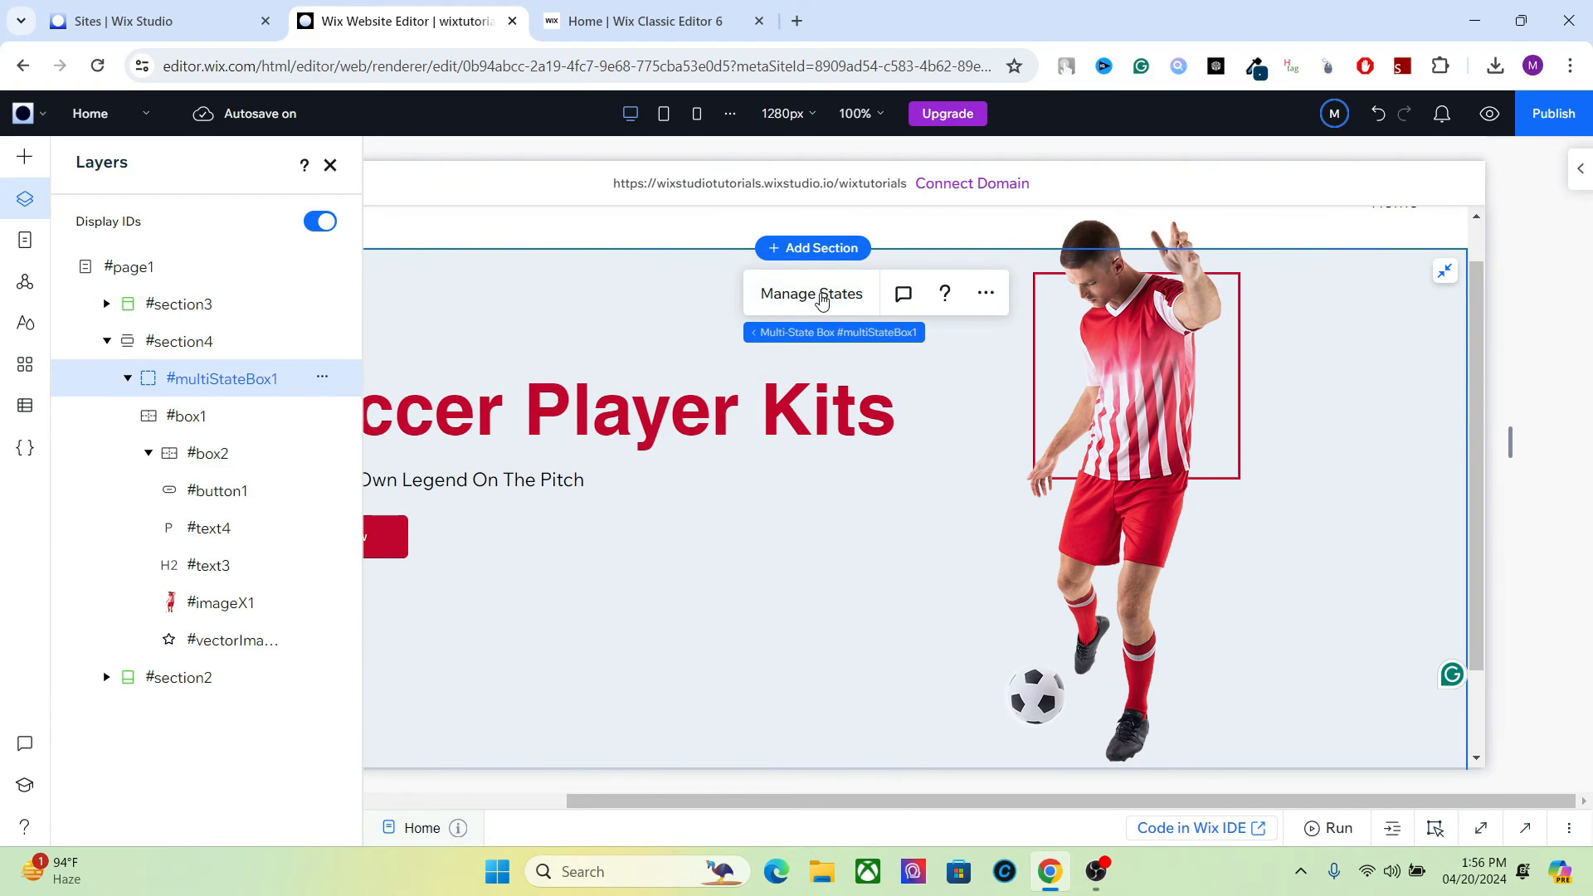
pyautogui.click(812, 292)
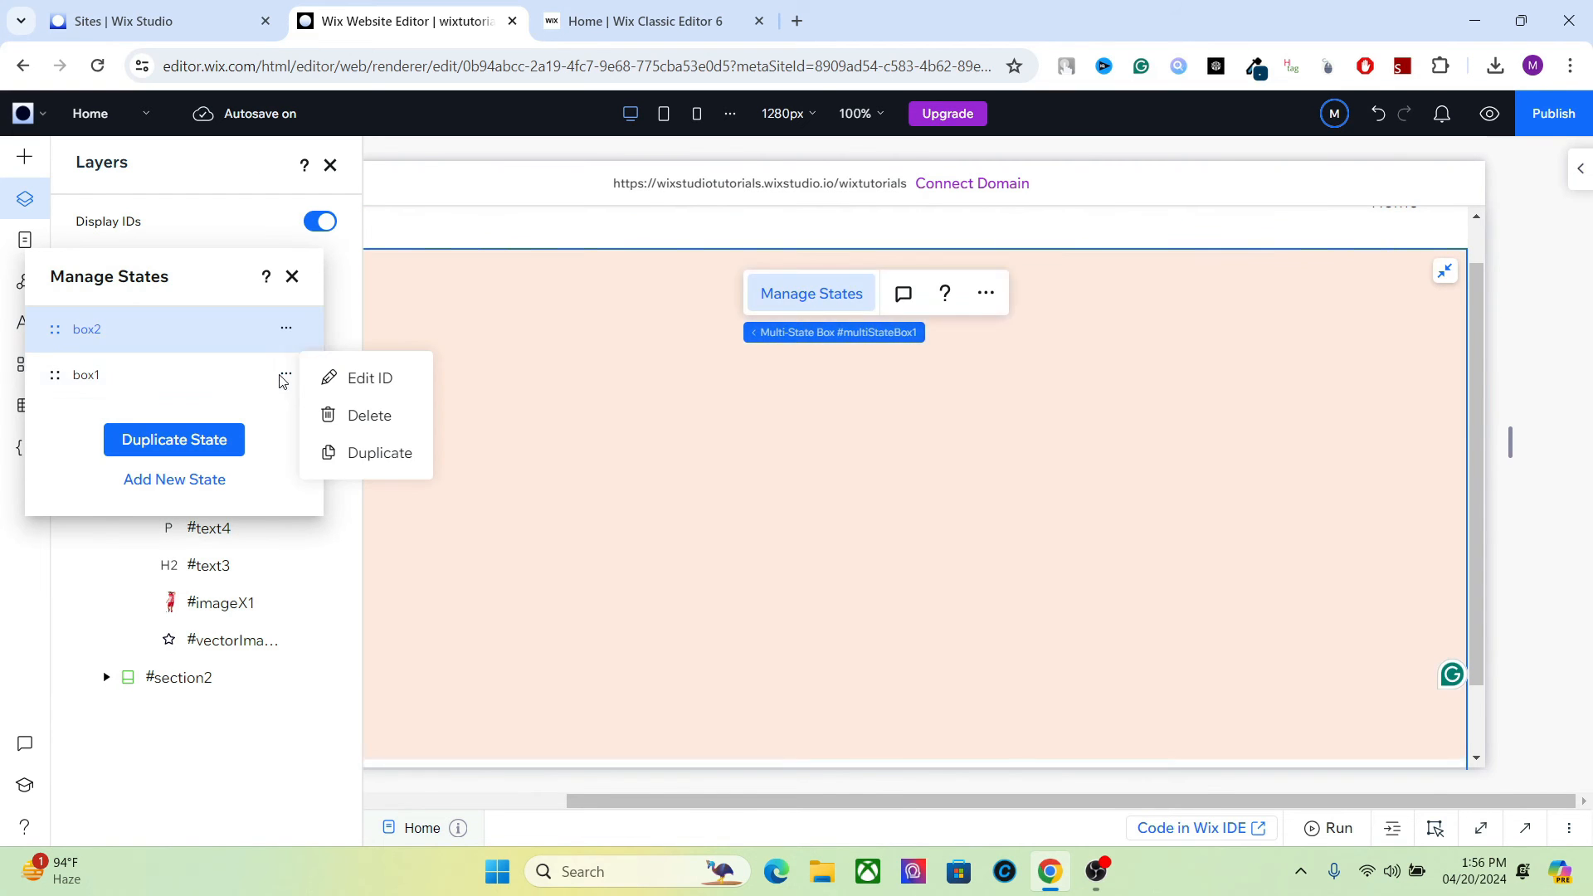
pyautogui.click(369, 415)
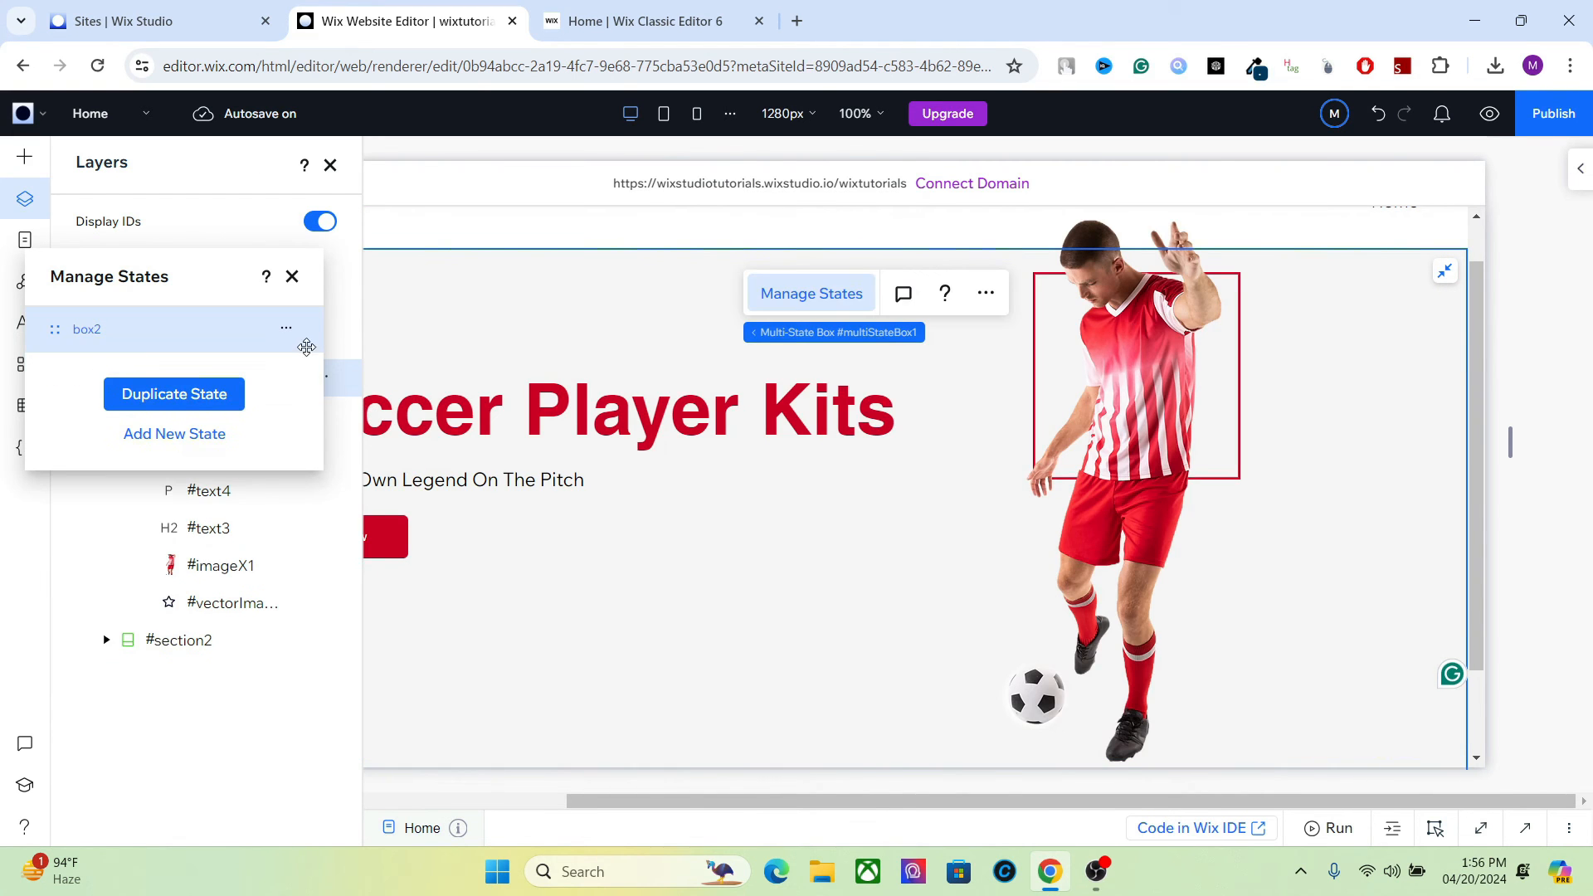
pyautogui.click(174, 395)
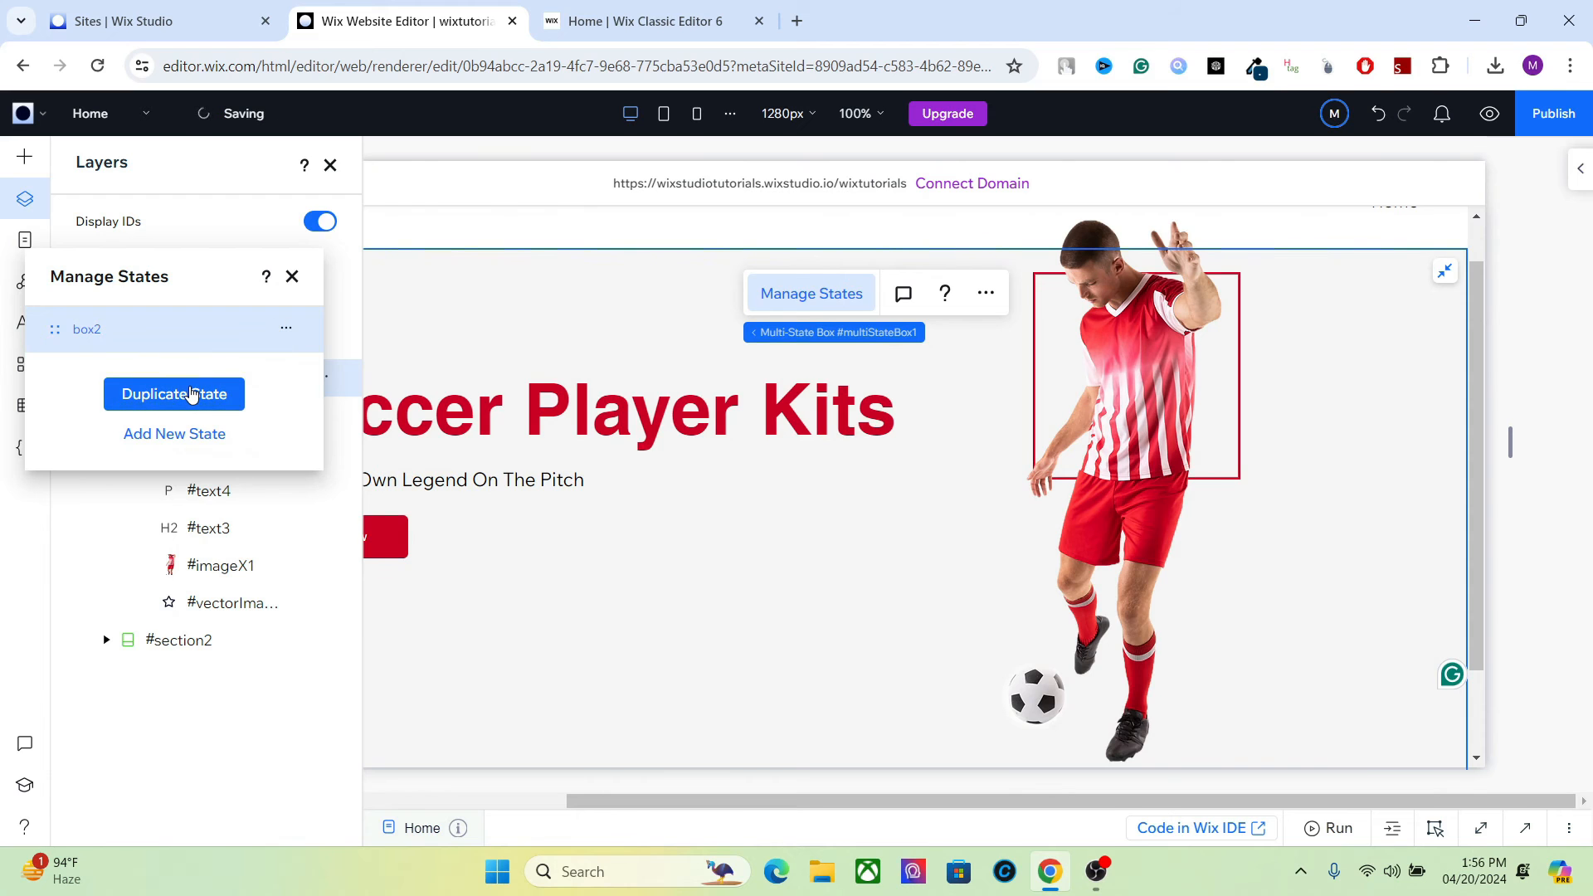
pyautogui.click(174, 393)
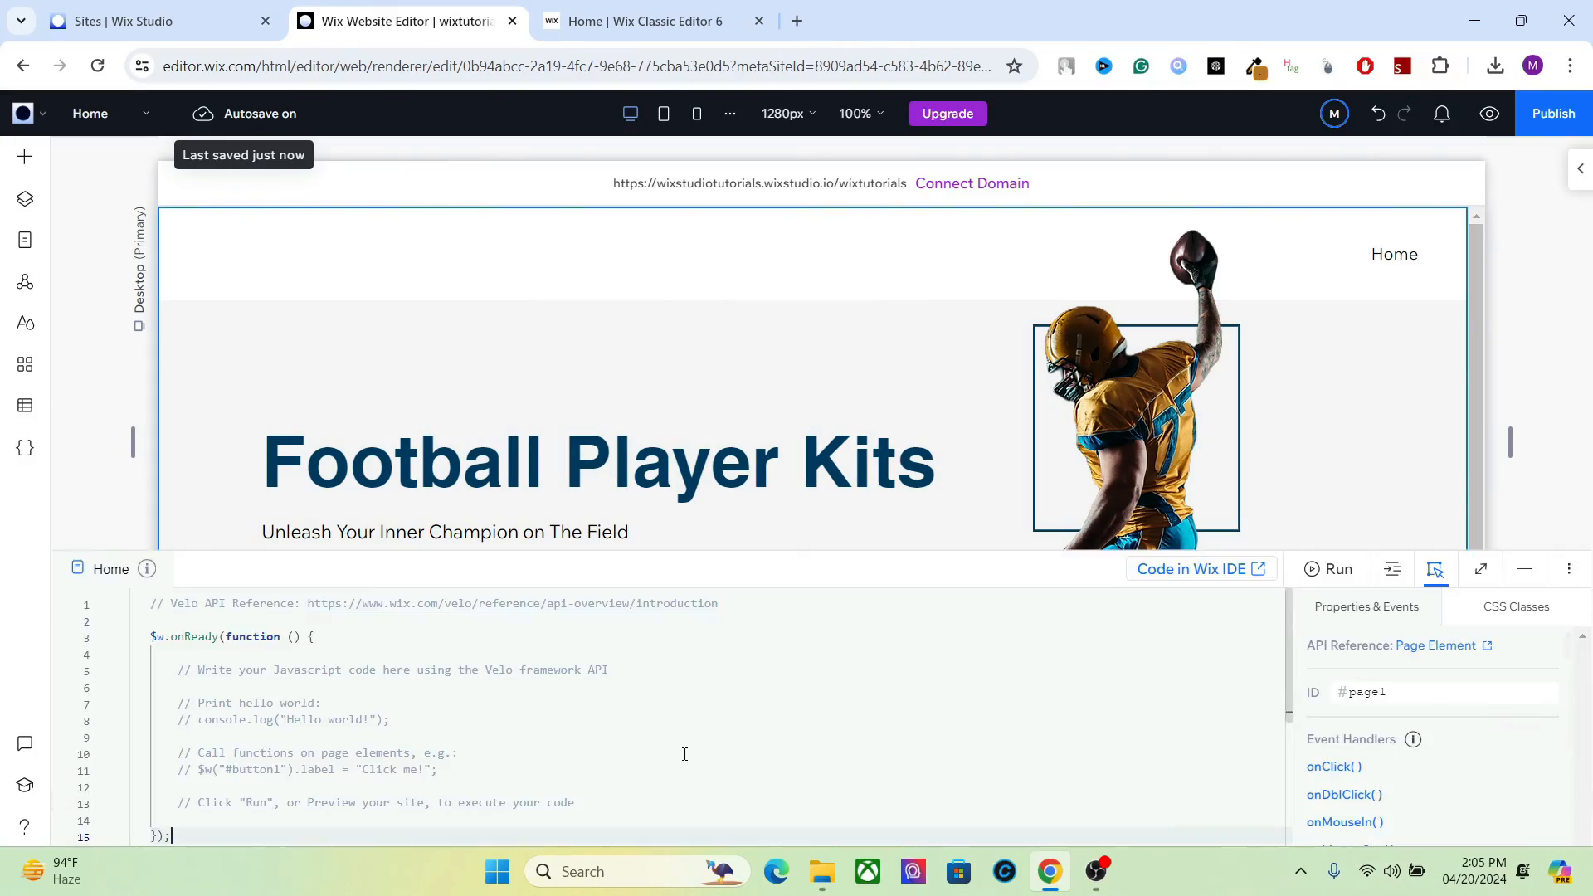
# - Paste the slideshow code, set its state IDs to box3, box4, box2 and publish the site
pyautogui.press('ctrl+a')
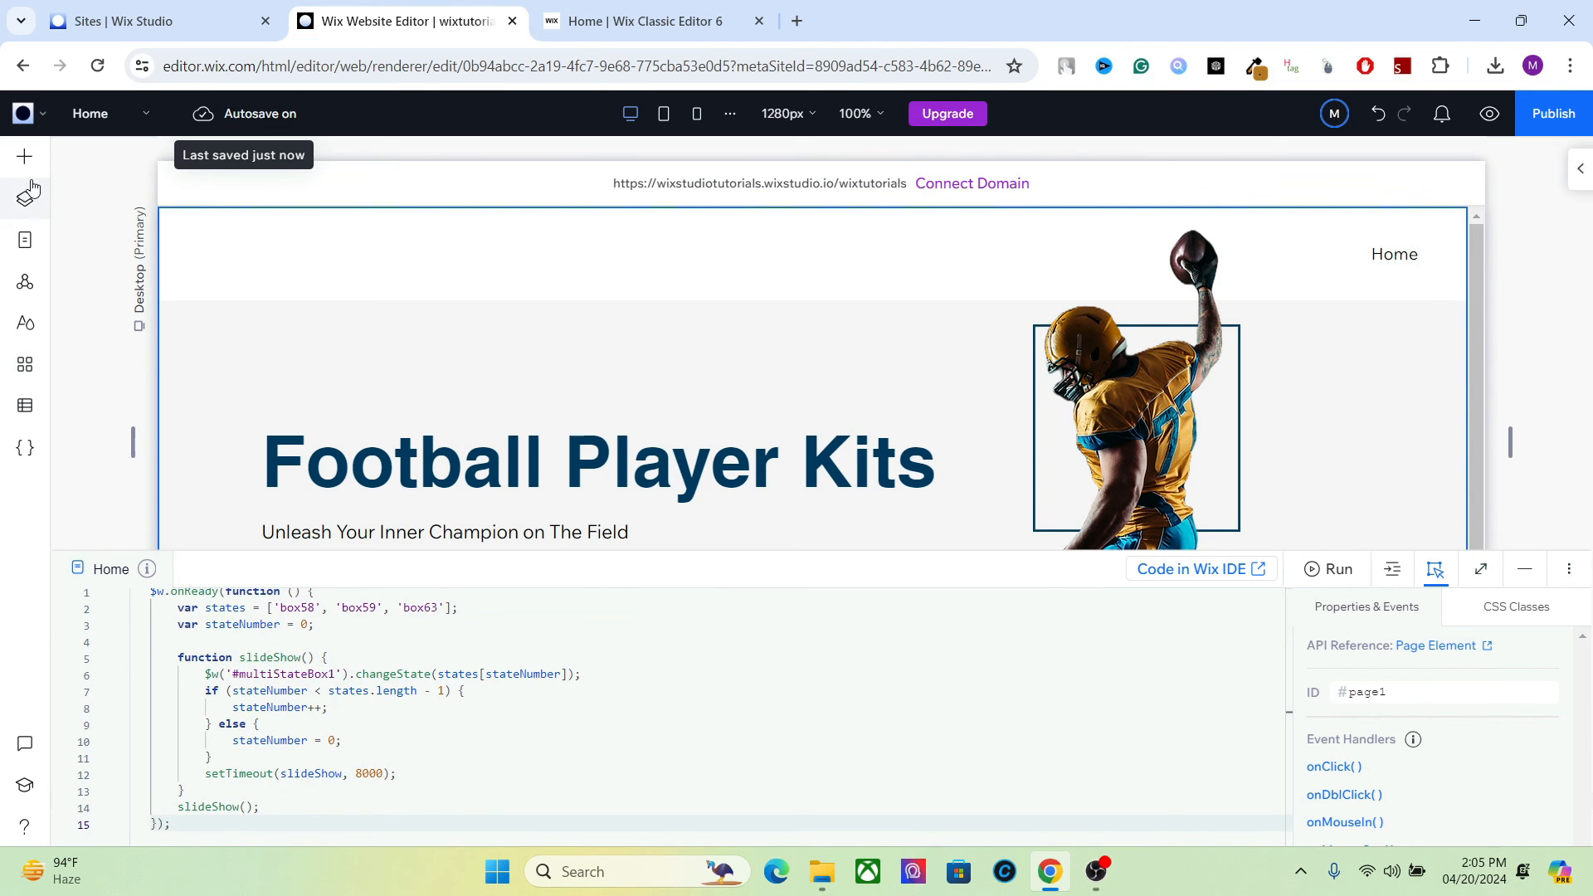
pyautogui.click(24, 197)
pyautogui.write('3')
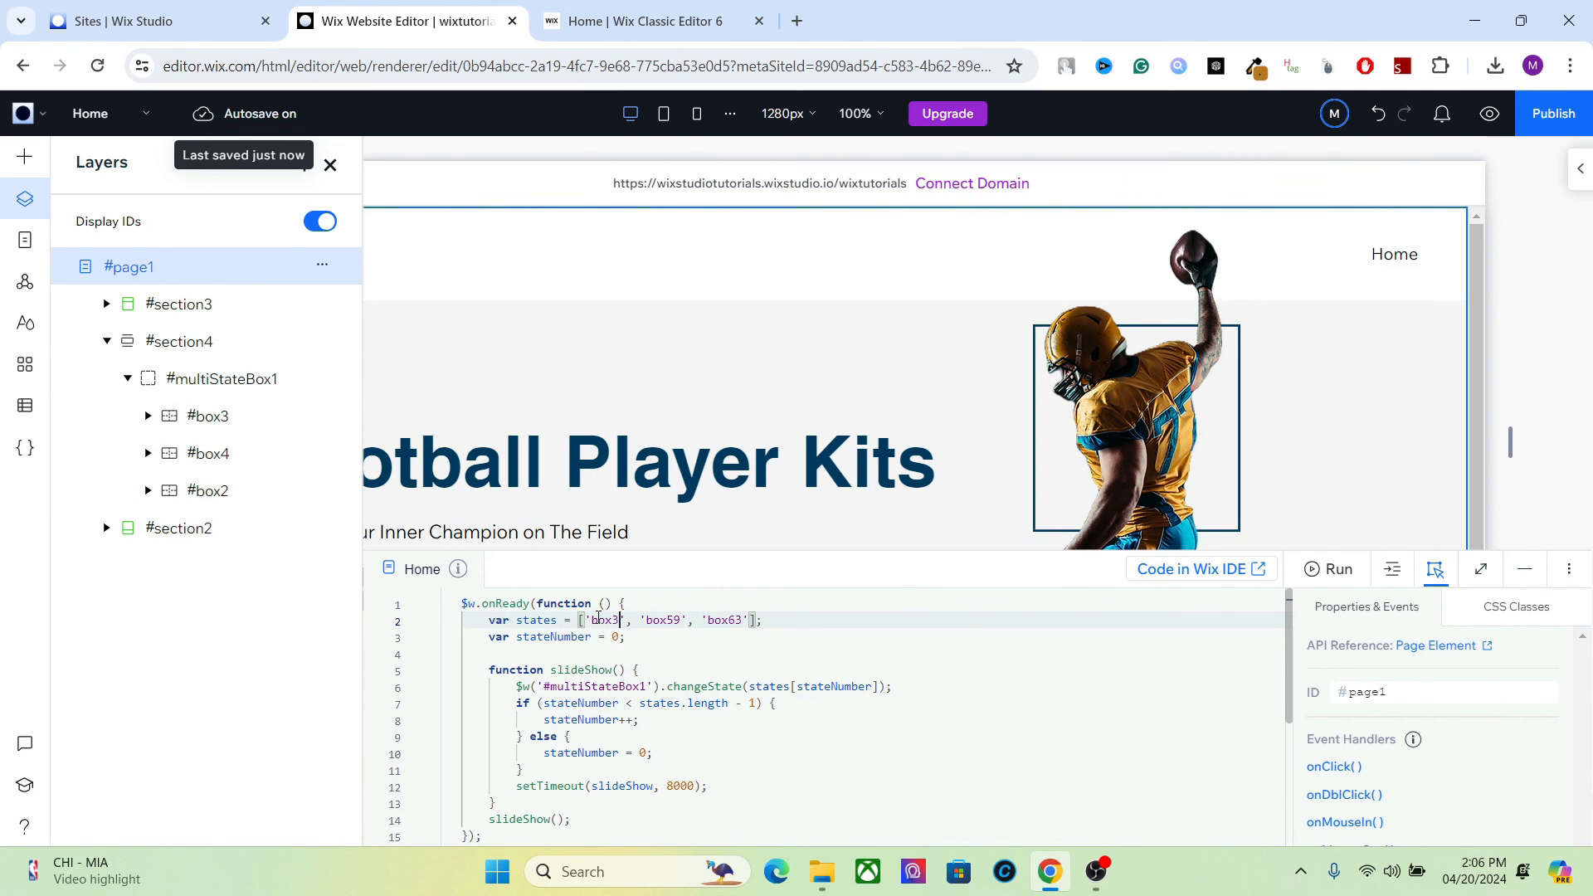
pyautogui.doubleClick(662, 619)
pyautogui.write('4')
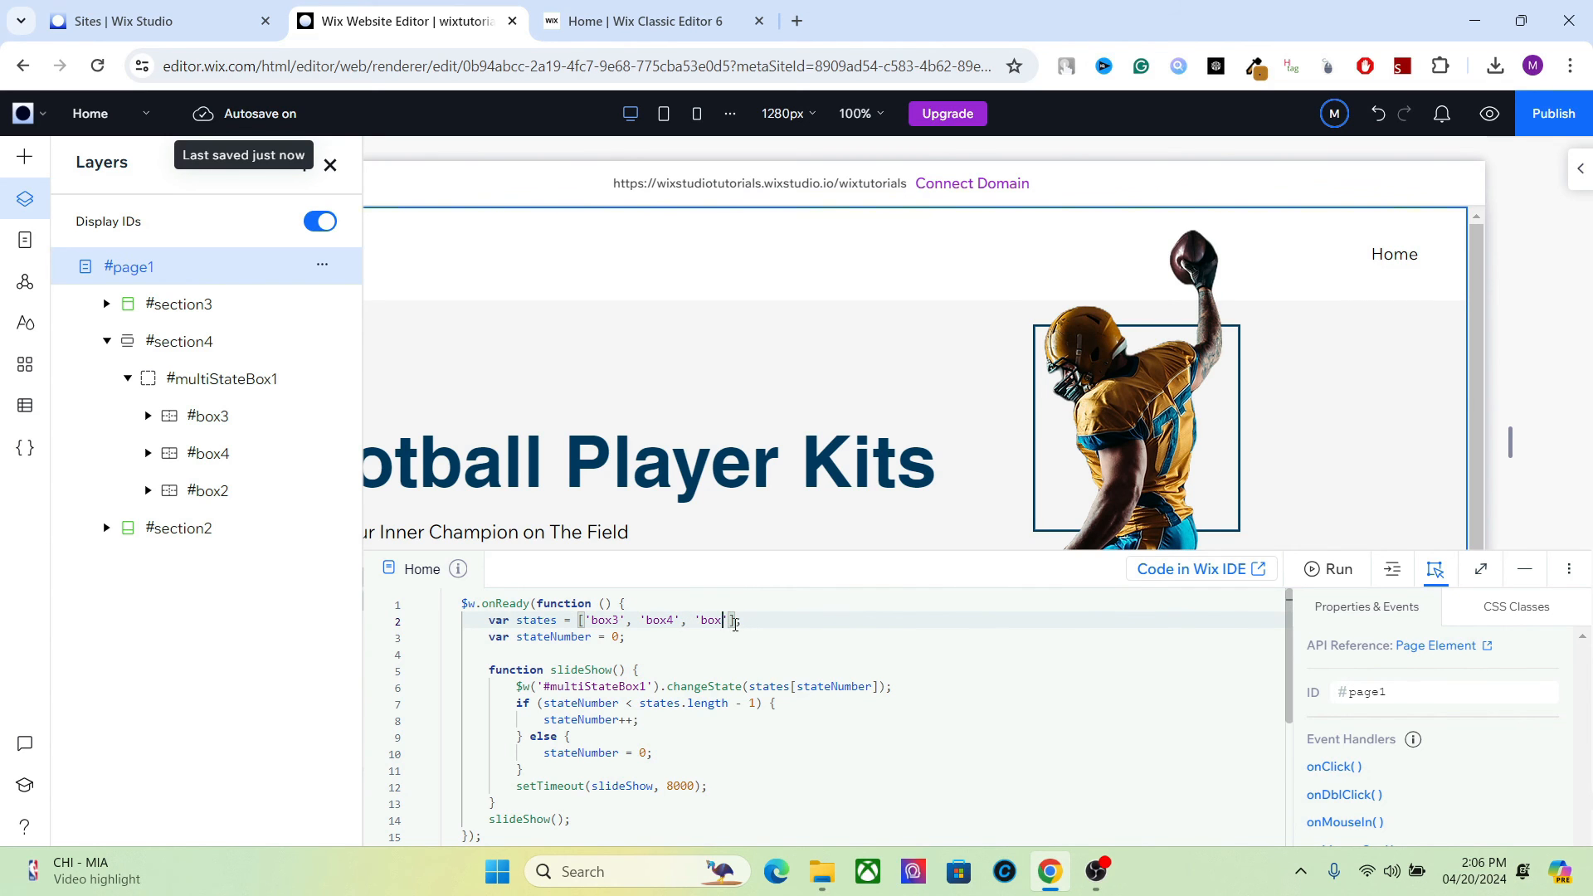
pyautogui.write('2')
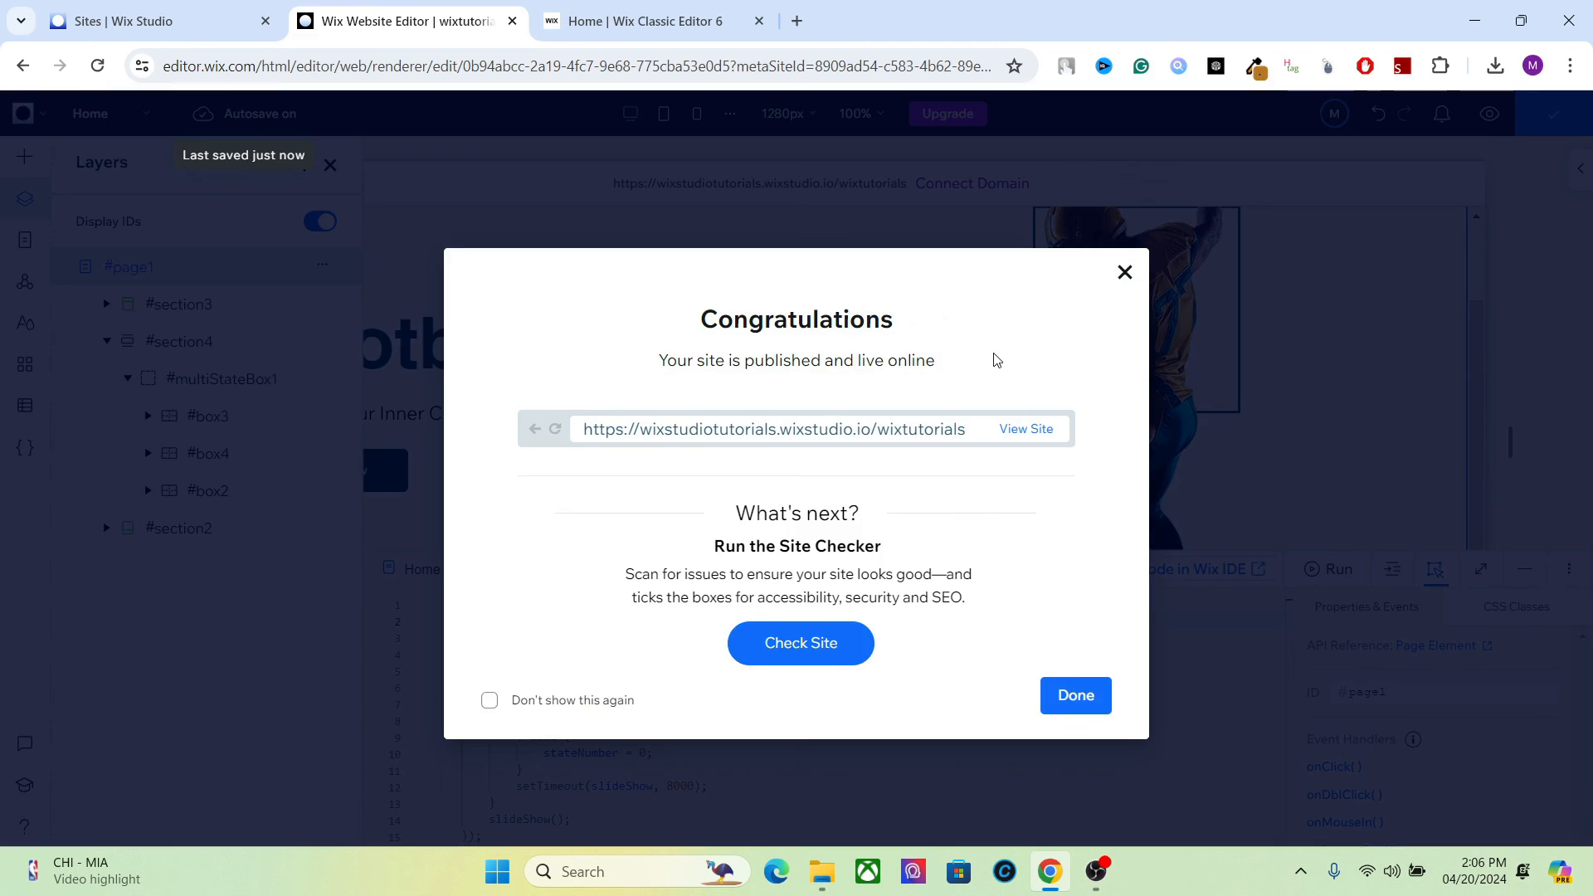
pyautogui.click(1026, 428)
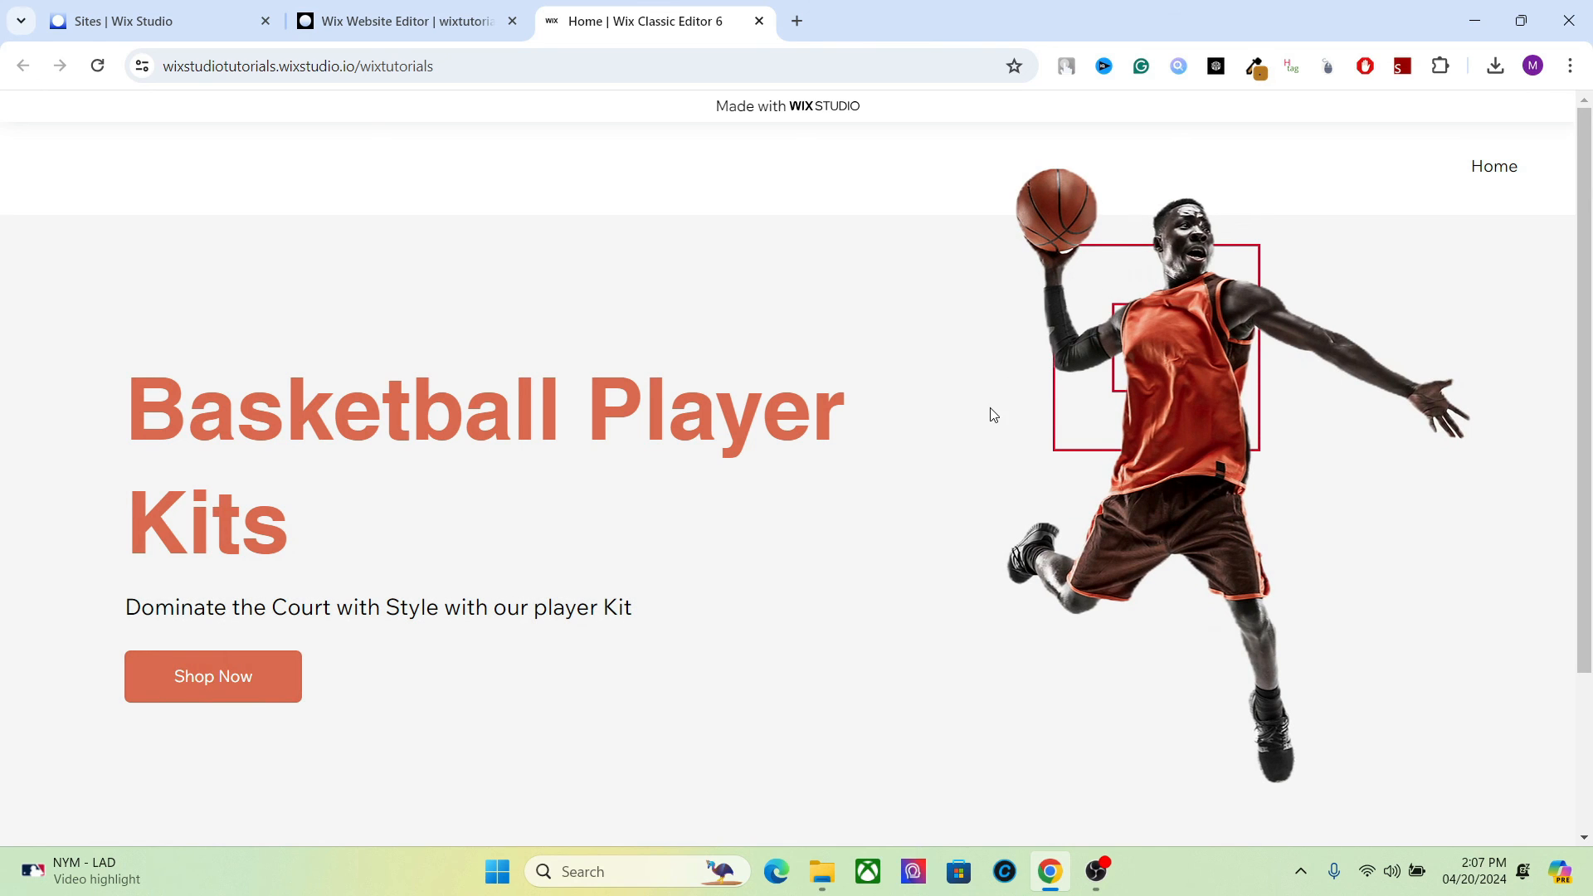
pyautogui.moveTo(1454, 512)
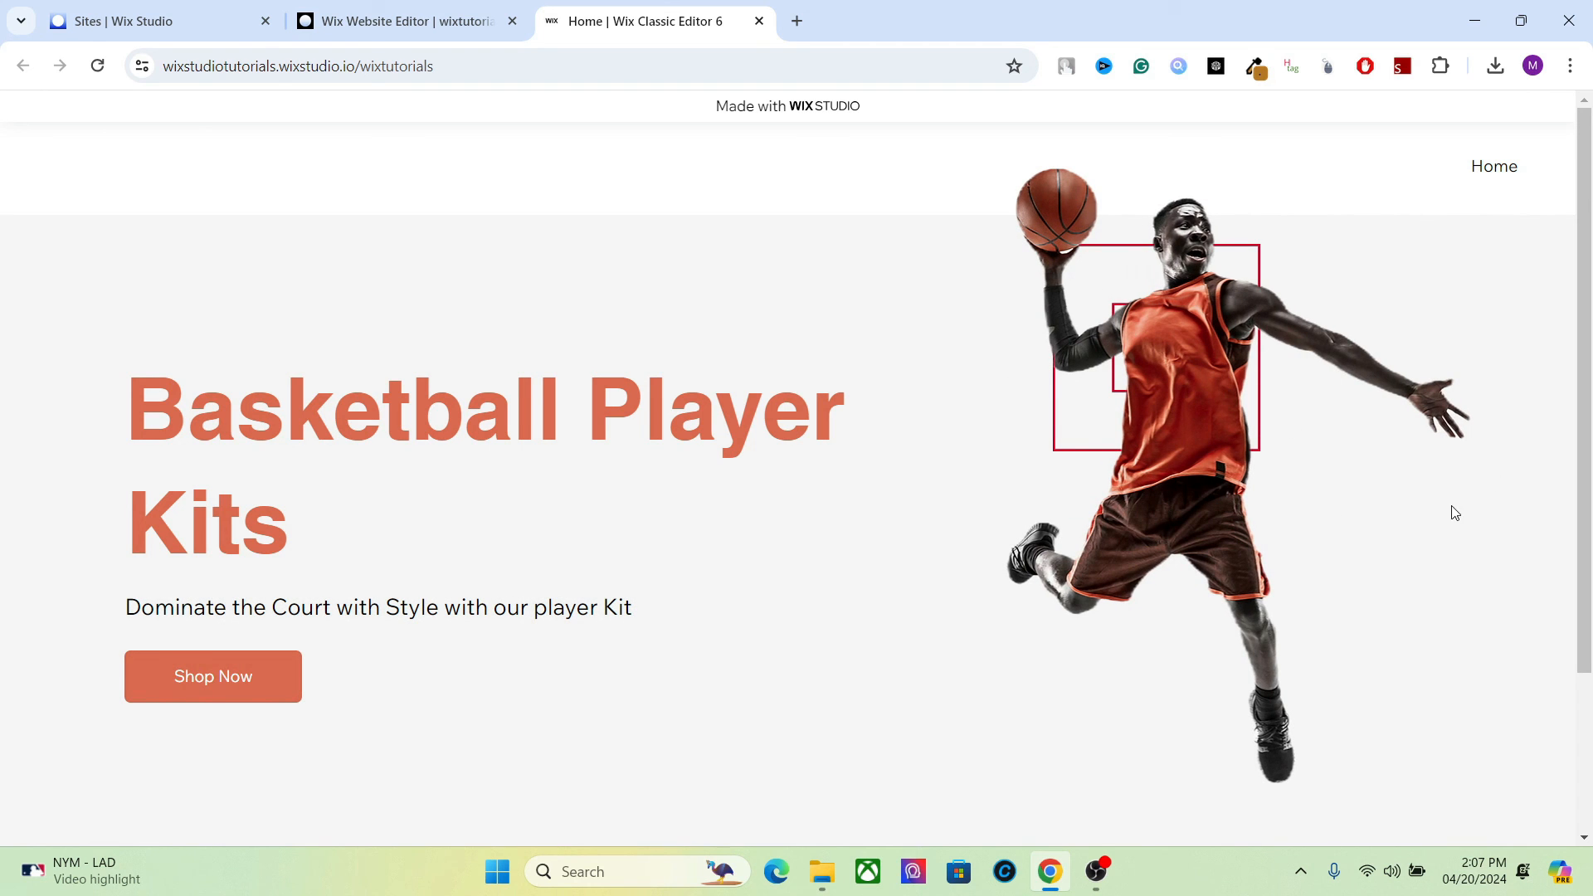
pyautogui.moveTo(959, 315)
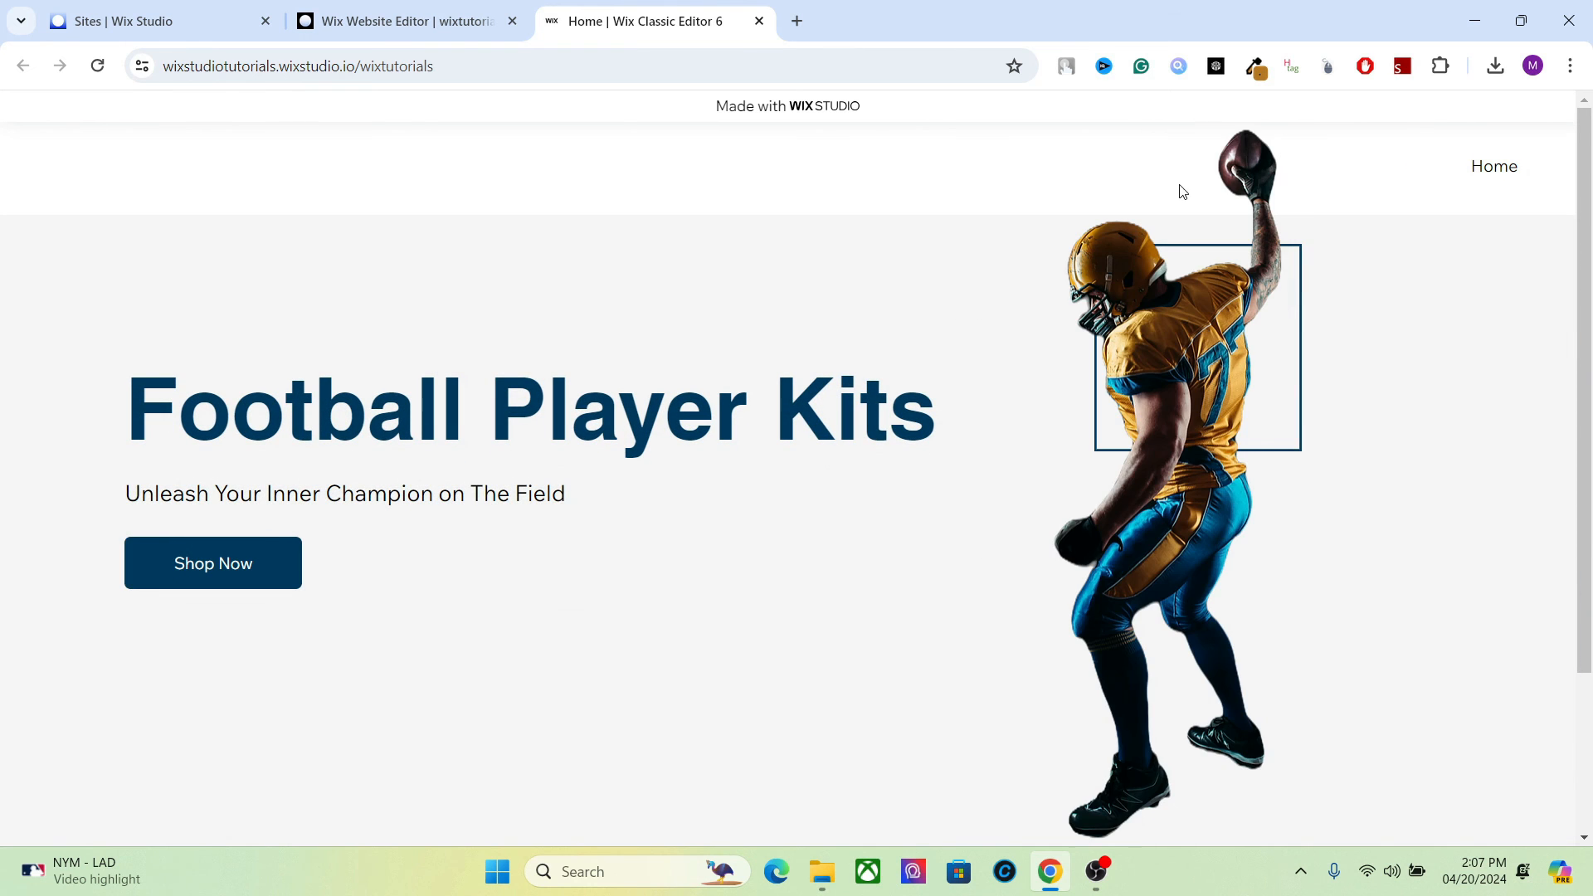
pyautogui.moveTo(897, 413)
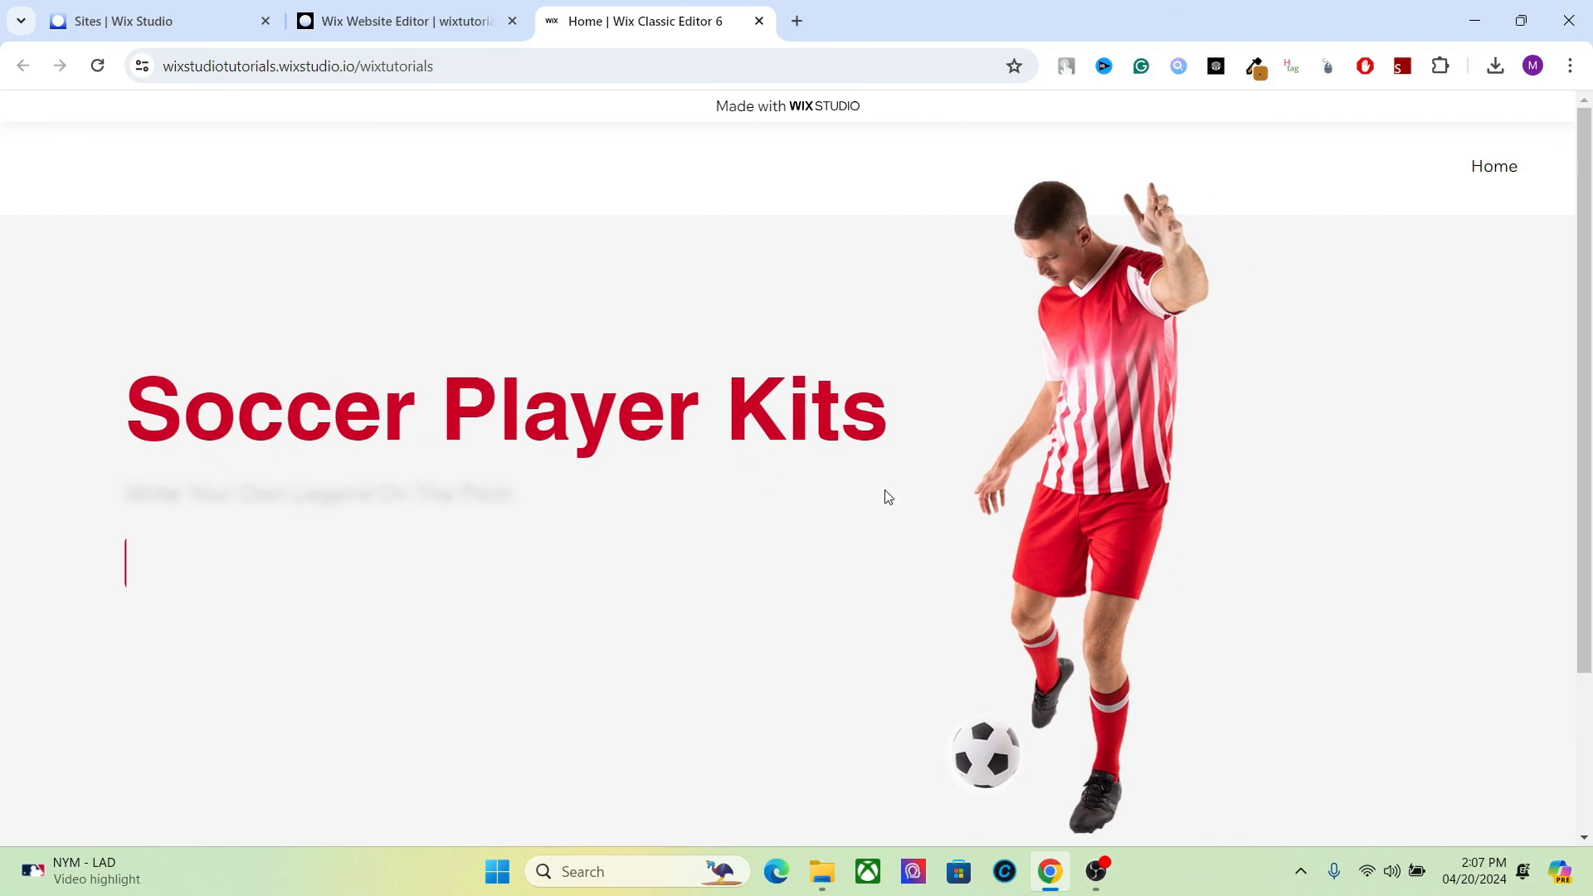
pyautogui.click(407, 20)
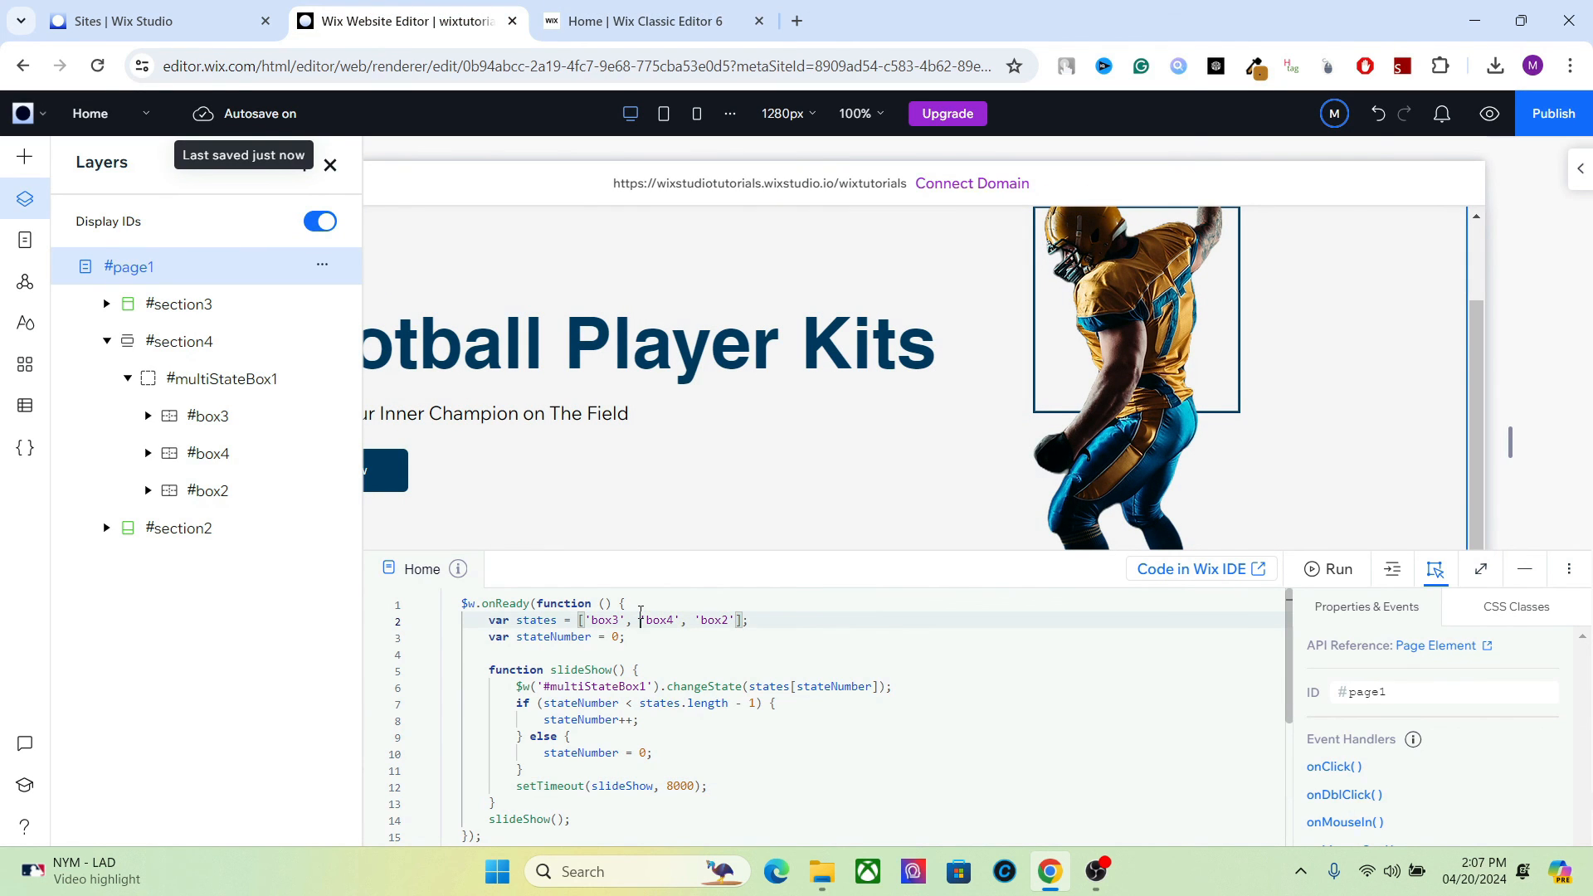
pyautogui.moveTo(586, 618); pyautogui.dragTo(682, 619)
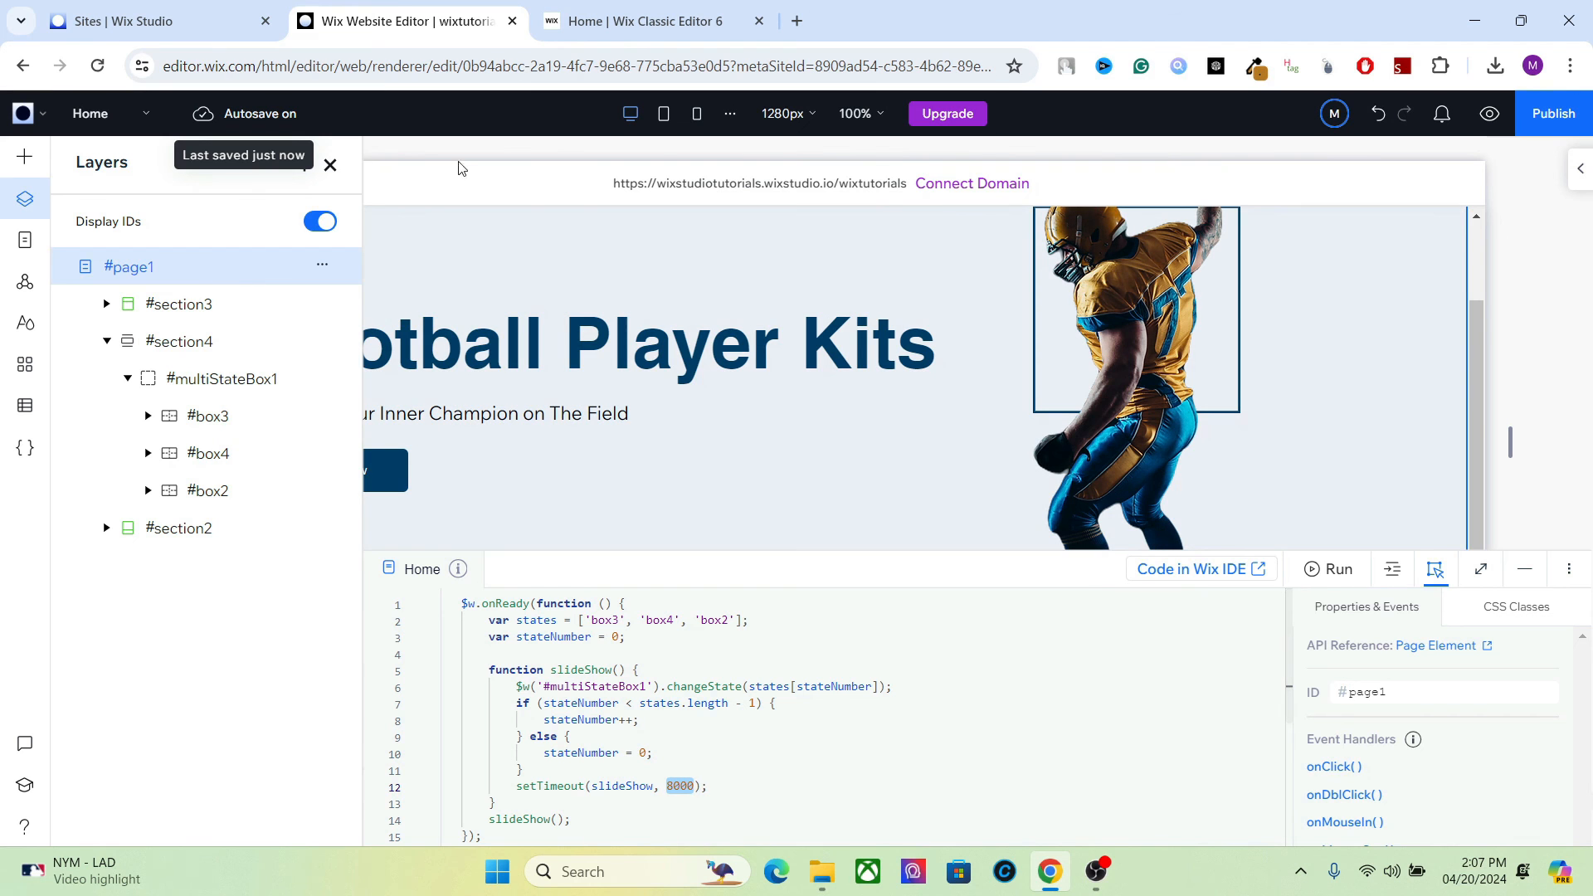
pyautogui.click(650, 20)
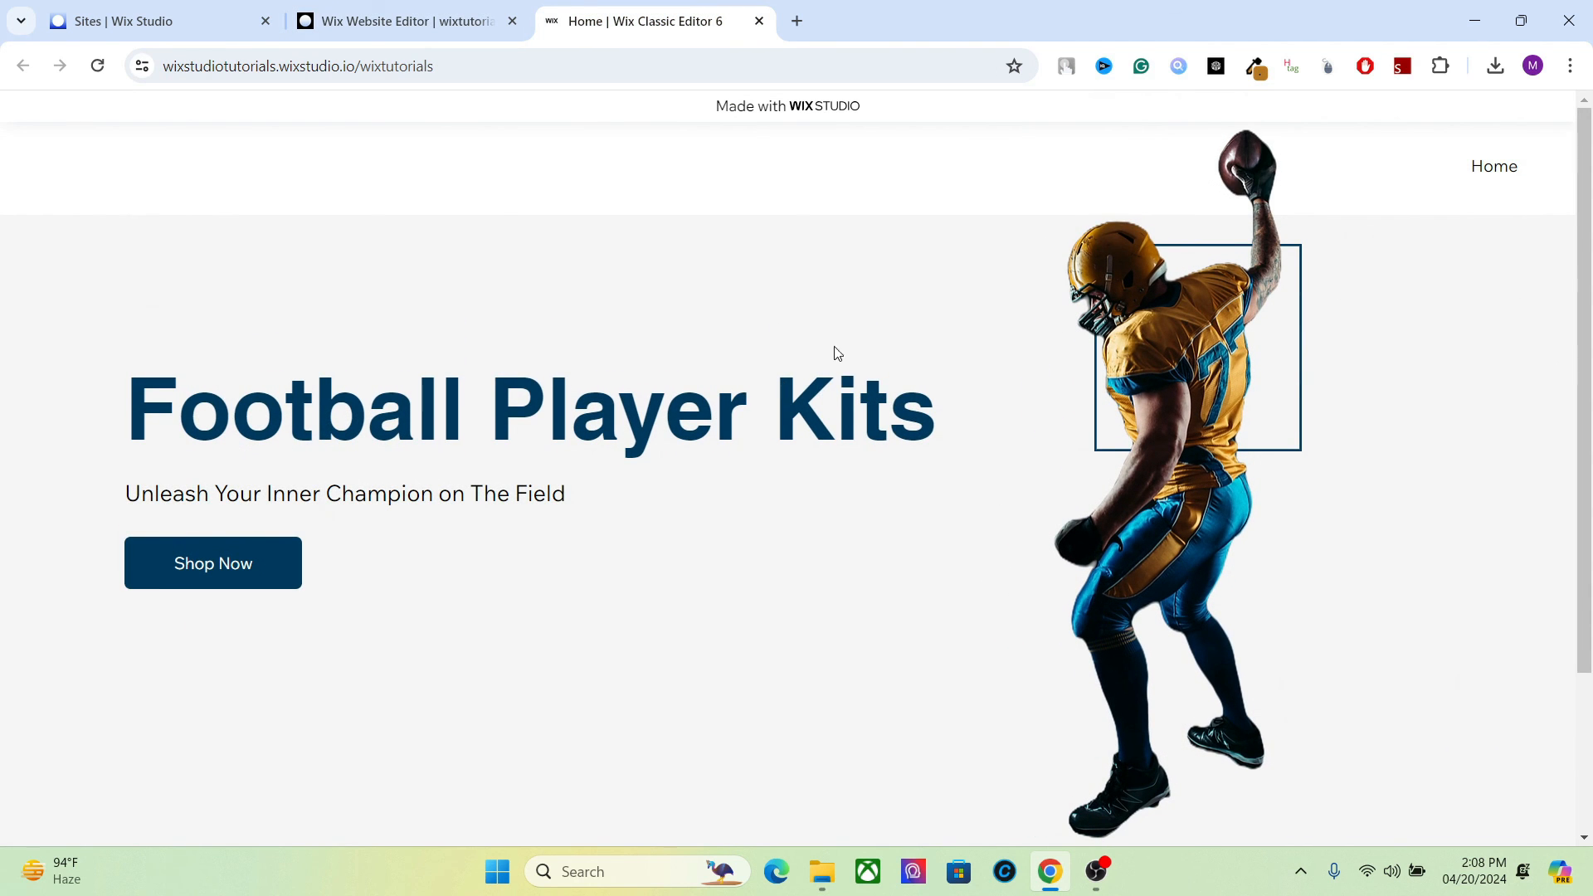
pyautogui.moveTo(1296, 308)
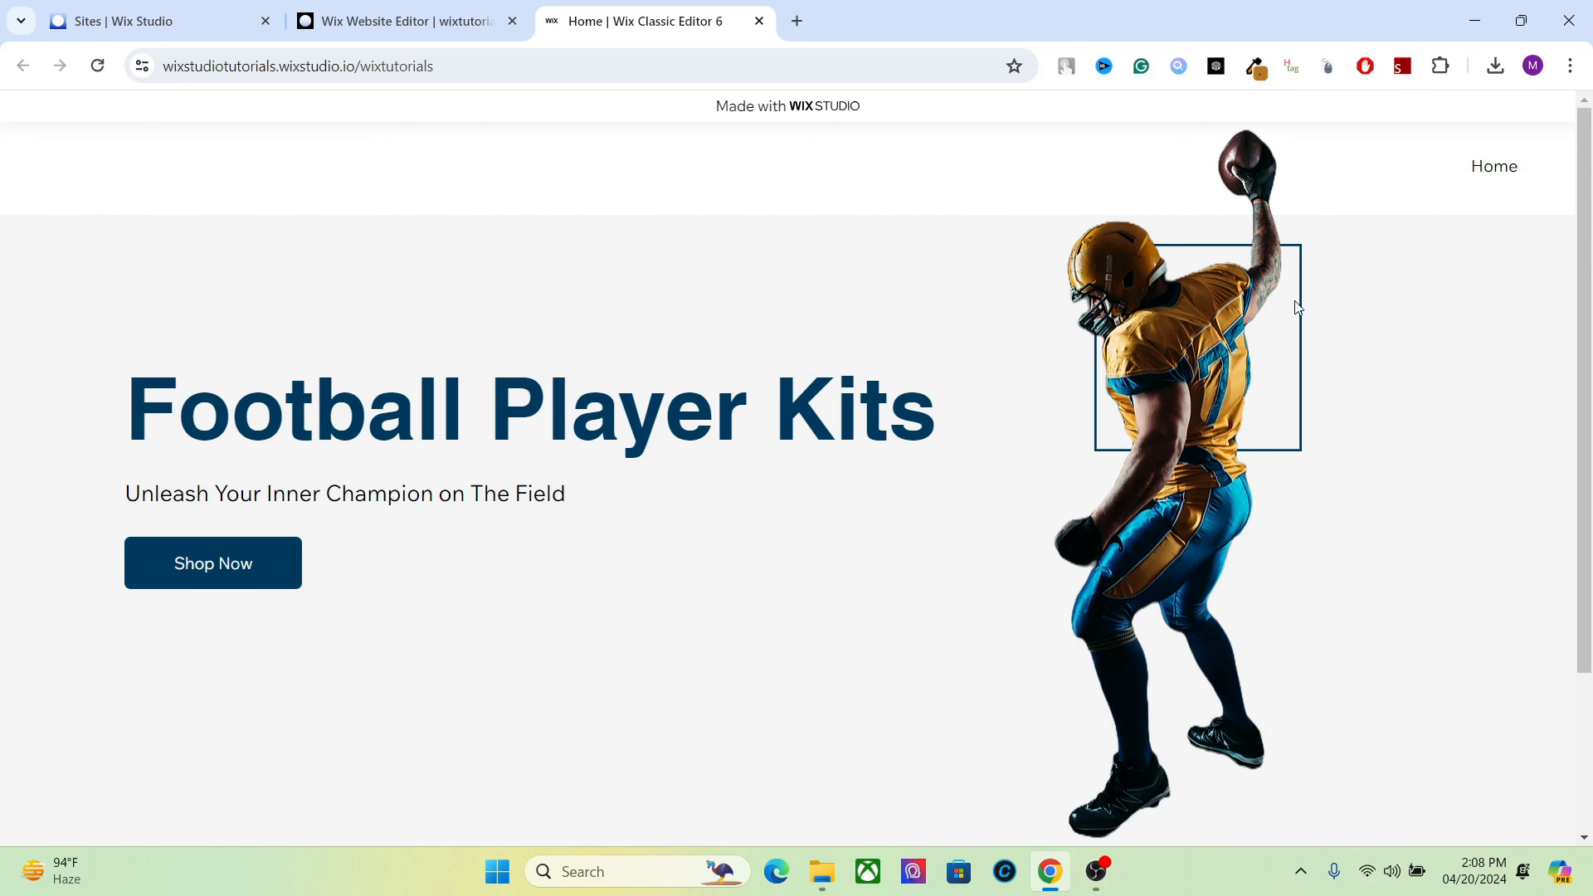
pyautogui.moveTo(1562, 405)
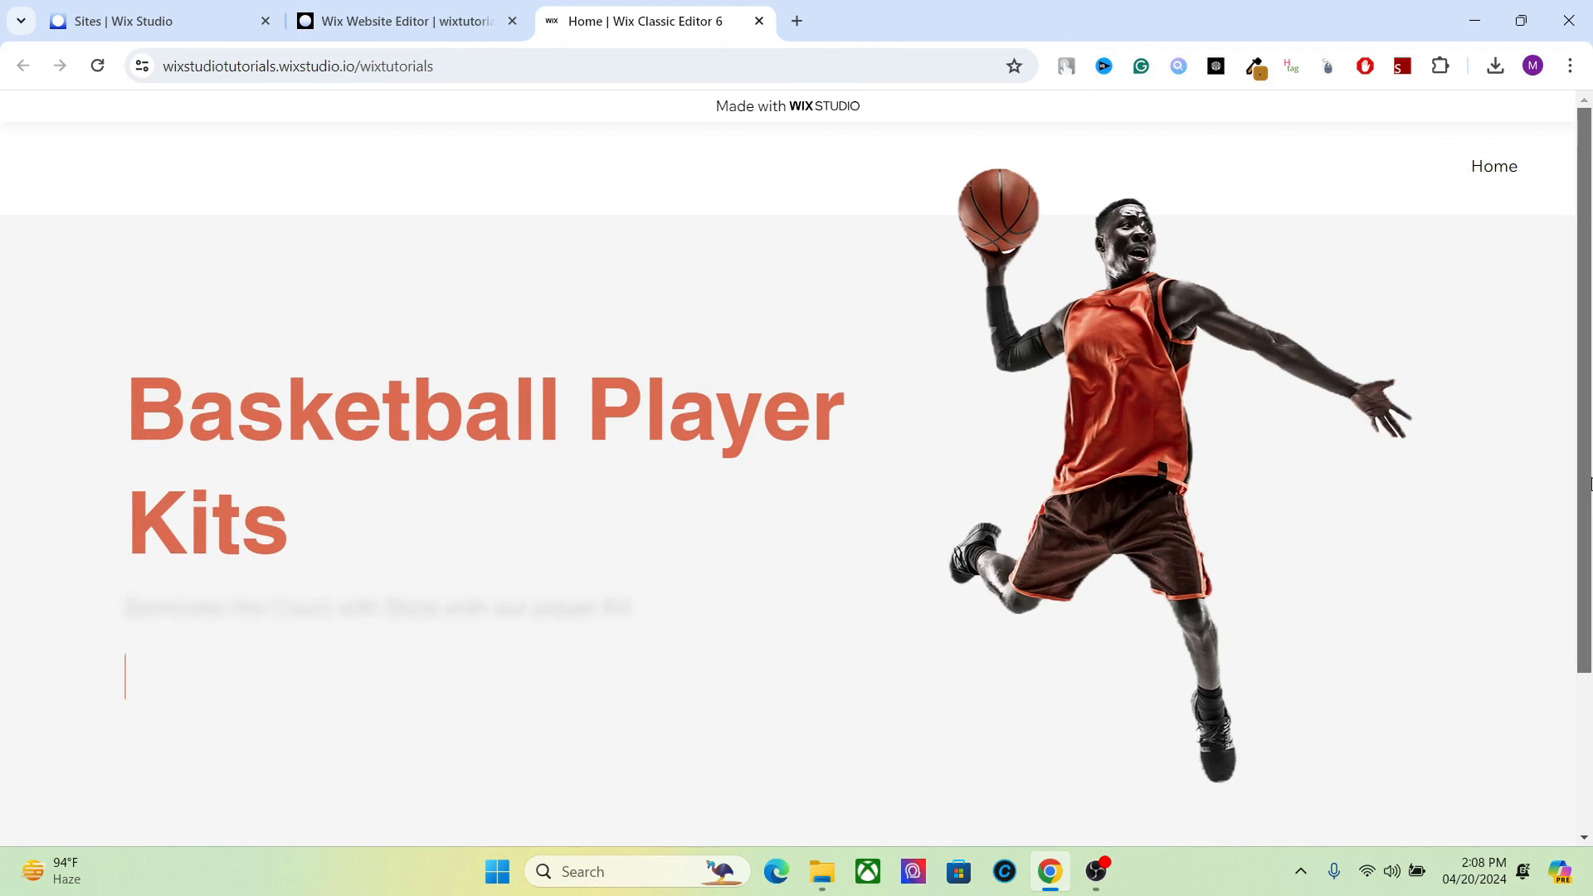
pyautogui.scroll(-3)
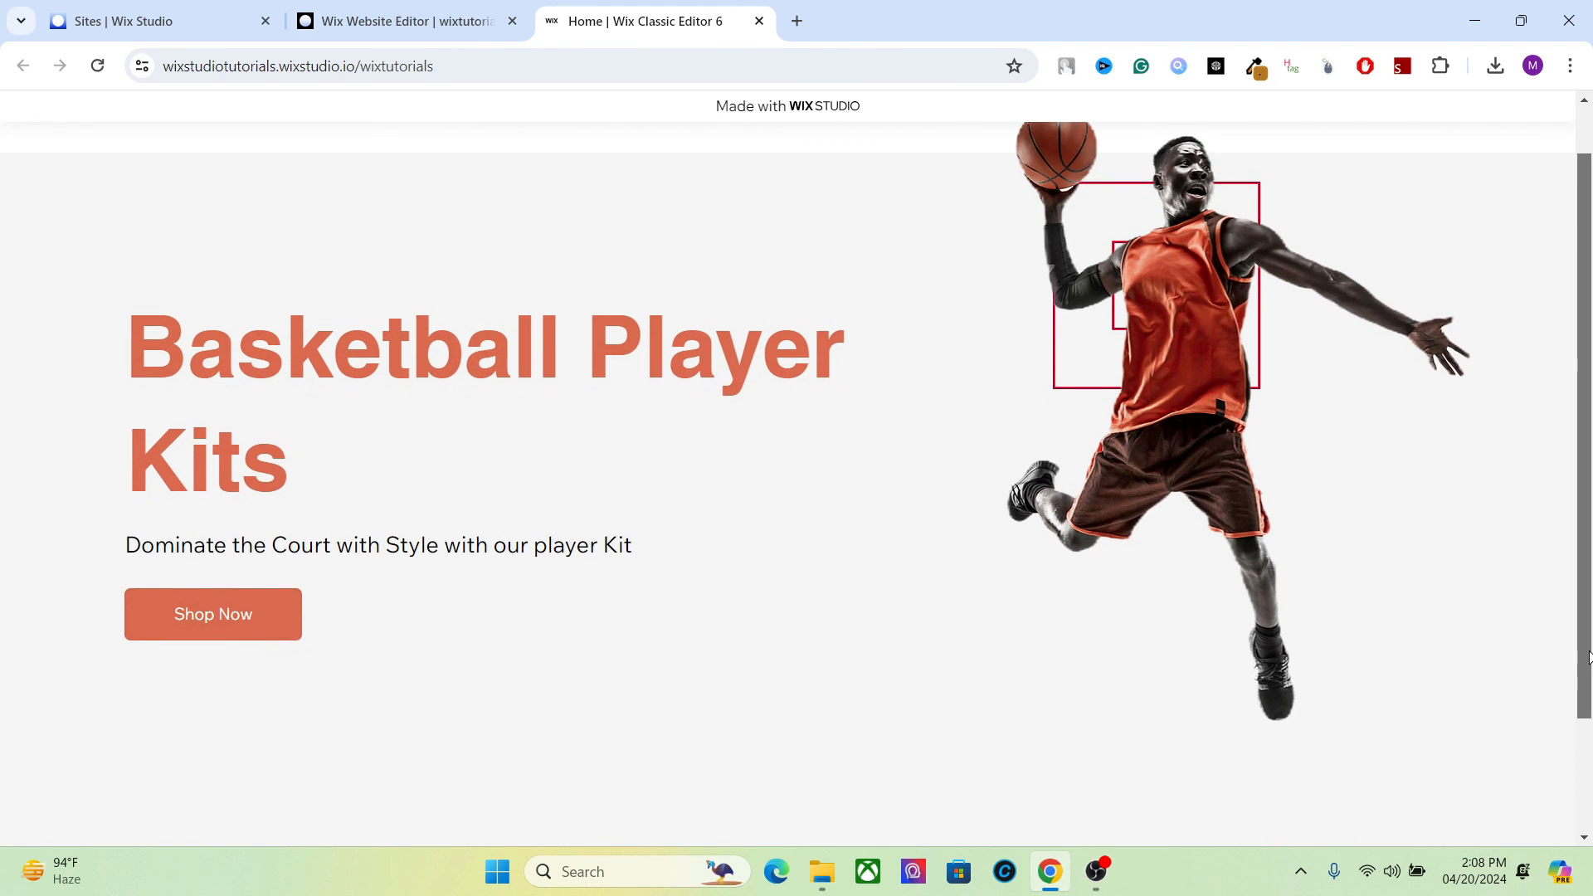